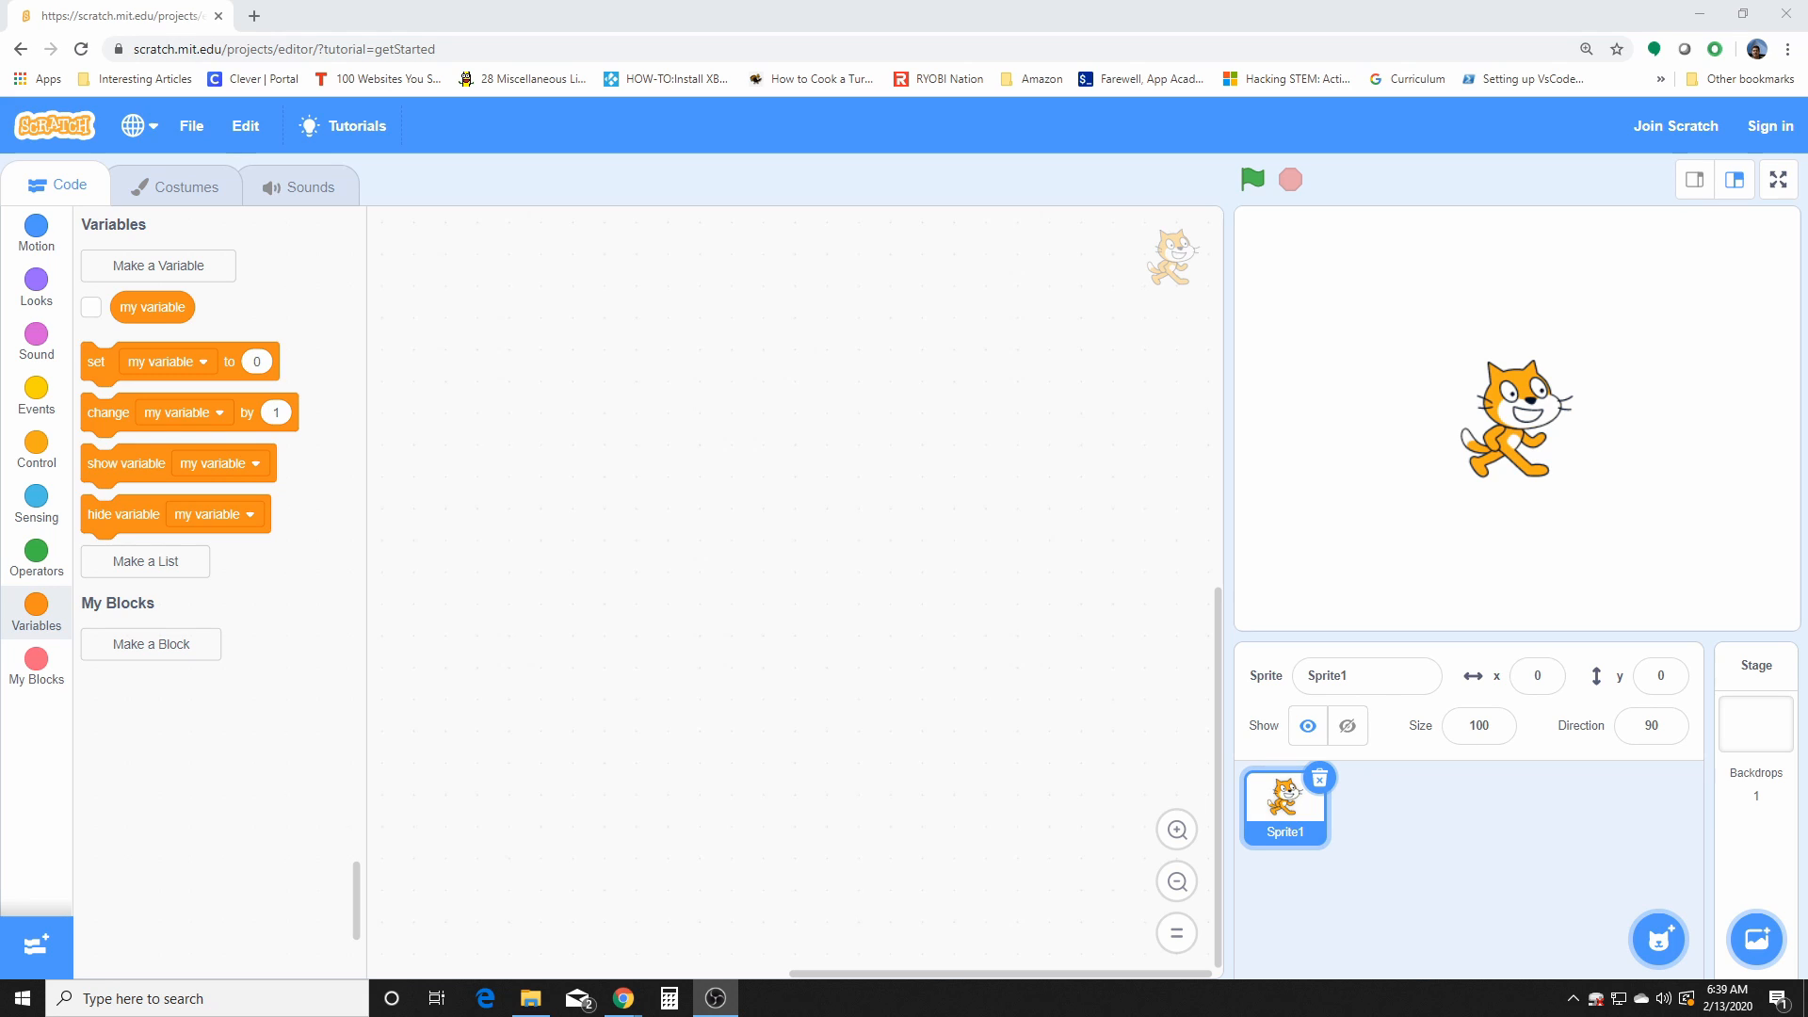
mouse_move(196, 301)
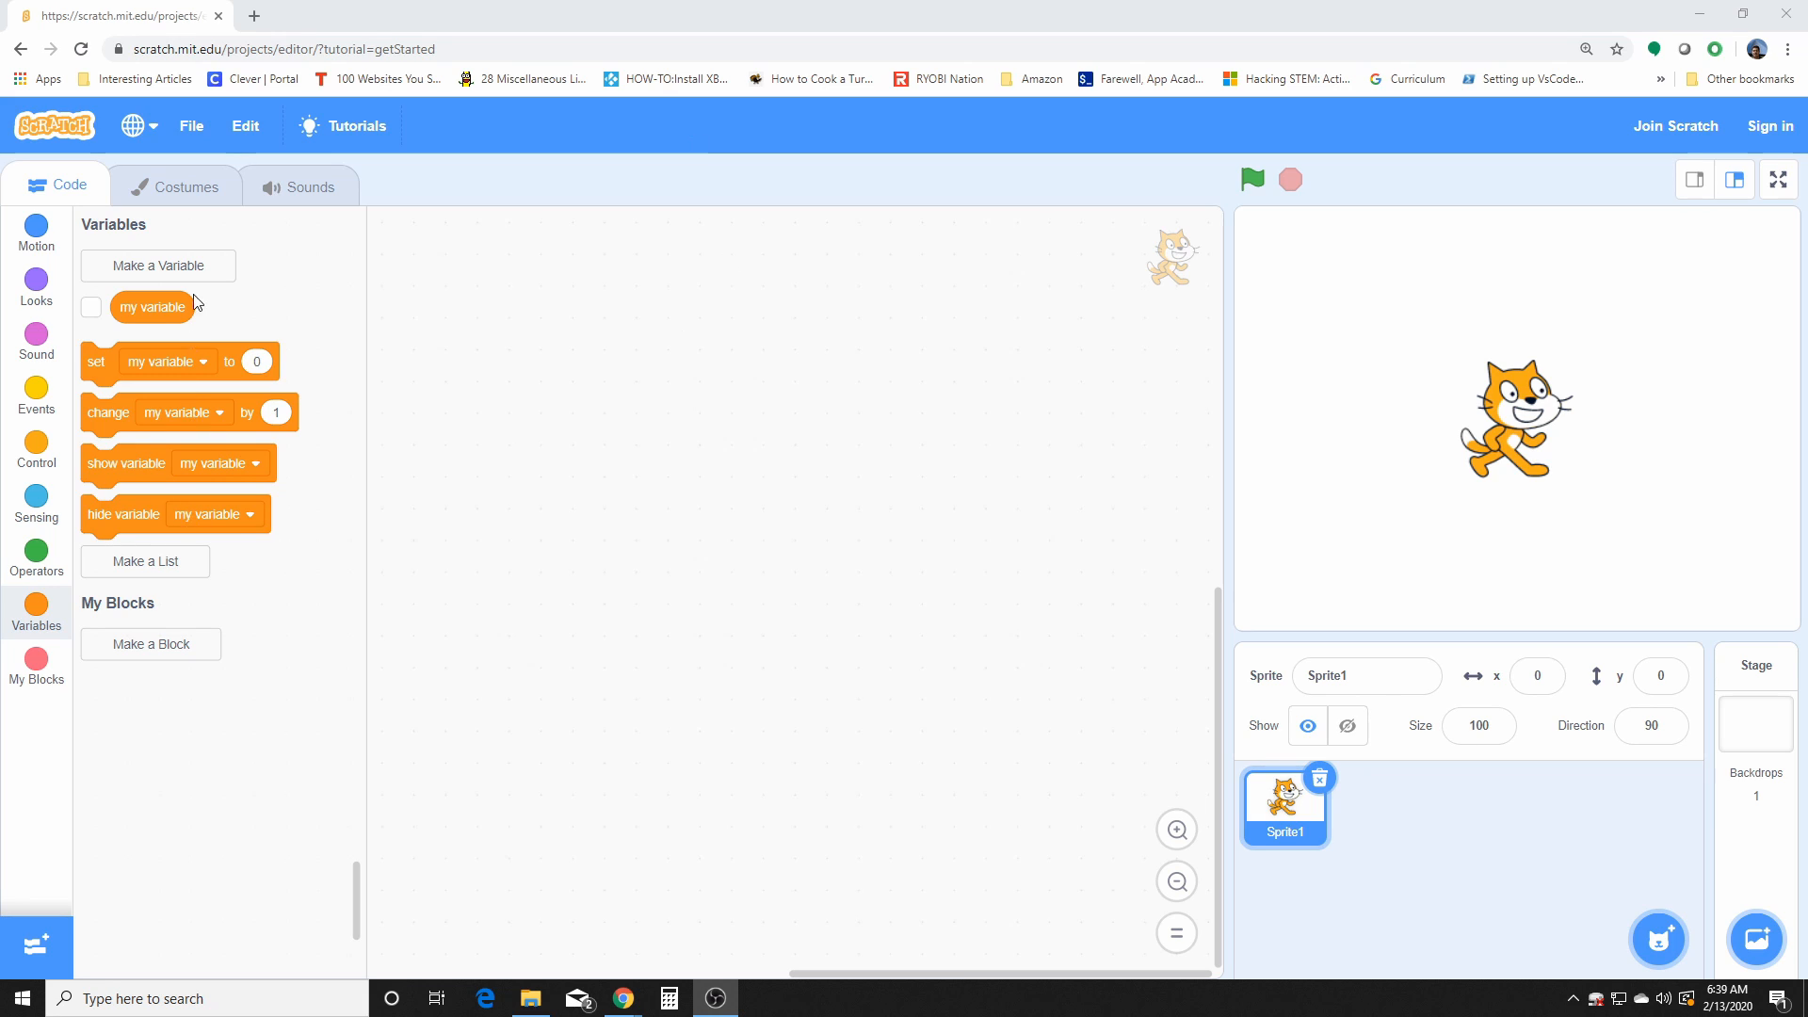
mouse_move(203, 691)
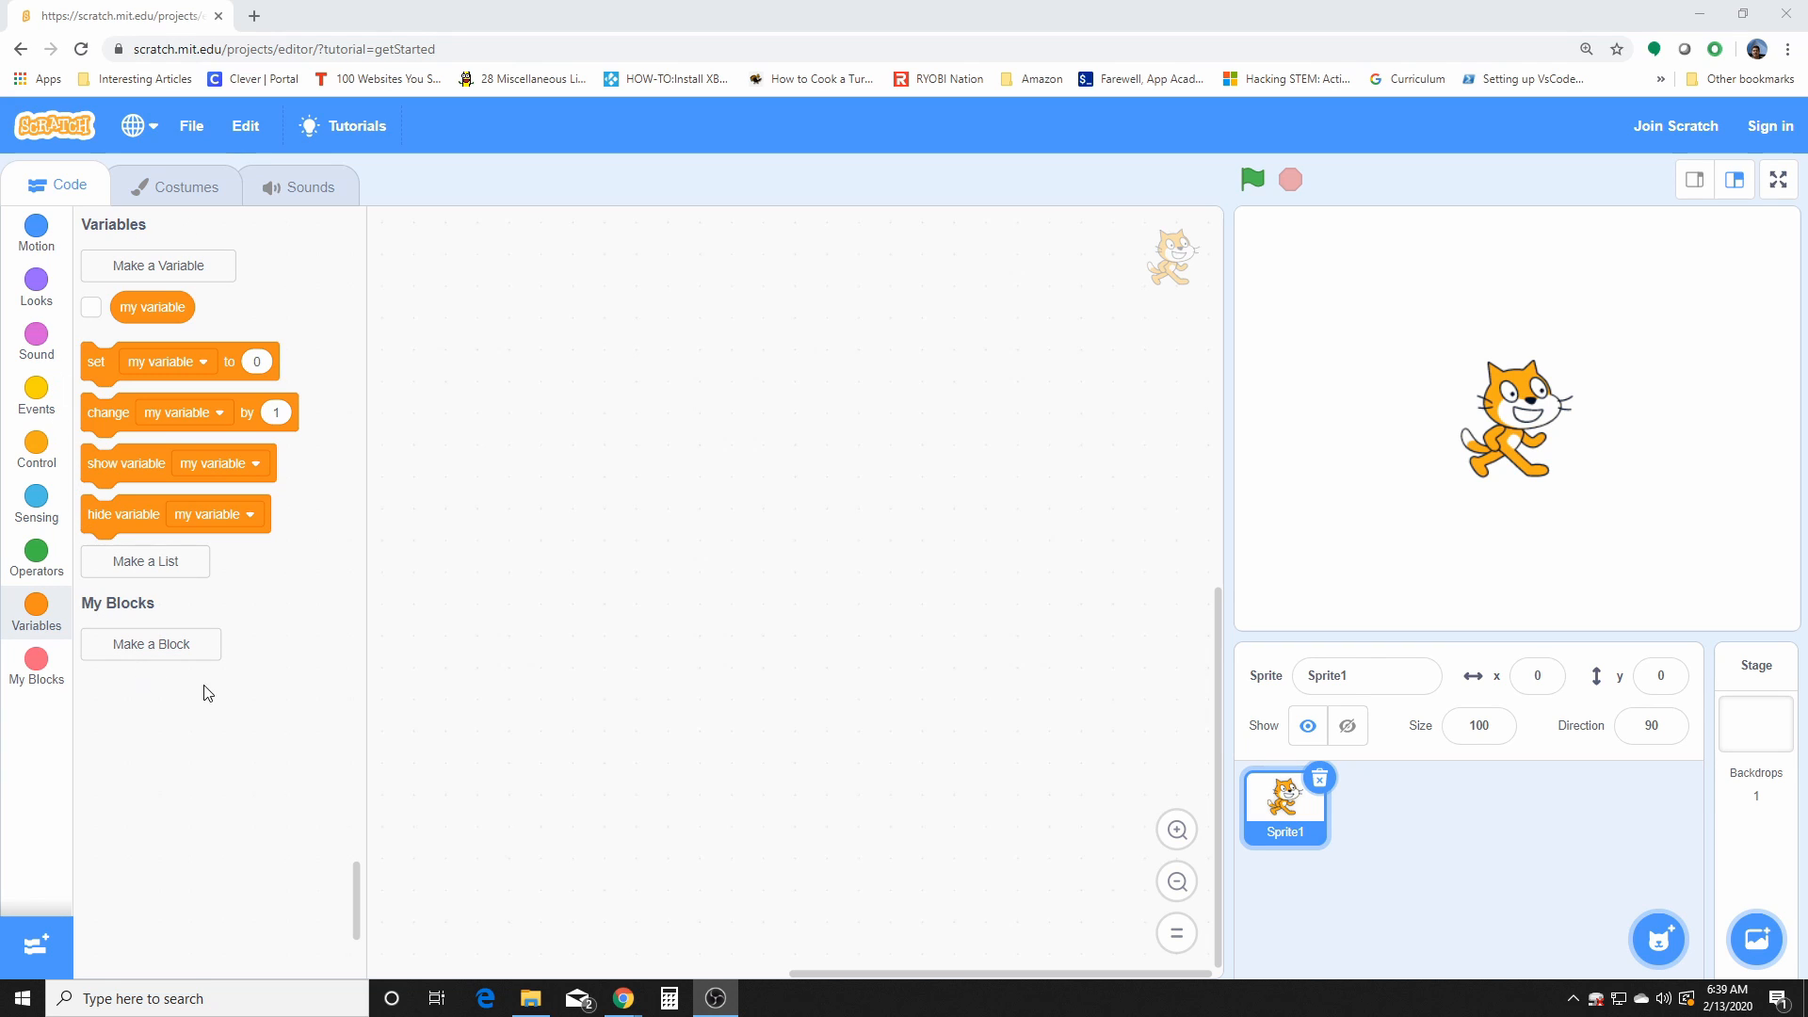
mouse_move(186, 237)
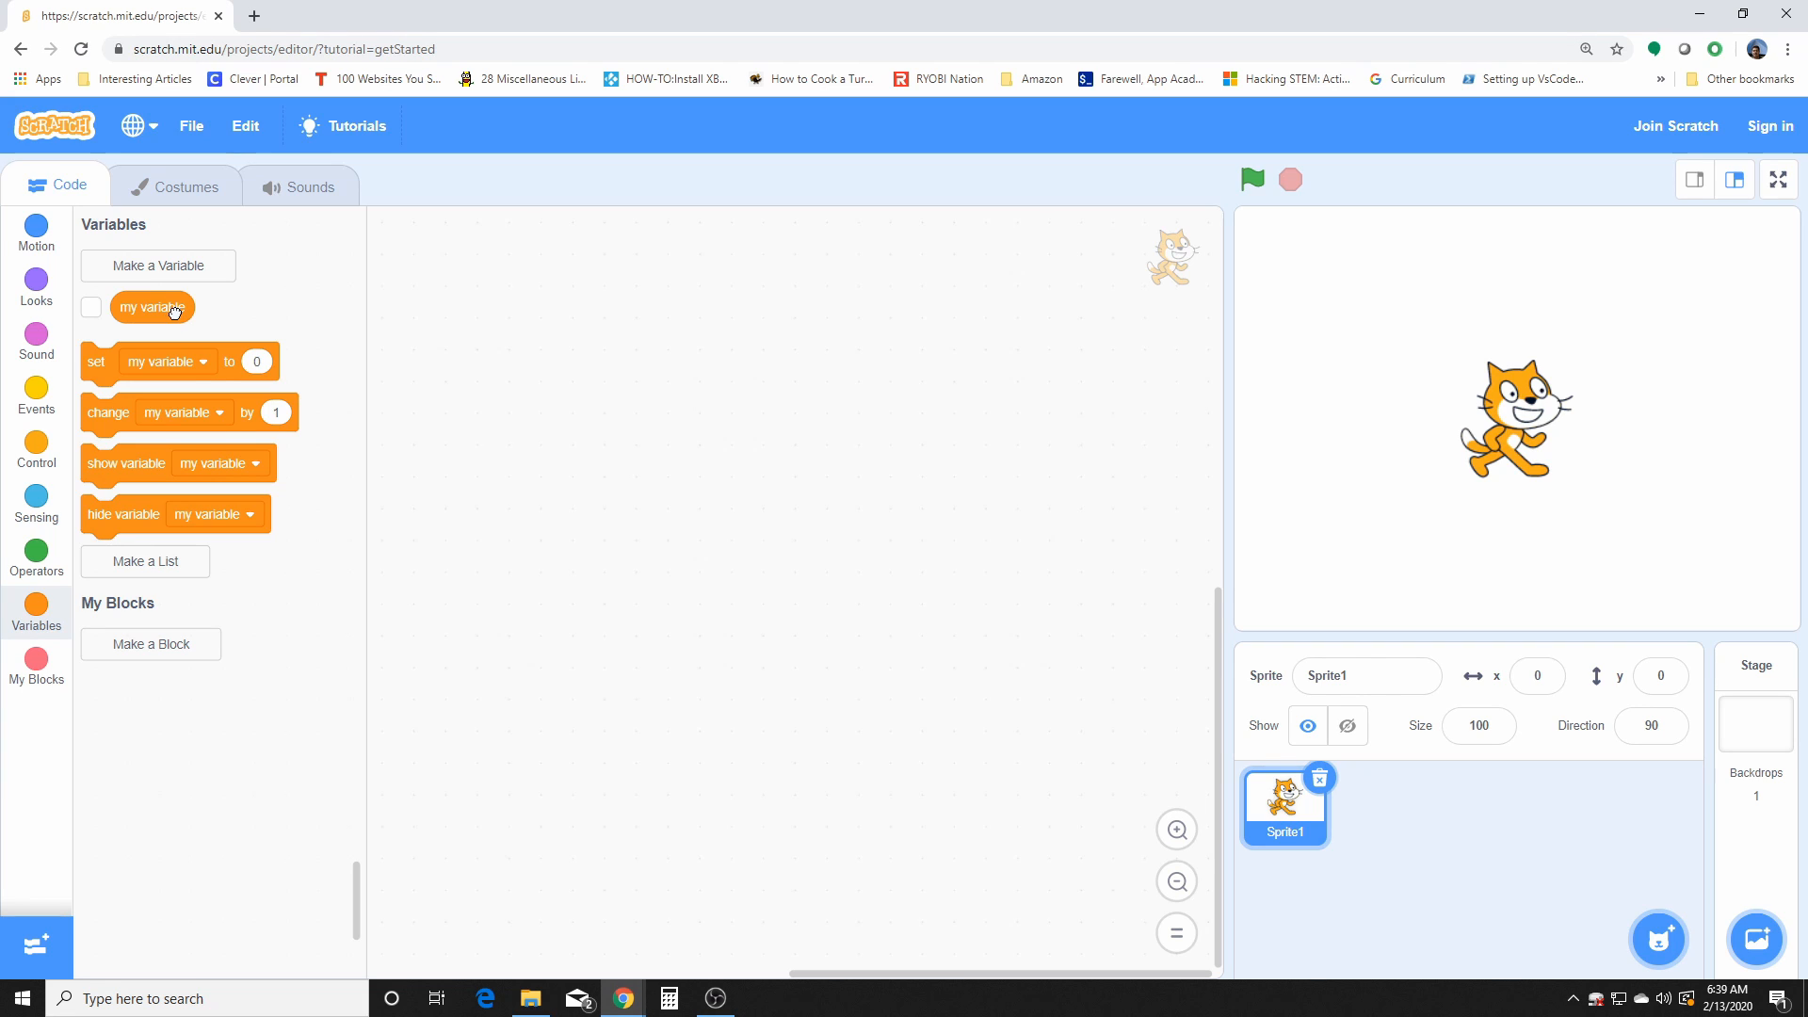
Step: Place loose set, change by 1, show variable and hide variable blocks for my variable
left_click_drag(152, 307, 697, 351)
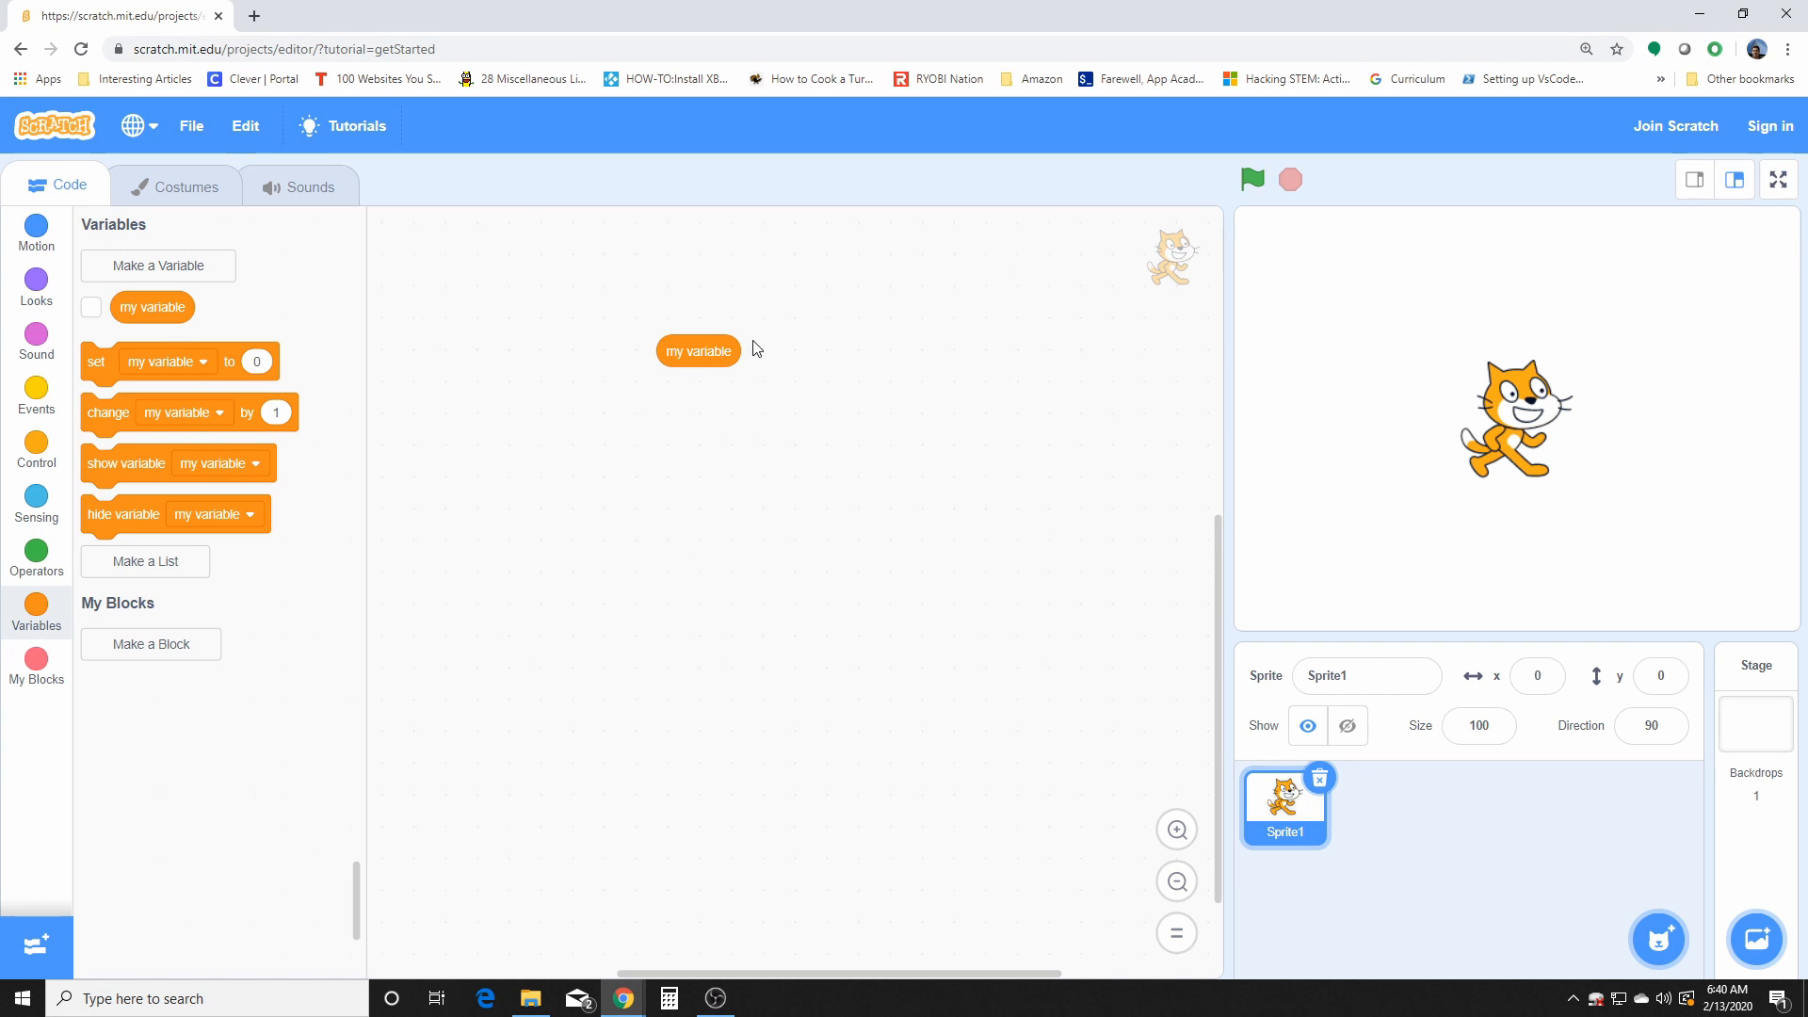
mouse_move(625, 400)
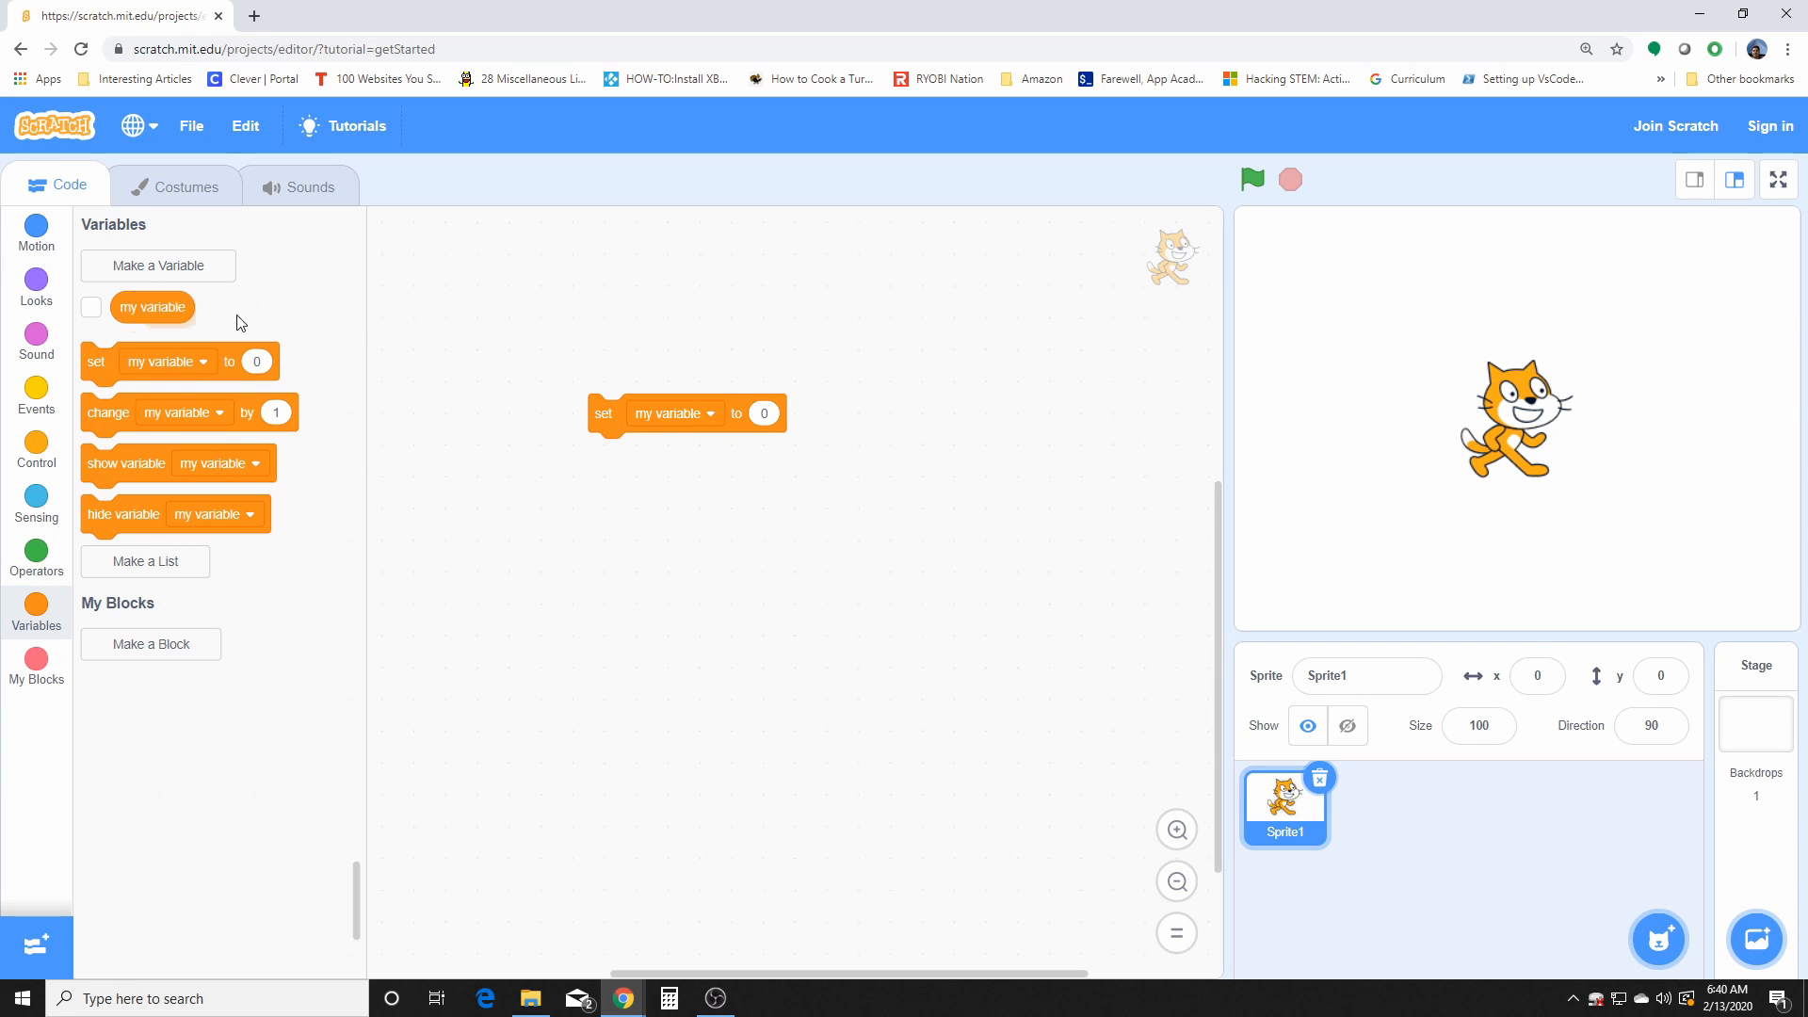
left_click(675, 412)
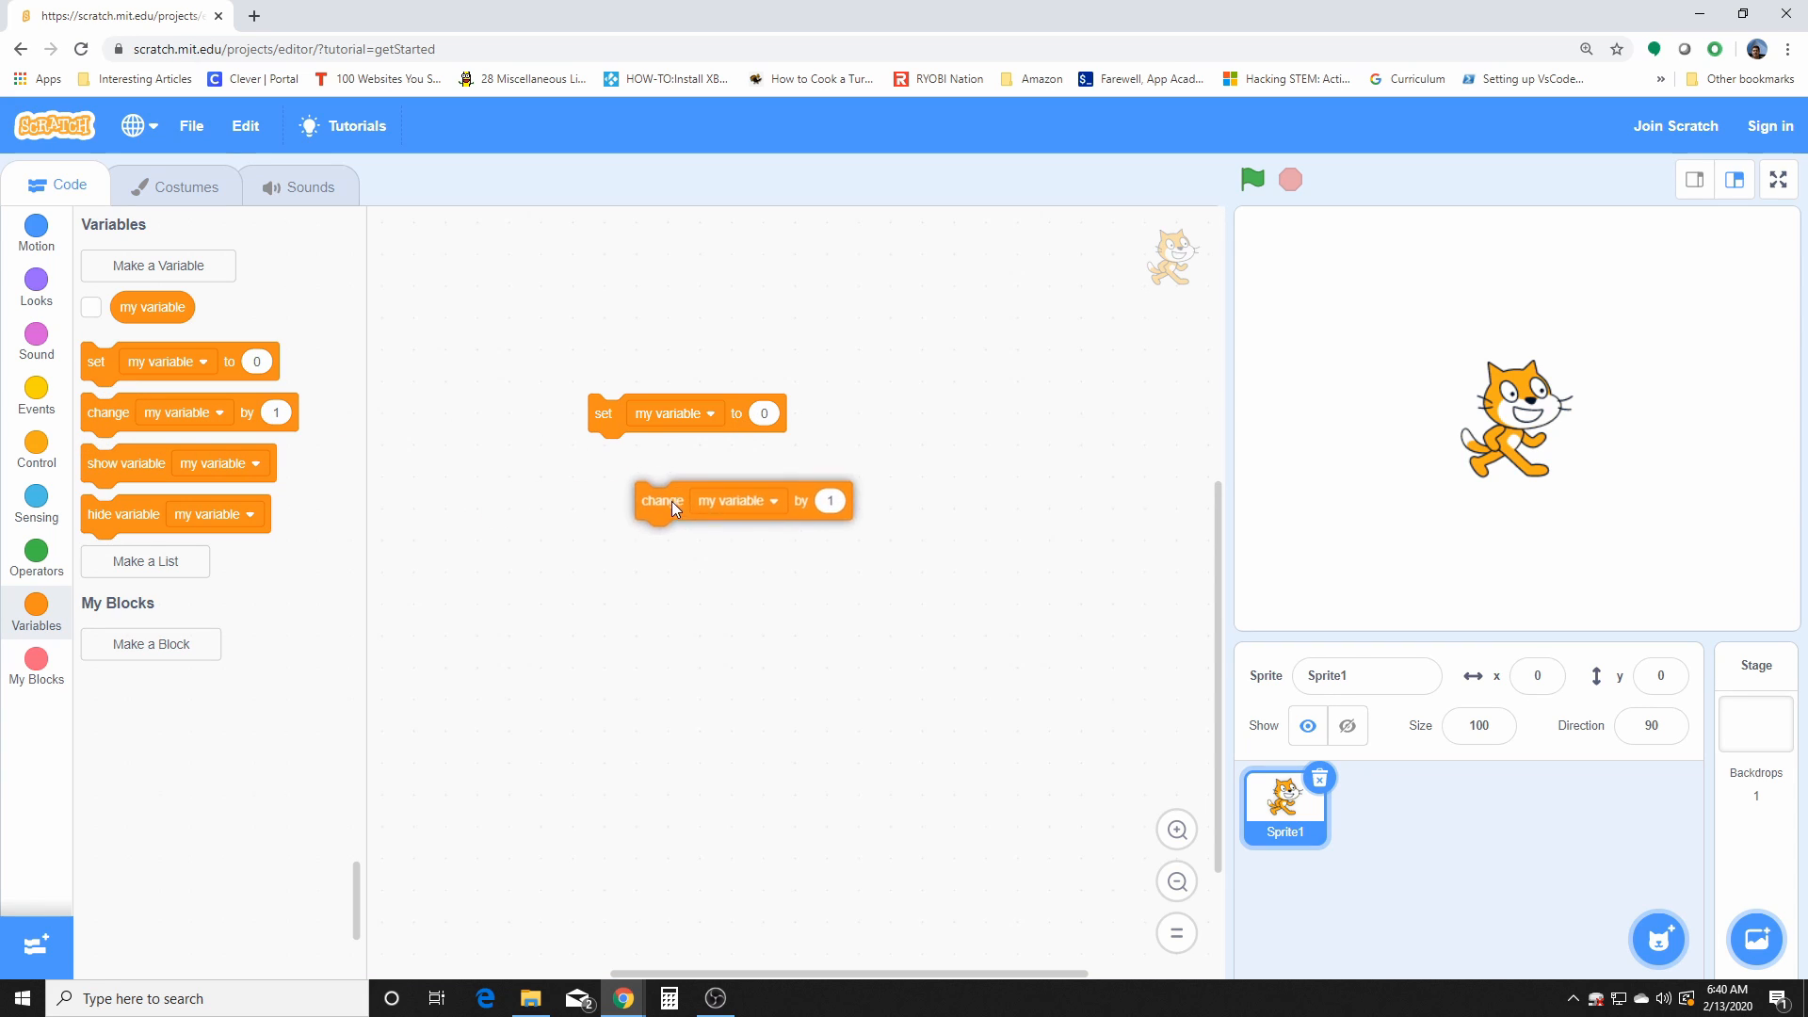
left_click_drag(663, 501, 614, 450)
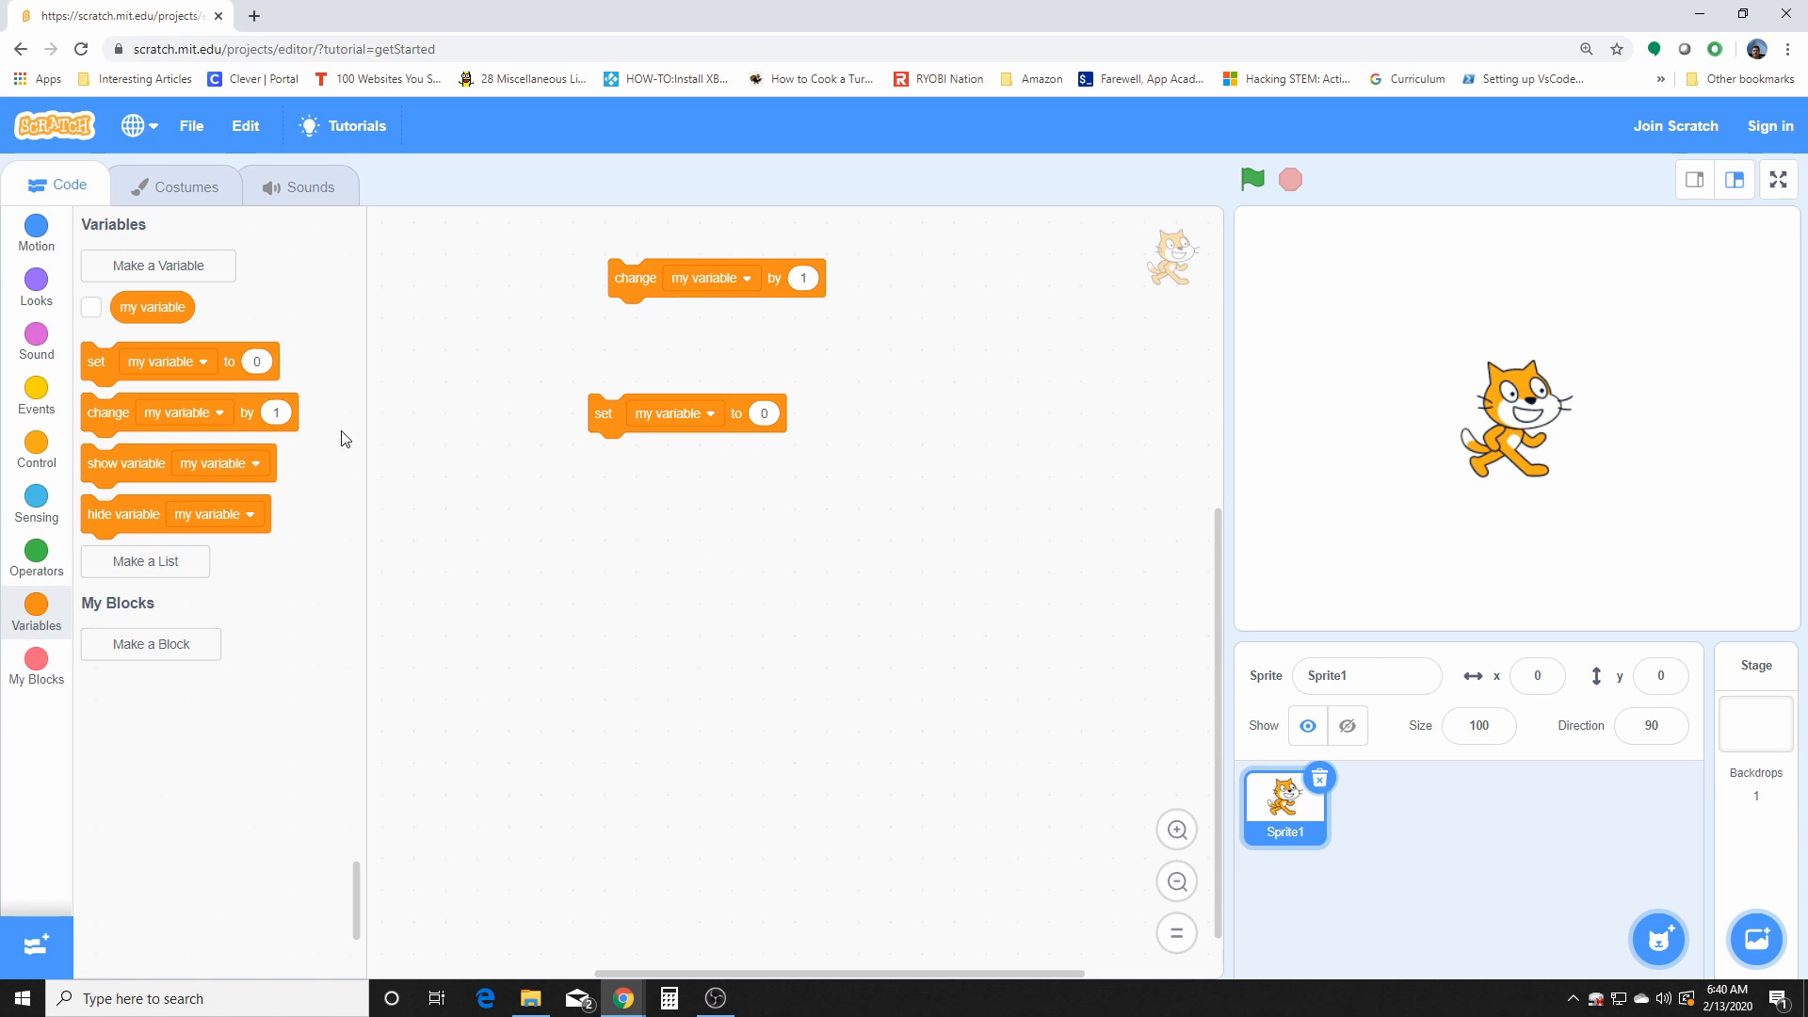
mouse_move(146, 469)
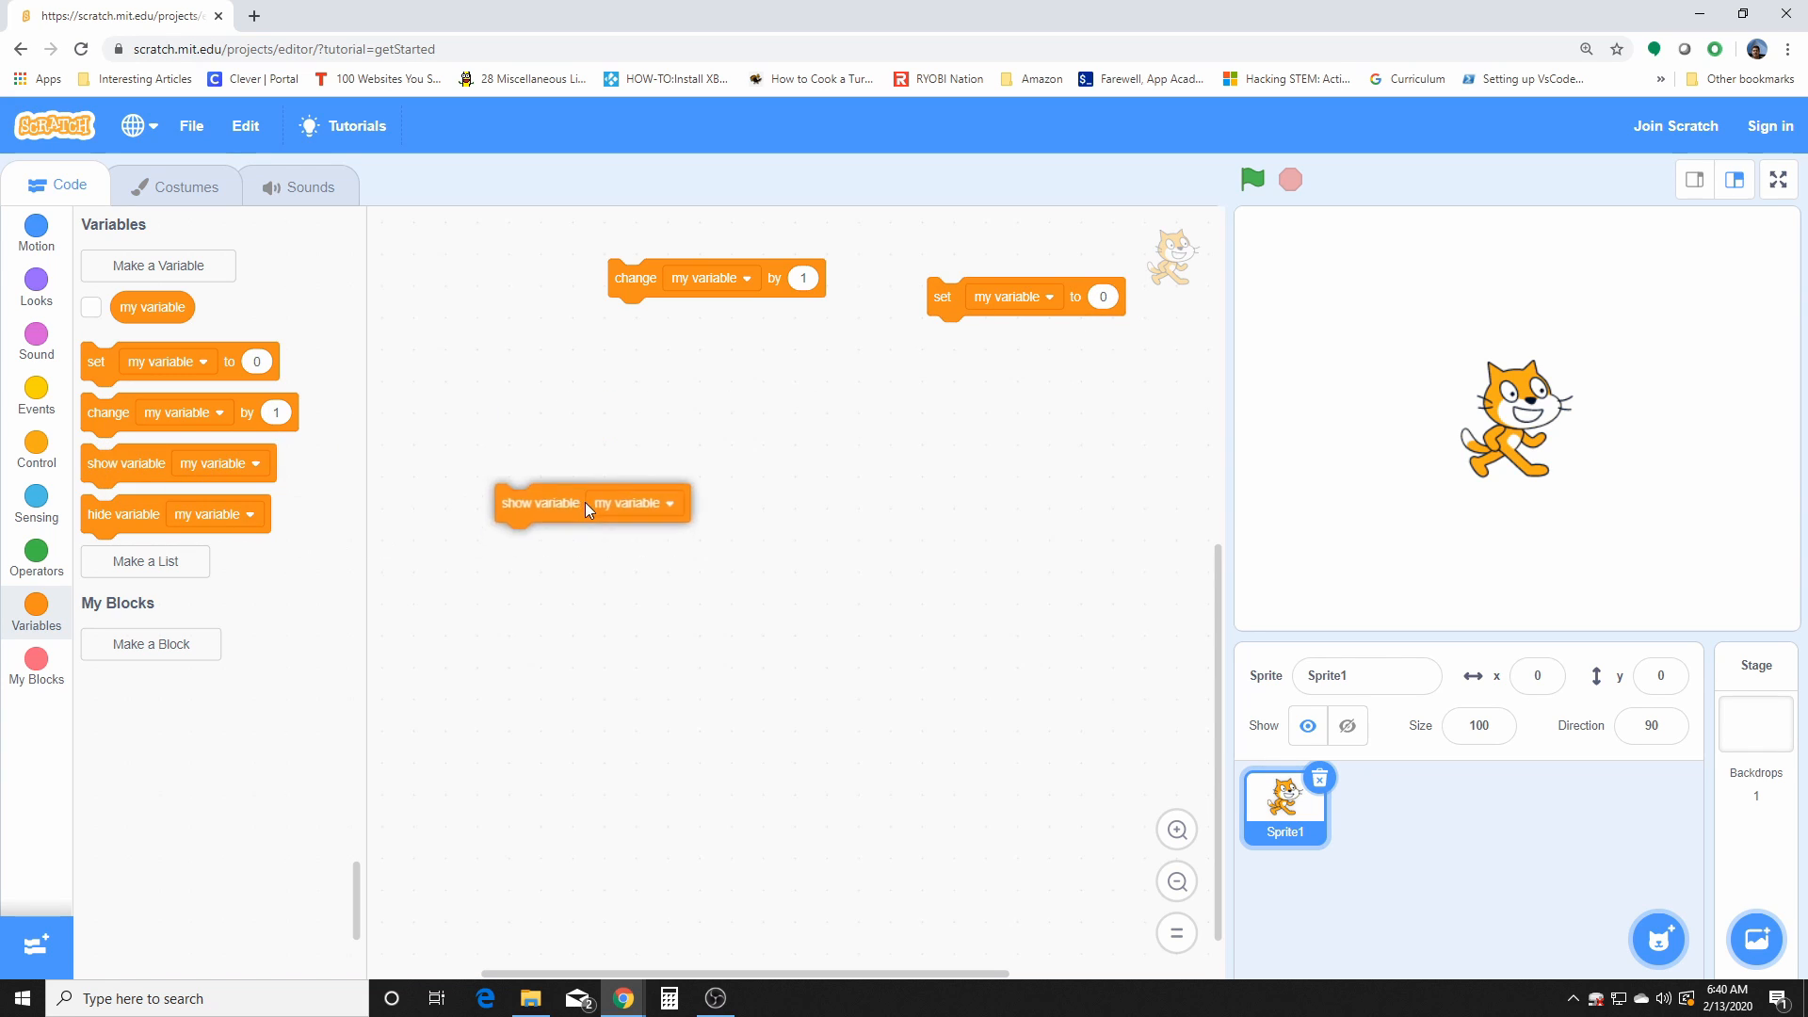
left_click_drag(543, 505, 633, 473)
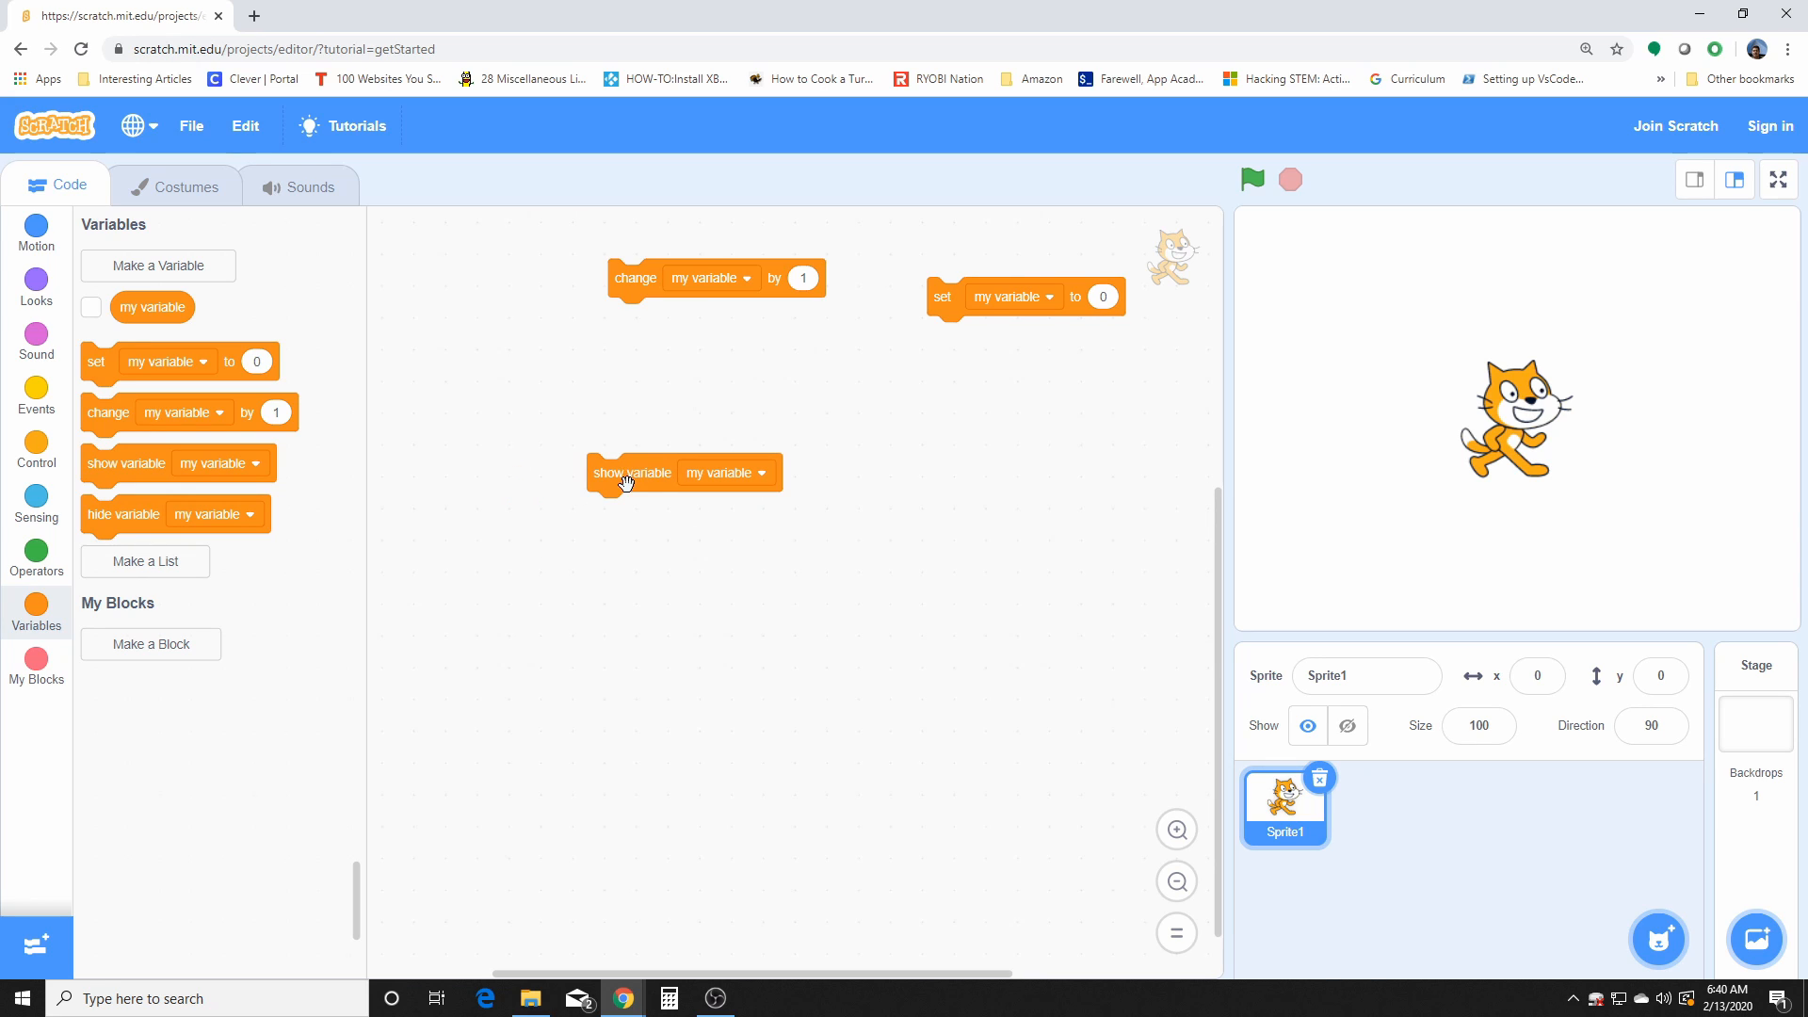
mouse_move(723, 486)
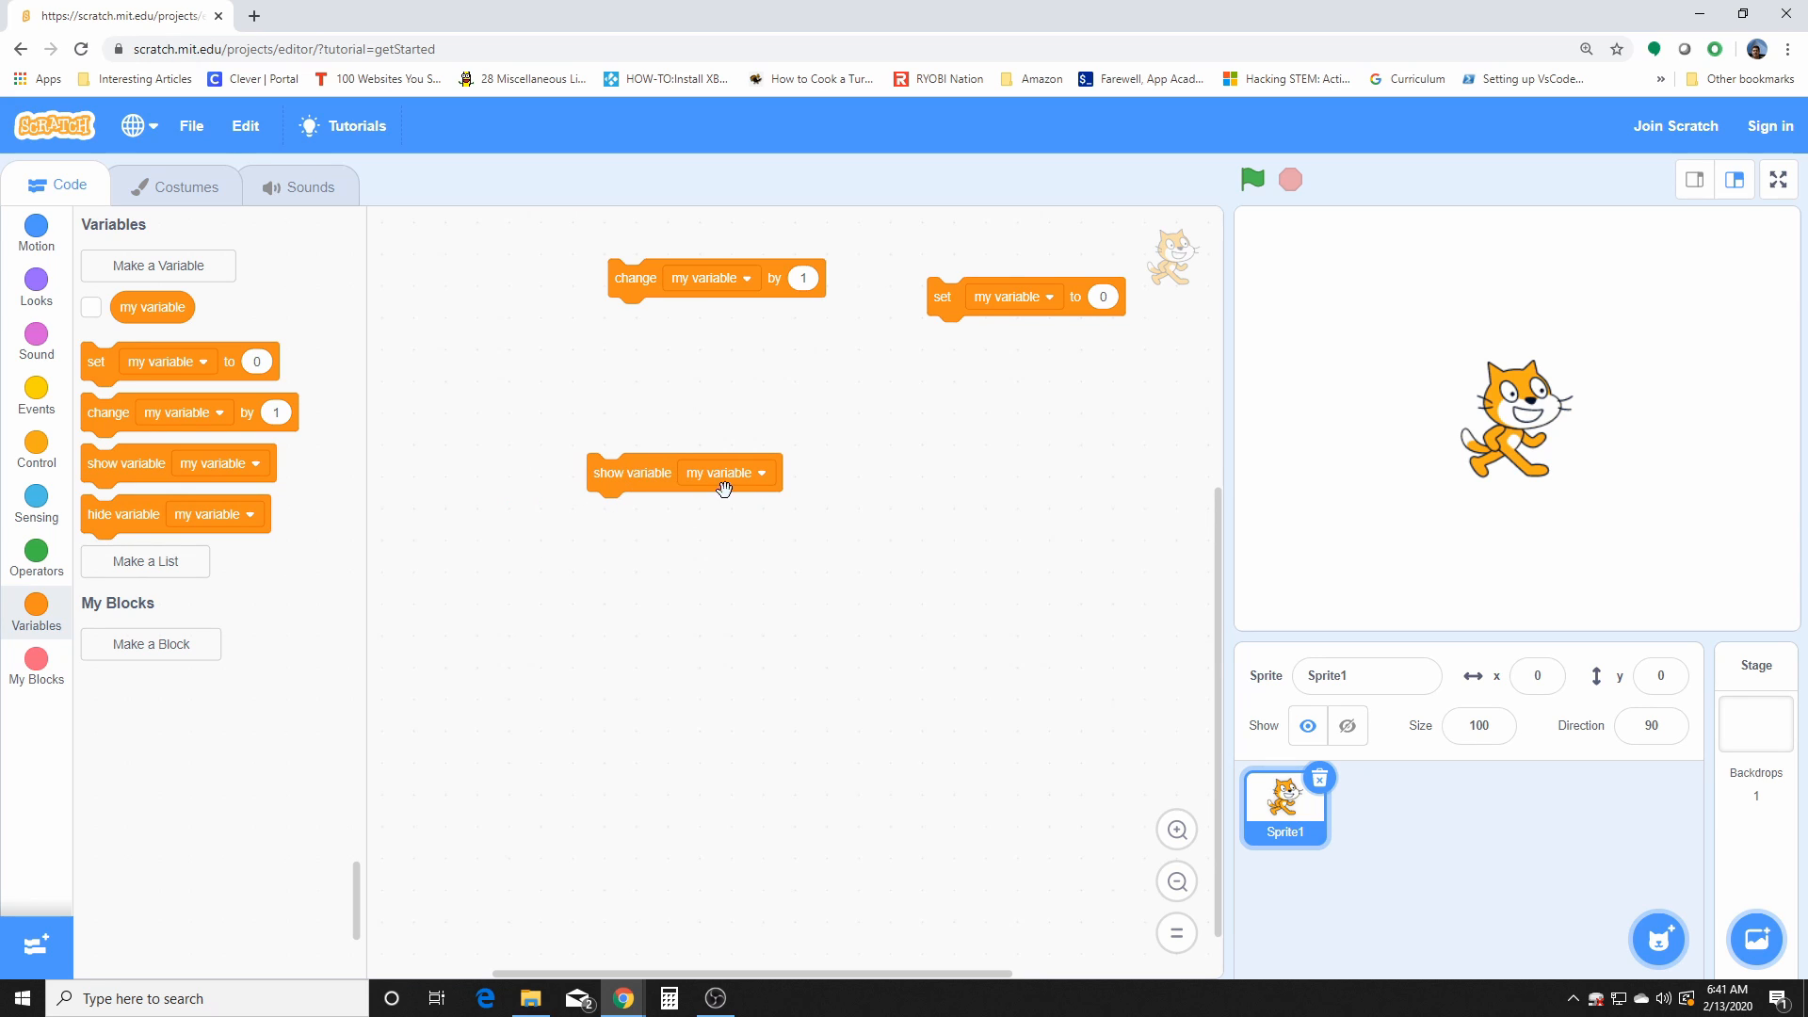
mouse_move(138, 515)
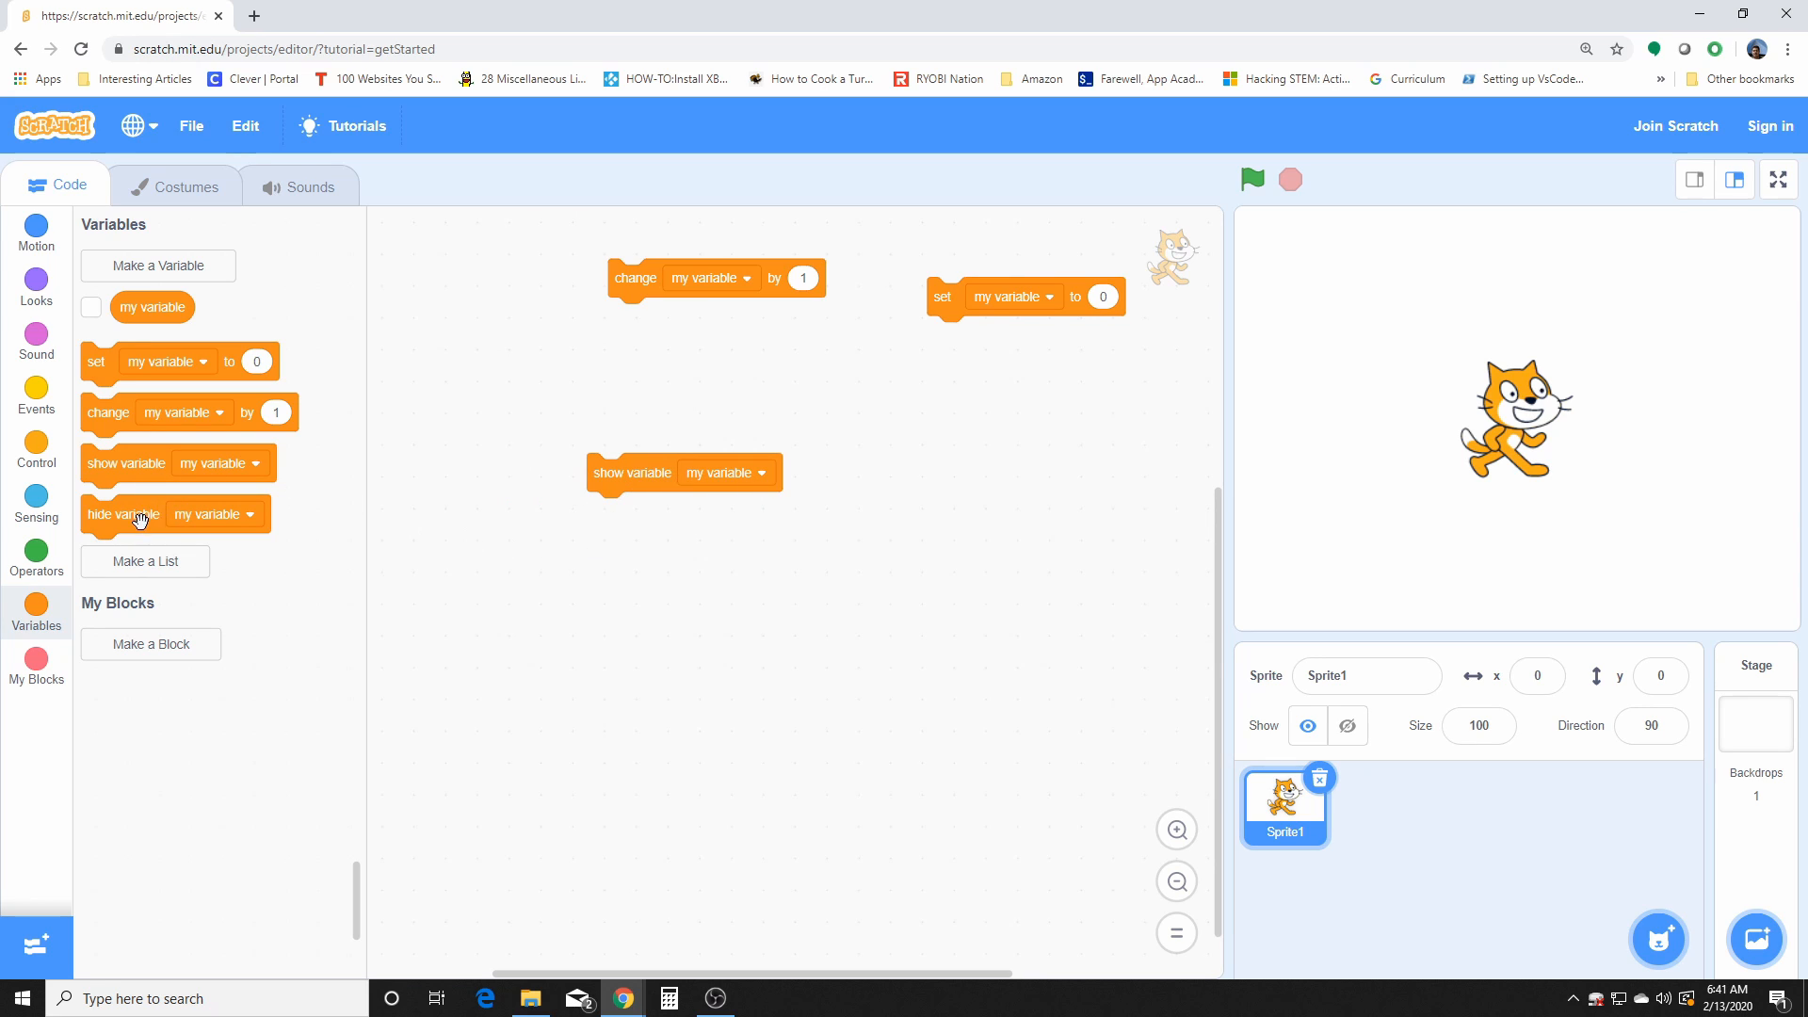
left_click_drag(124, 514, 934, 482)
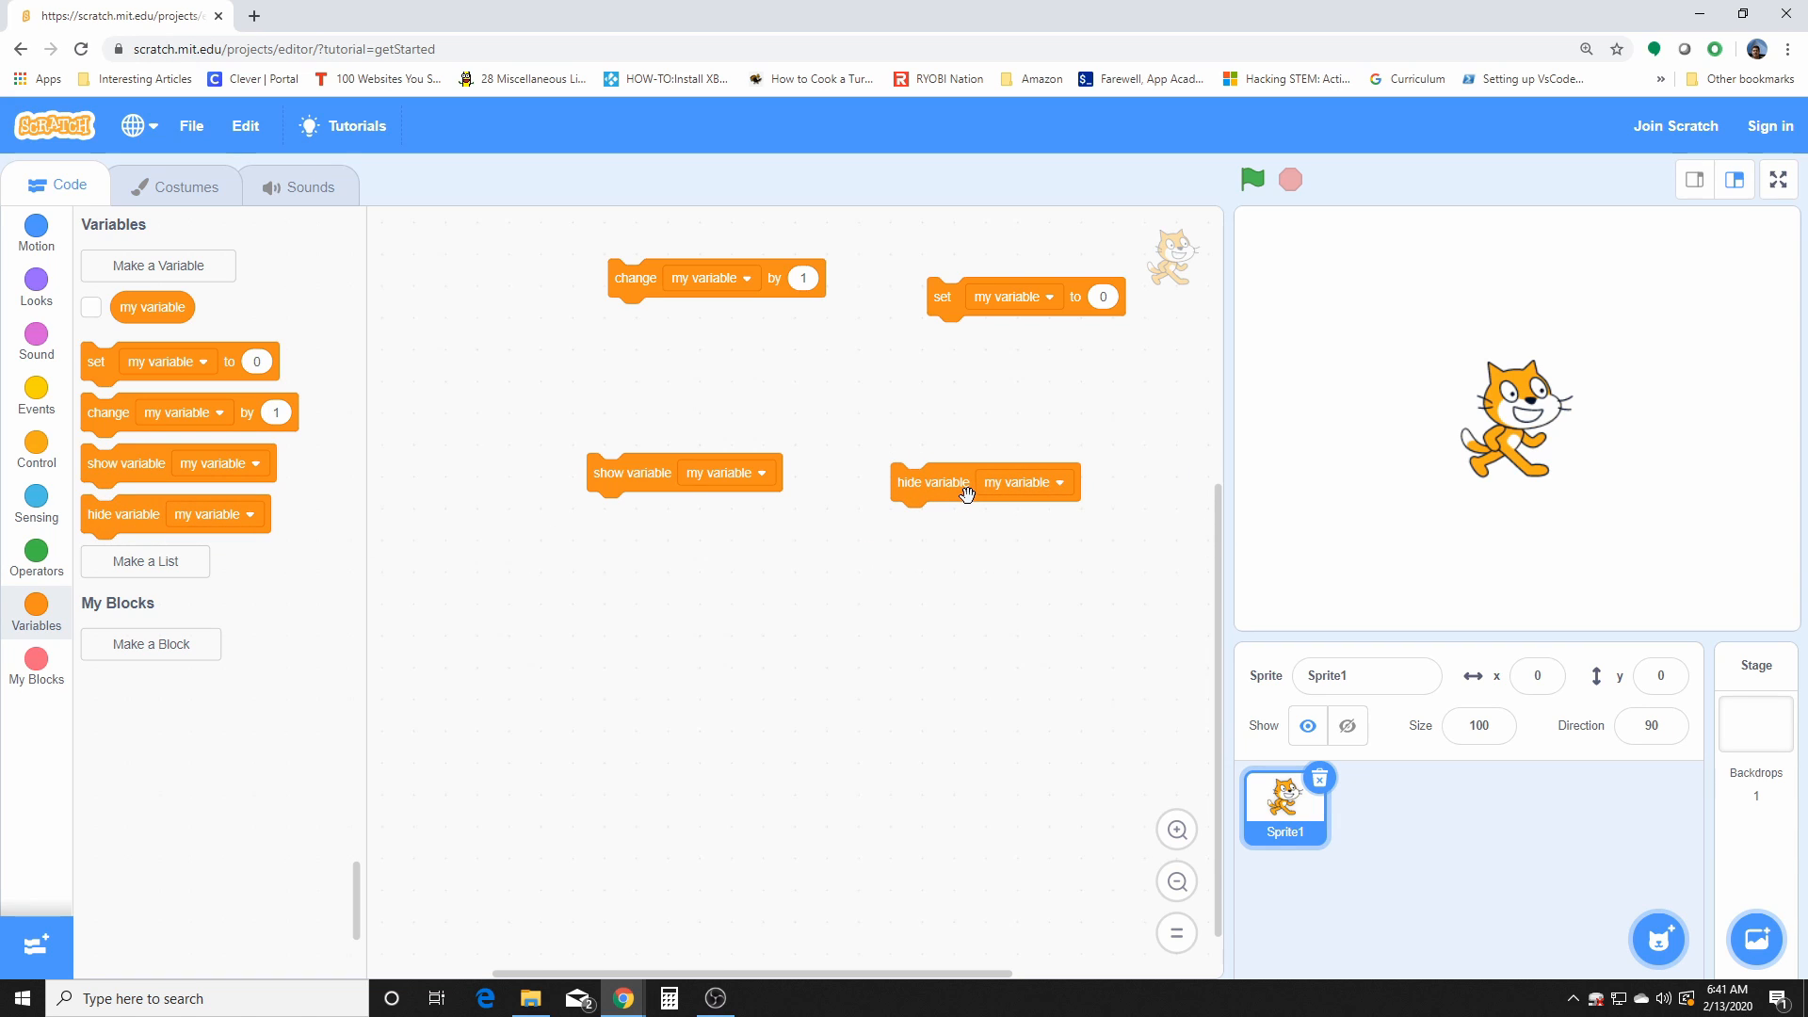
mouse_move(985, 477)
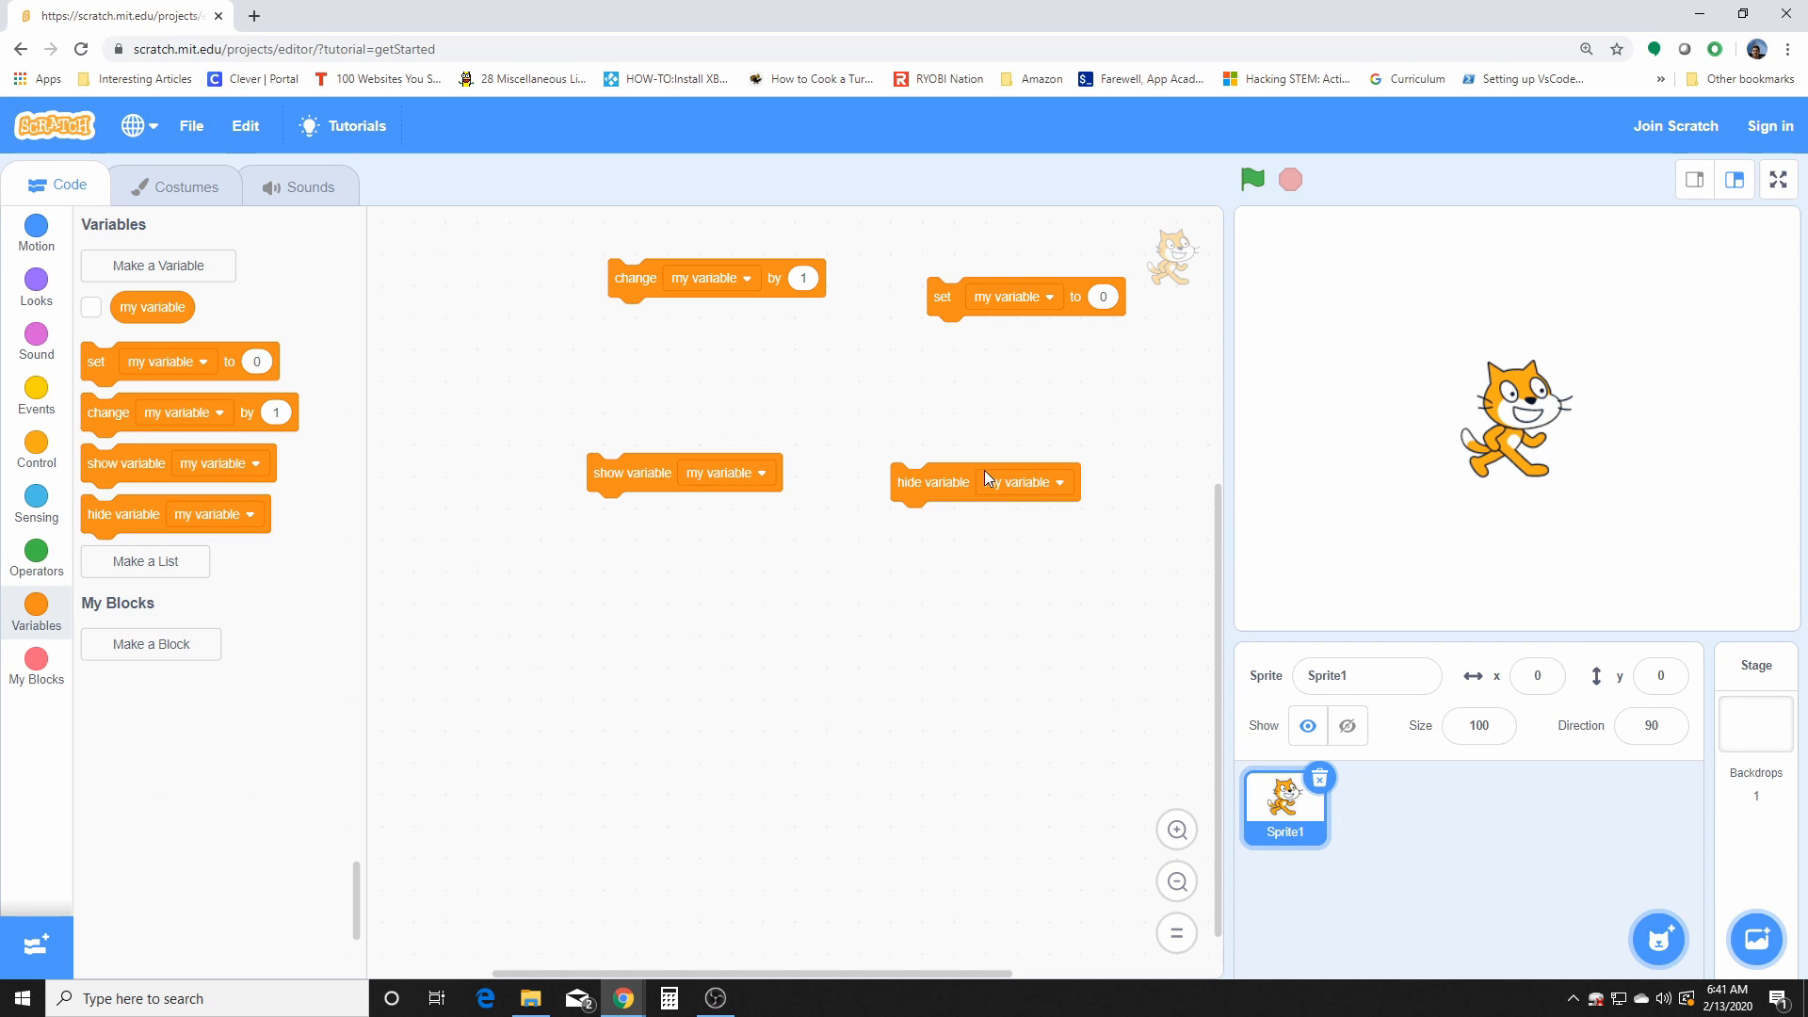
mouse_move(976, 446)
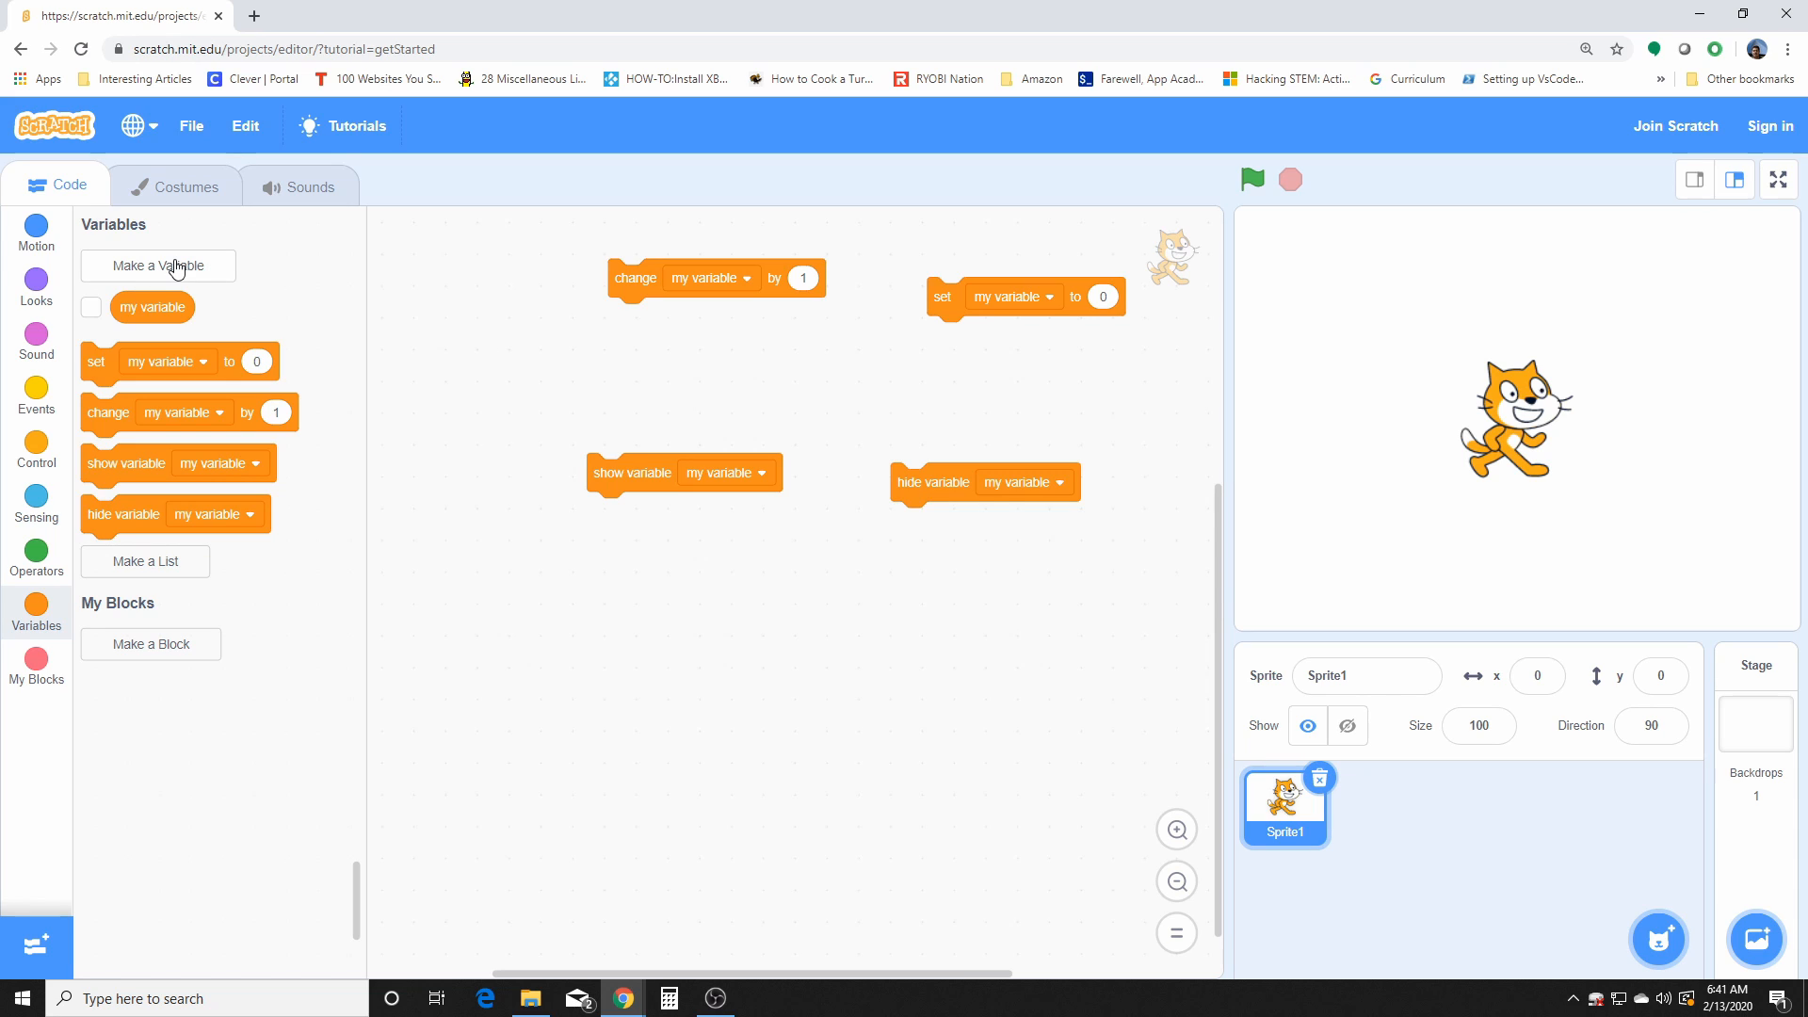
mouse_move(119, 256)
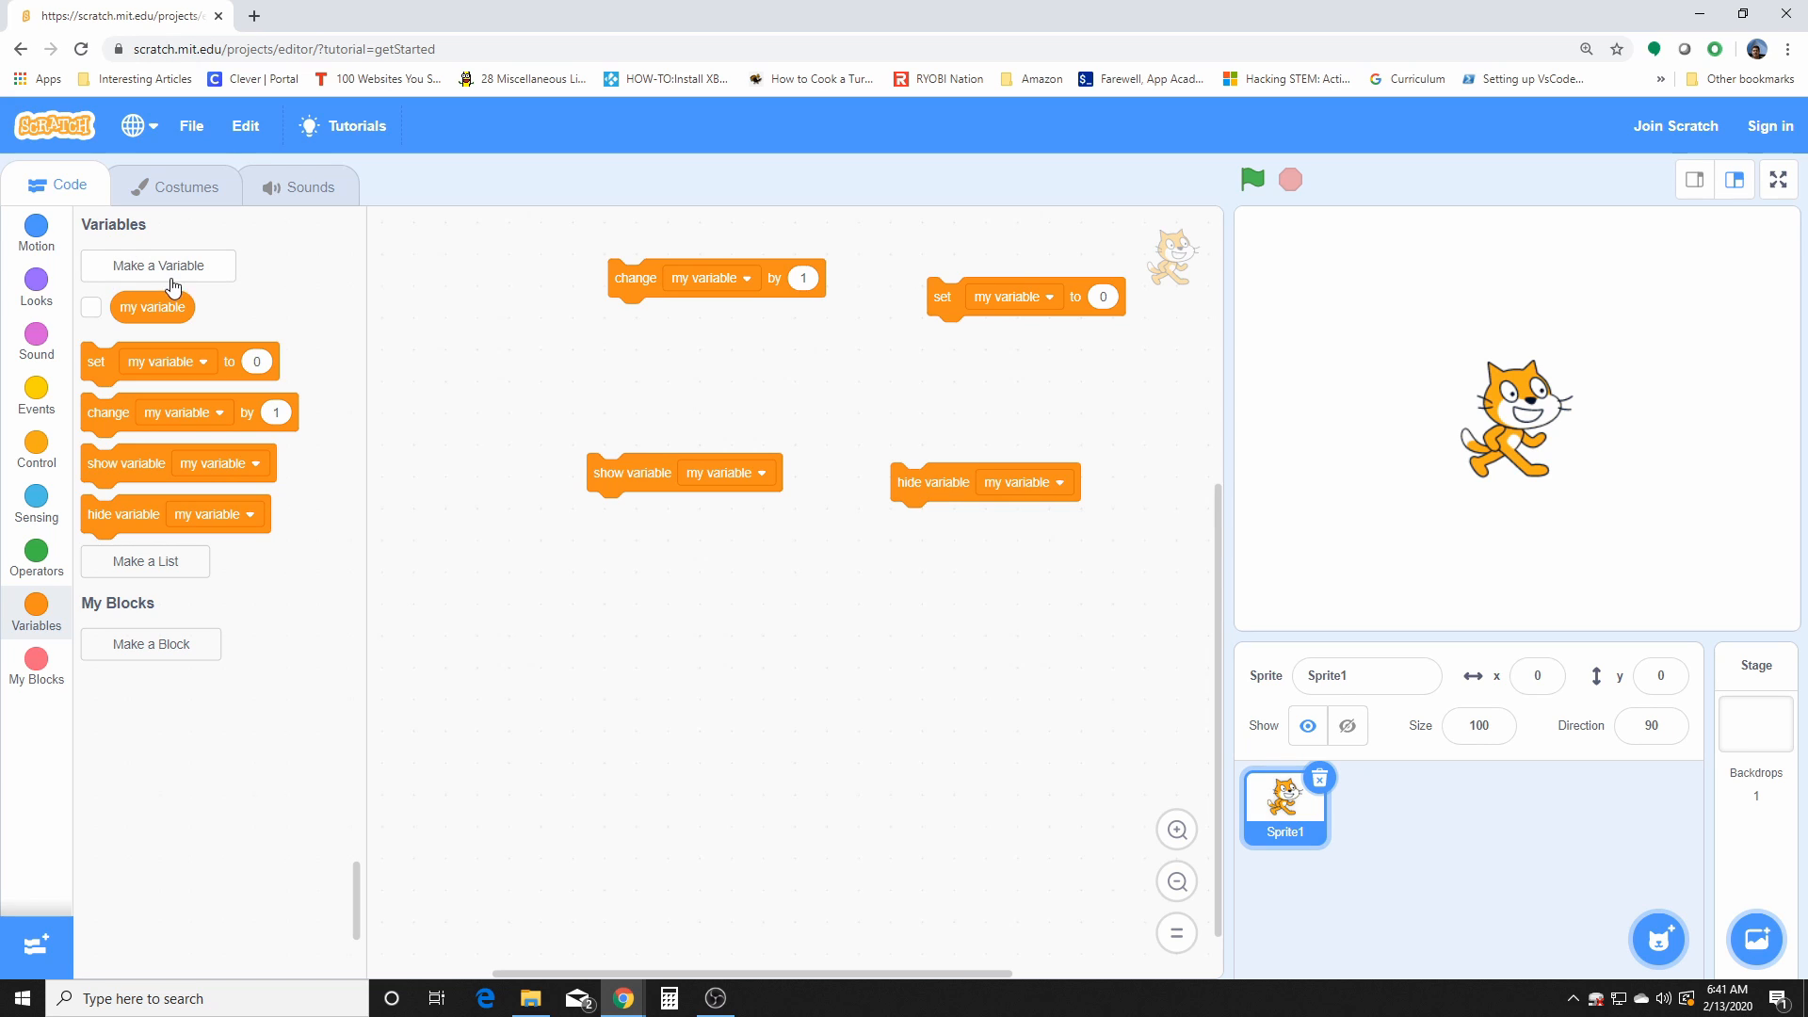
mouse_move(147, 278)
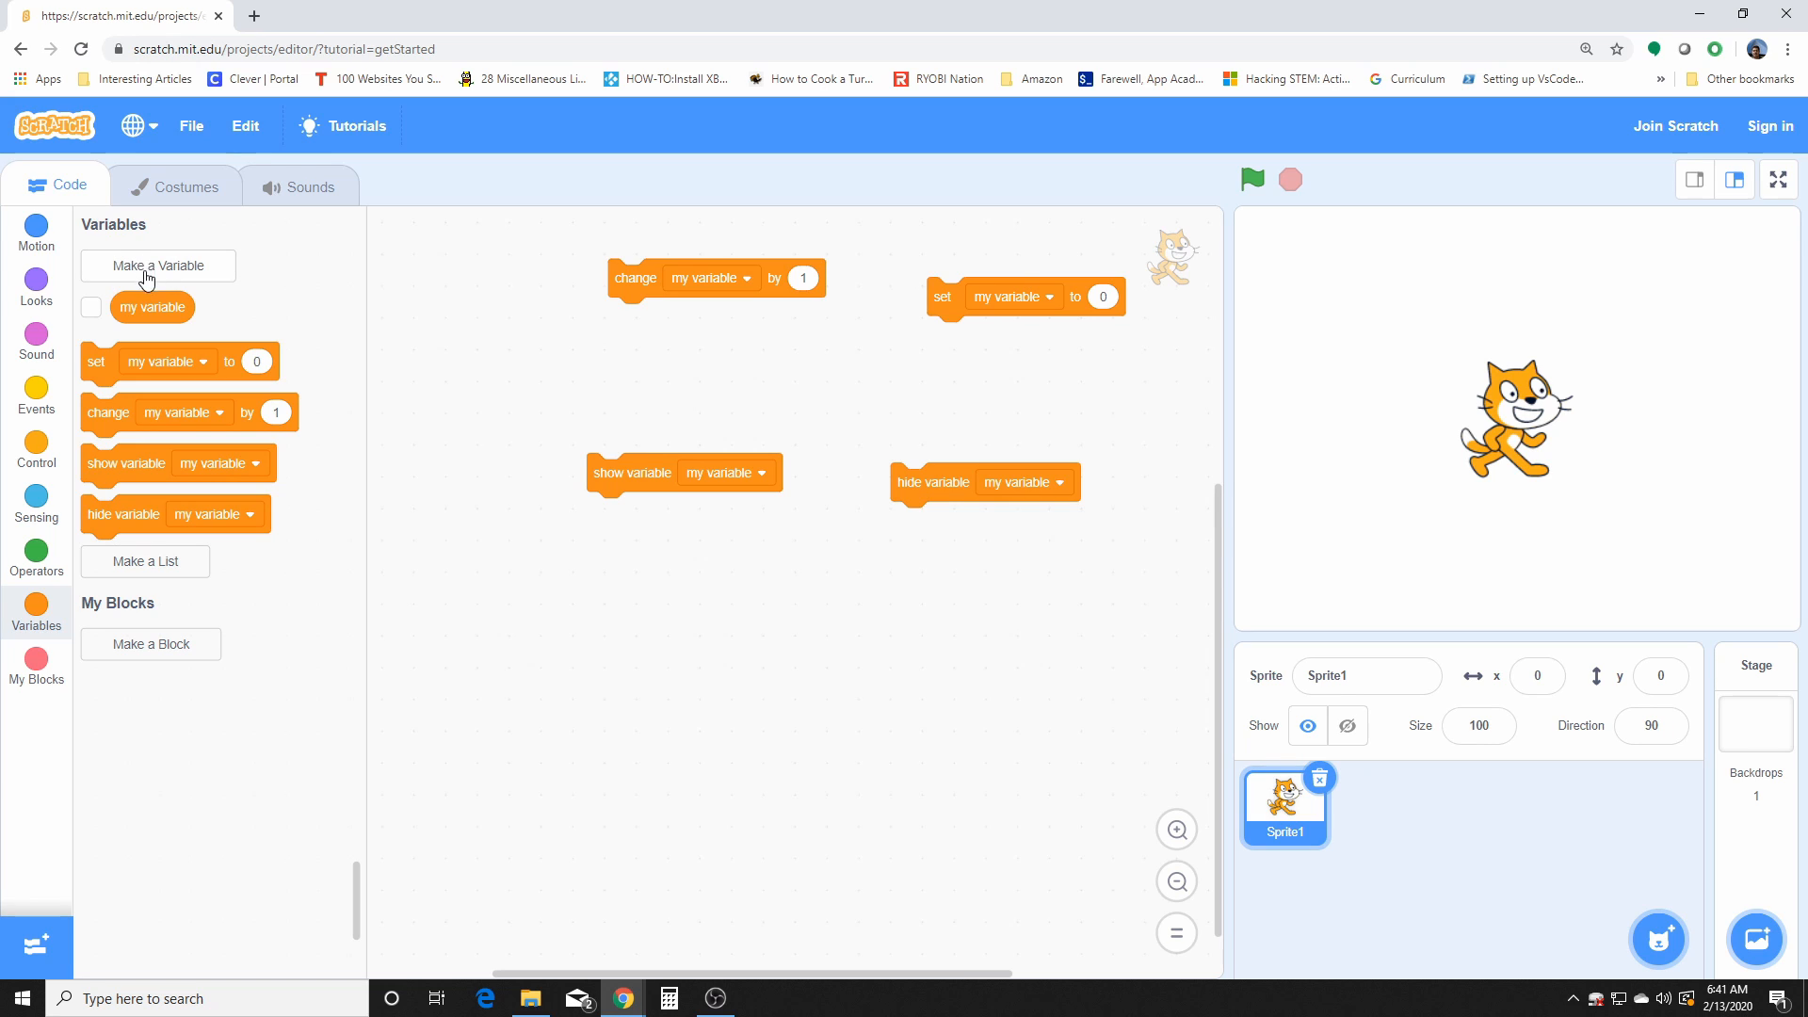
Step: Create a variable named Time for all sprites
left_click(158, 265)
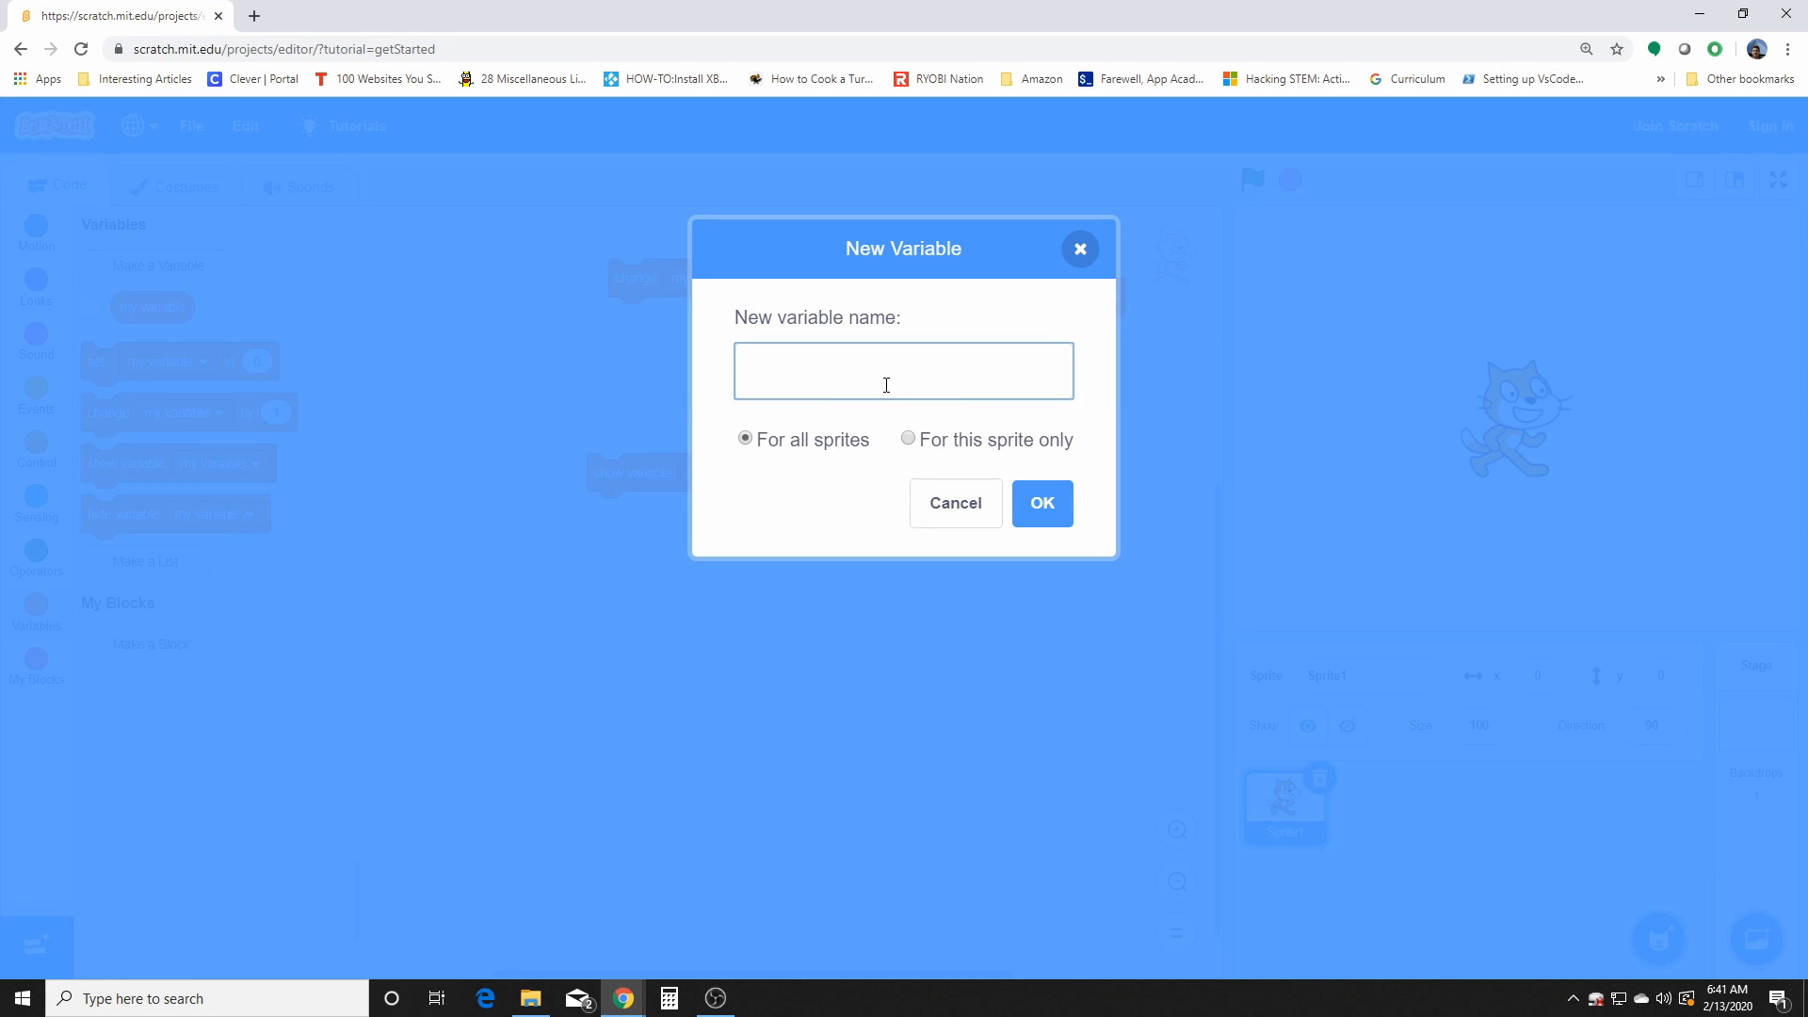
type("Time")
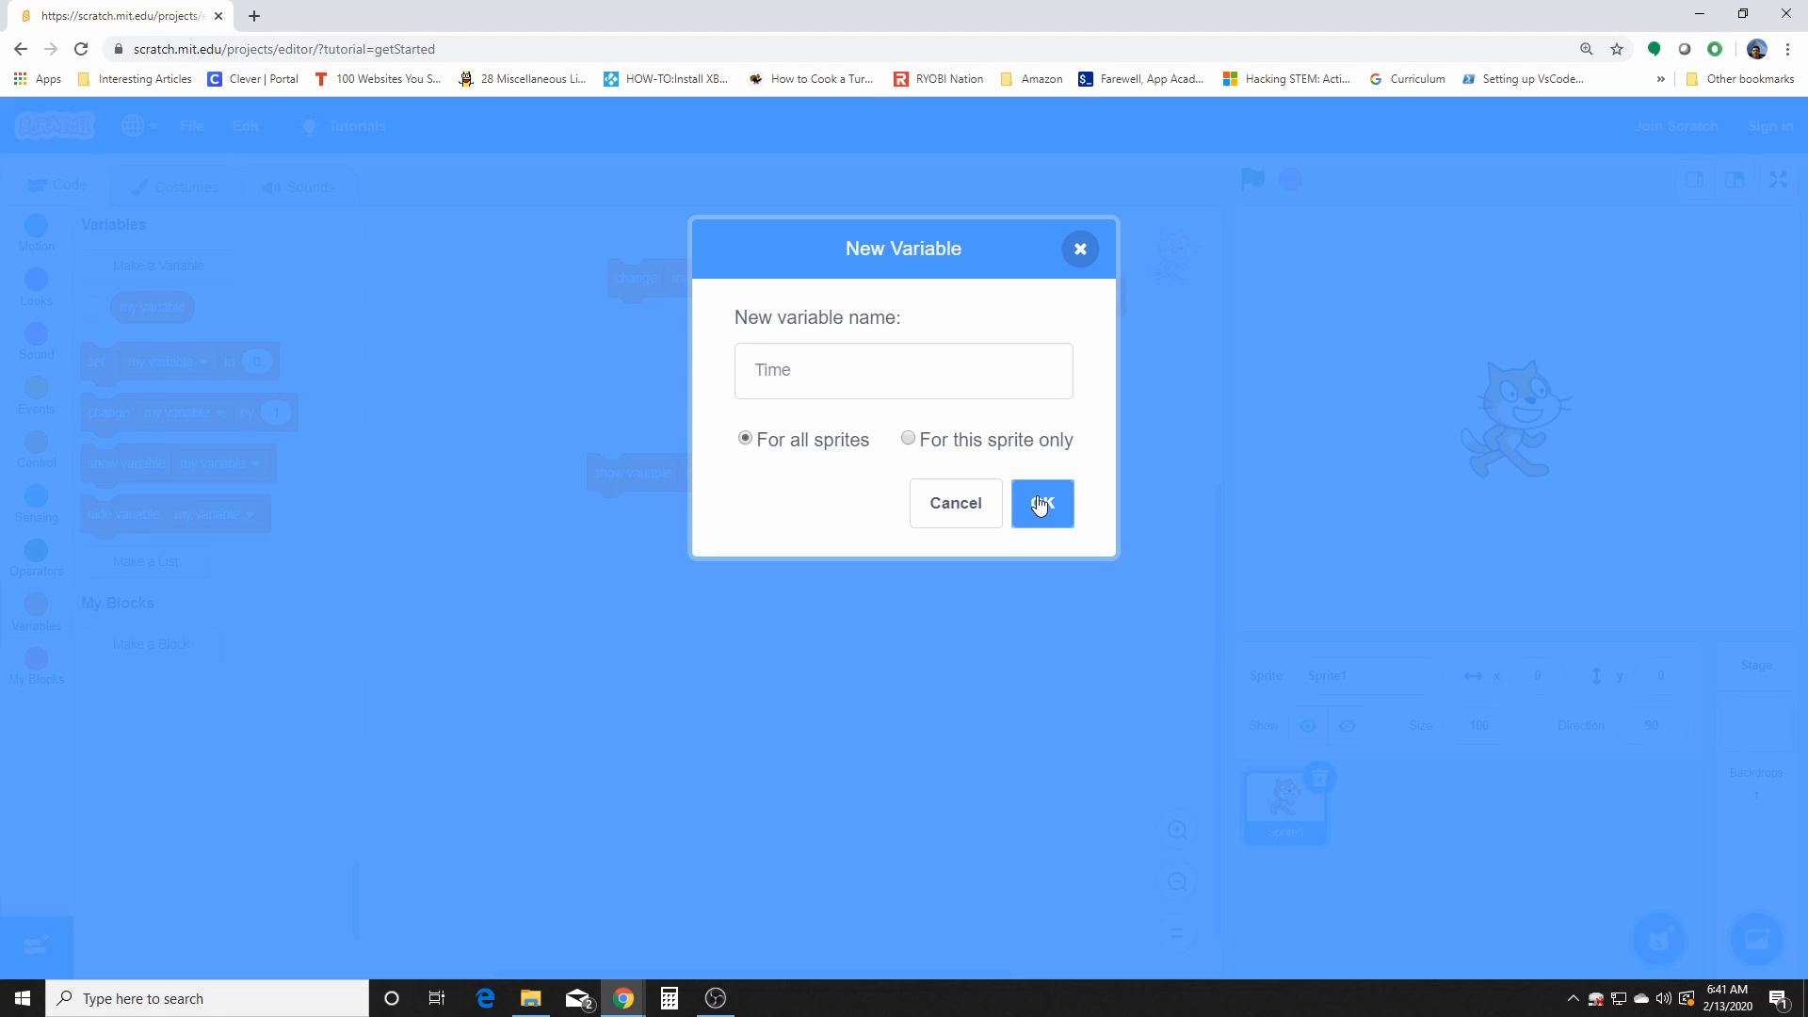
left_click(1039, 503)
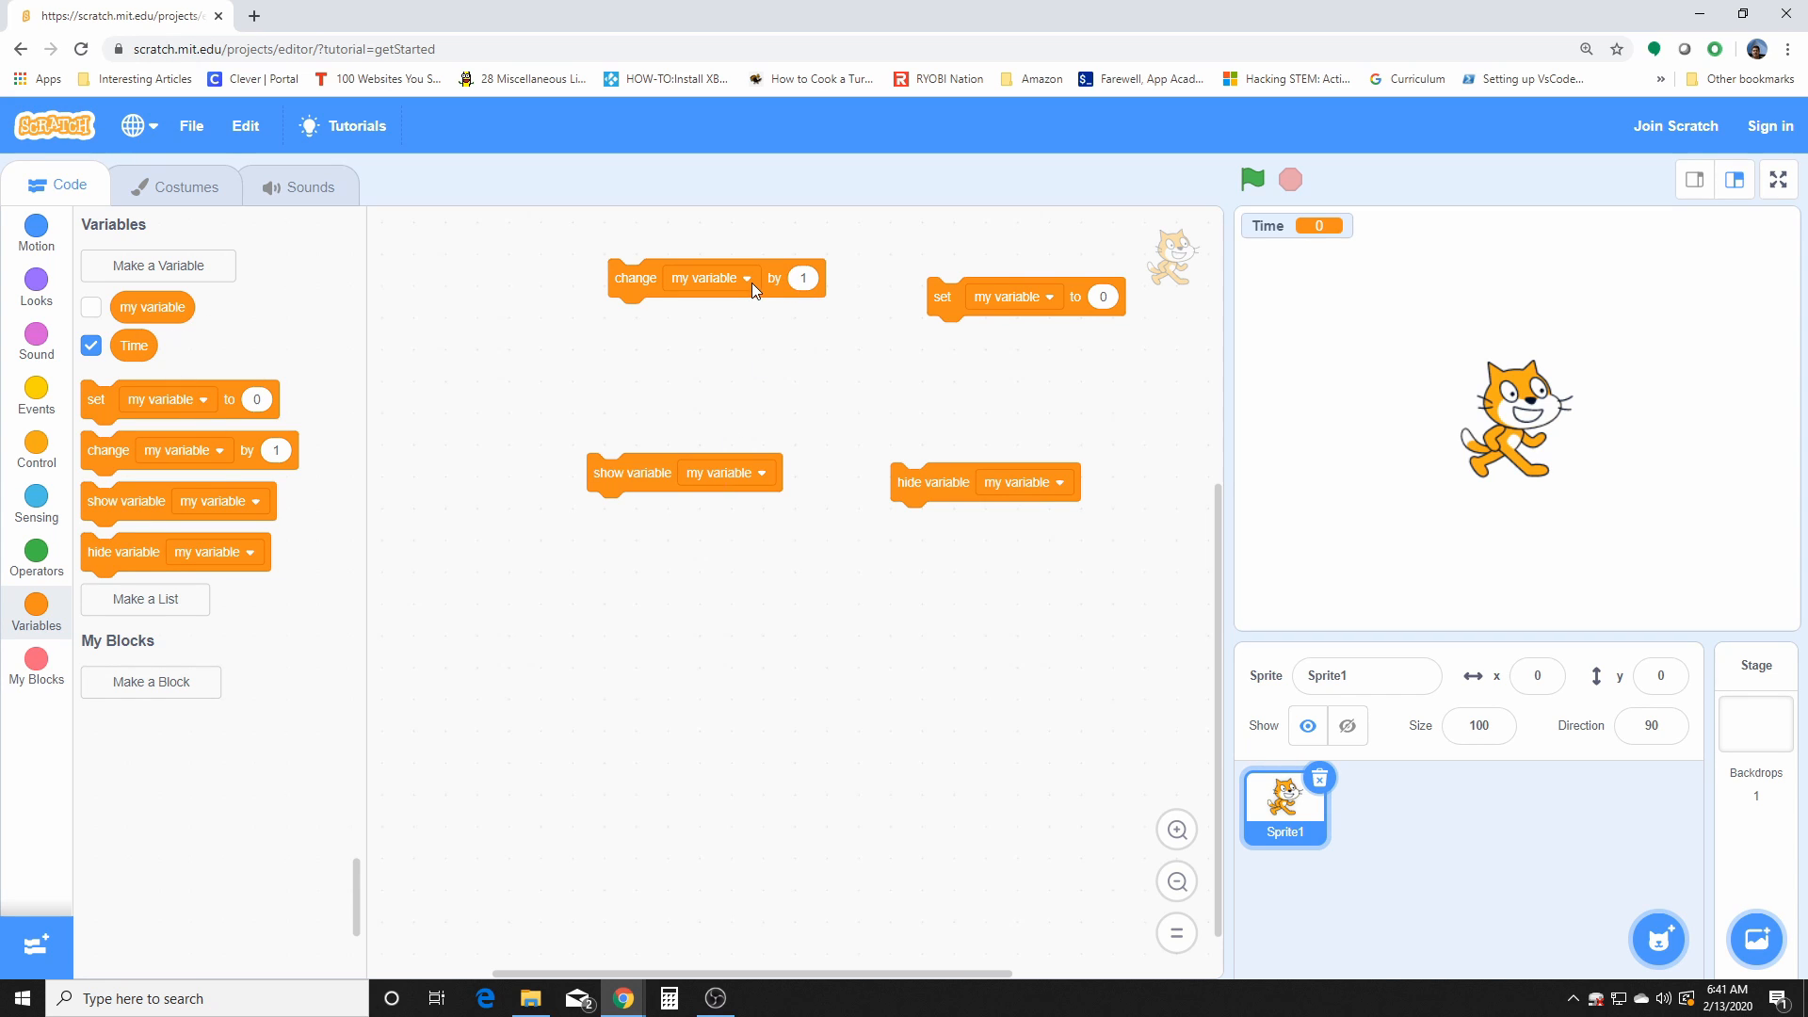
Step: Switch the show variable and hide variable blocks to refer to Time
left_click(744, 279)
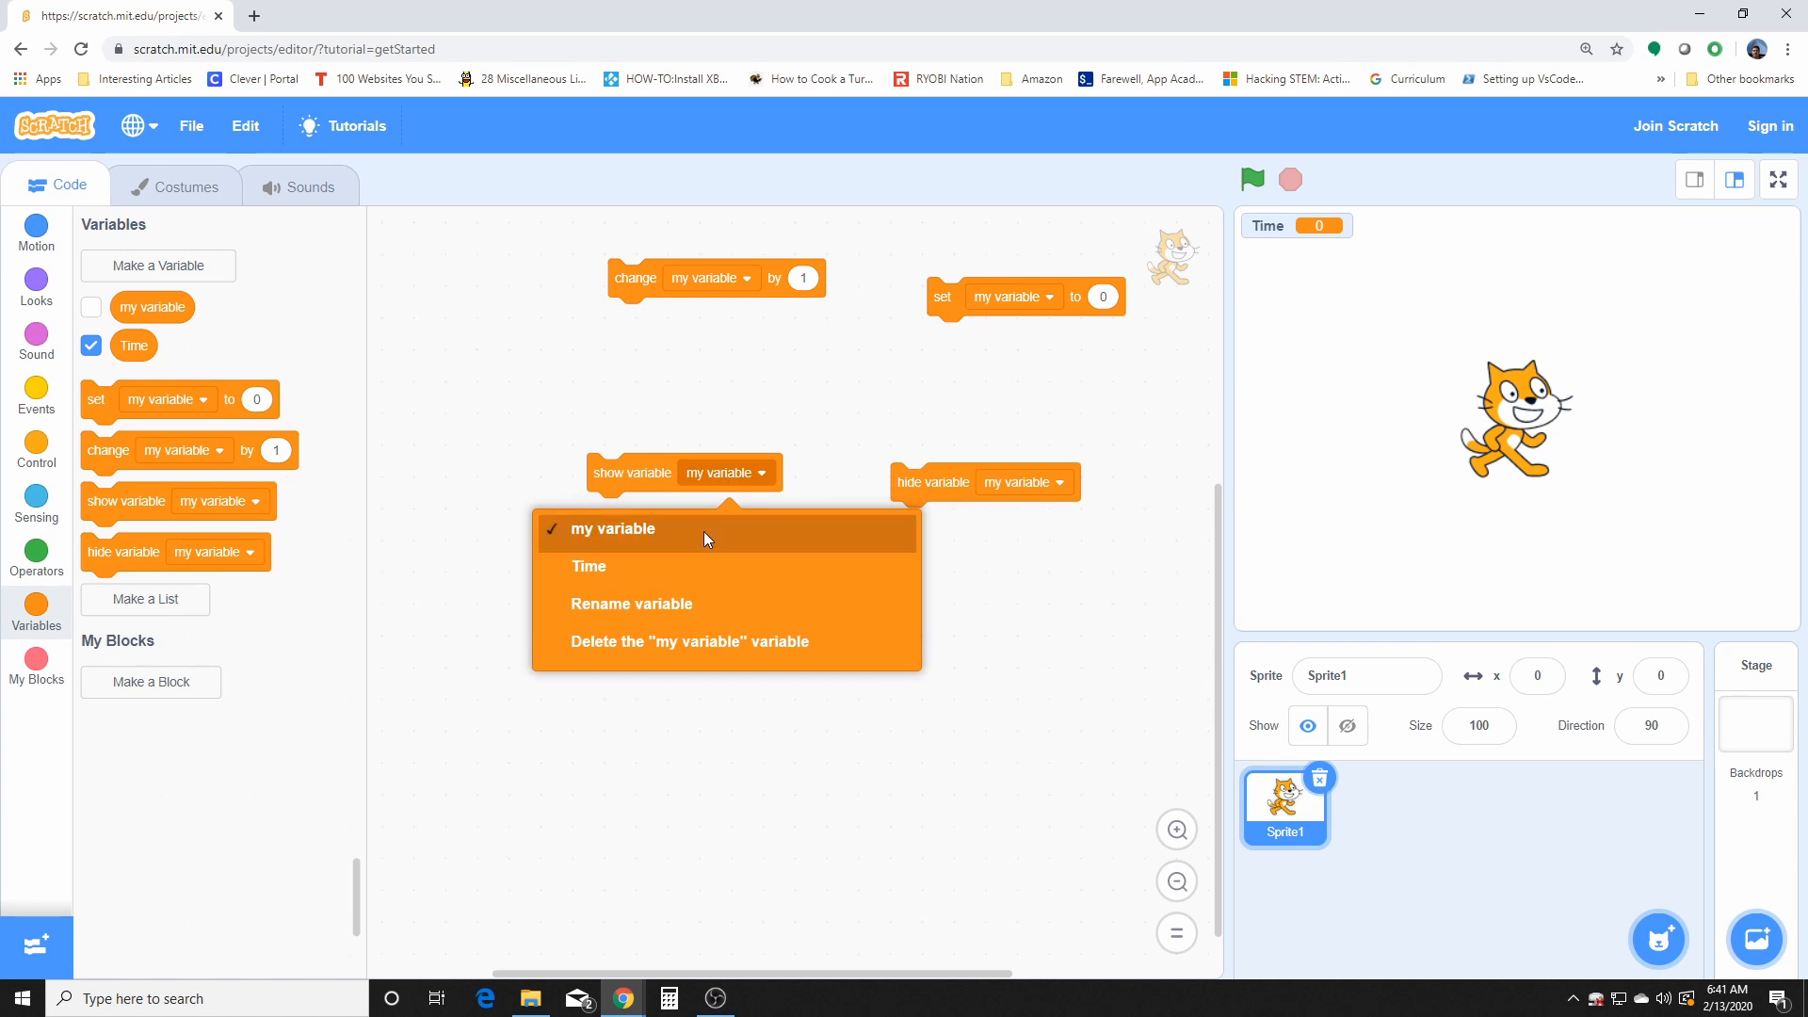
left_click(587, 567)
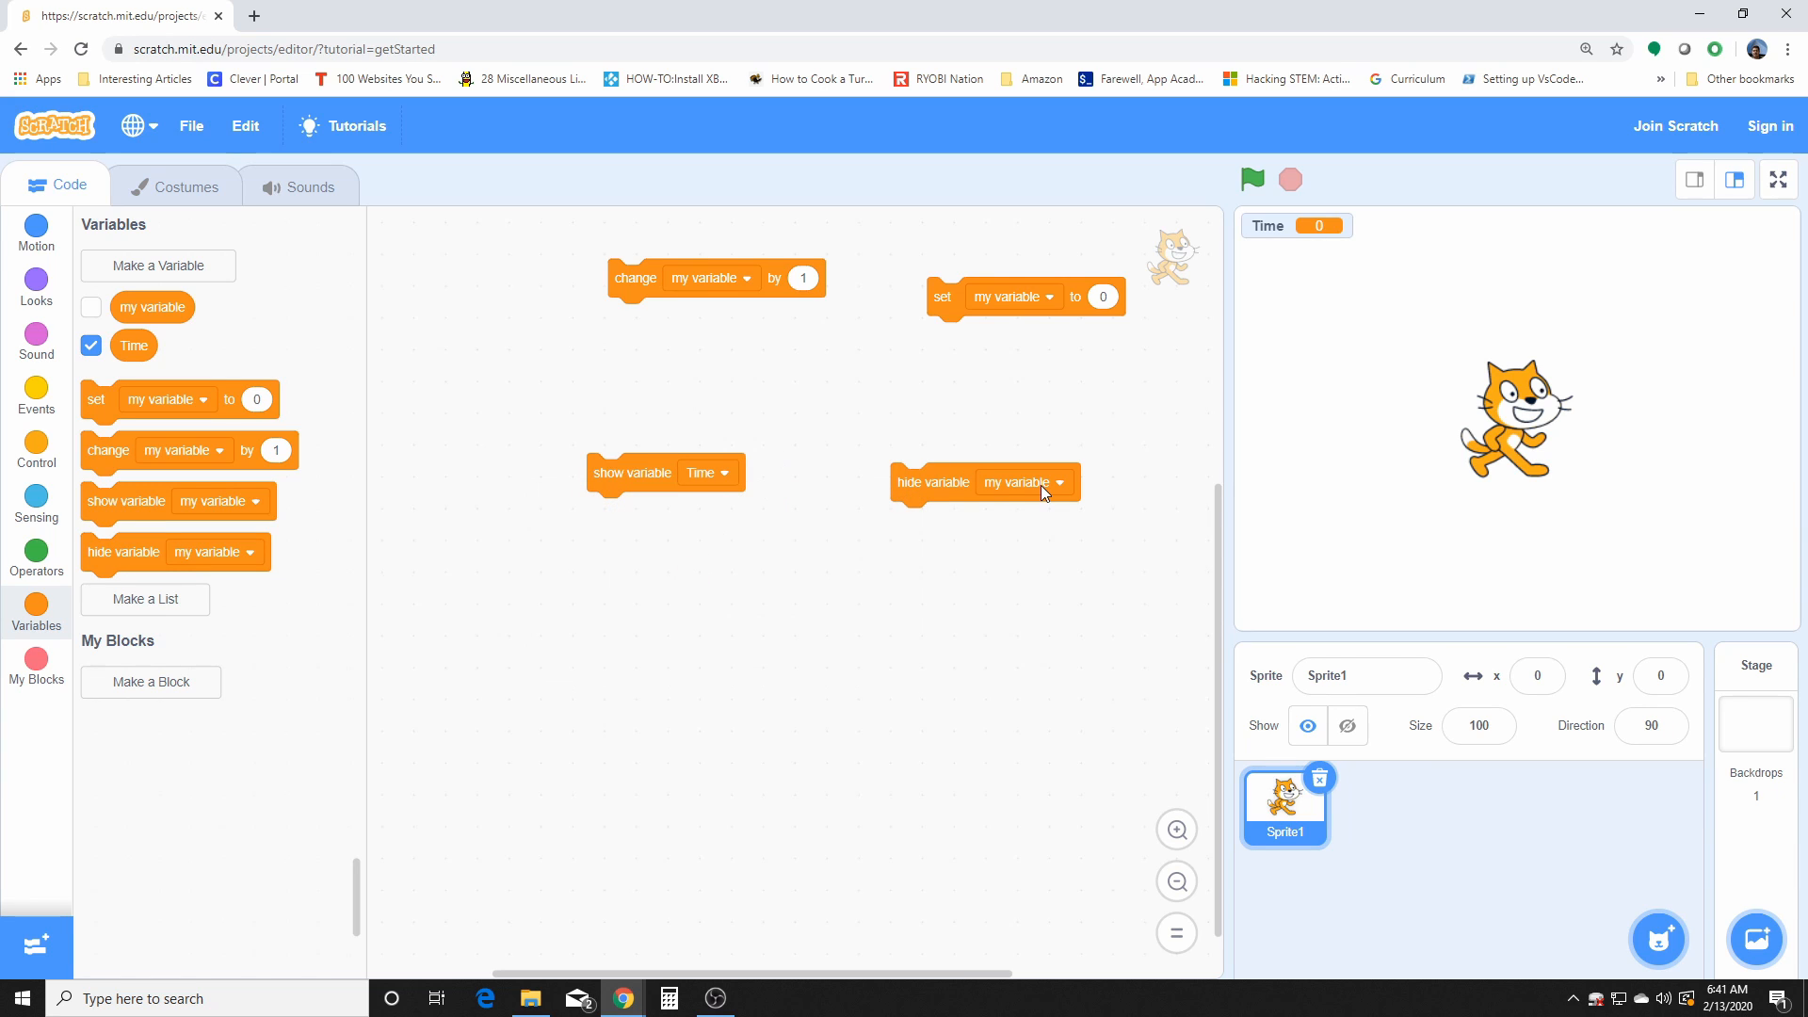
left_click(1045, 482)
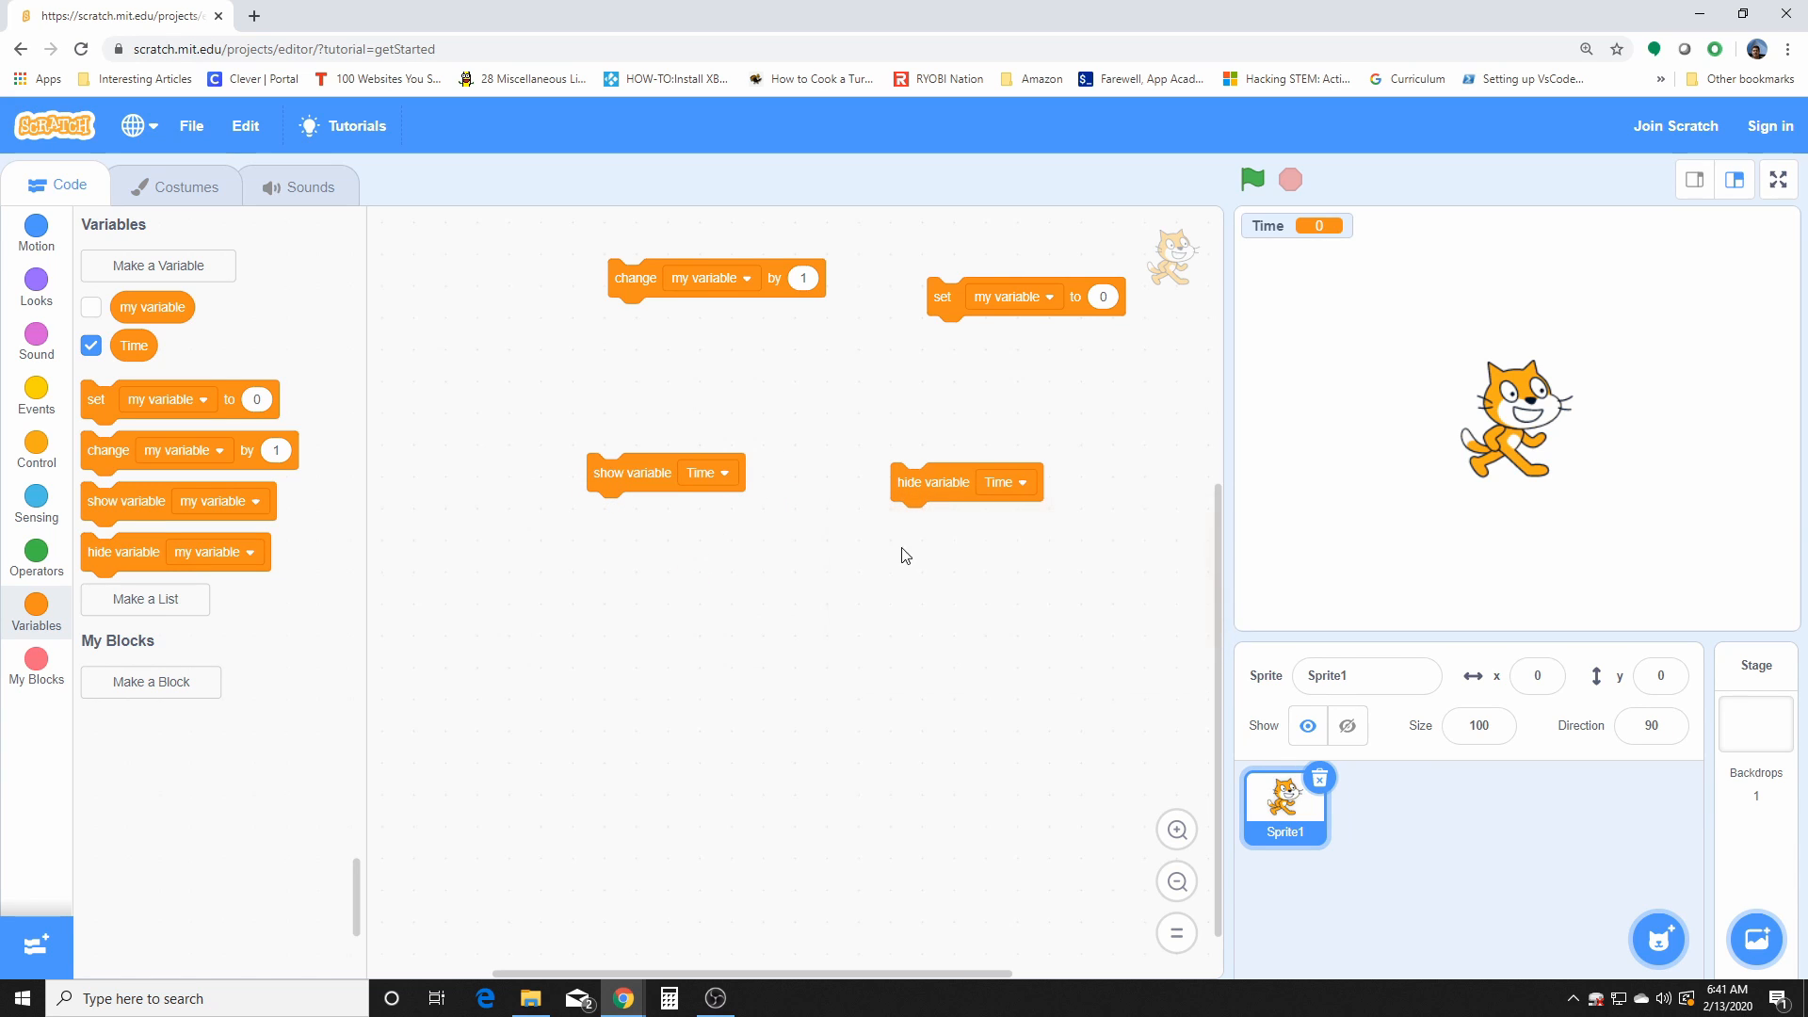
mouse_move(358, 667)
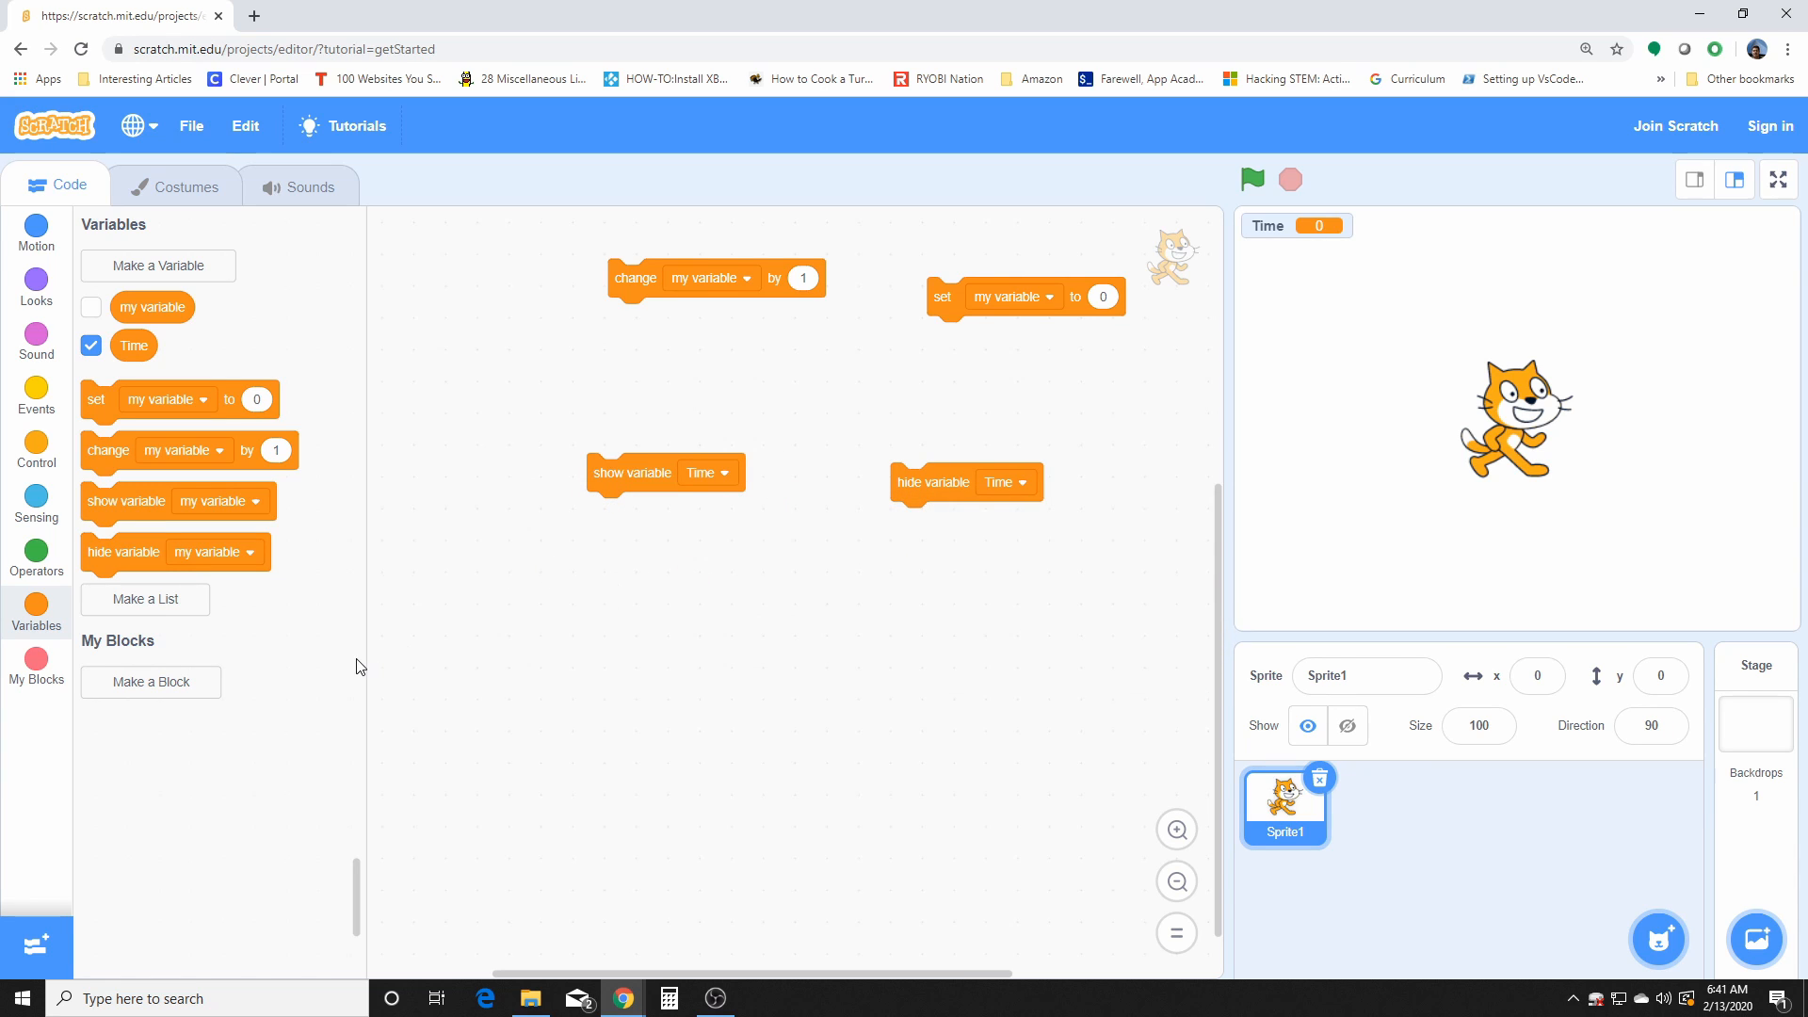
mouse_move(138, 619)
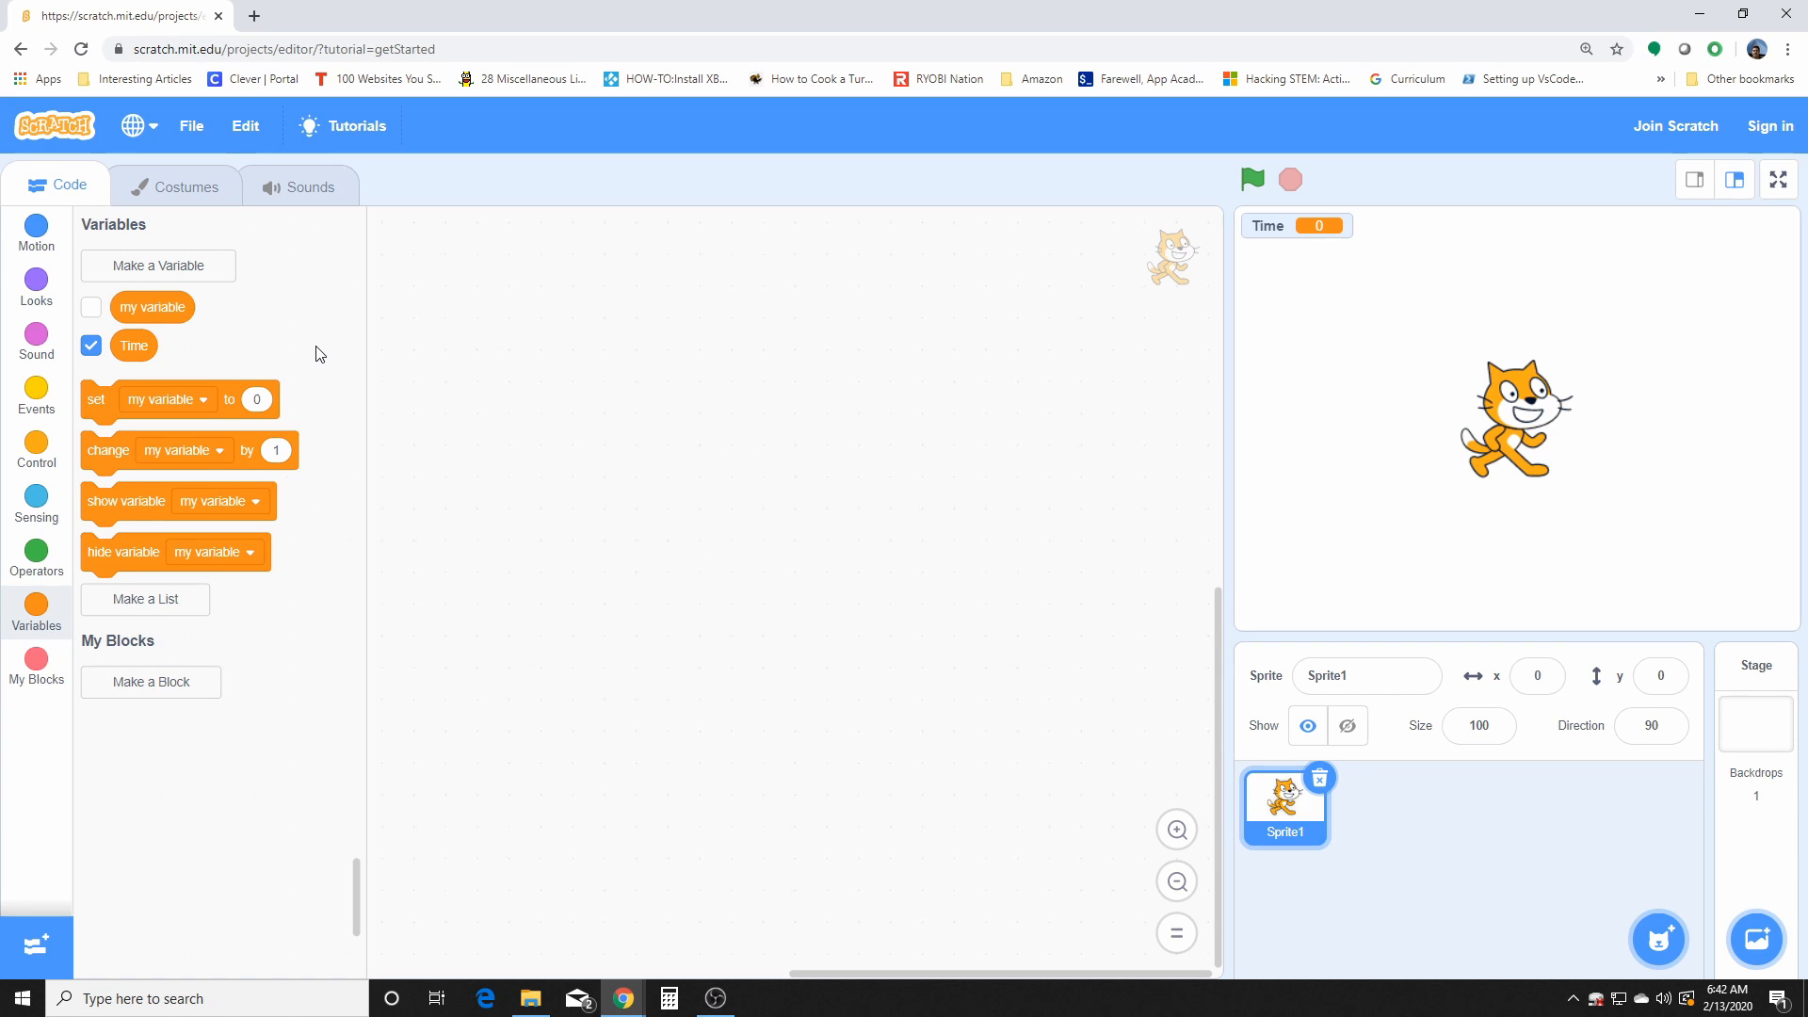
mouse_move(198, 495)
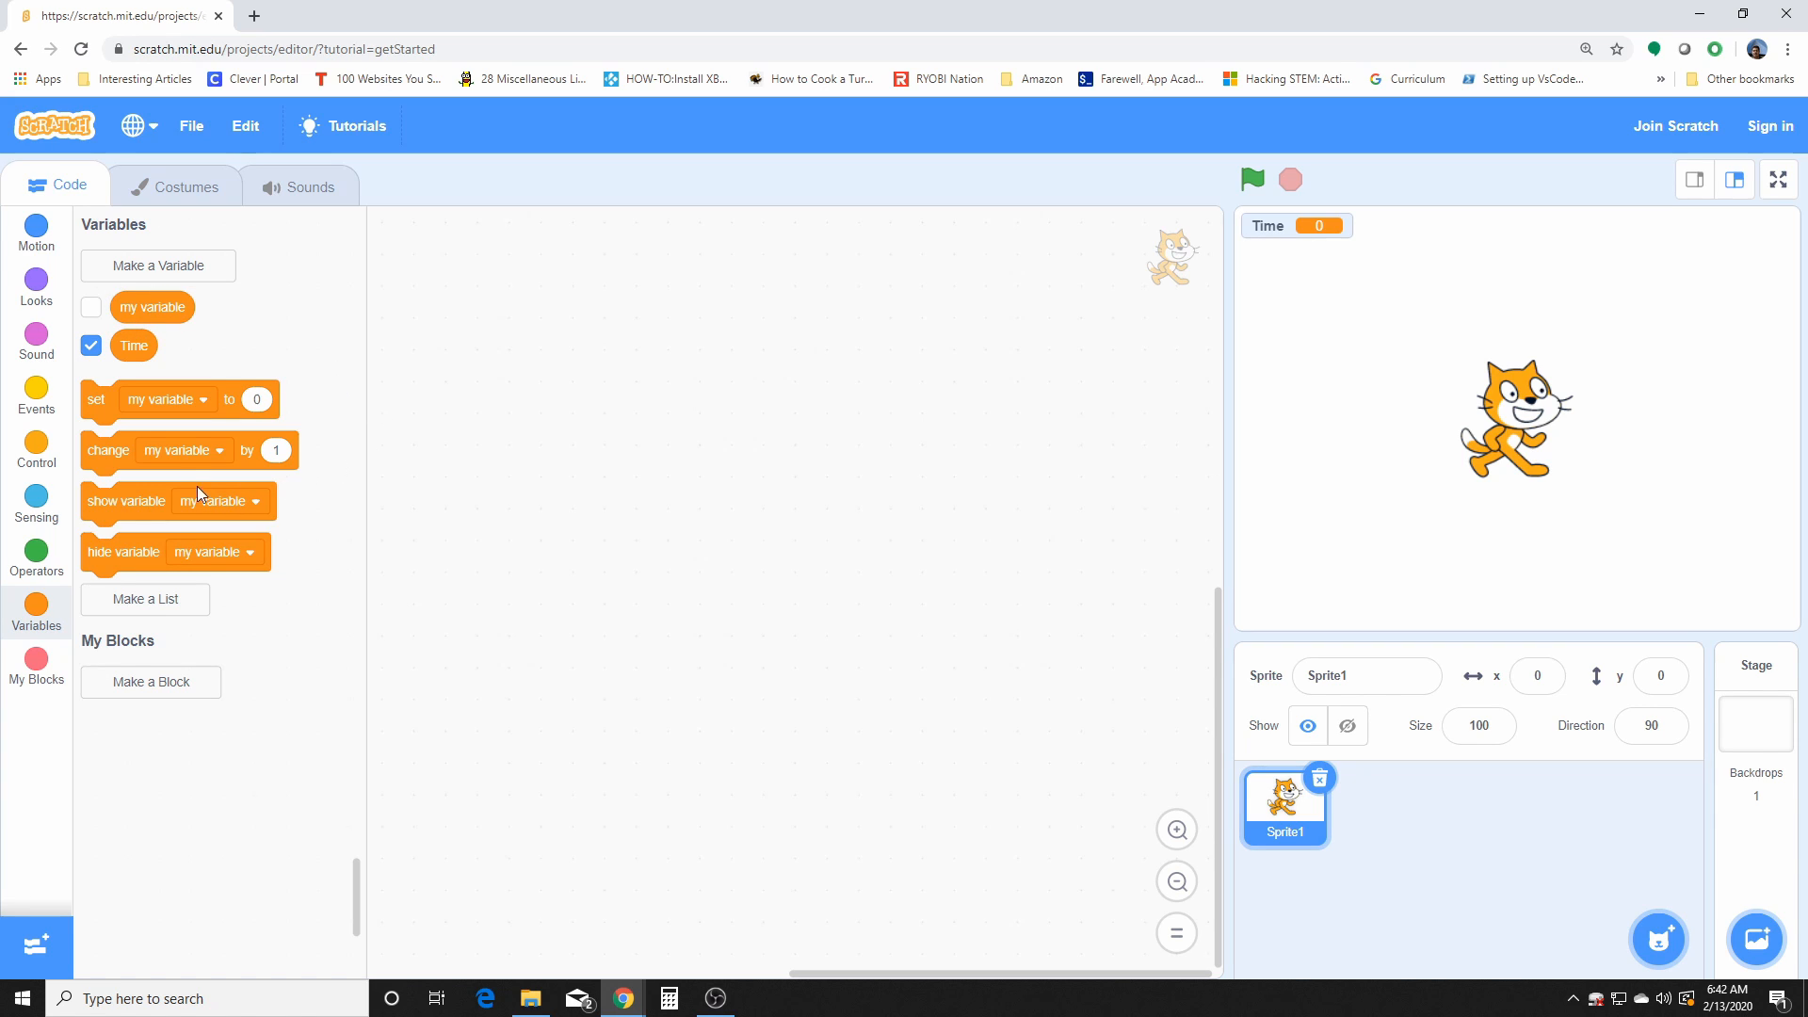
Step: Create a list named Toys for all sprites
left_click(145, 599)
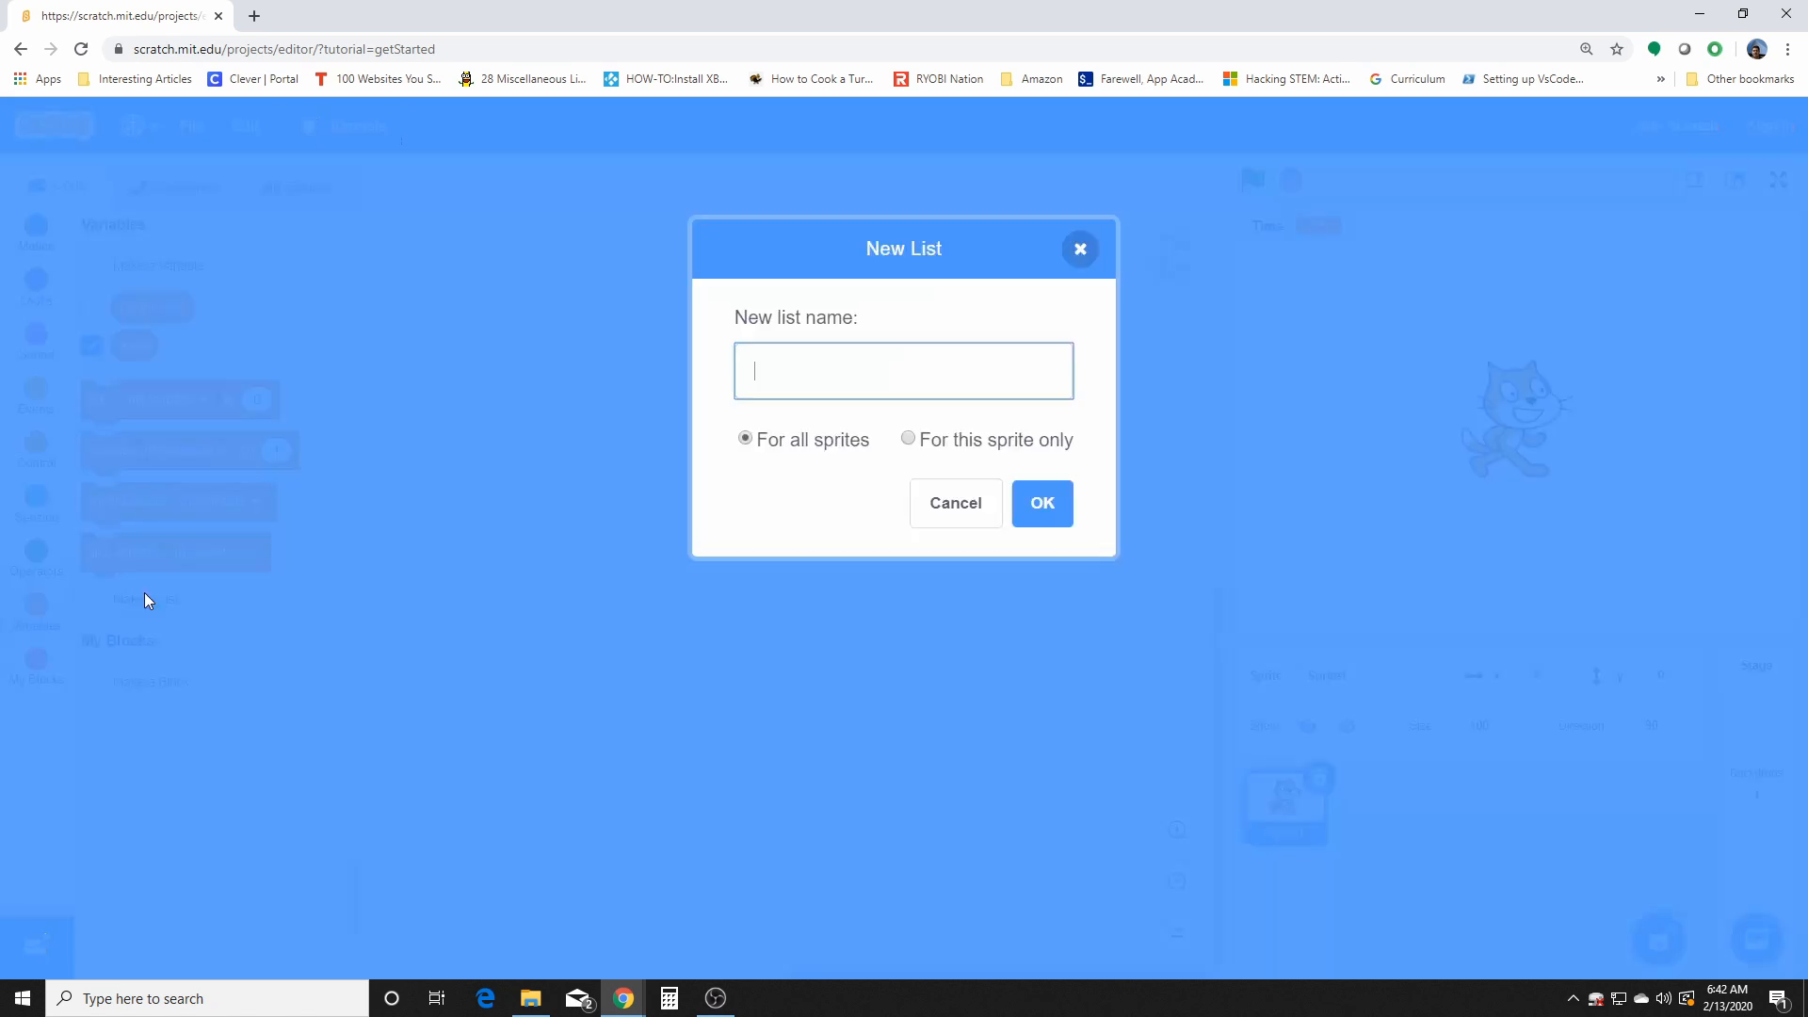
mouse_move(838, 506)
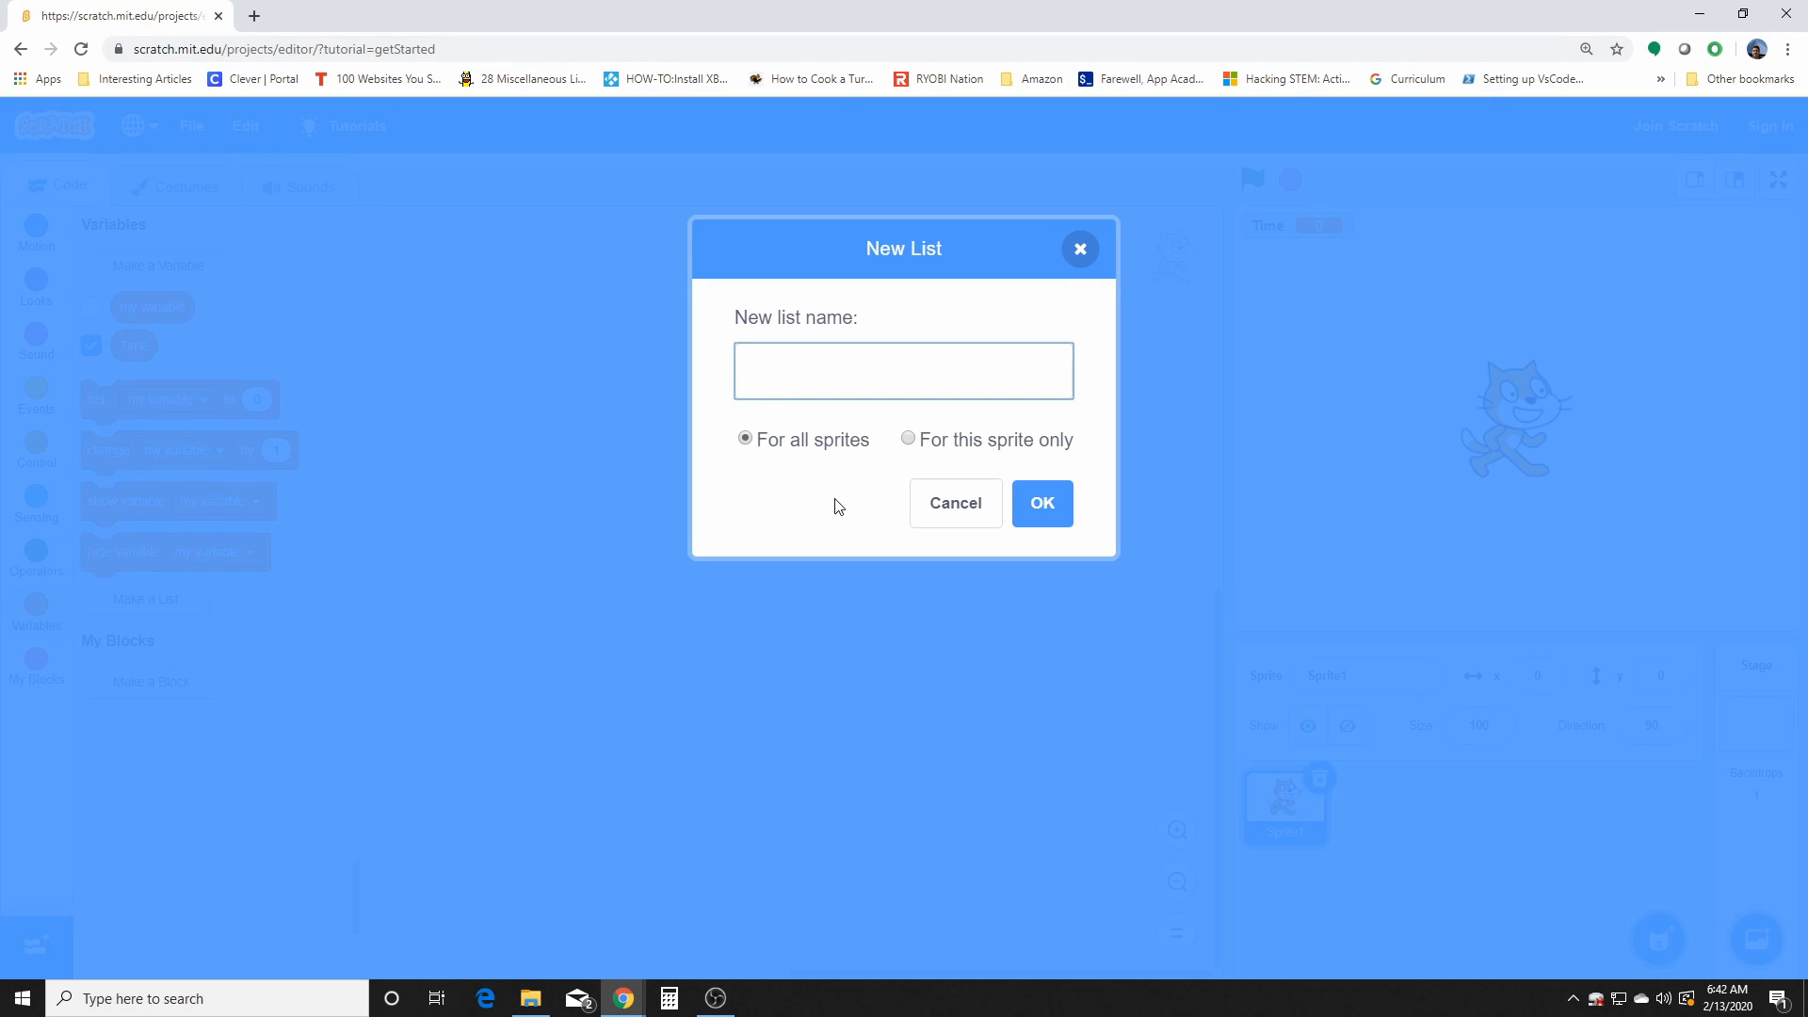
type("Toys")
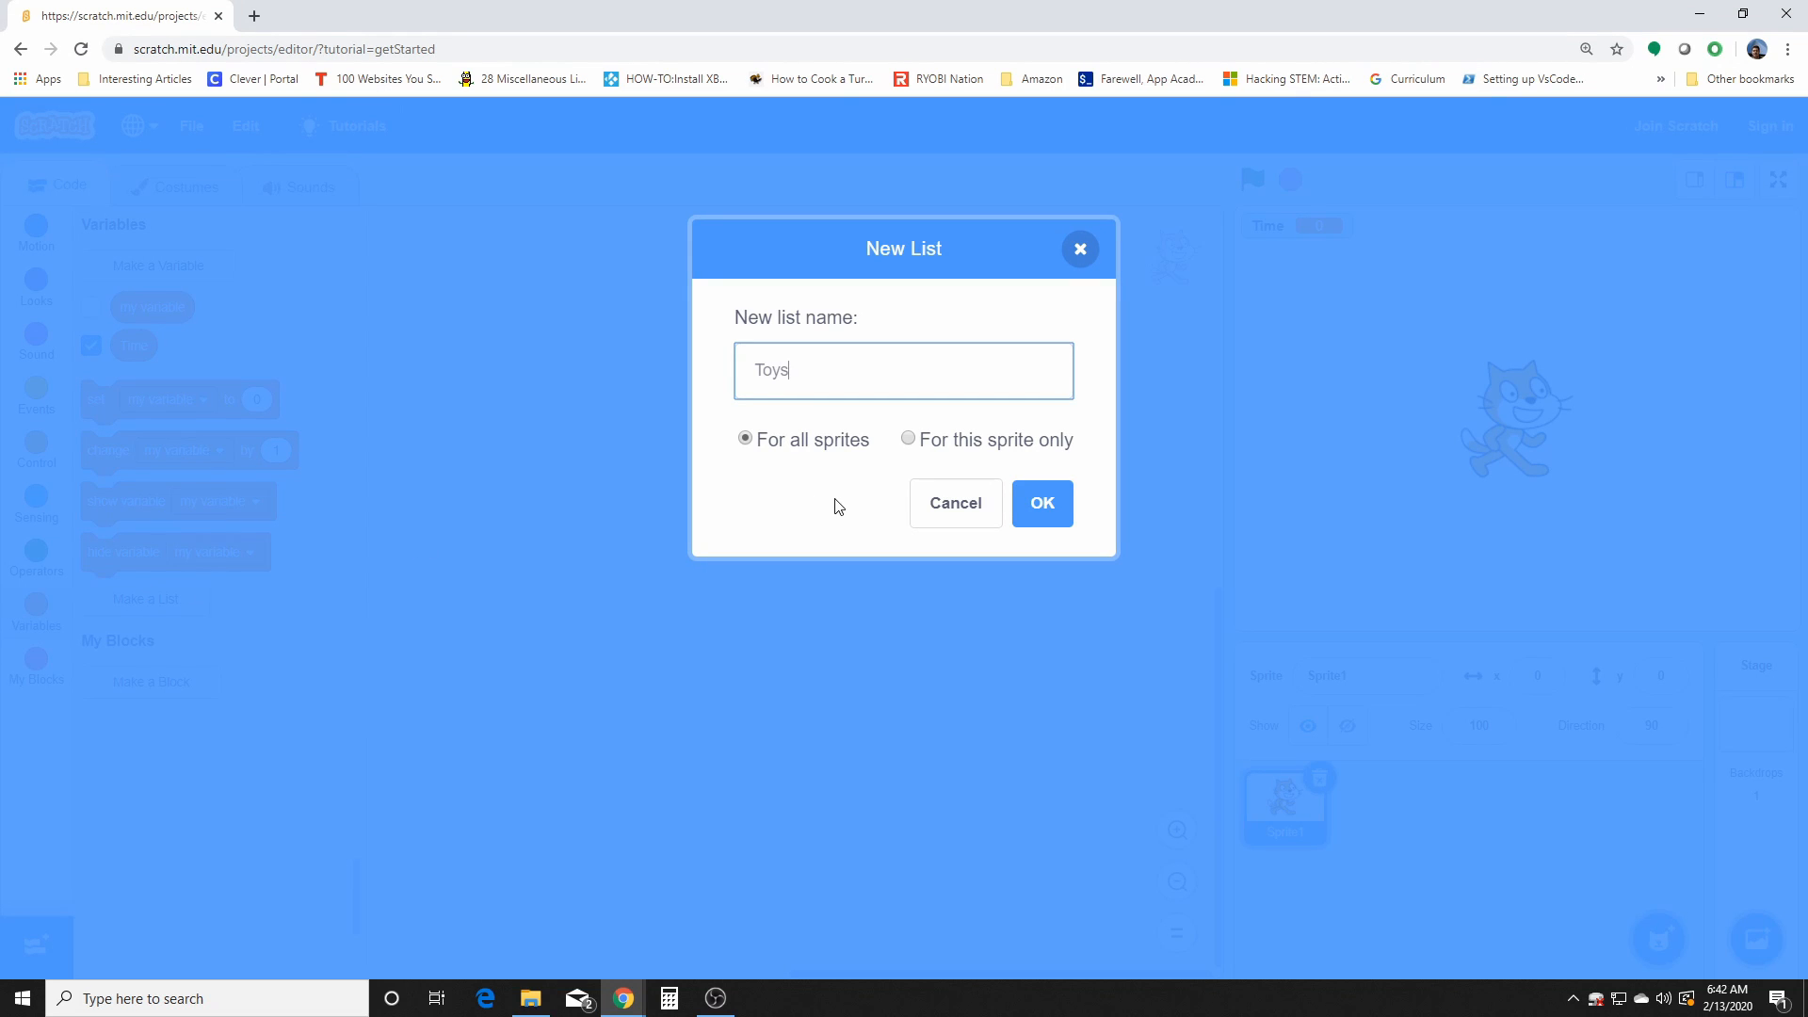
left_click(1039, 503)
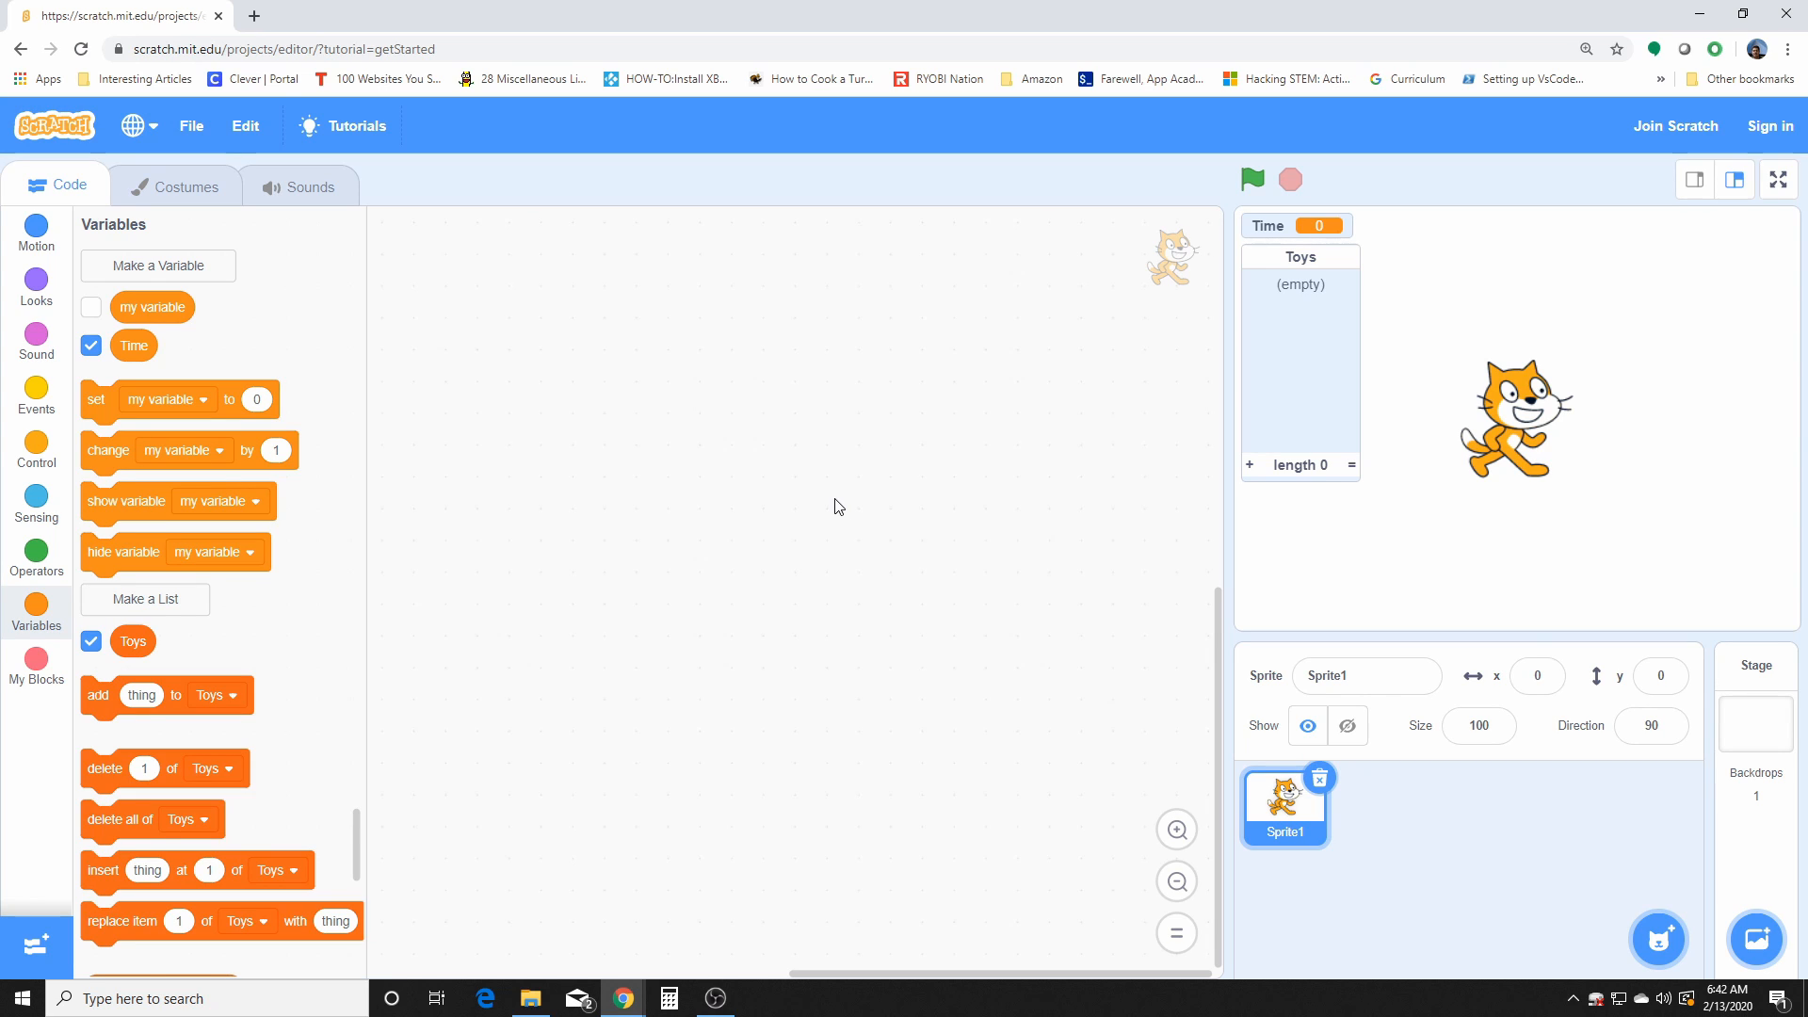
mouse_move(896, 452)
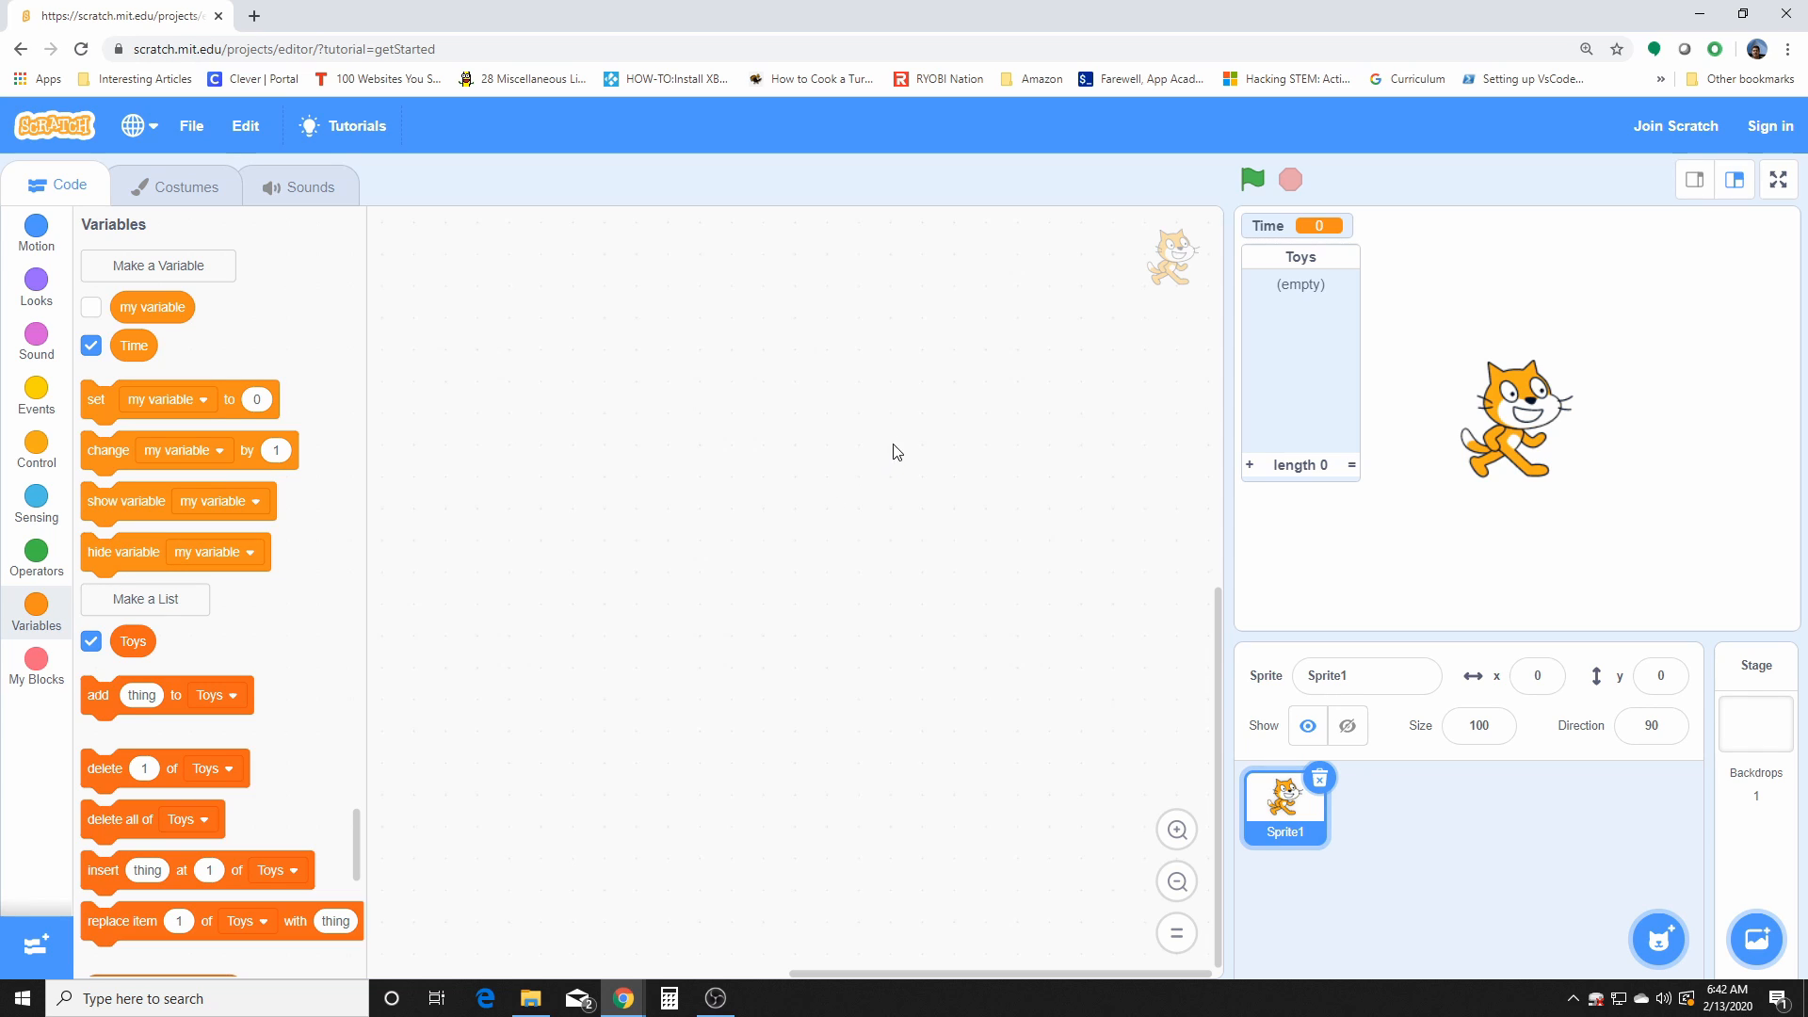
mouse_move(484, 537)
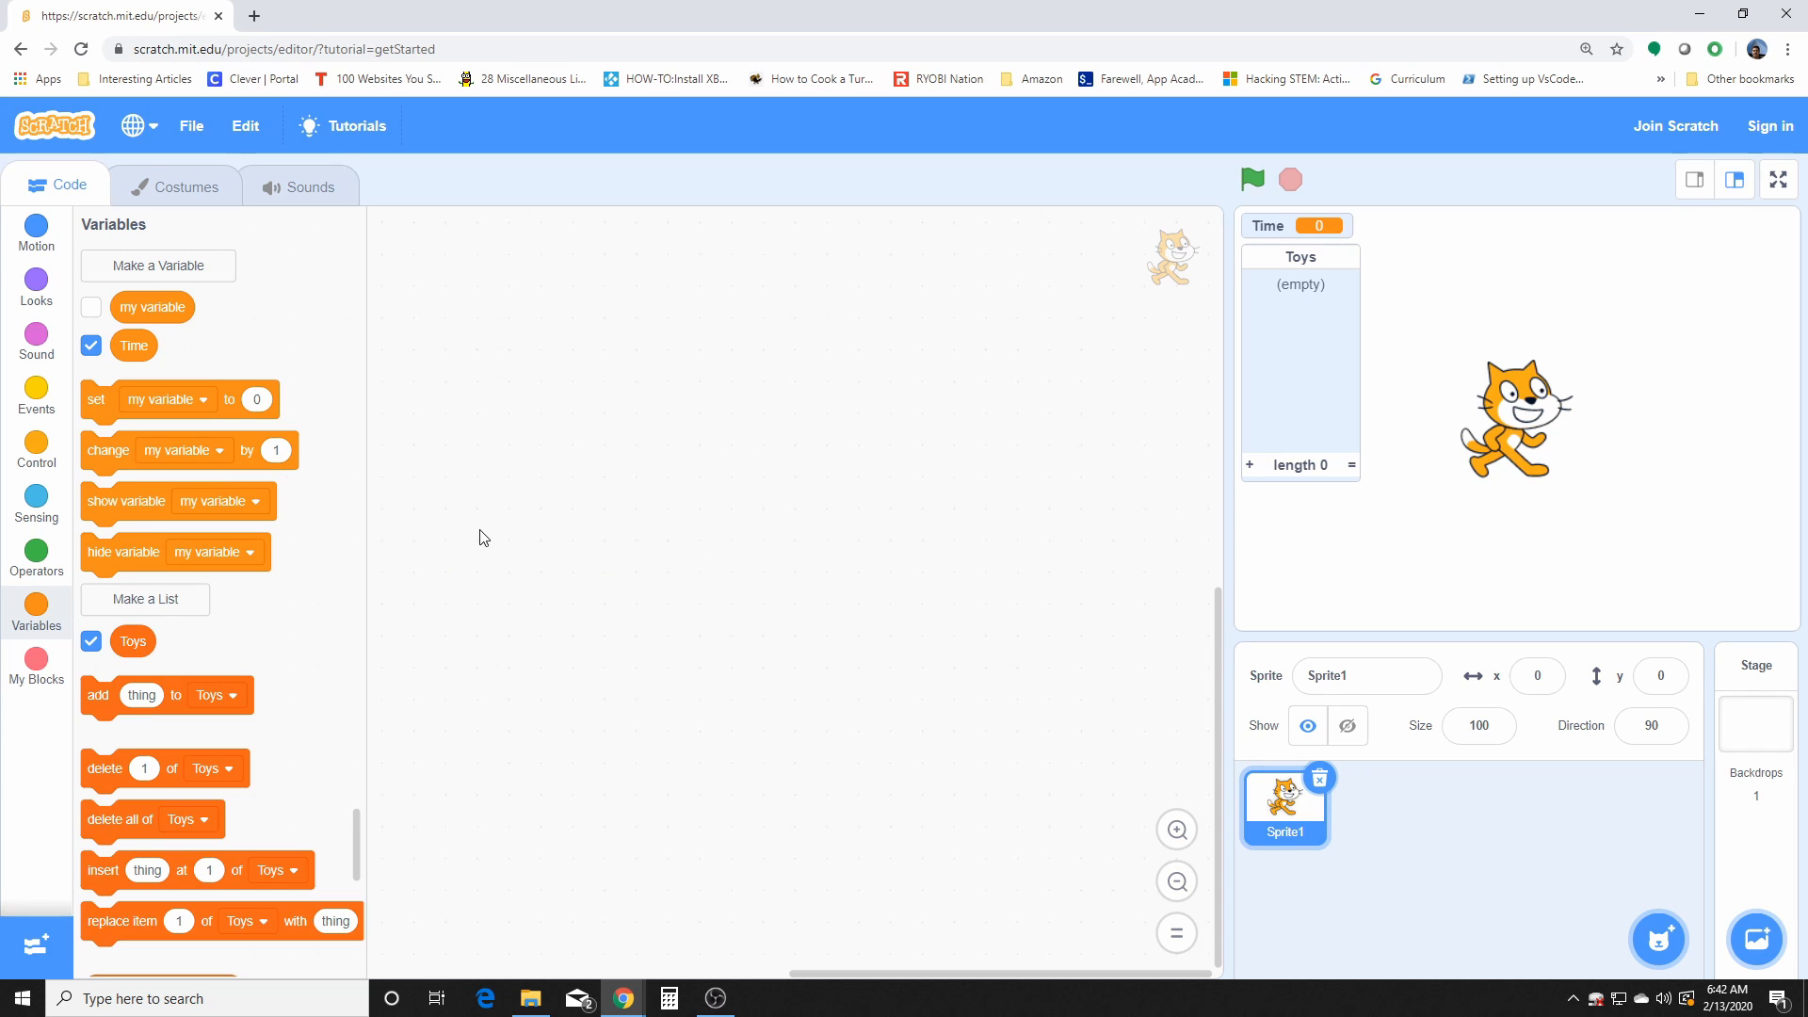
mouse_move(605, 578)
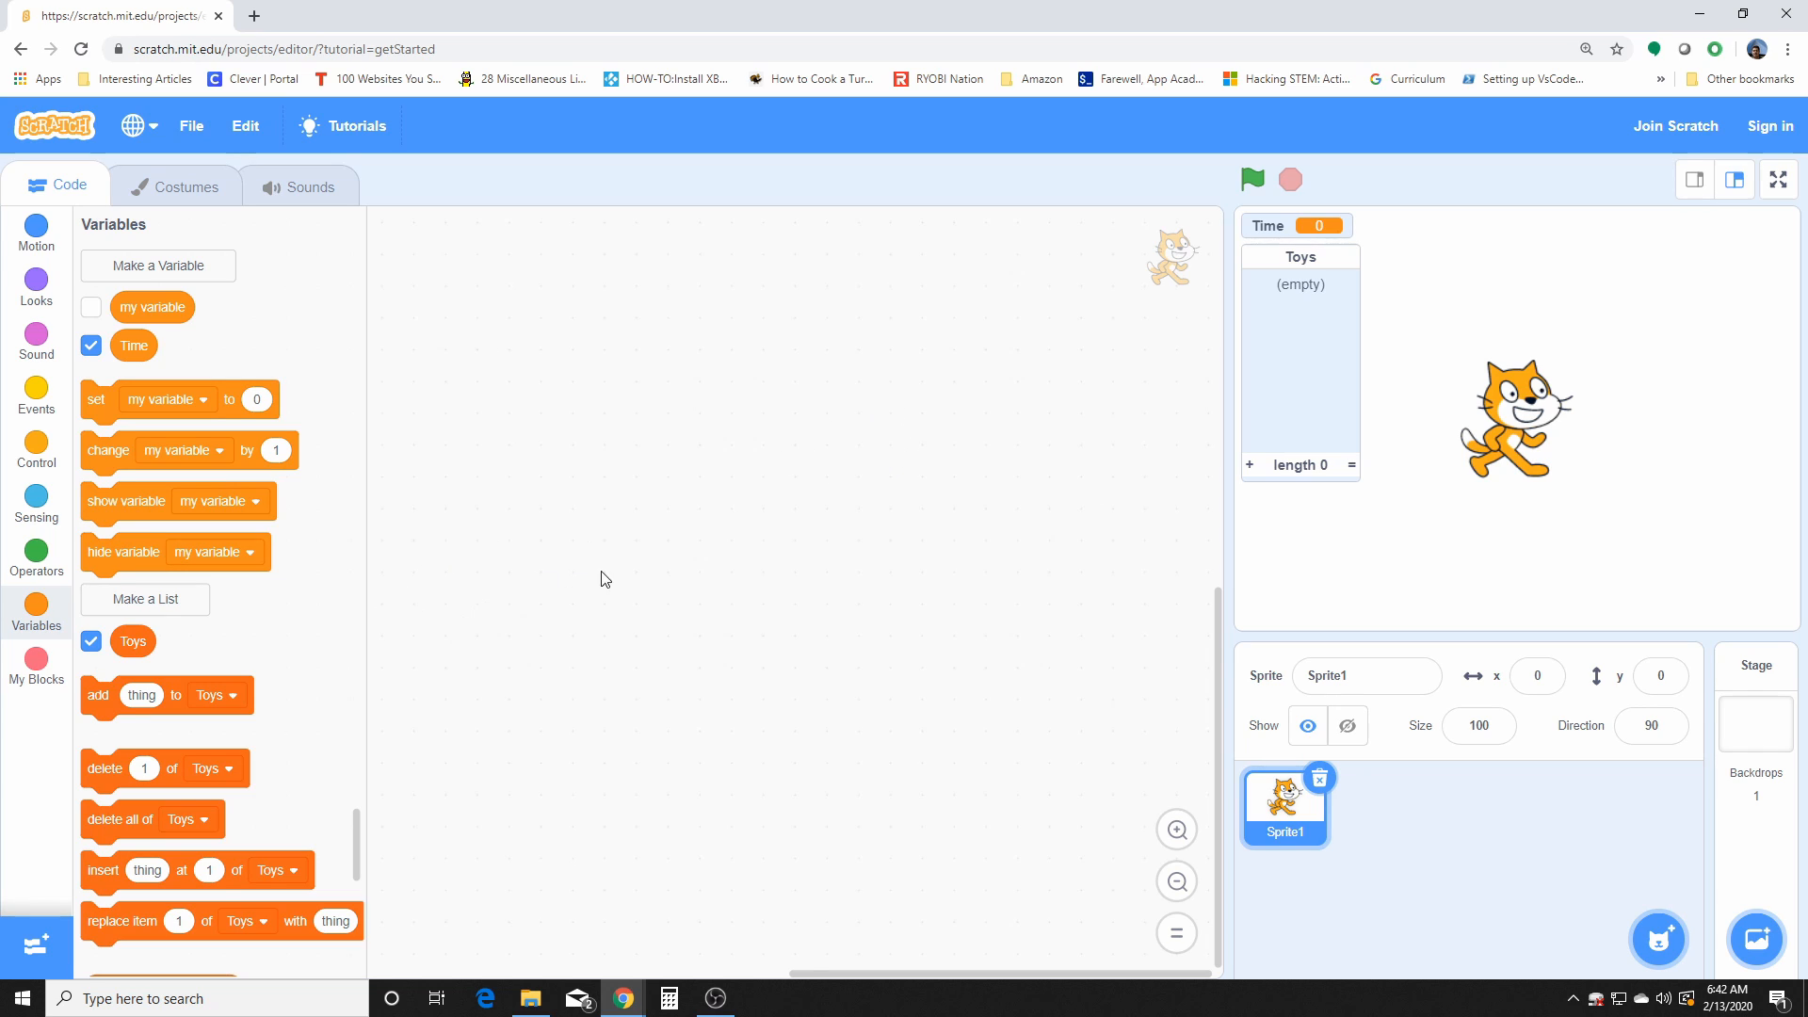
scroll("down", 3)
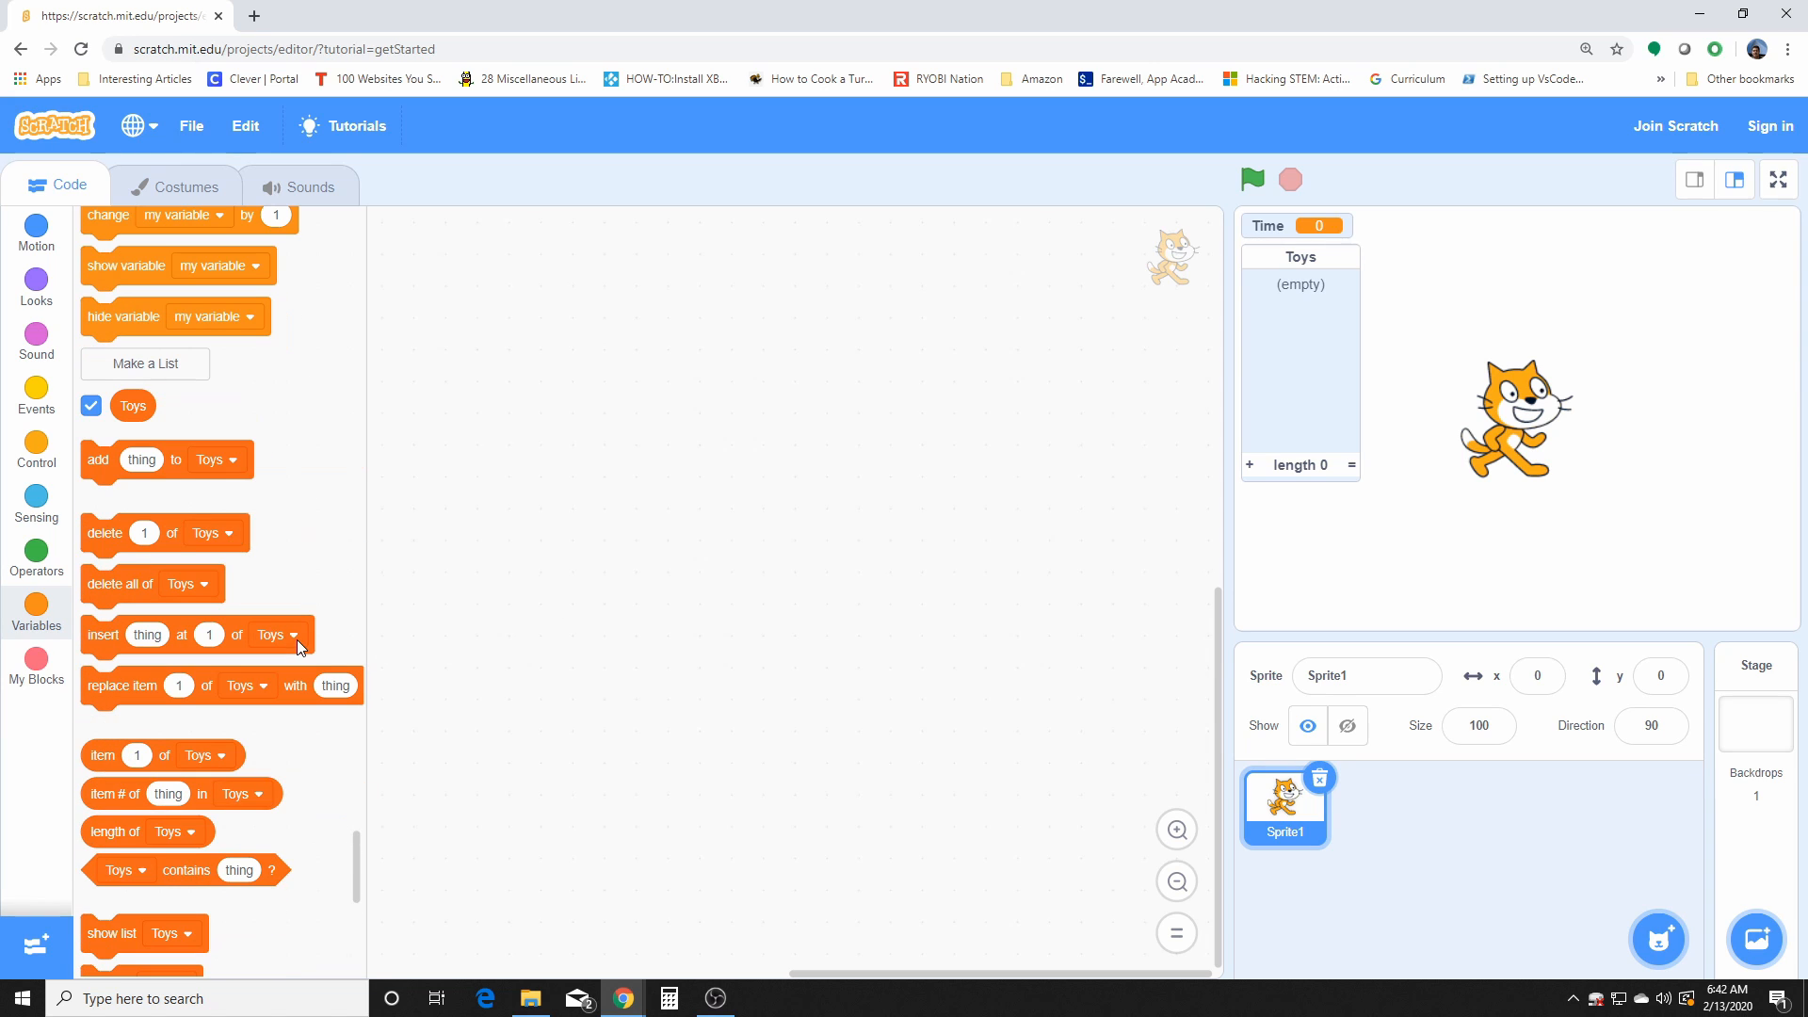
mouse_move(1337, 272)
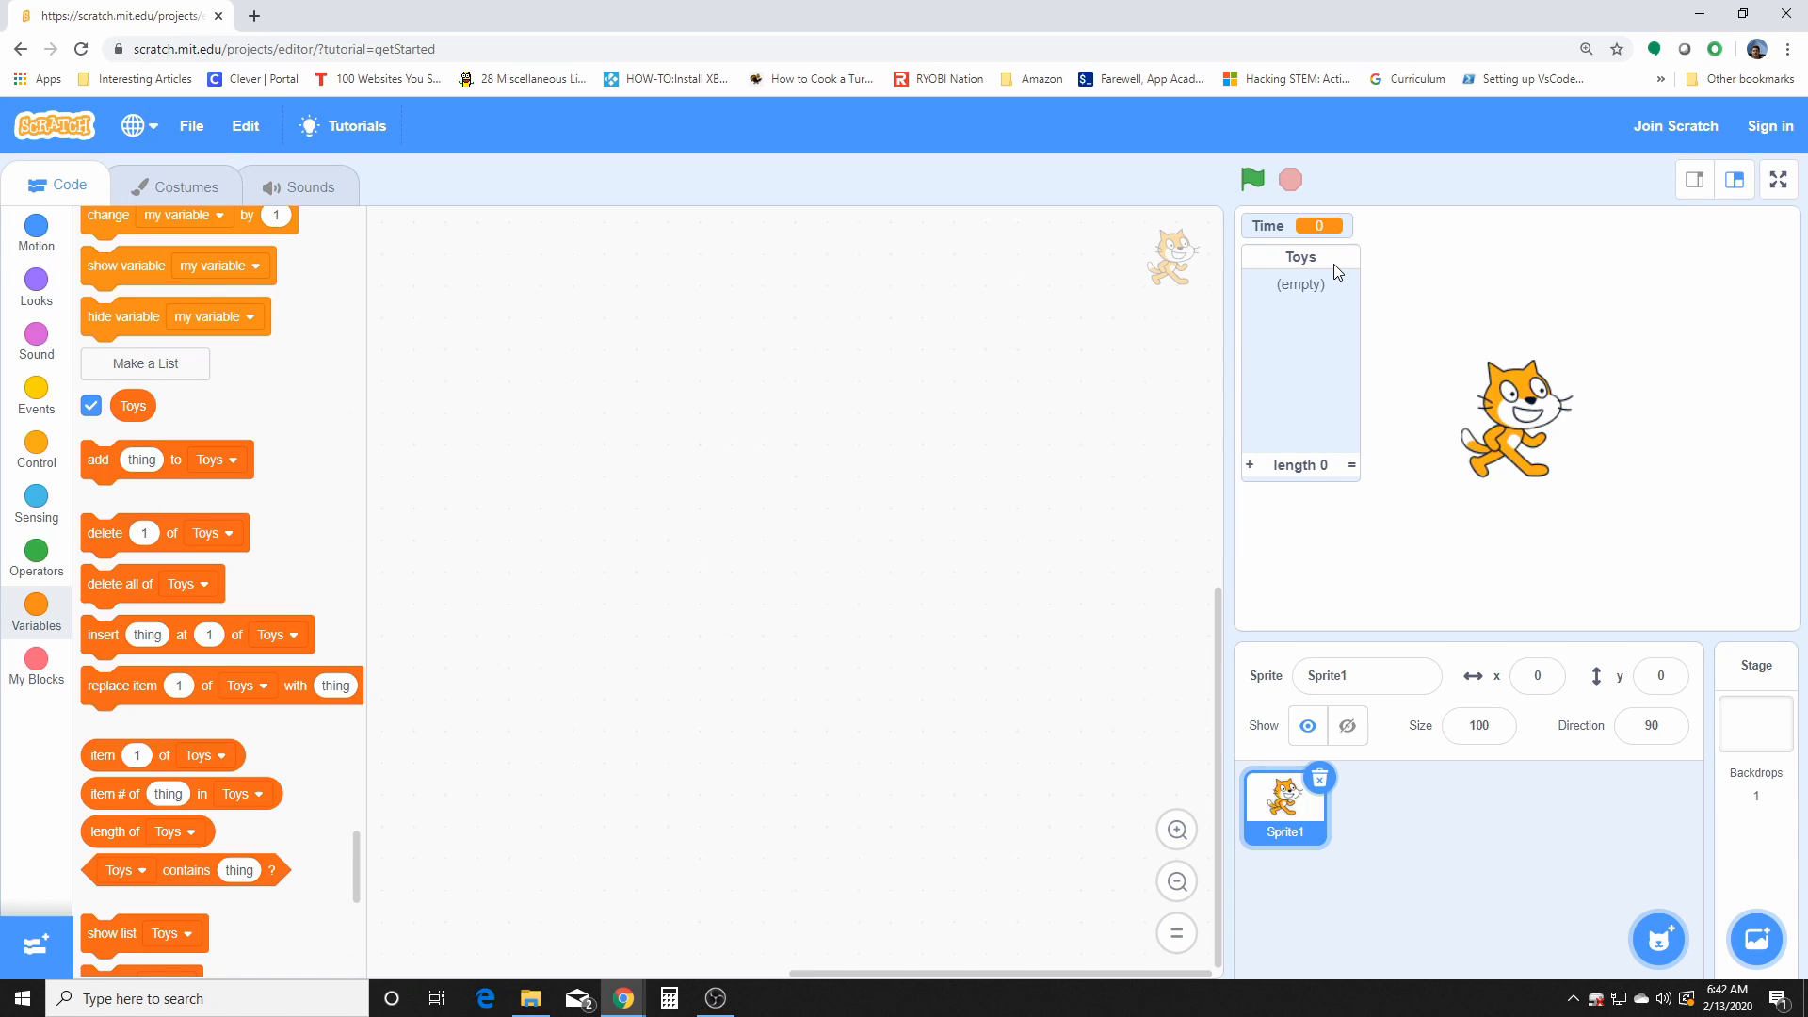
mouse_move(256, 448)
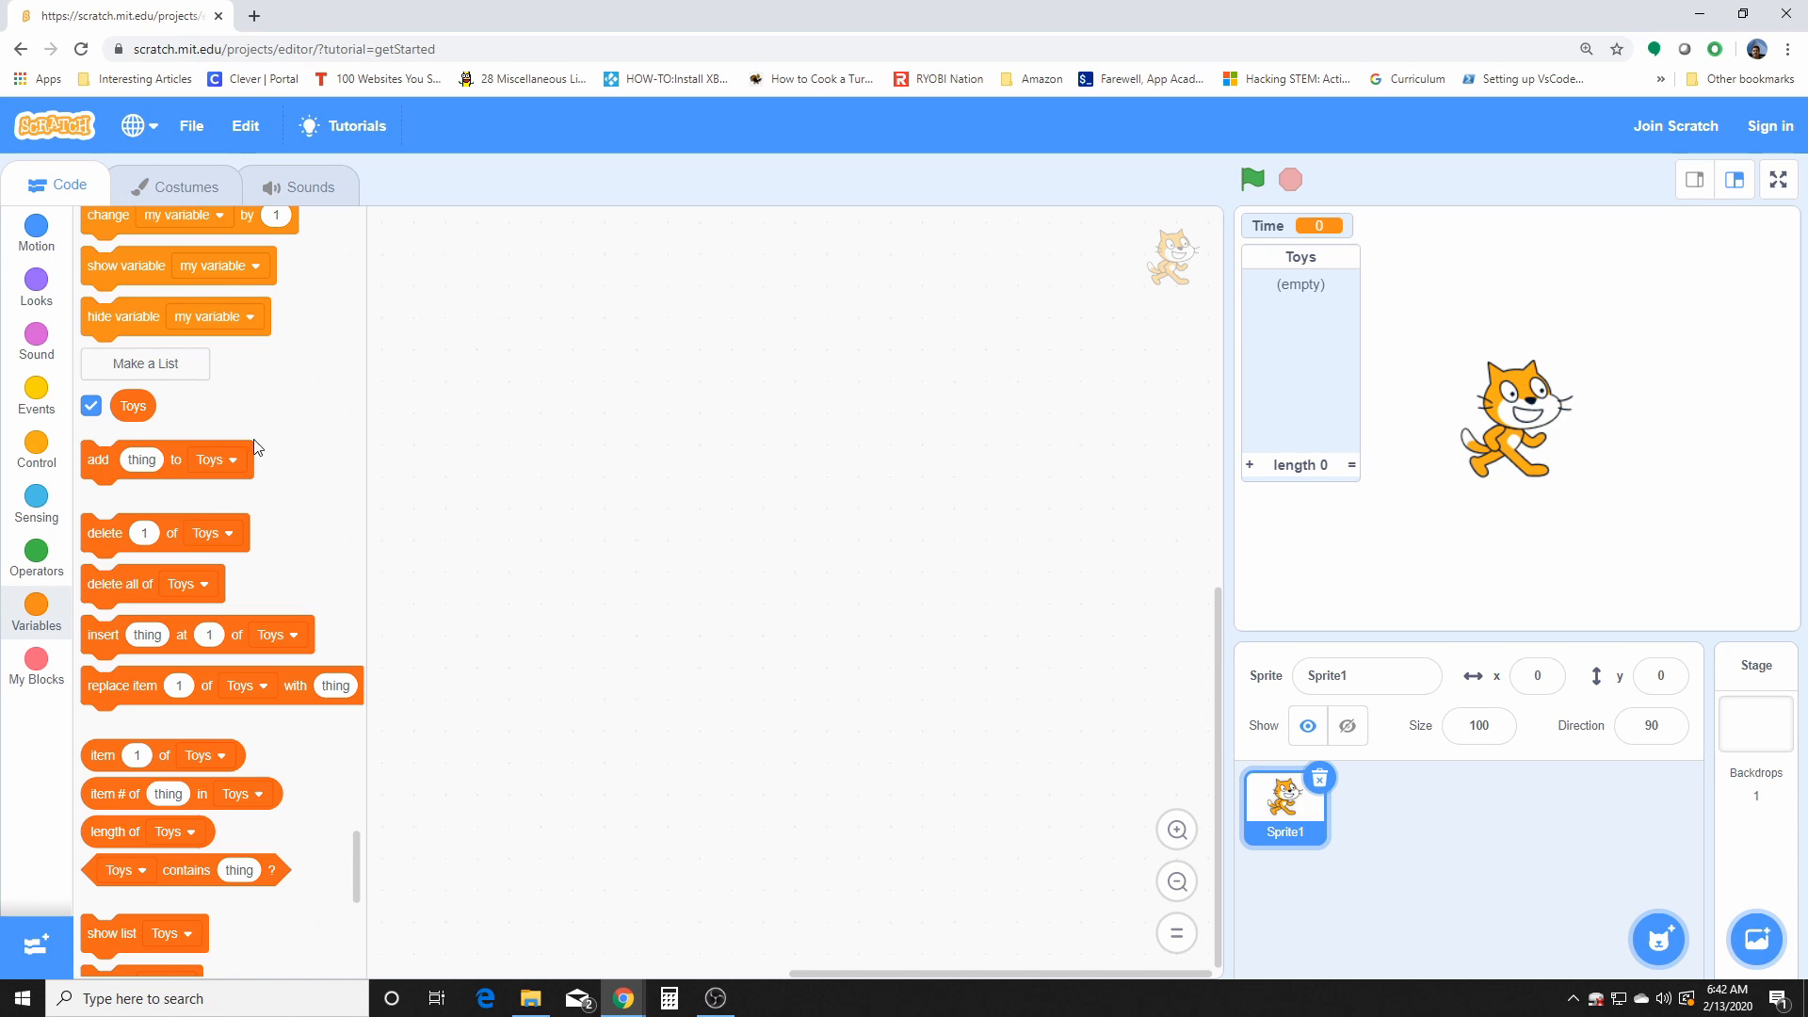
mouse_move(165, 458)
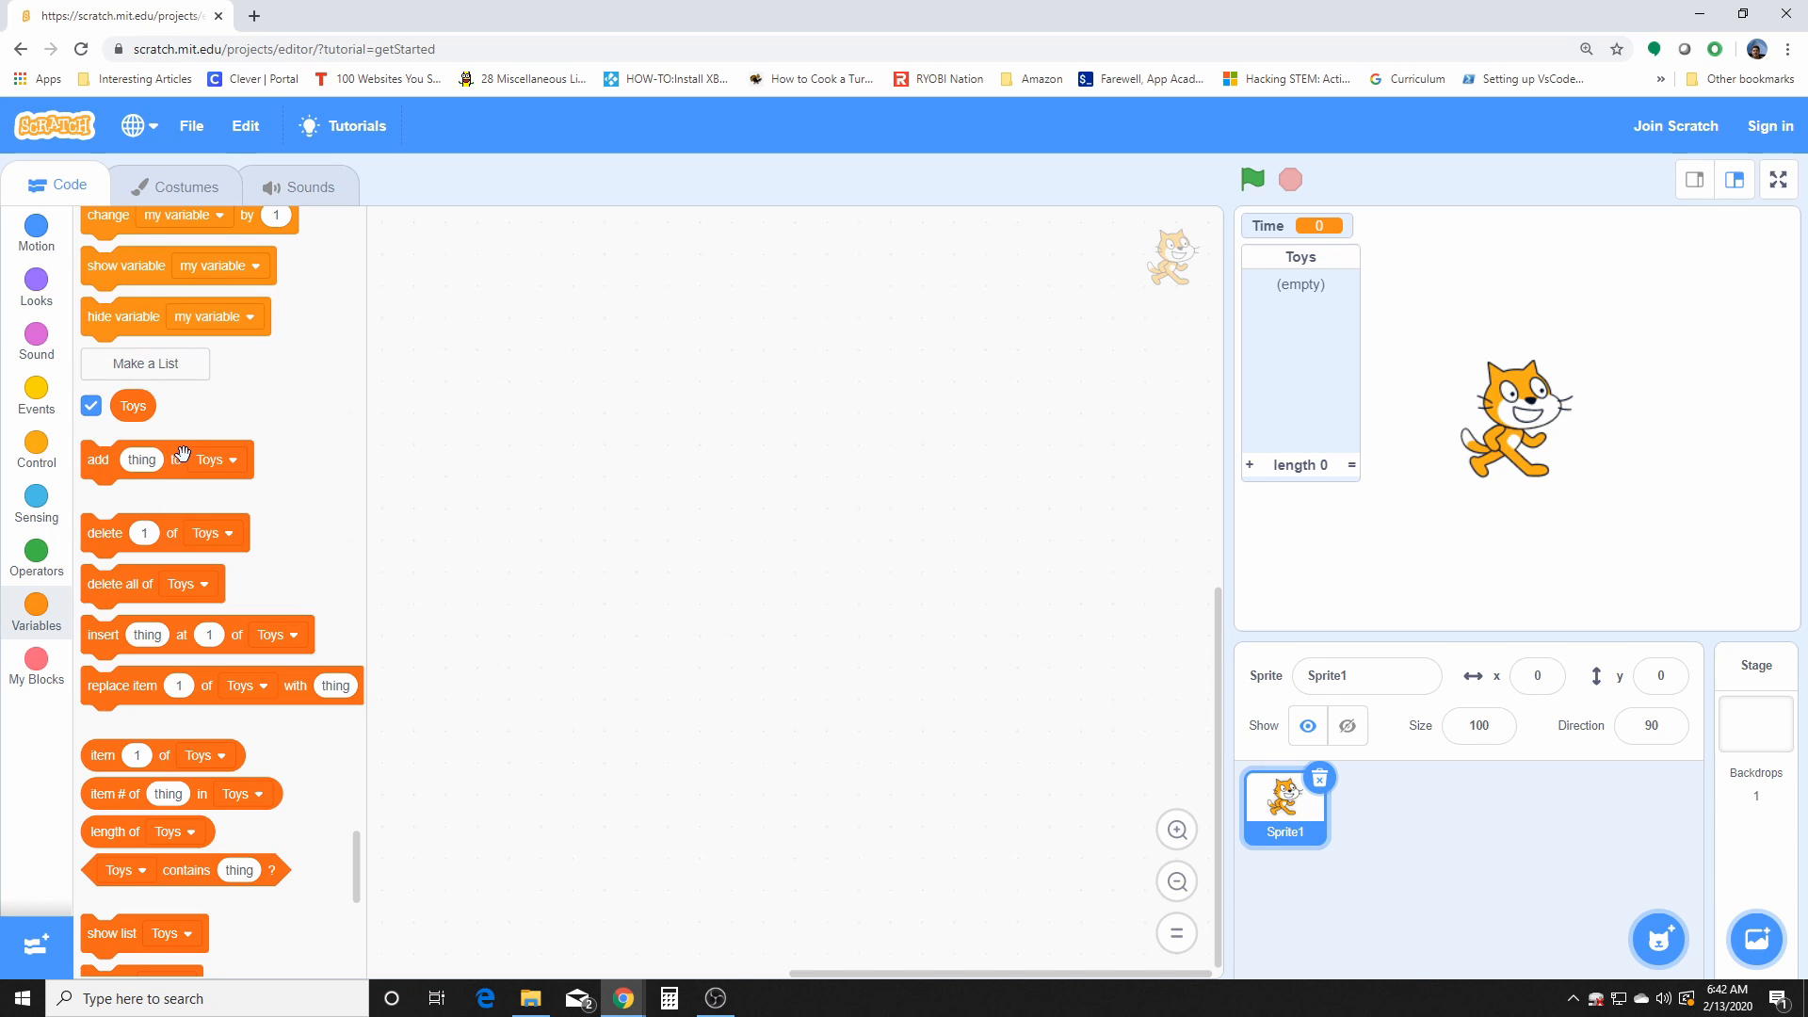
mouse_move(197, 473)
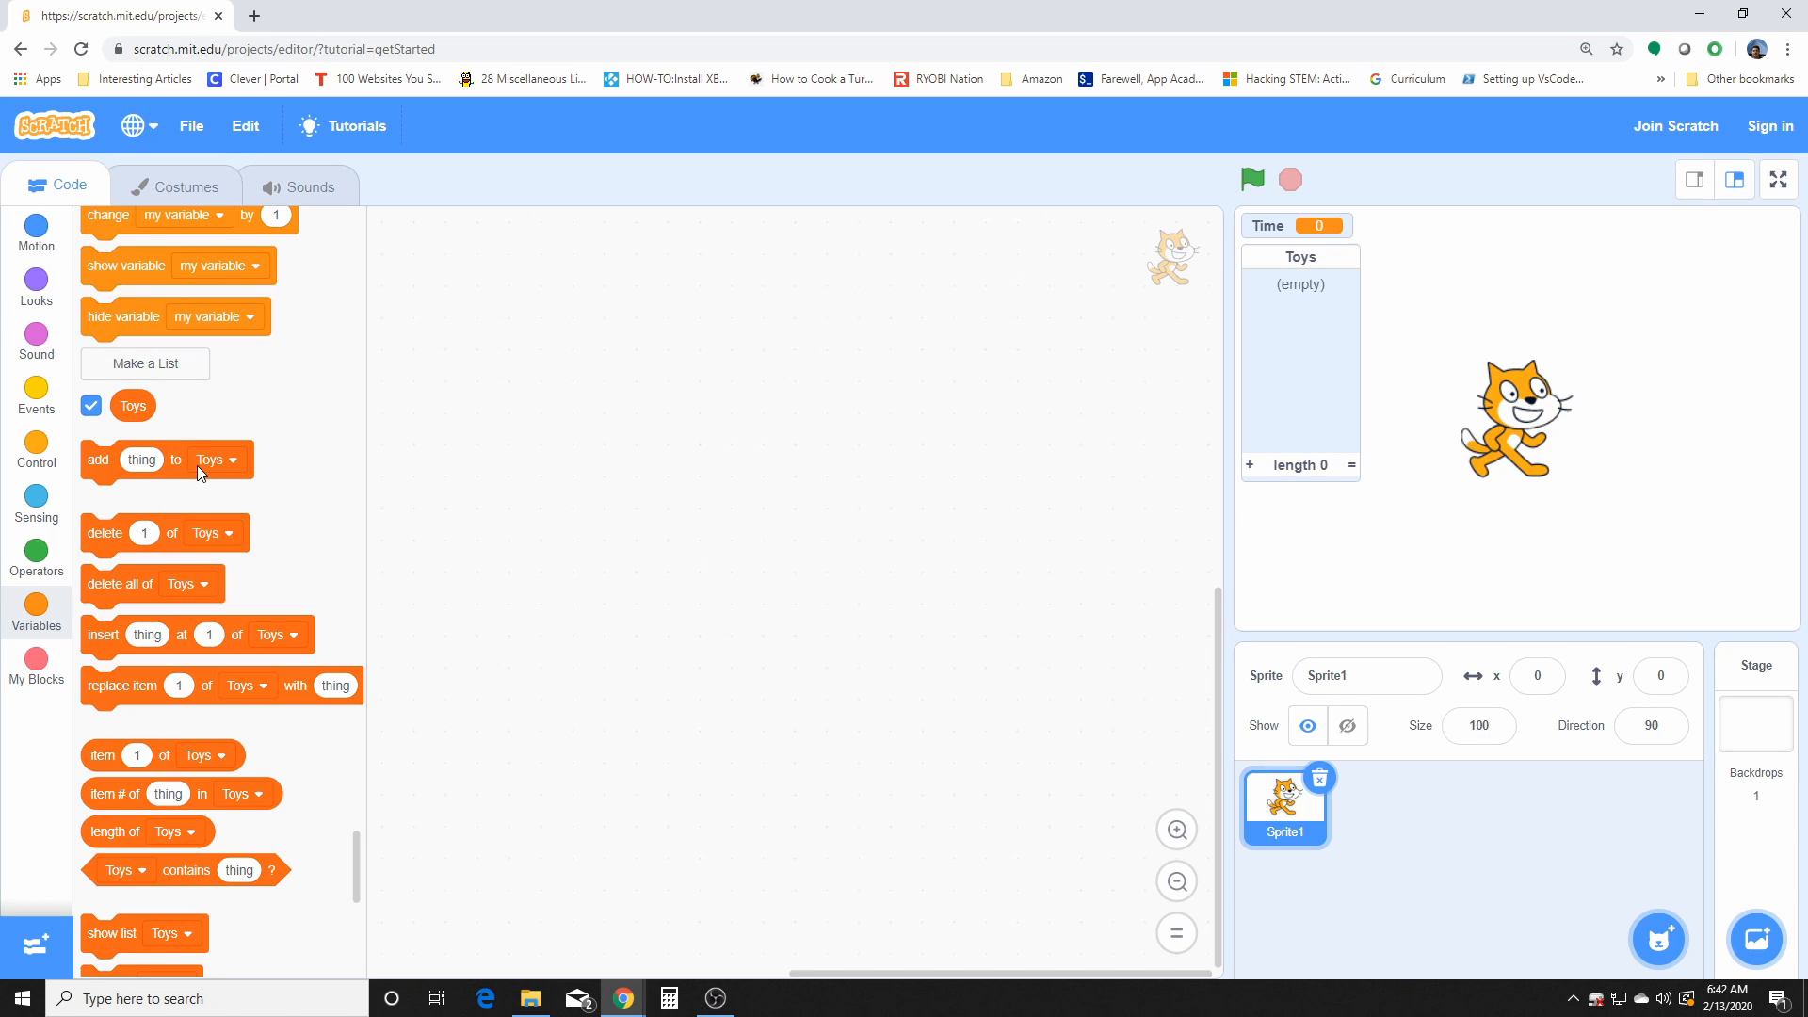
mouse_move(185, 459)
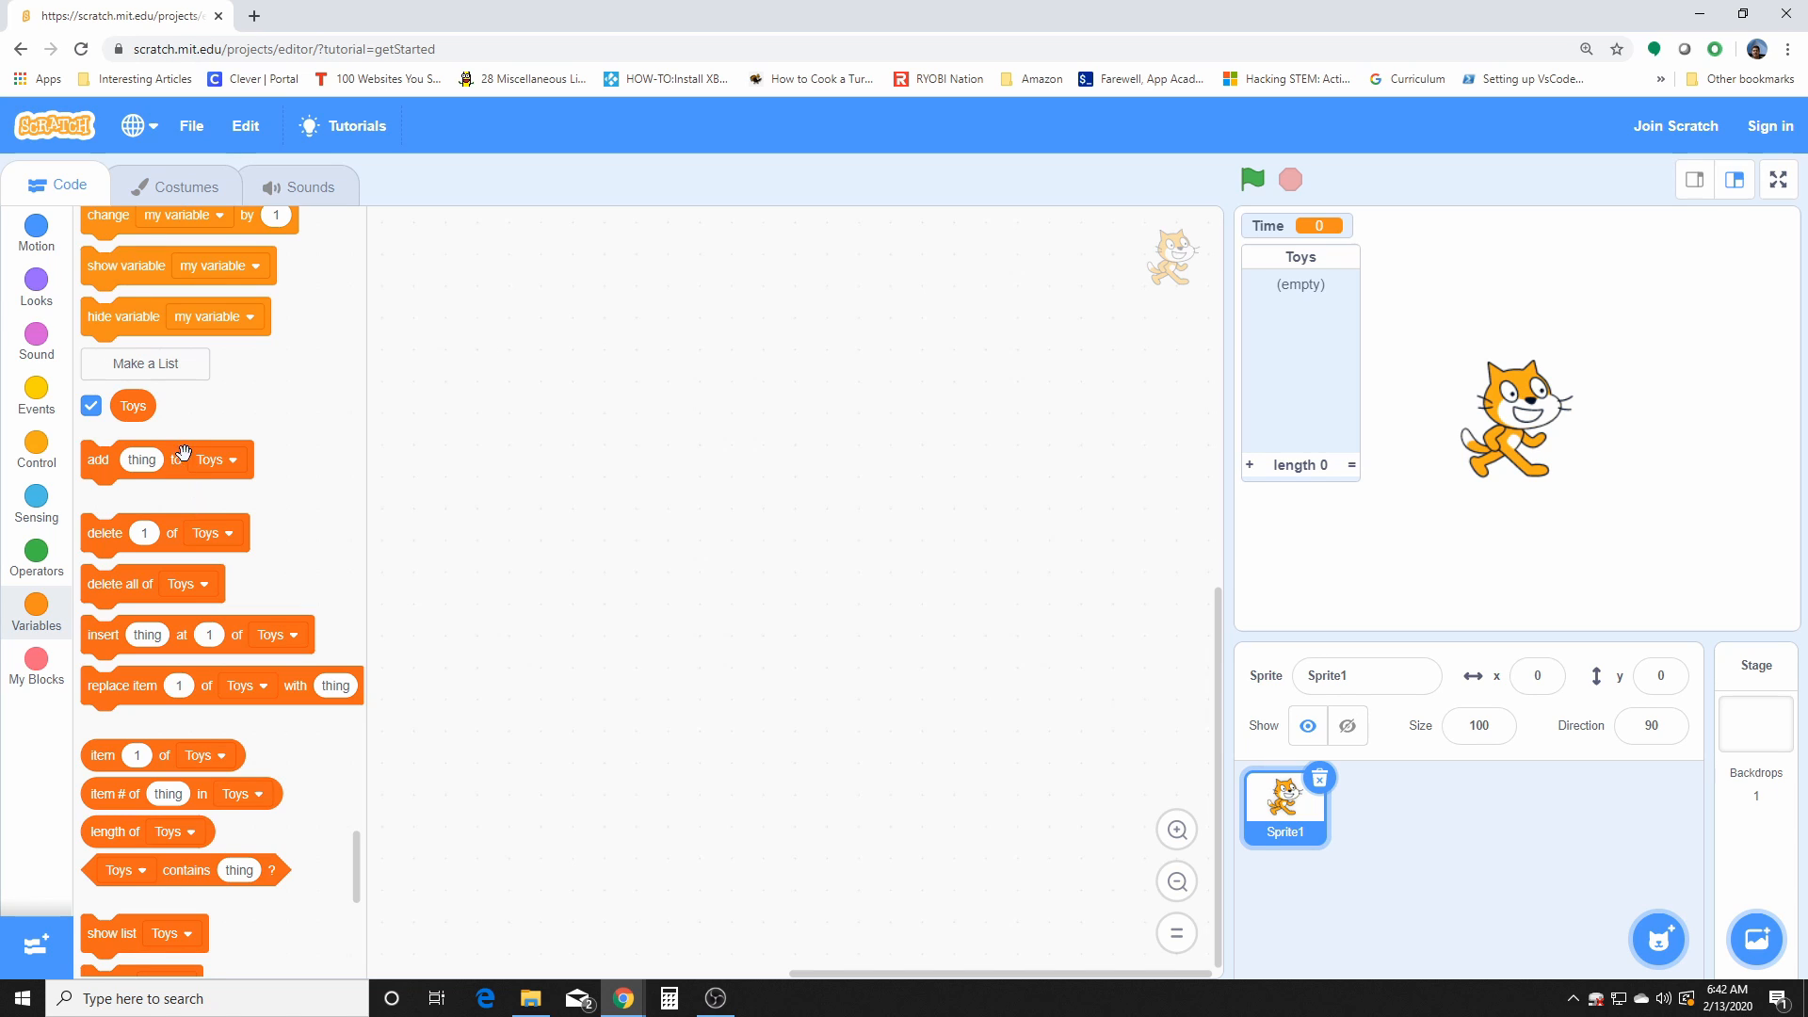
mouse_move(157, 448)
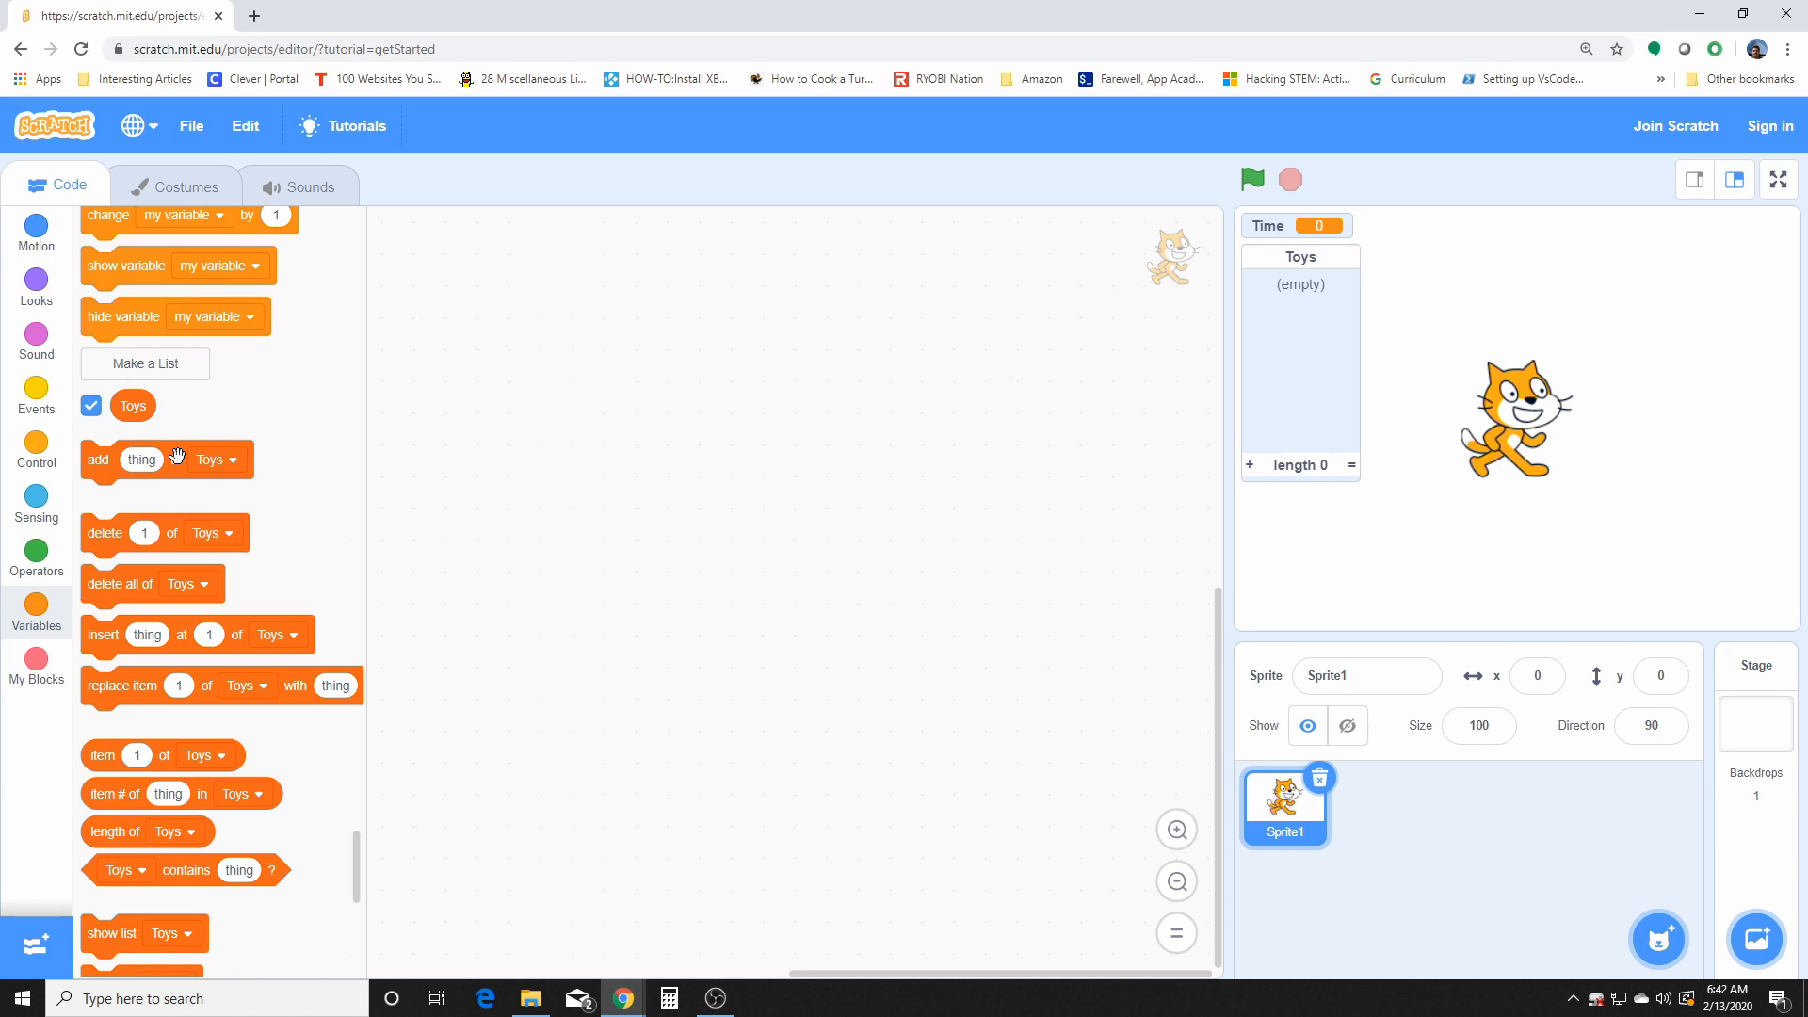
mouse_move(181, 463)
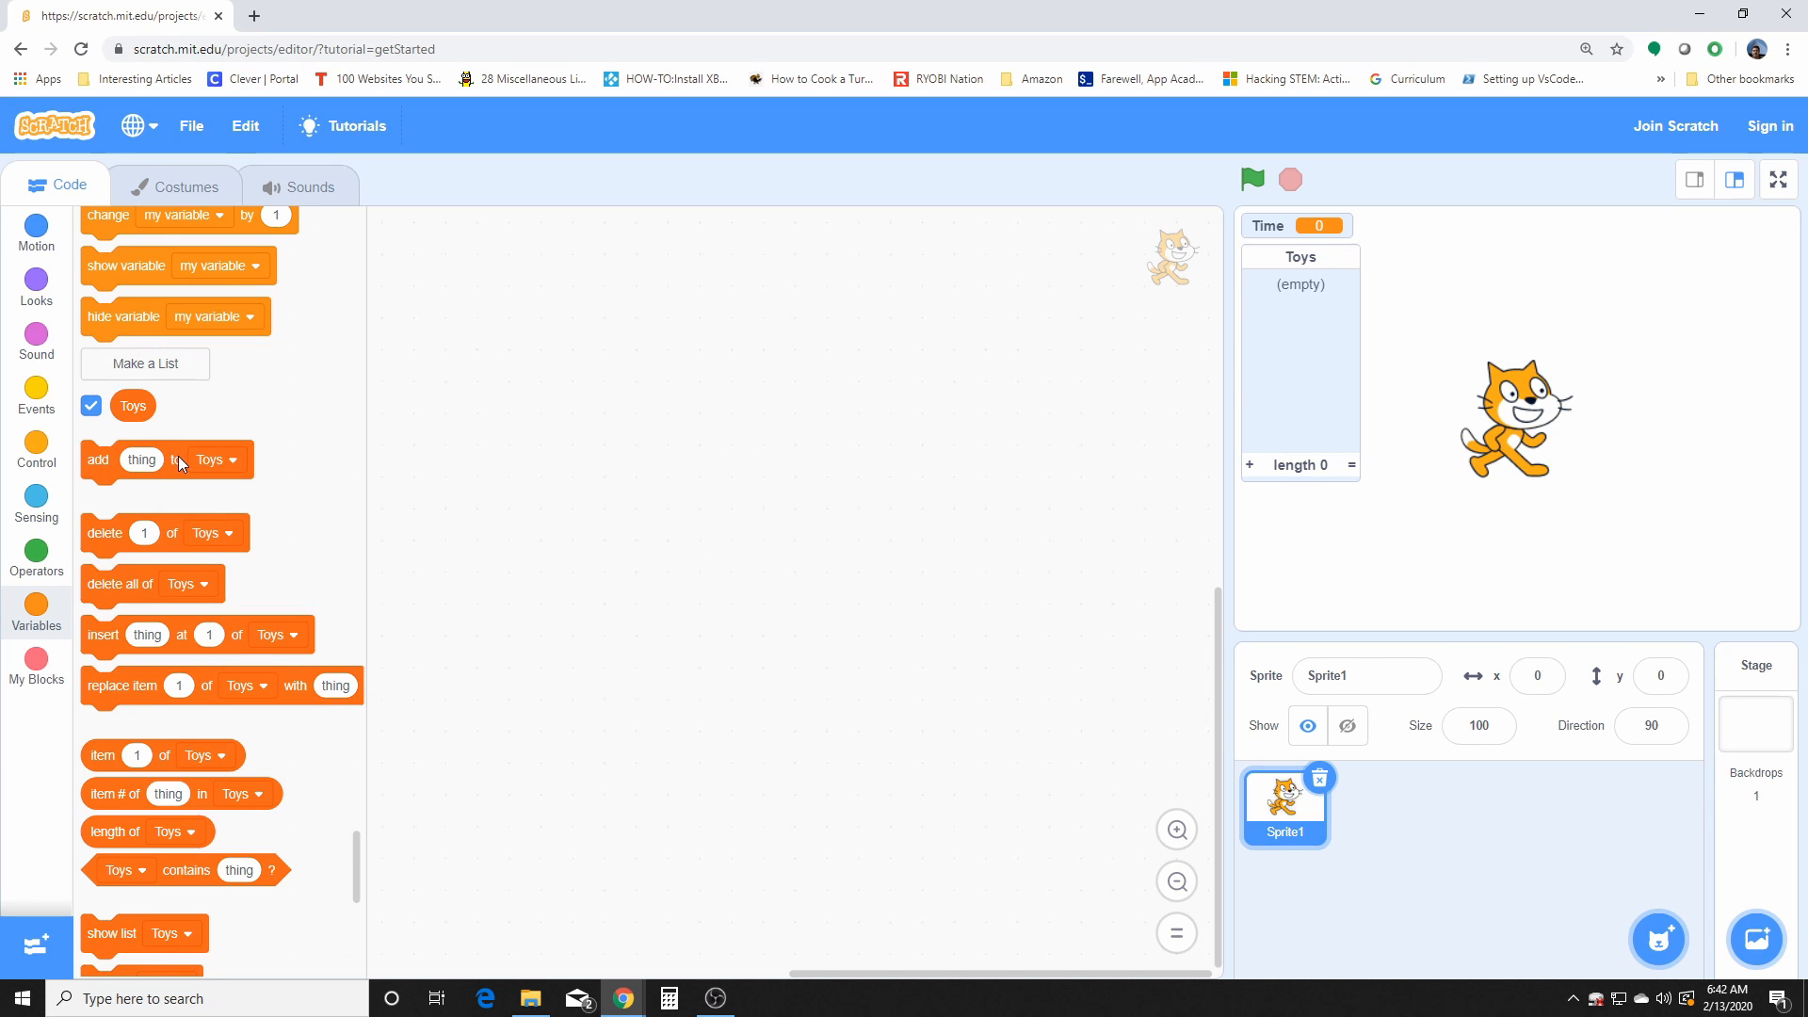
scroll("down", 3)
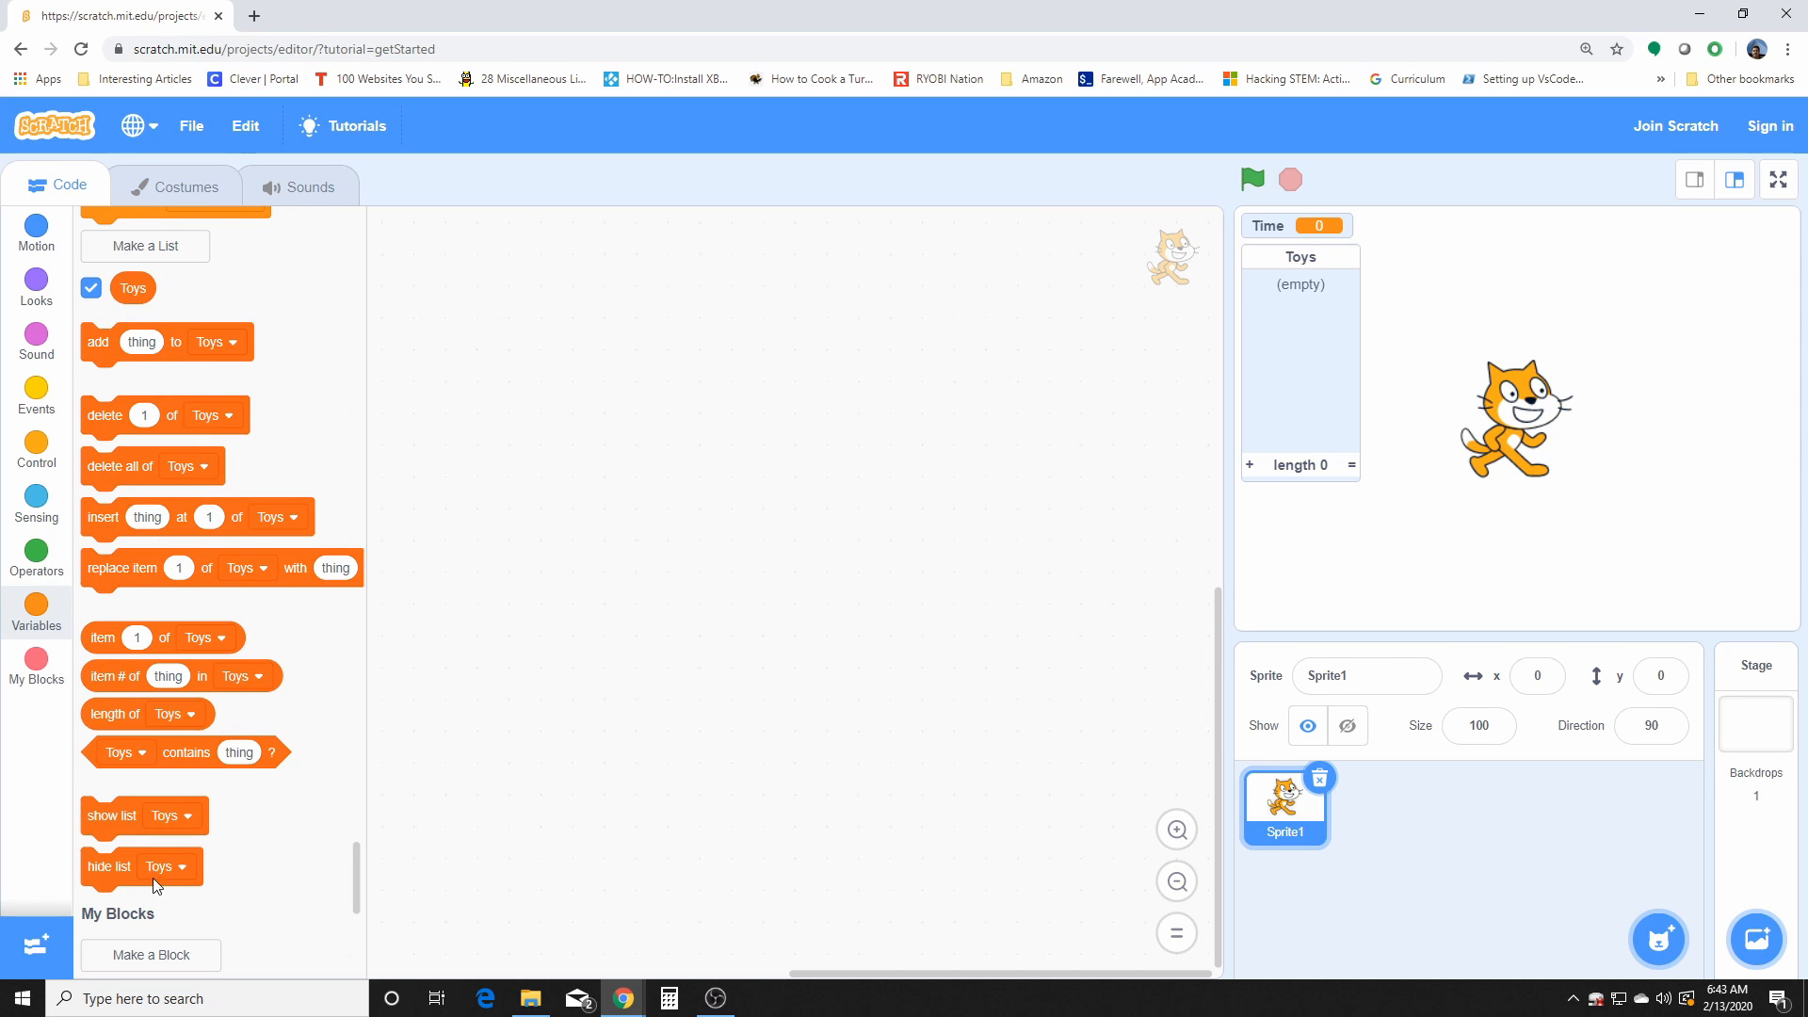
mouse_move(256, 723)
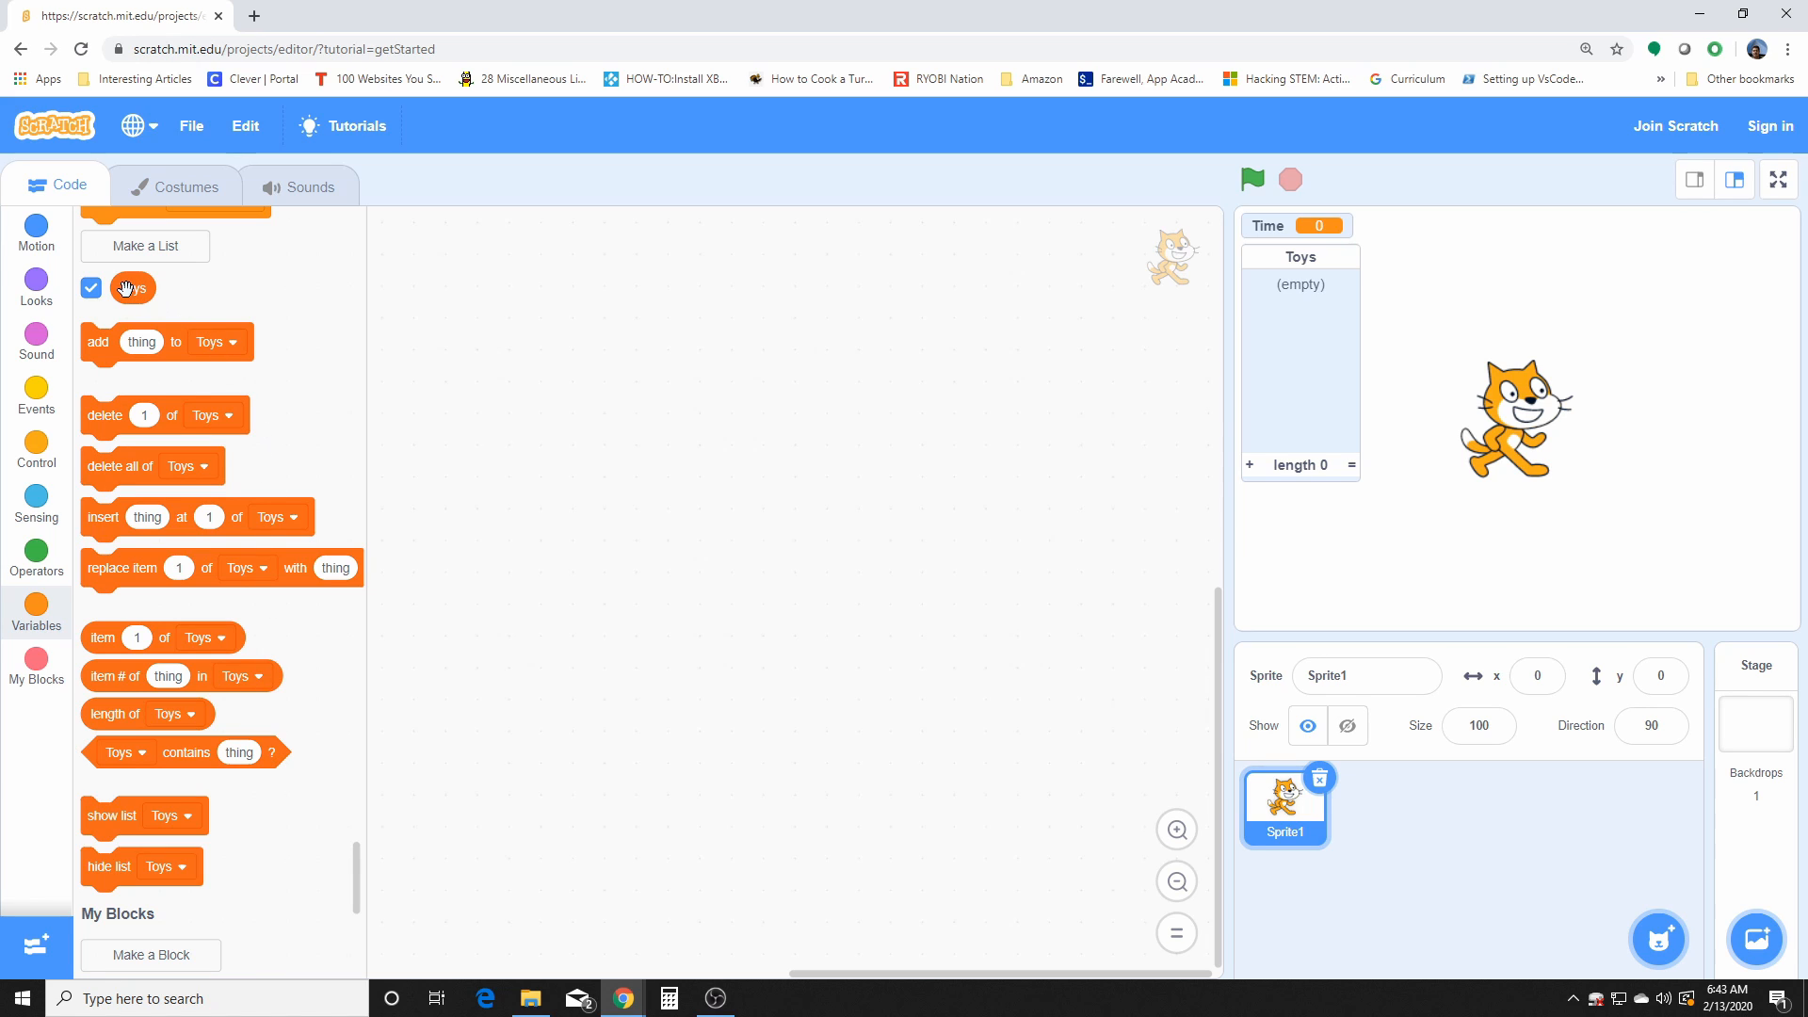
mouse_move(209, 777)
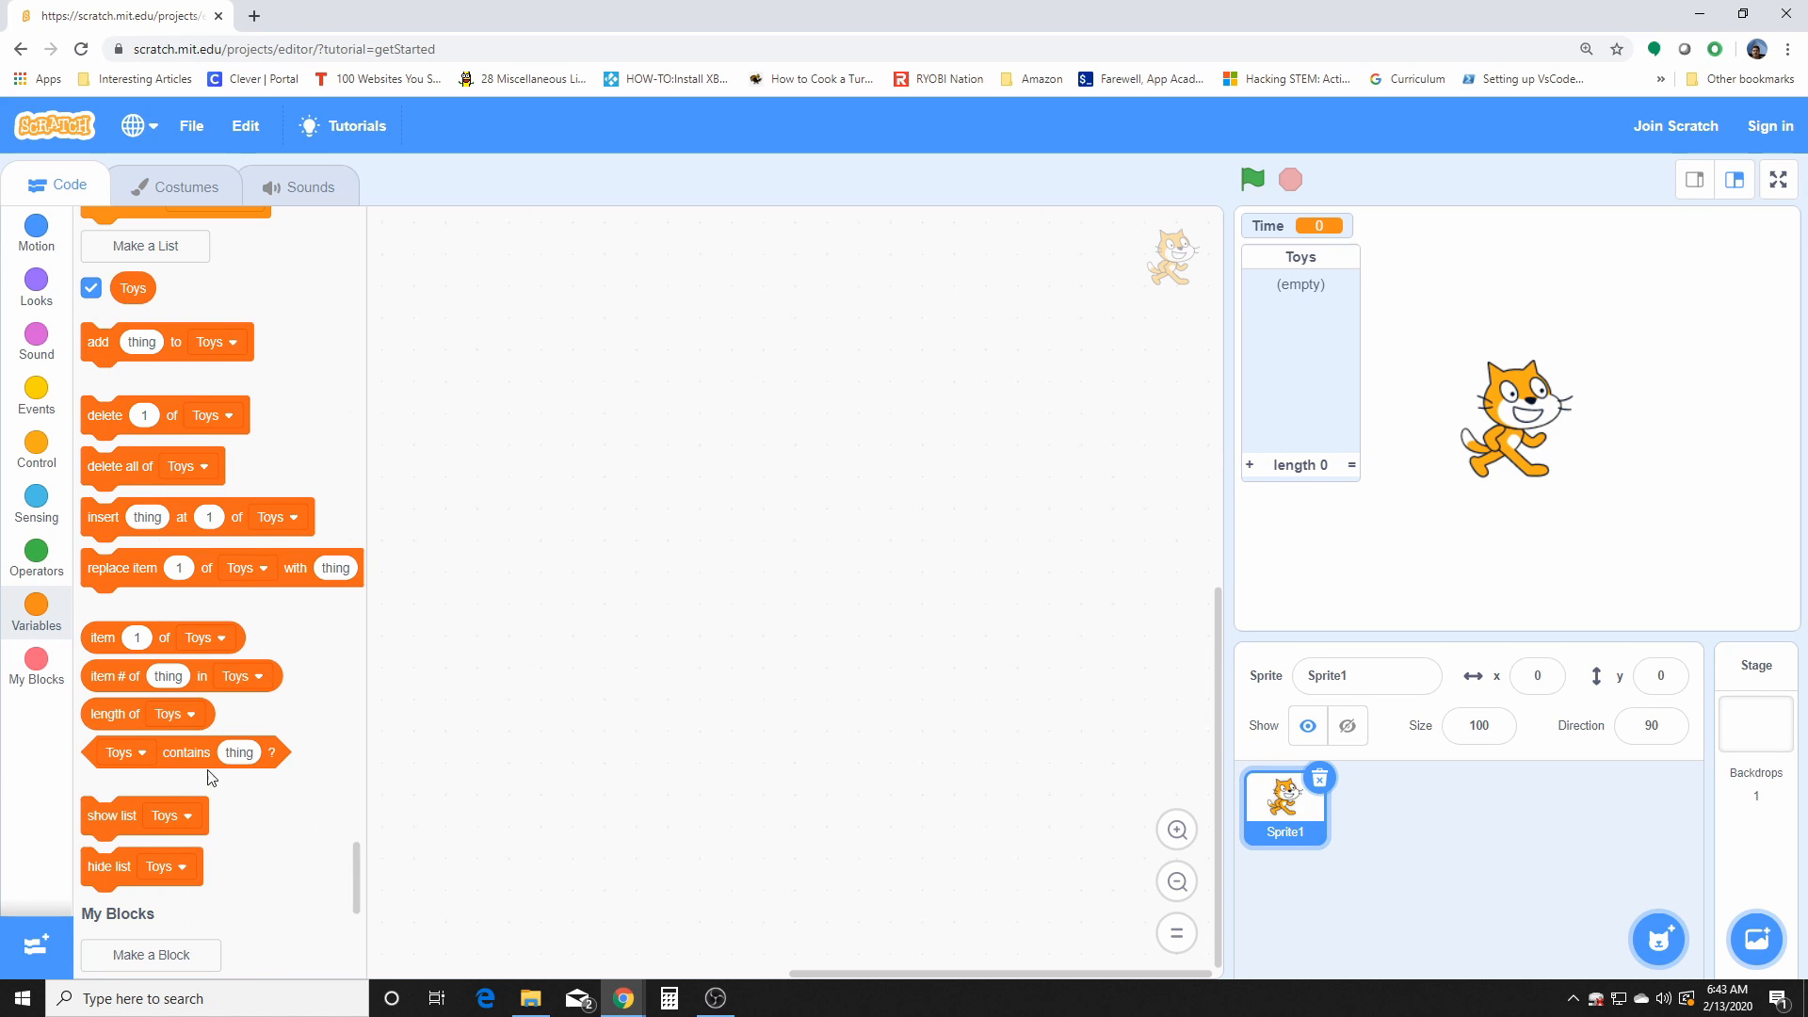
mouse_move(175, 303)
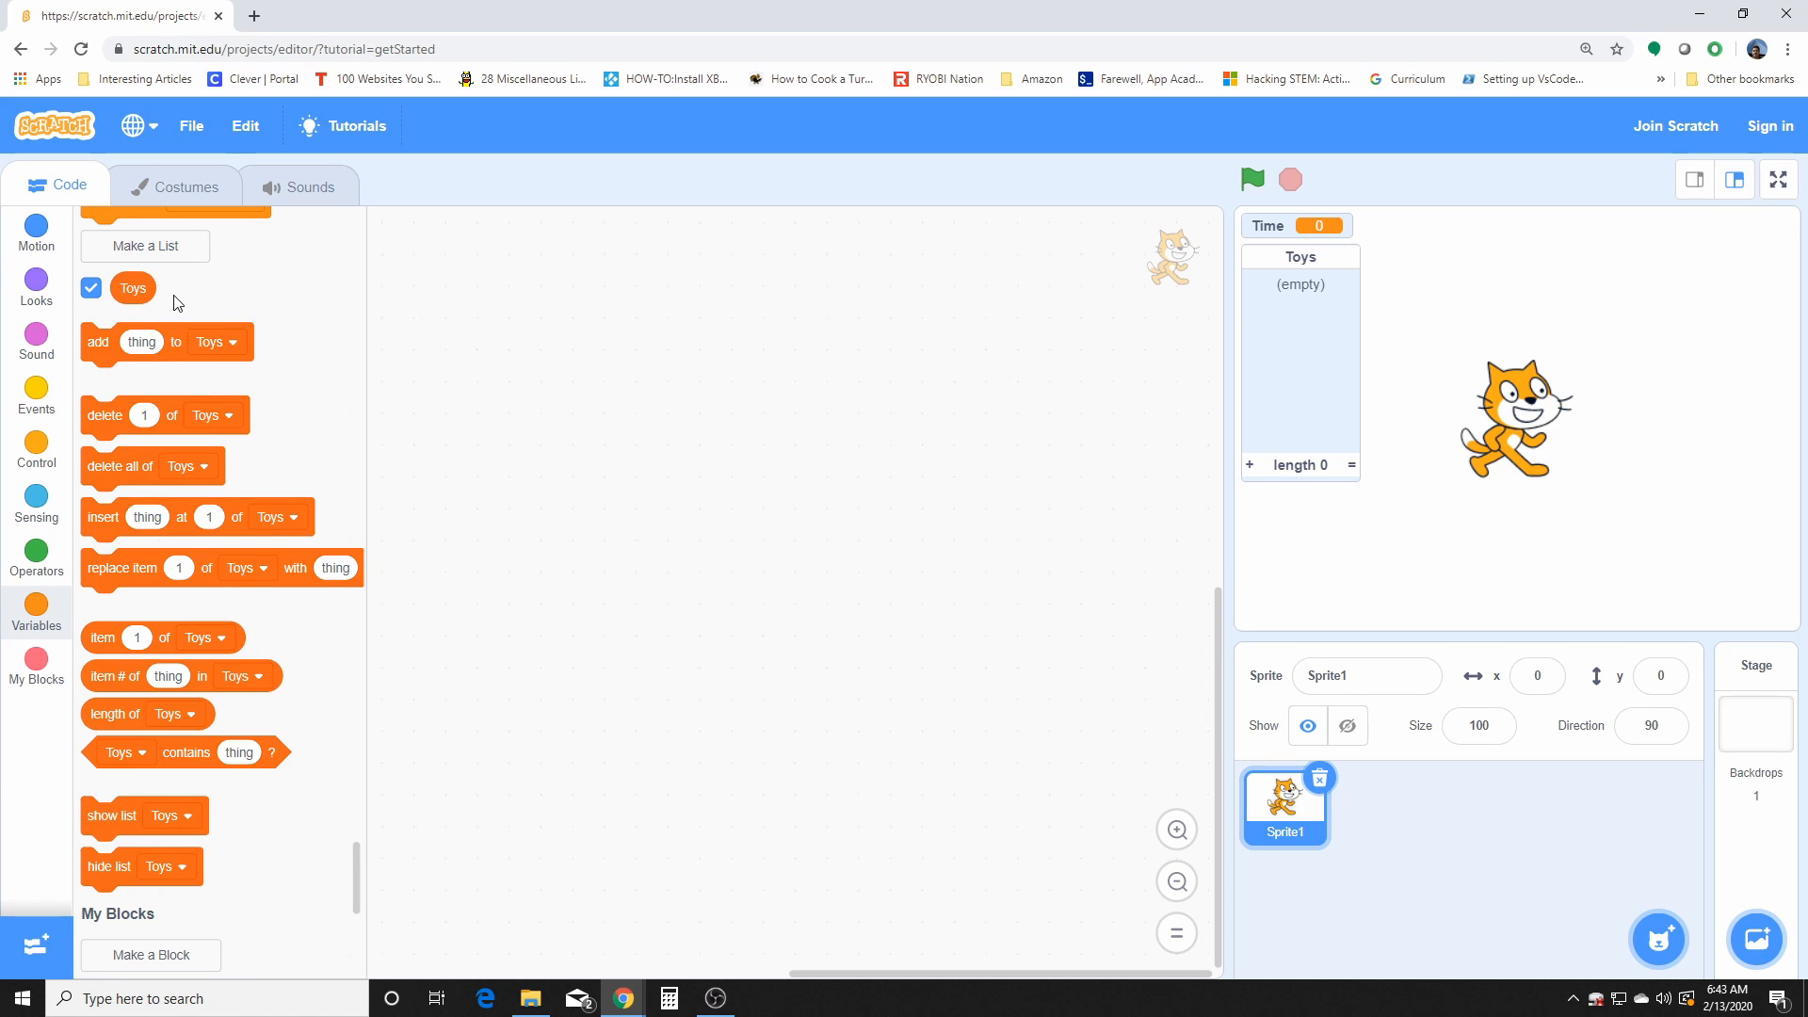
mouse_move(173, 350)
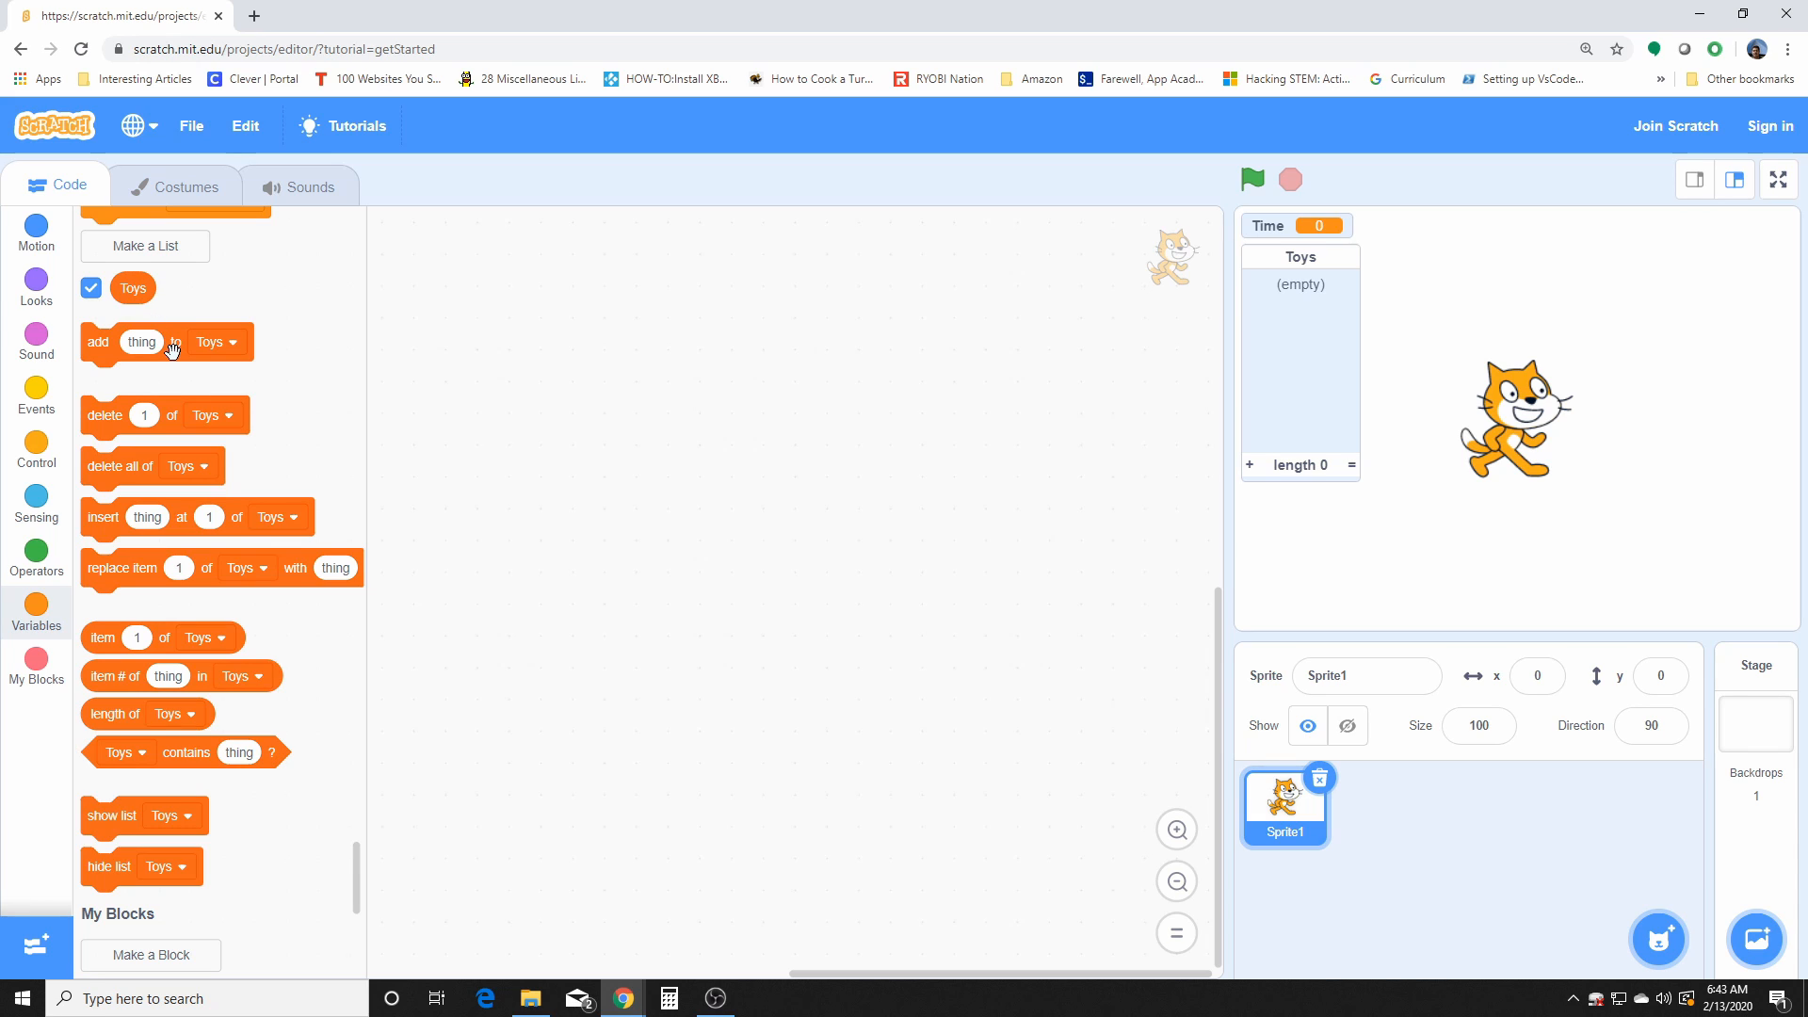
Step: Place the add thing to Toys and delete all of Toys blocks in the workspace
left_click_drag(165, 341, 703, 341)
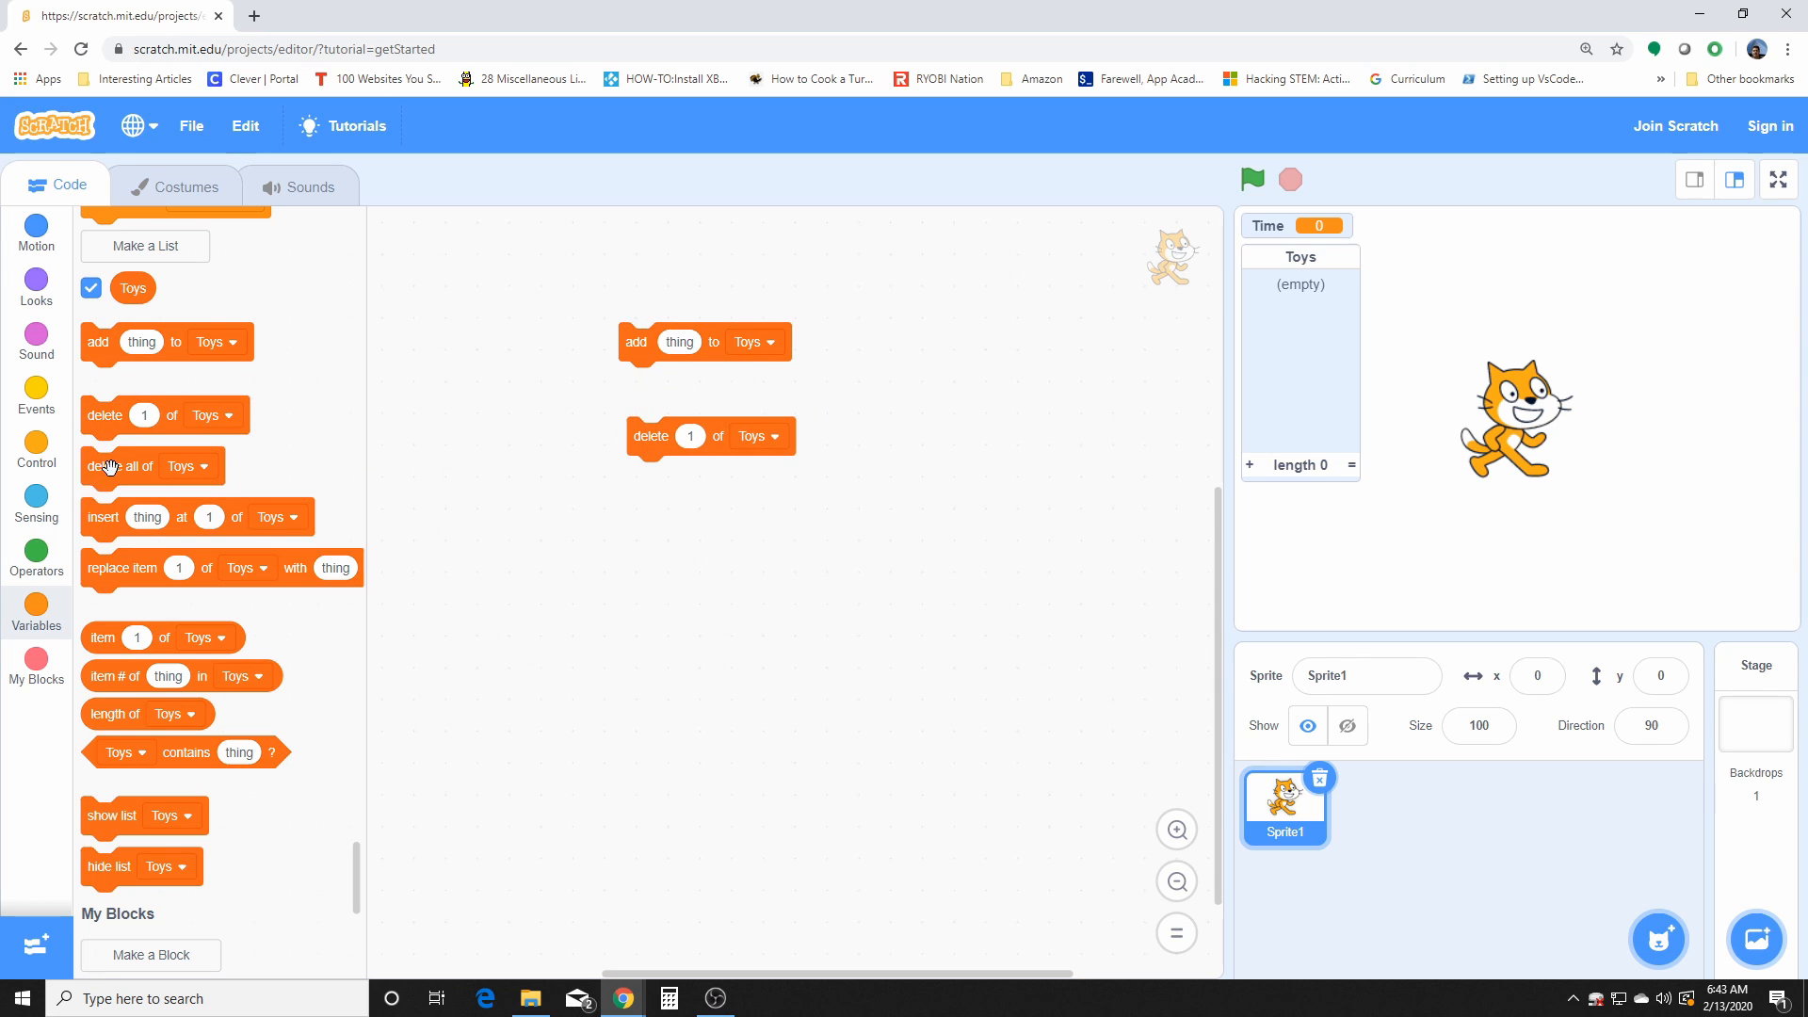
left_click_drag(121, 465, 684, 533)
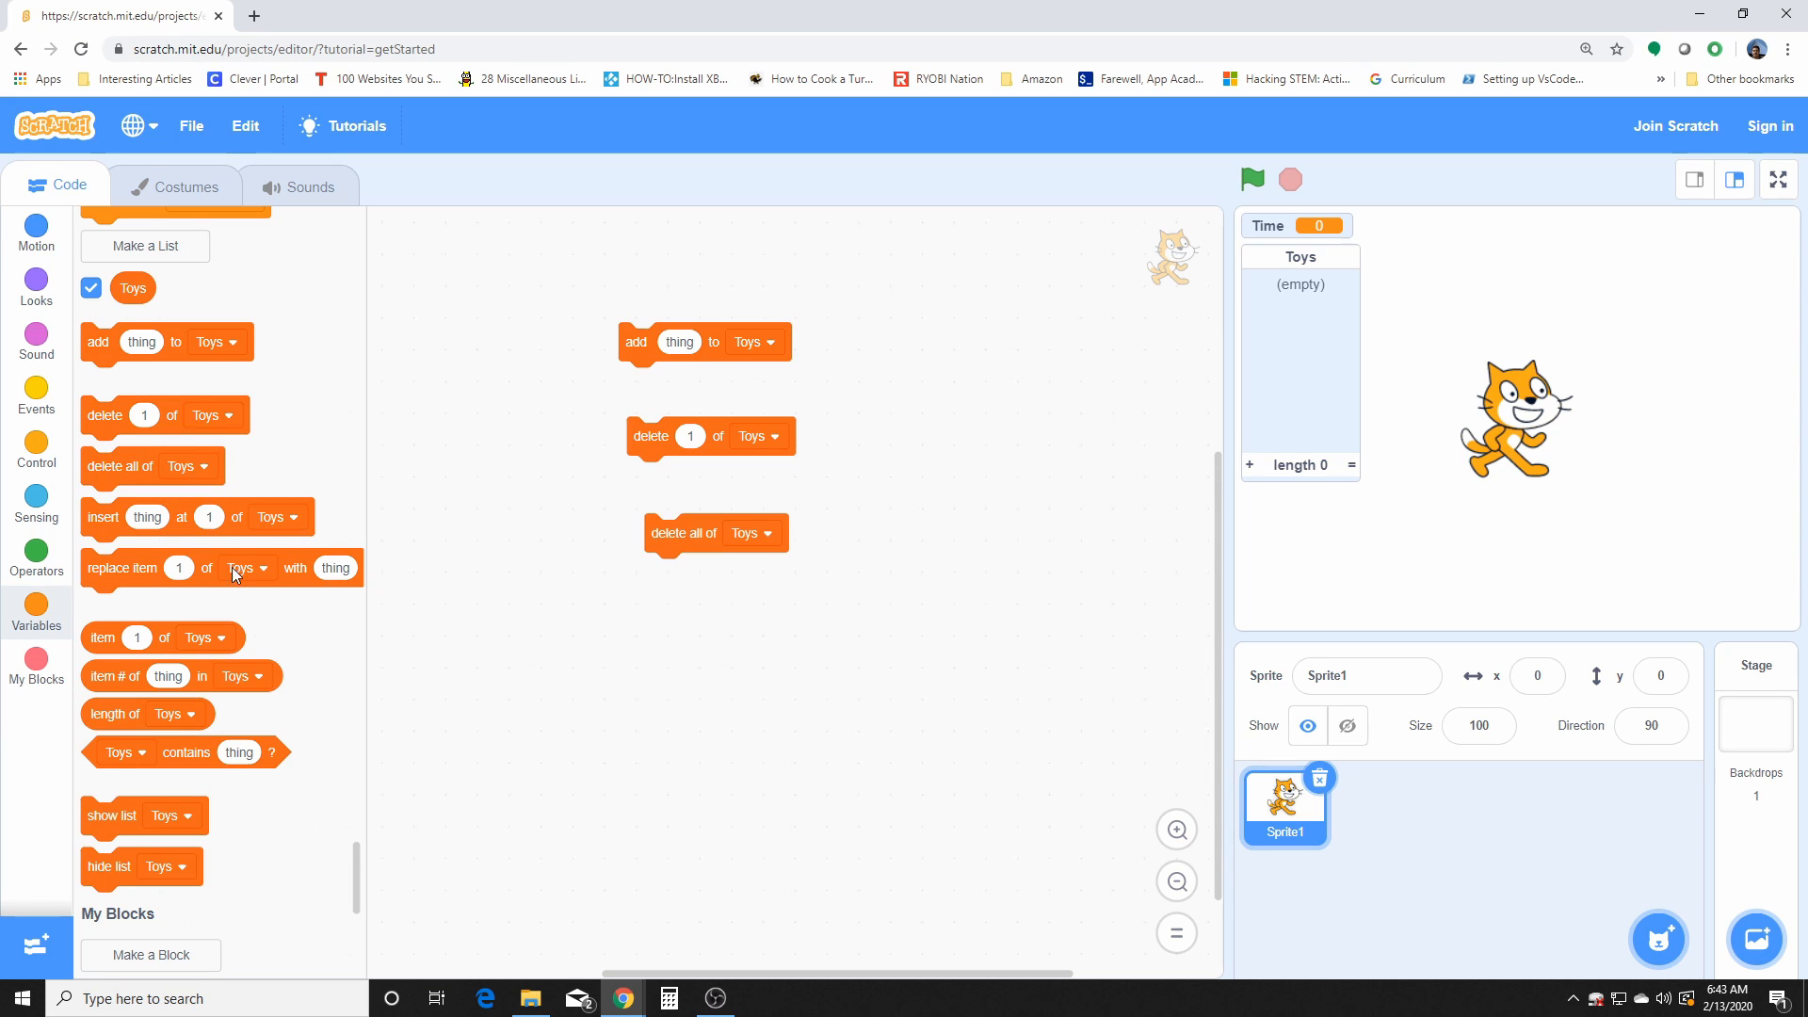
Step: Bring the insert thing at 1 and replace item 1 of Toys blocks into the workspace
scroll("down", 3)
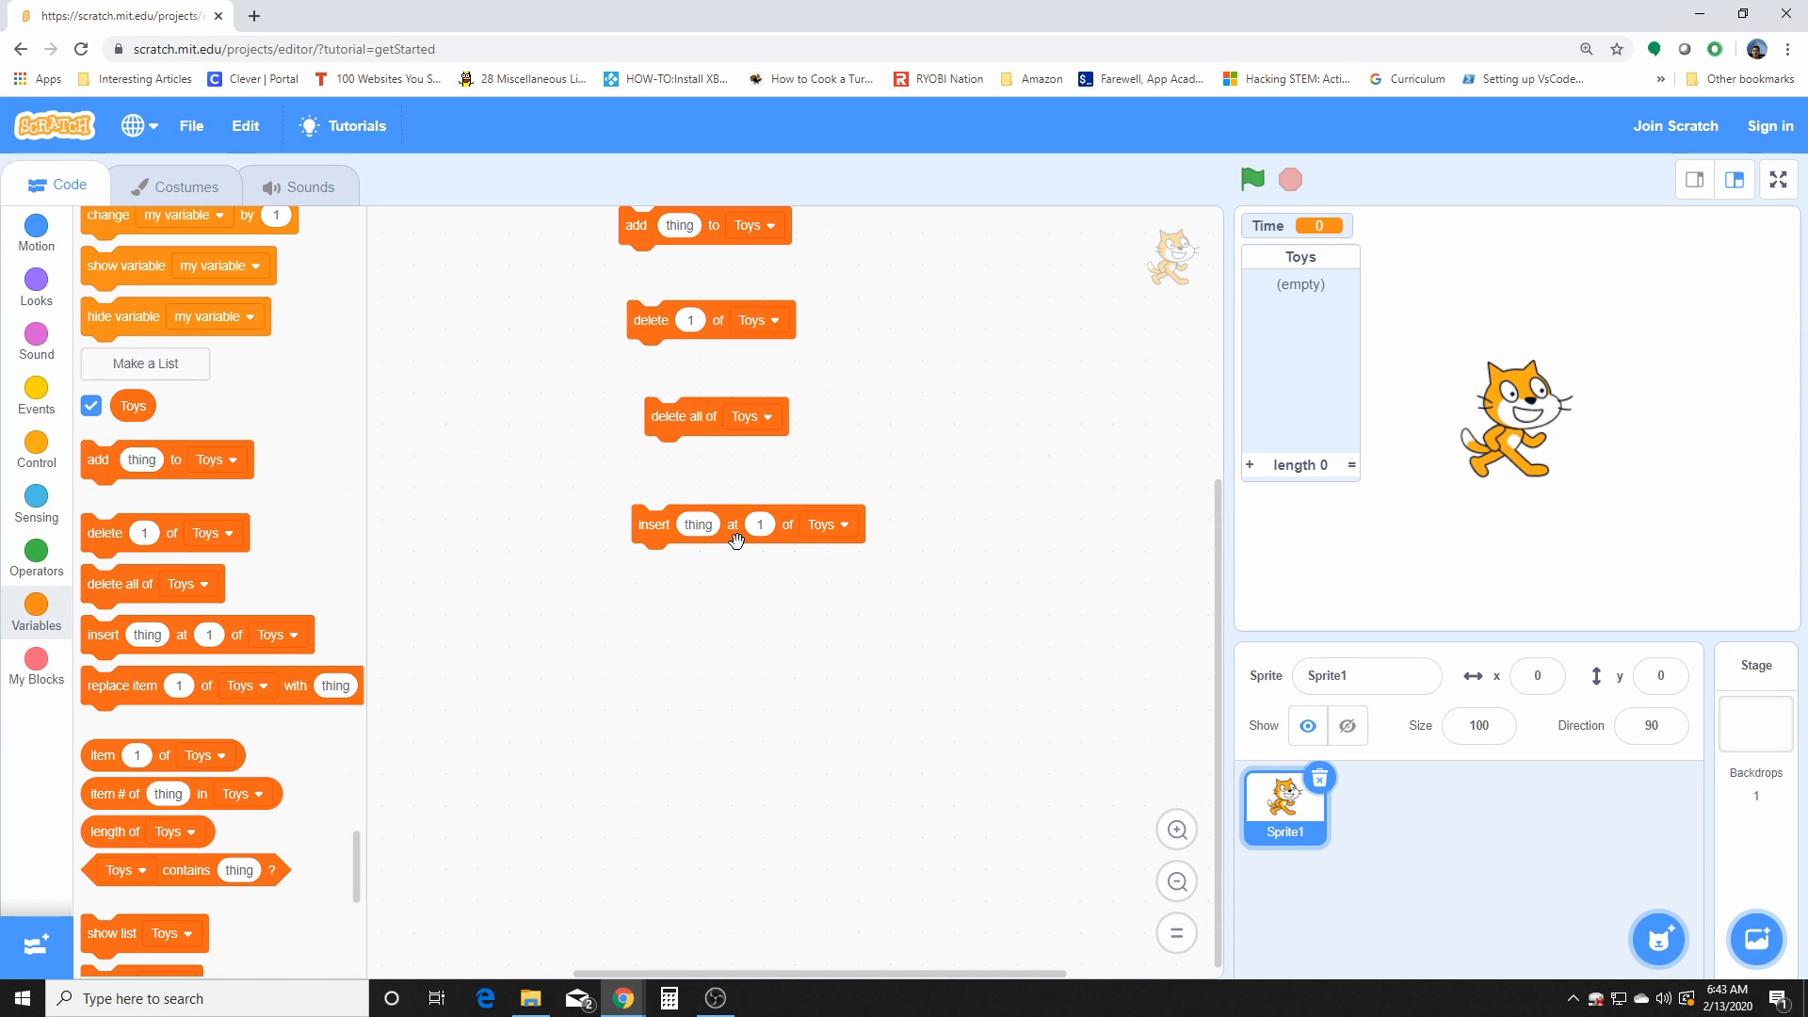
mouse_move(688, 557)
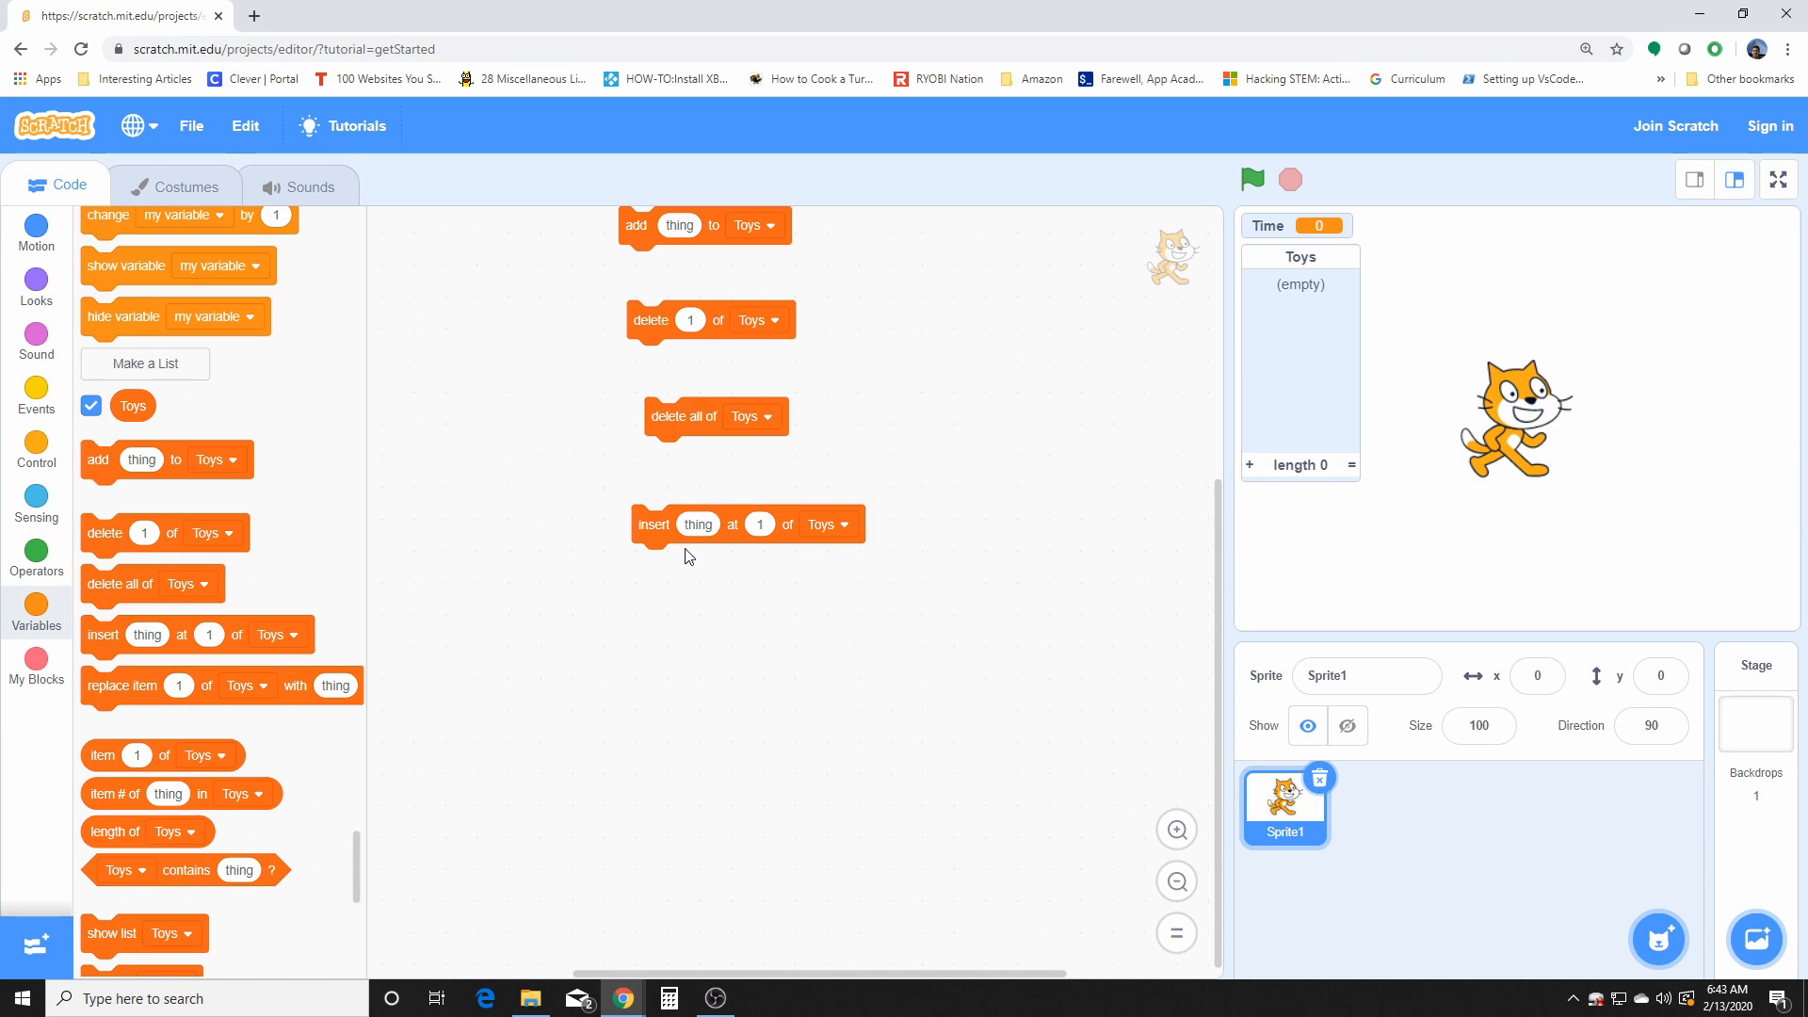
mouse_move(669, 528)
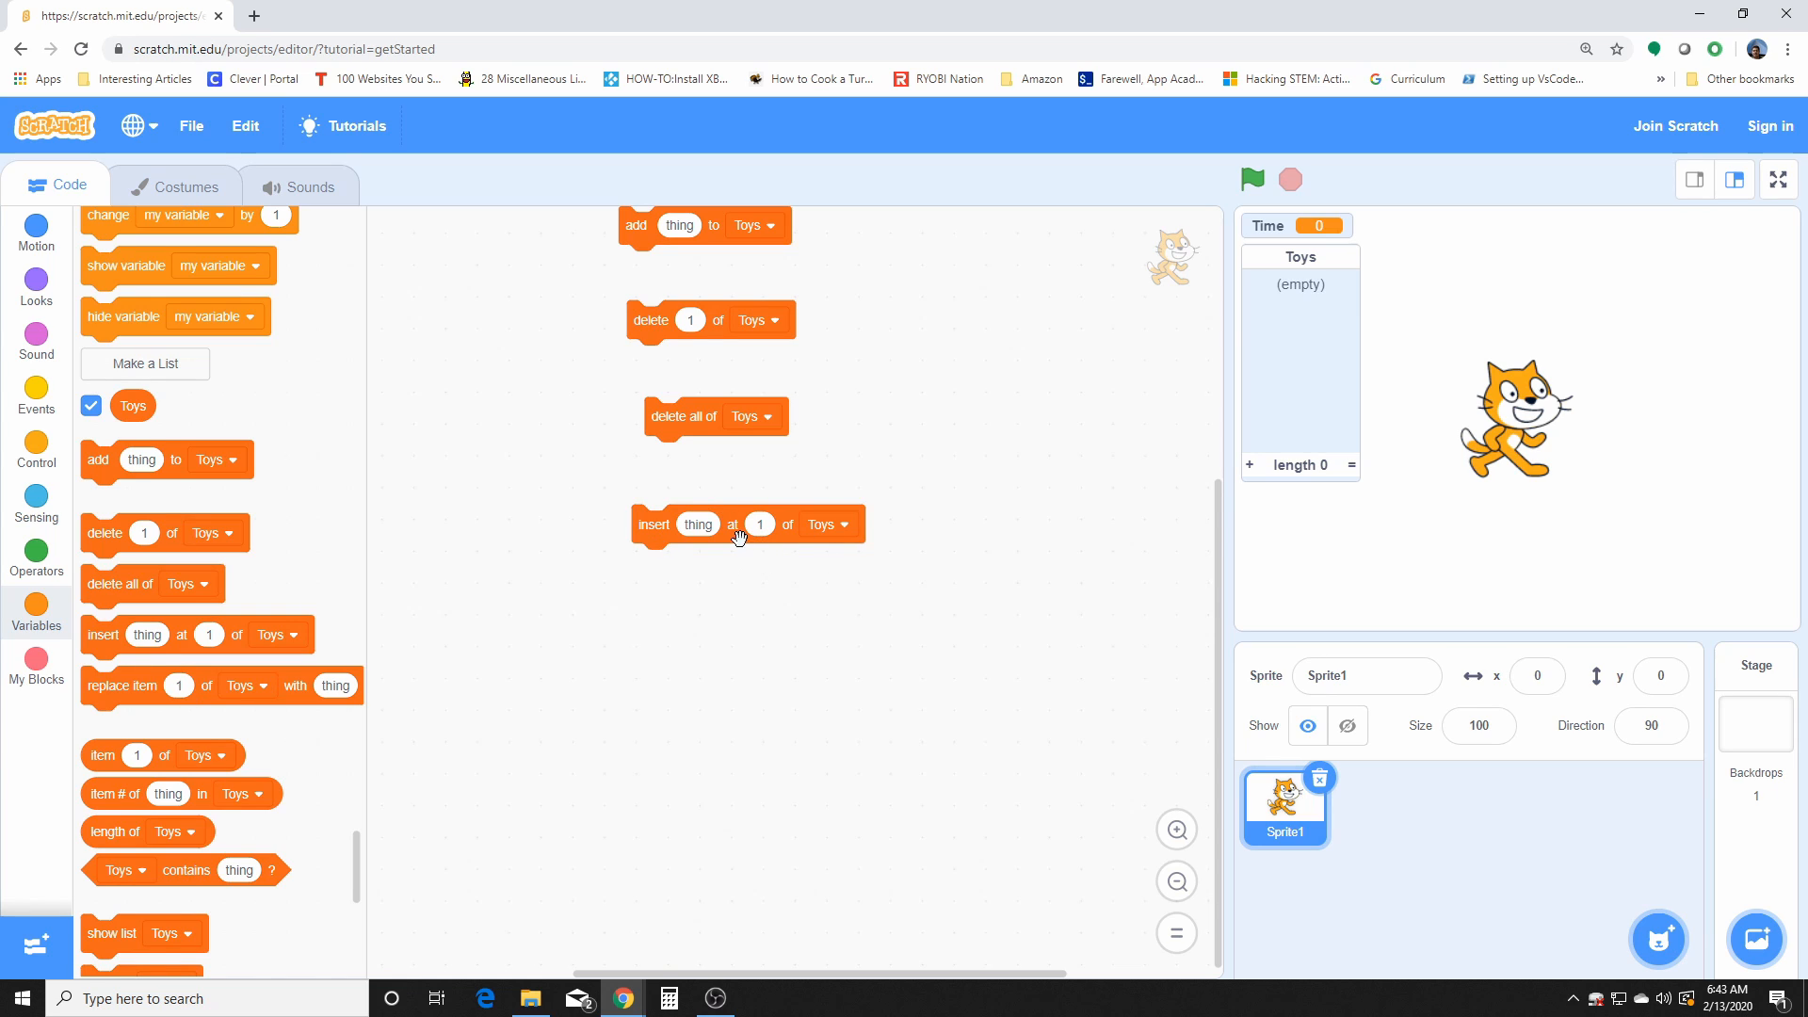
mouse_move(821, 542)
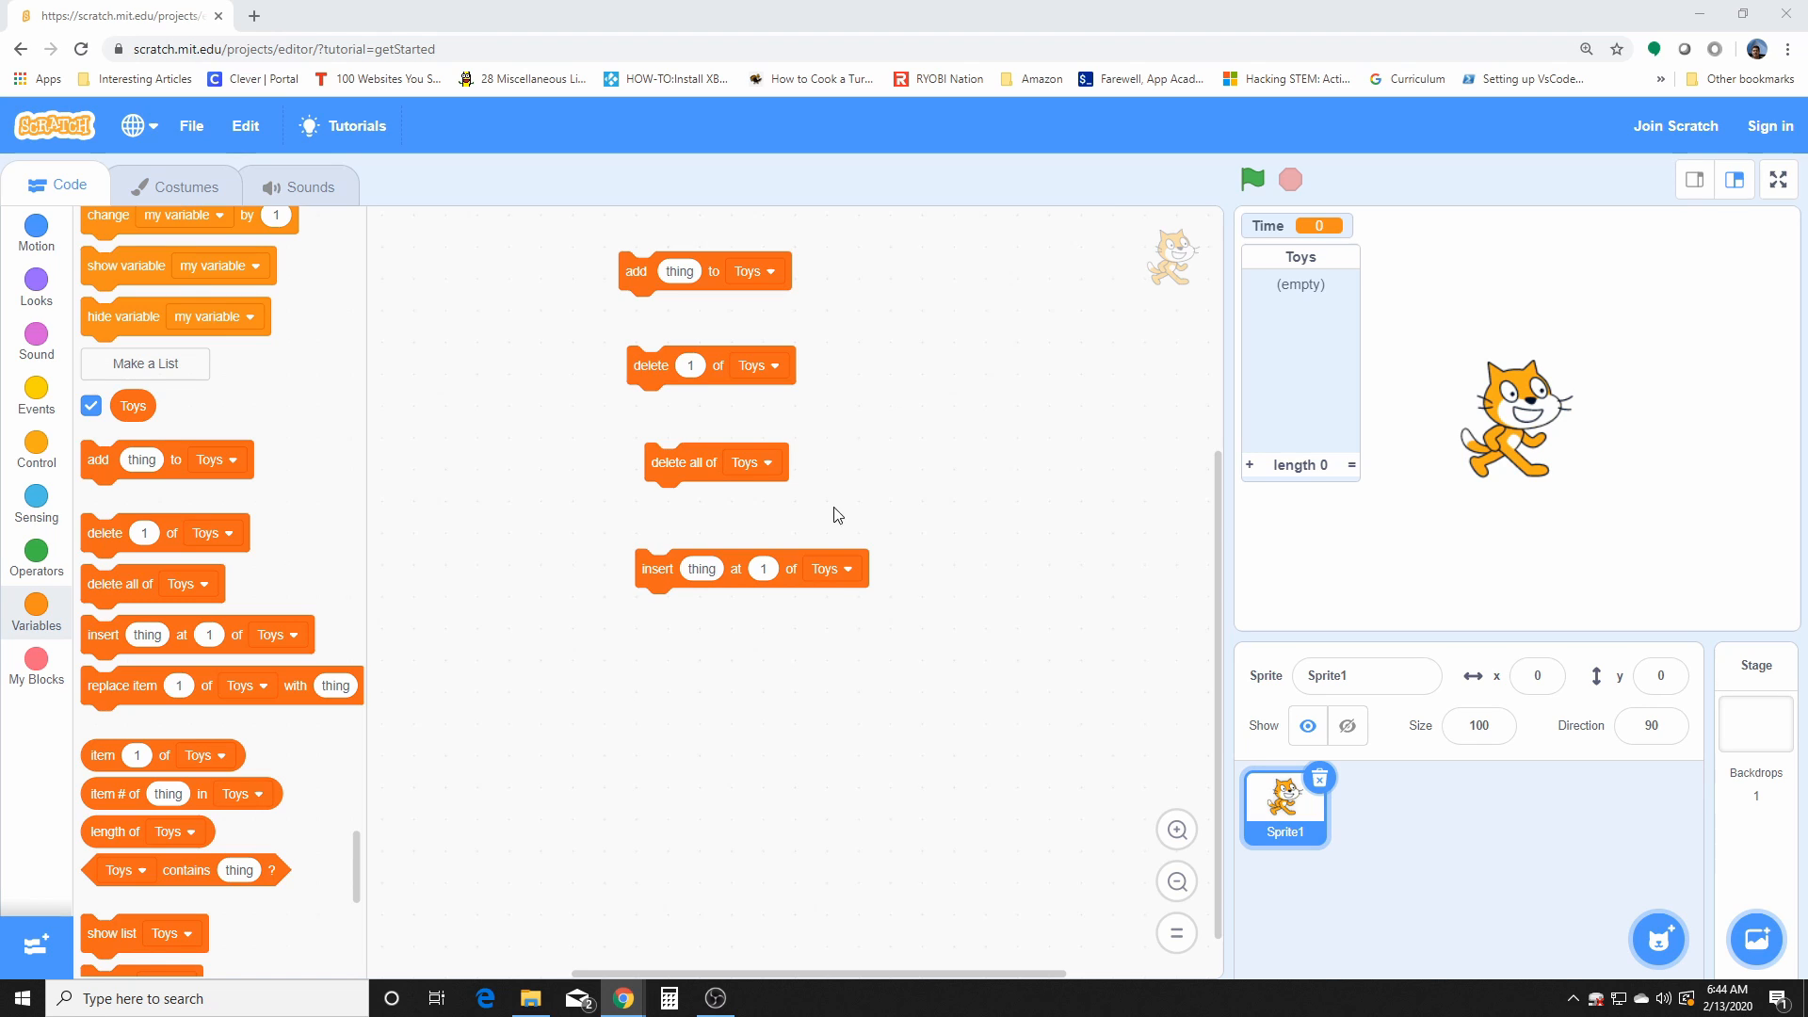
mouse_move(766, 566)
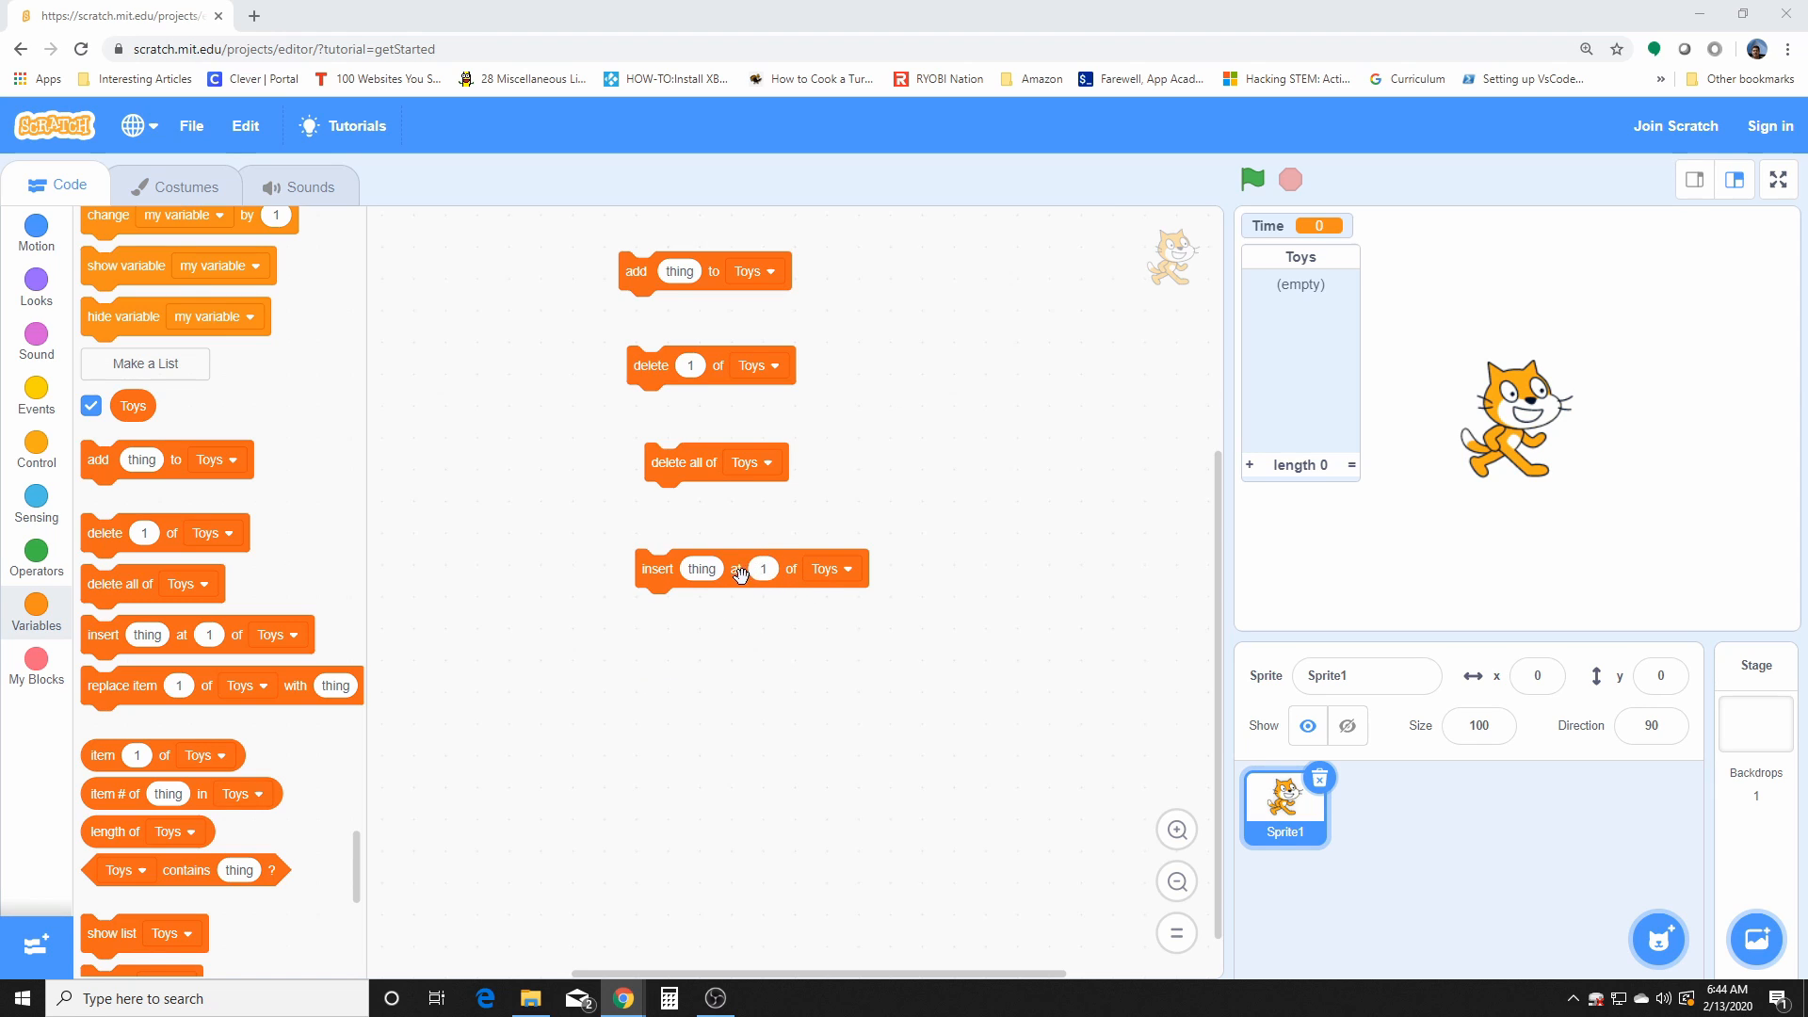
mouse_move(701, 567)
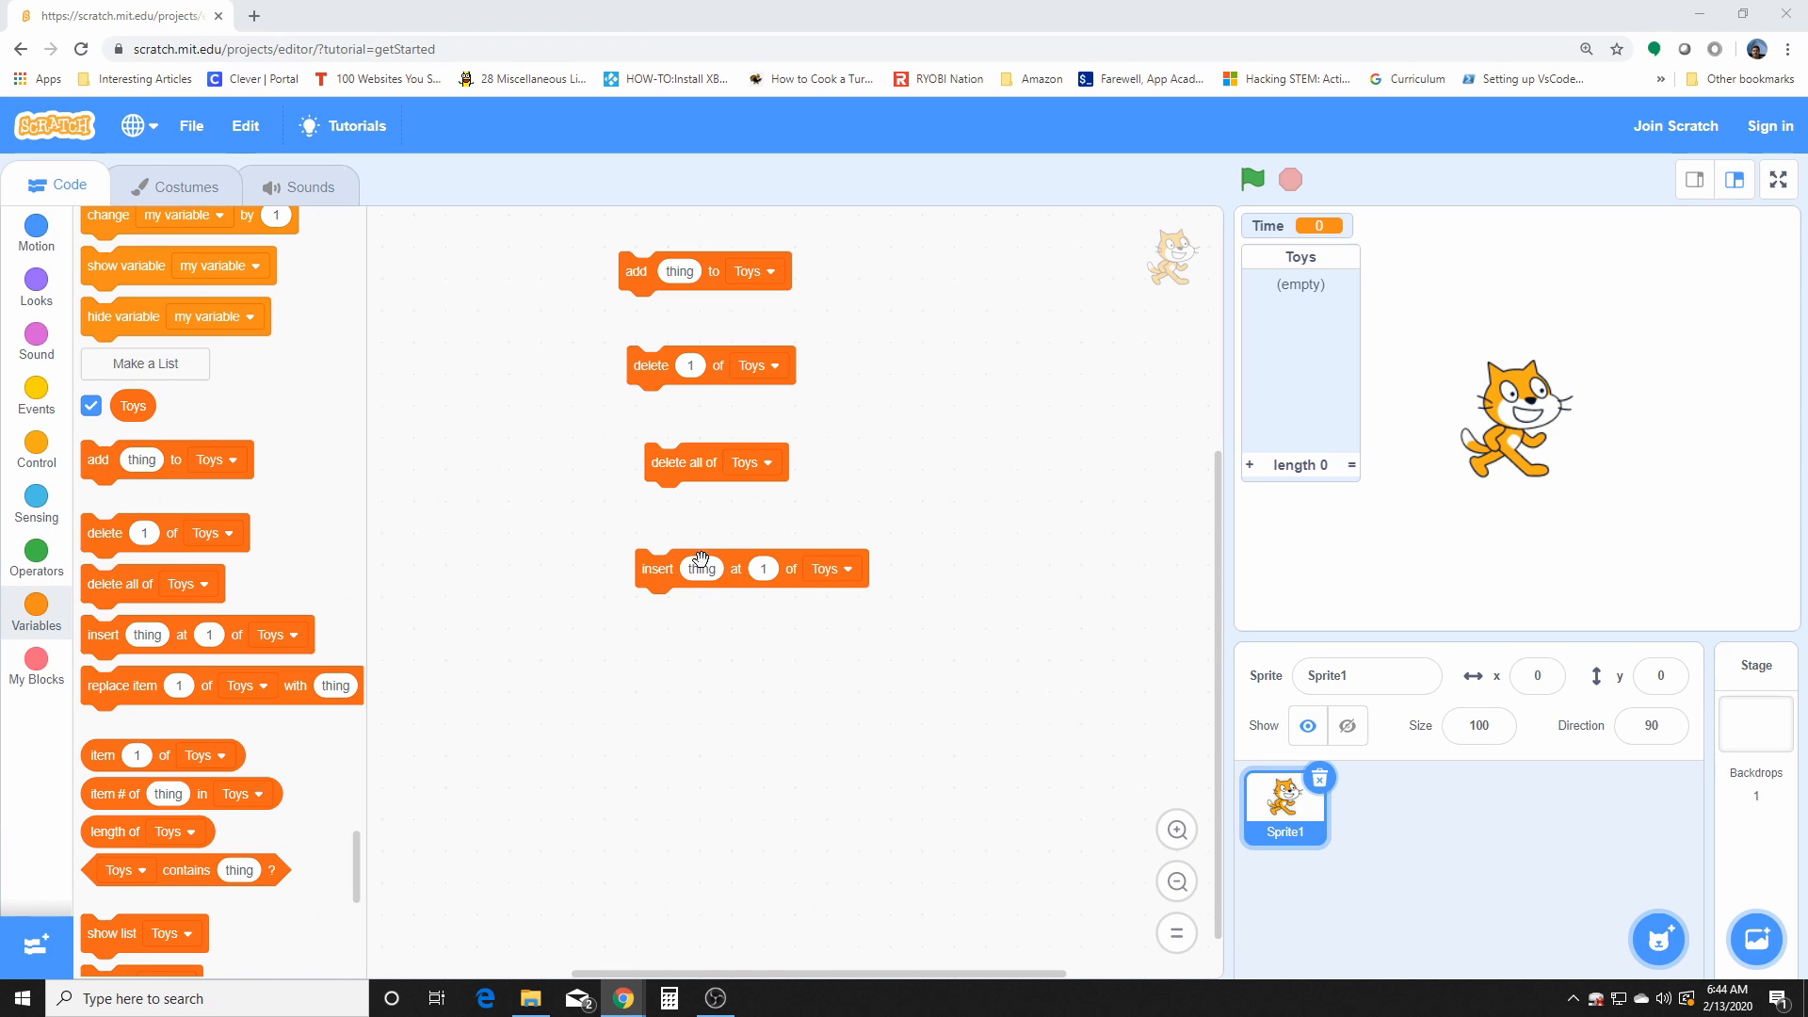
left_click(701, 569)
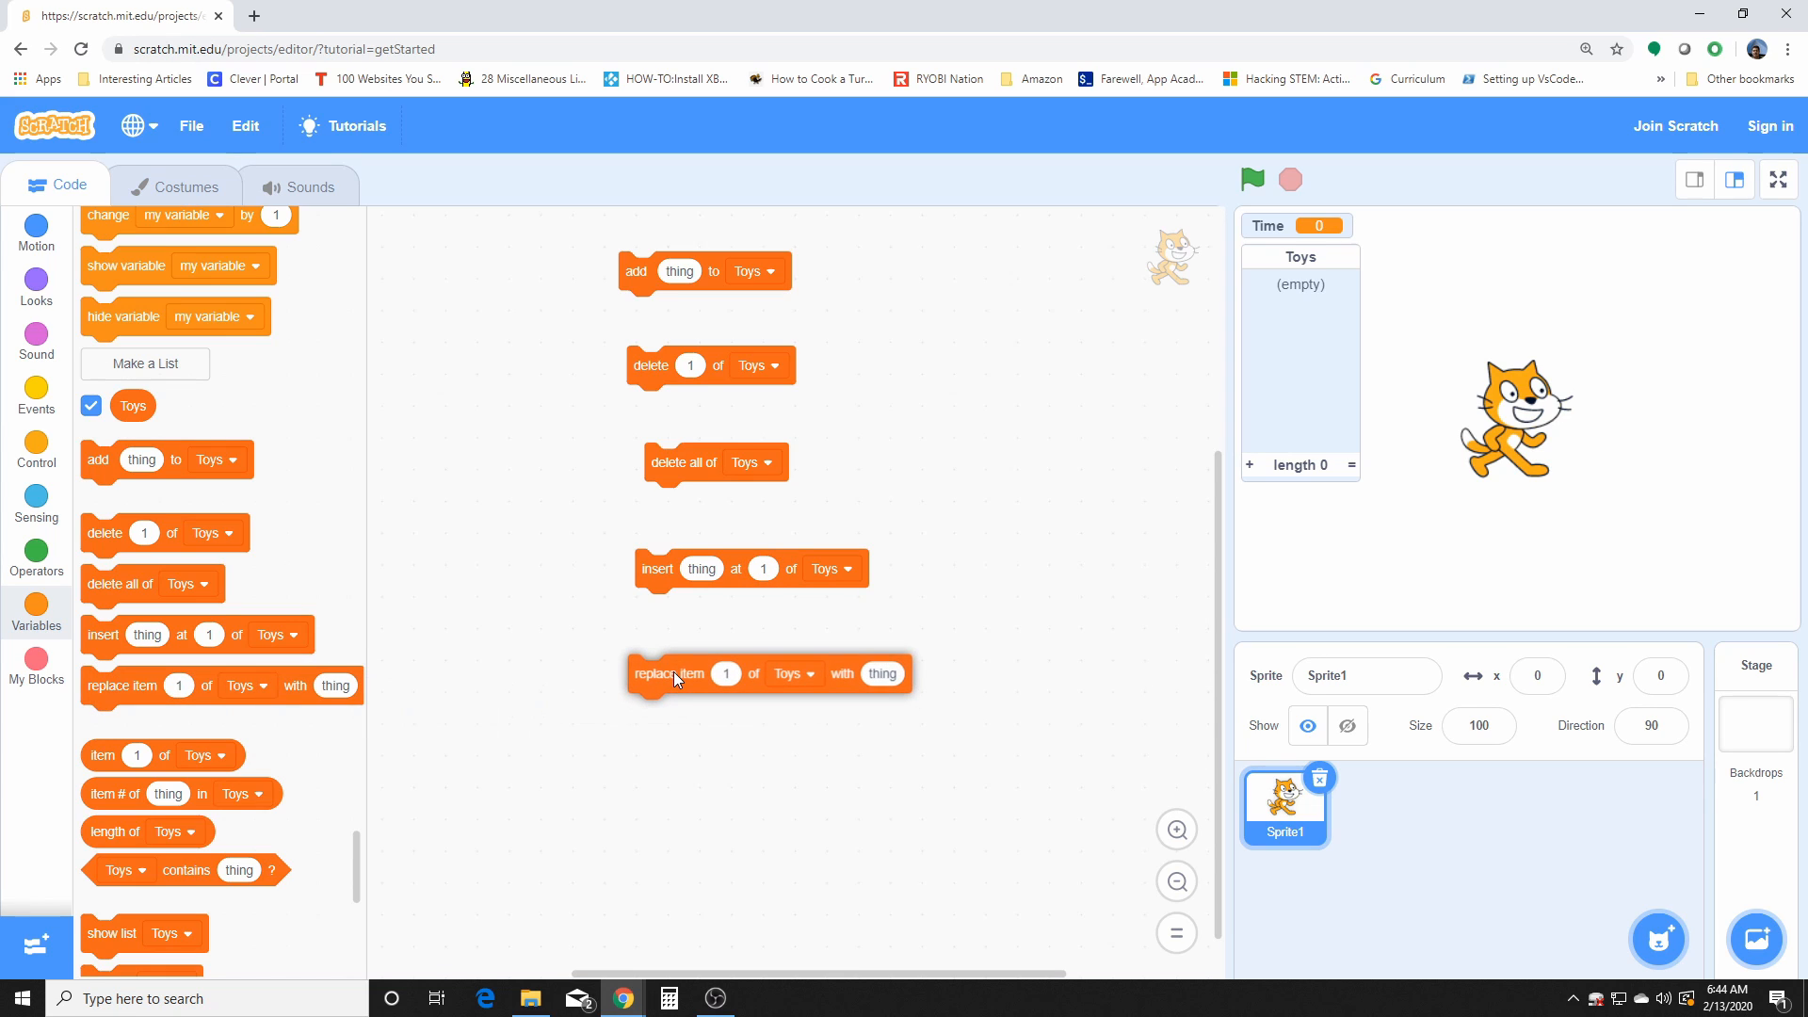
Step: Make the insert block insert cow and the replace block replace item 1 with dog
left_click_drag(674, 676, 674, 663)
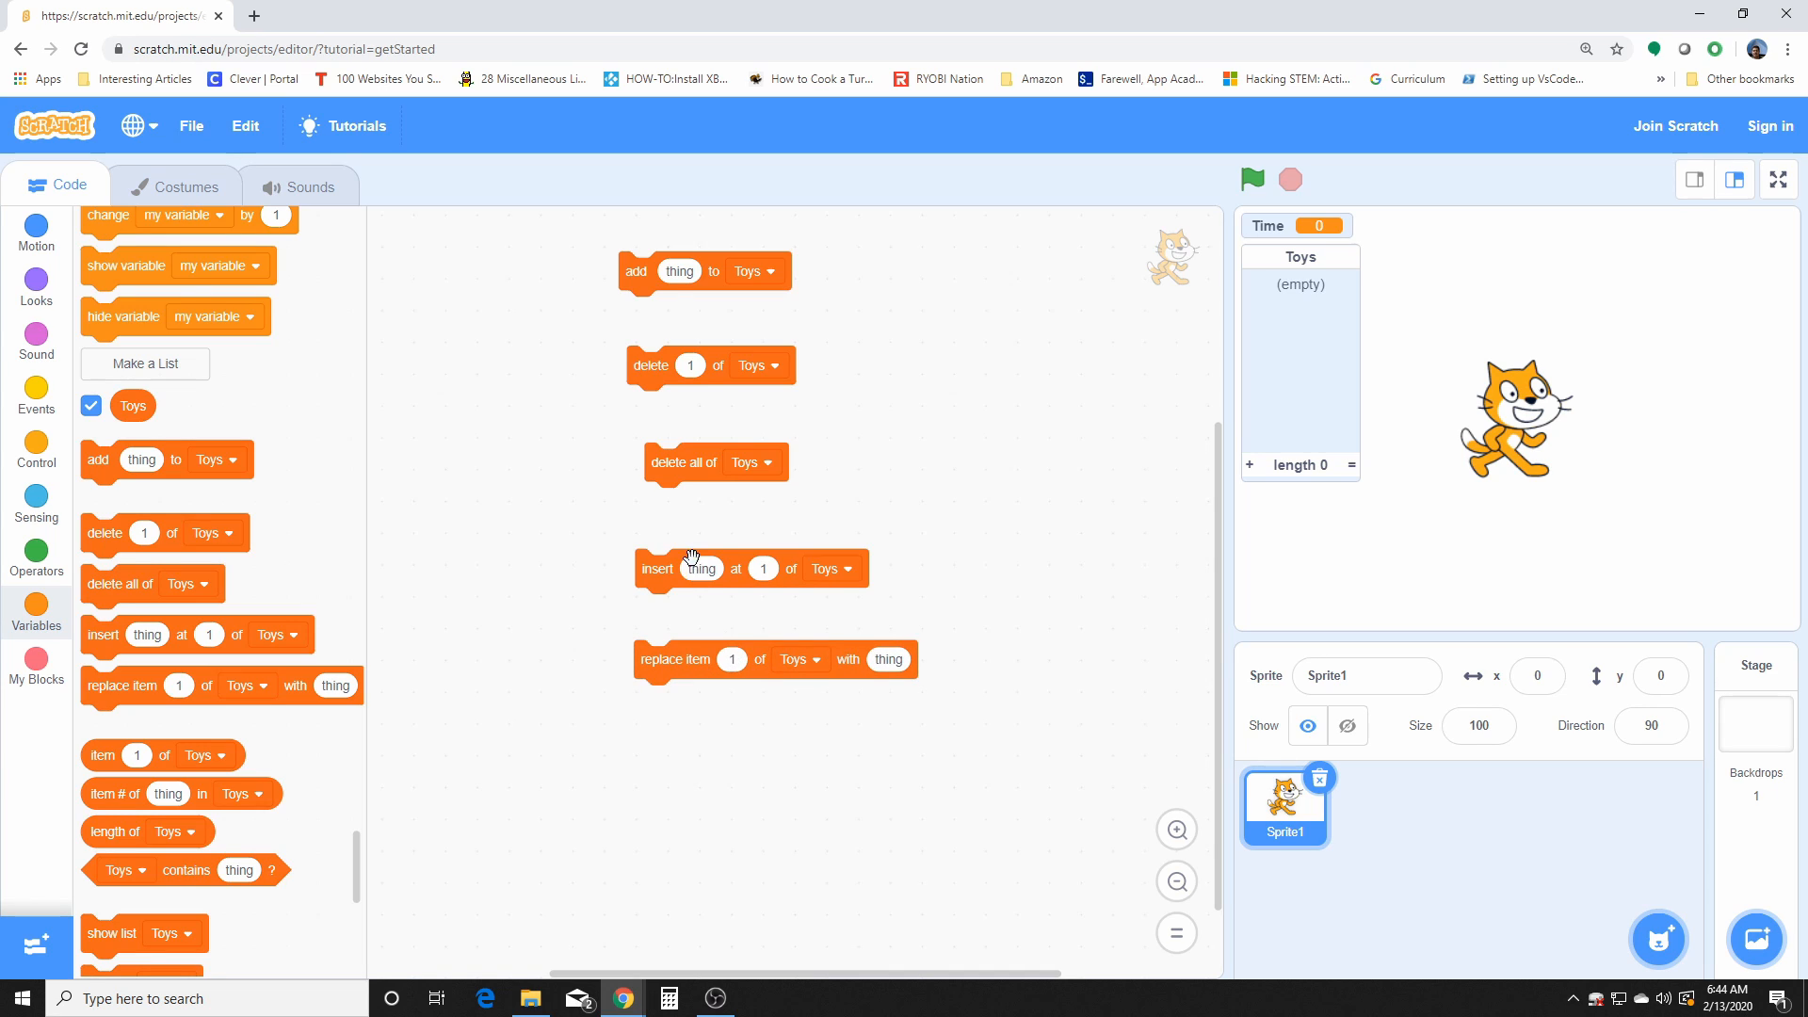
left_click(700, 576)
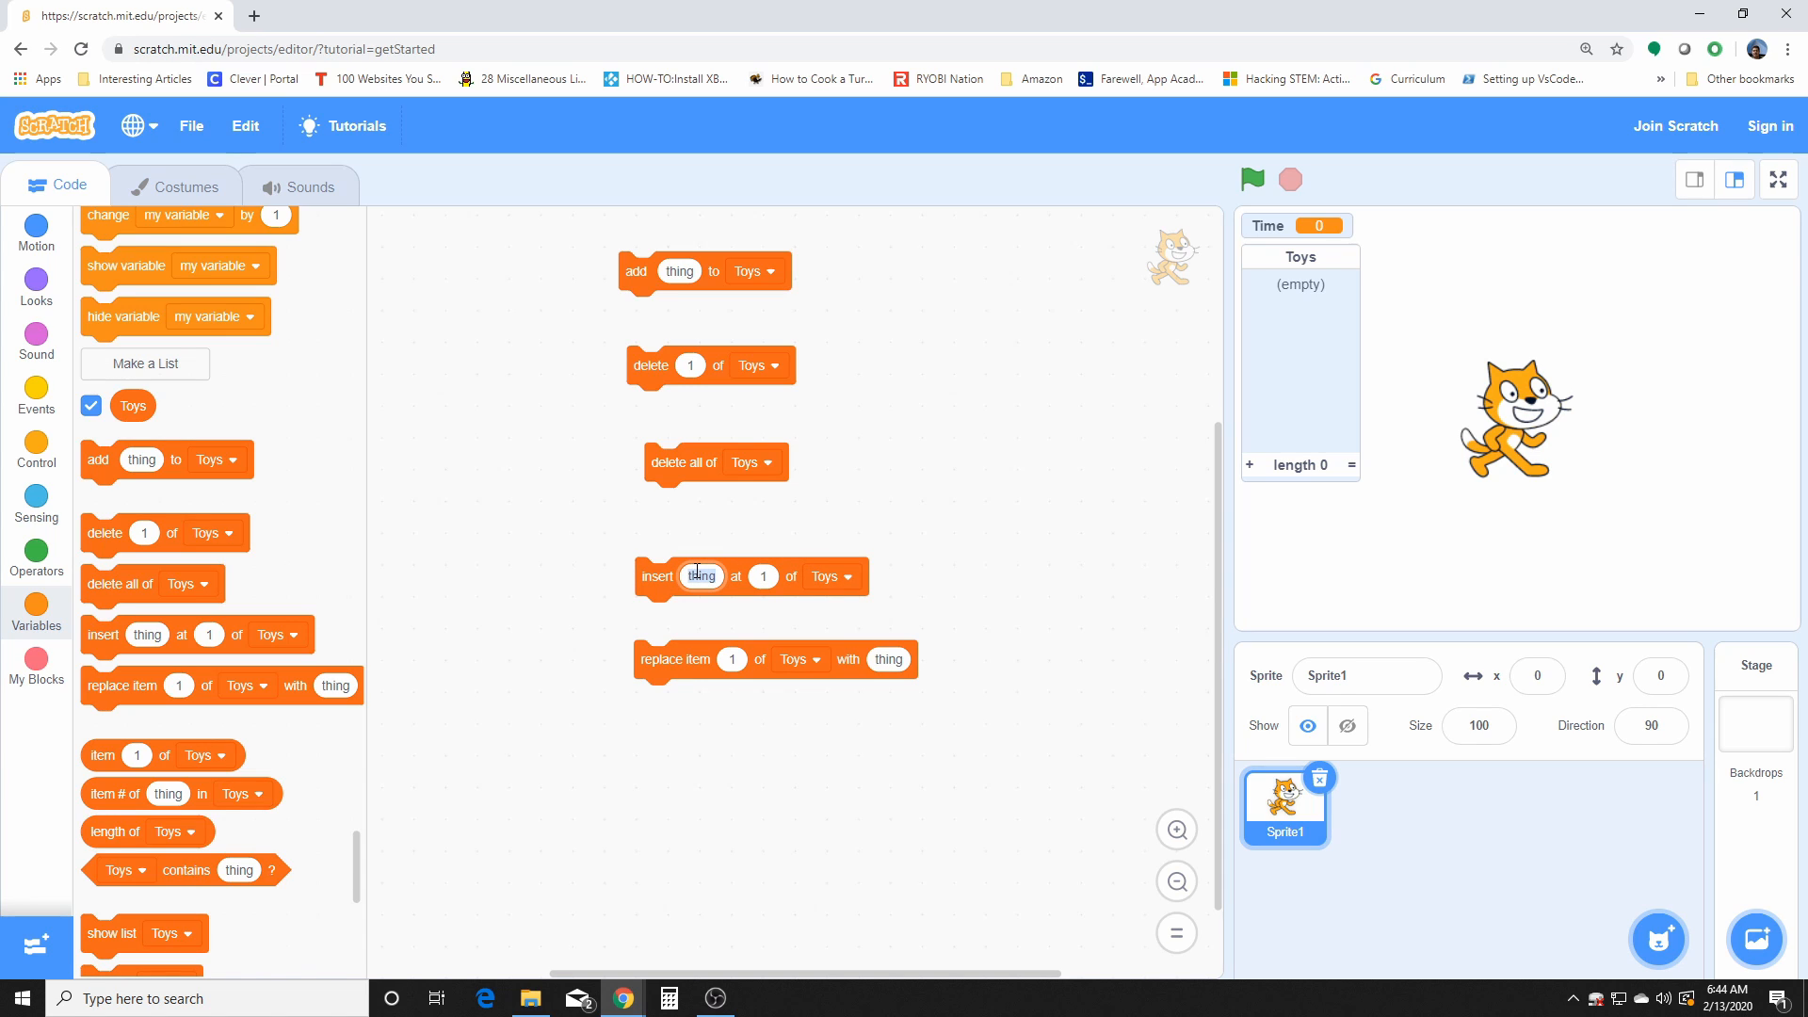
type("cow")
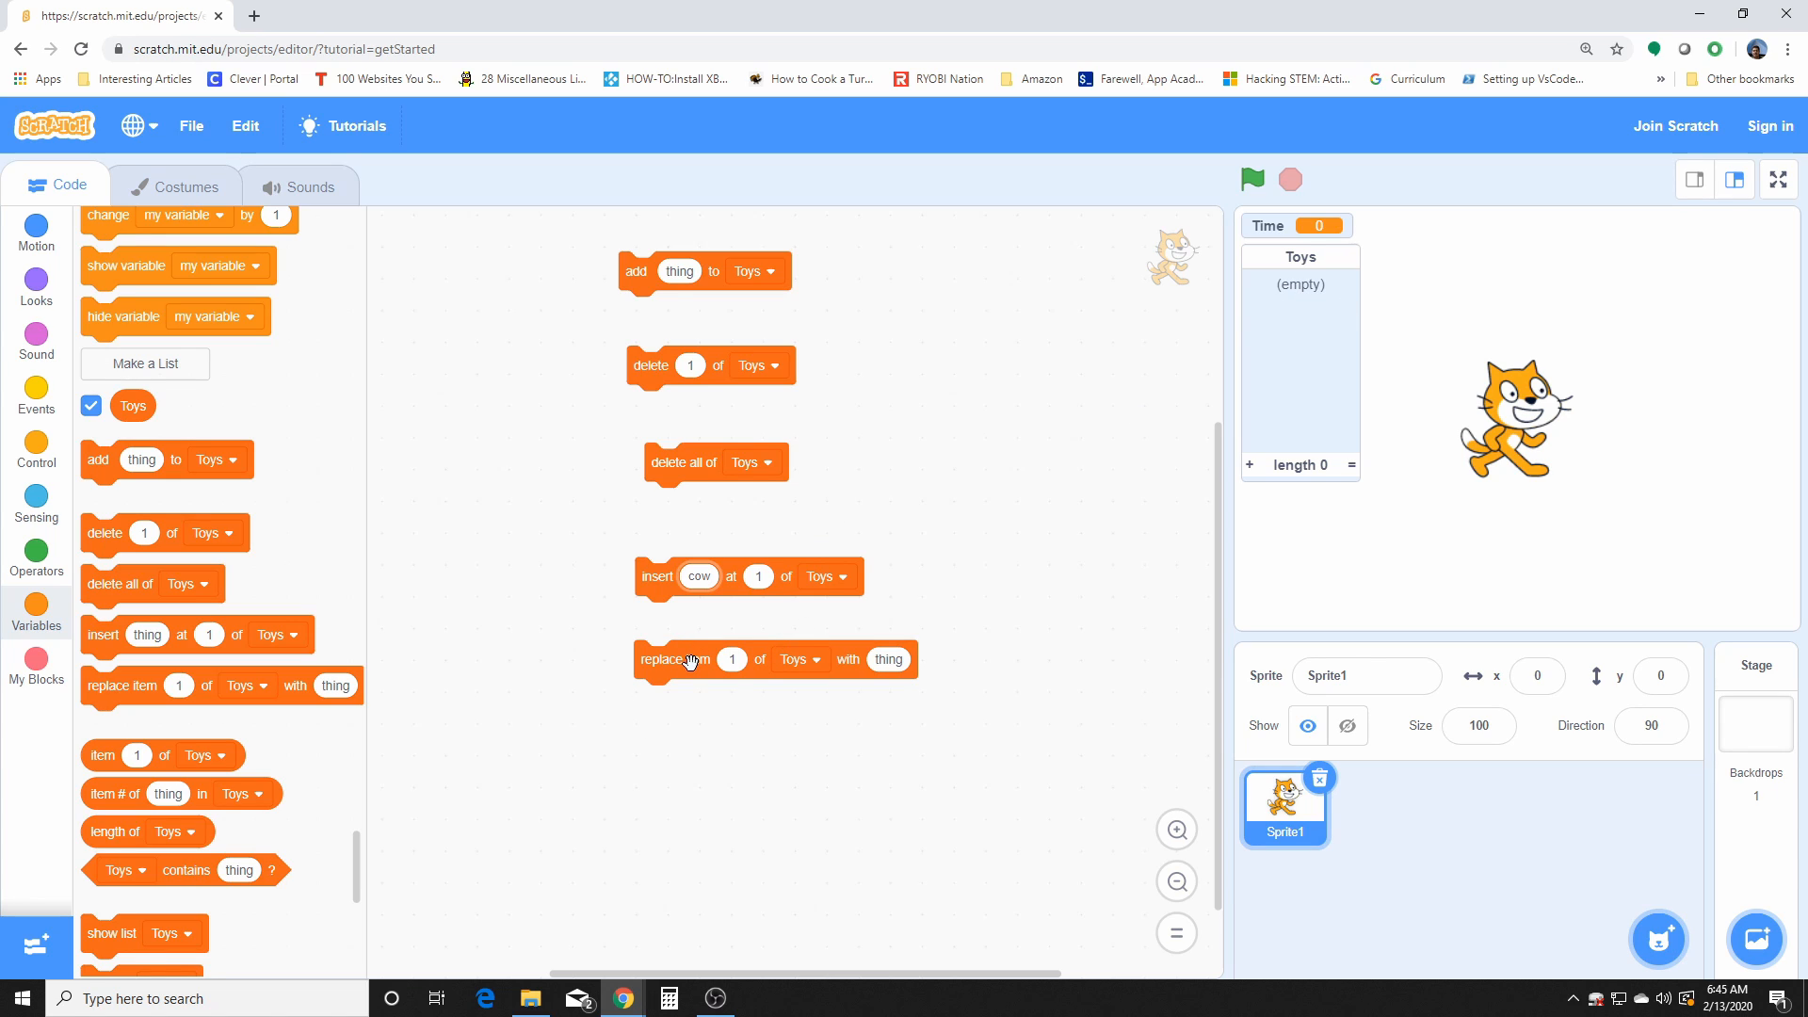
mouse_move(691, 672)
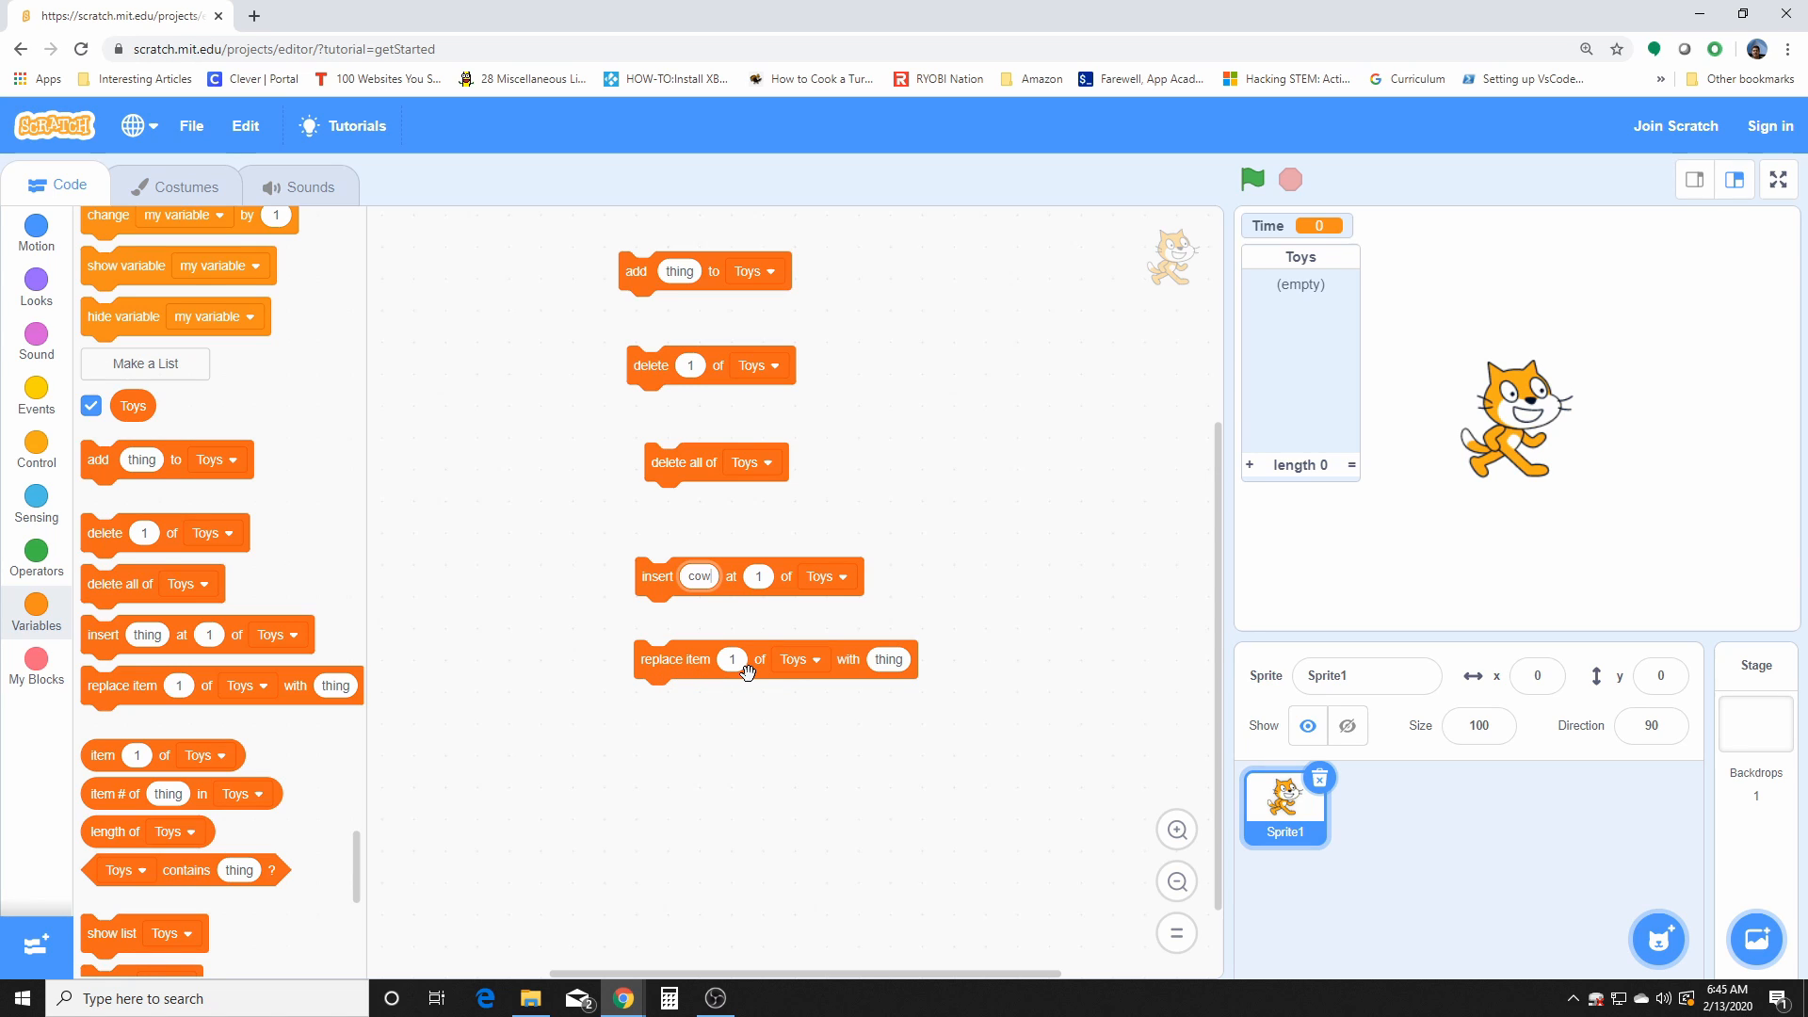
left_click(887, 659)
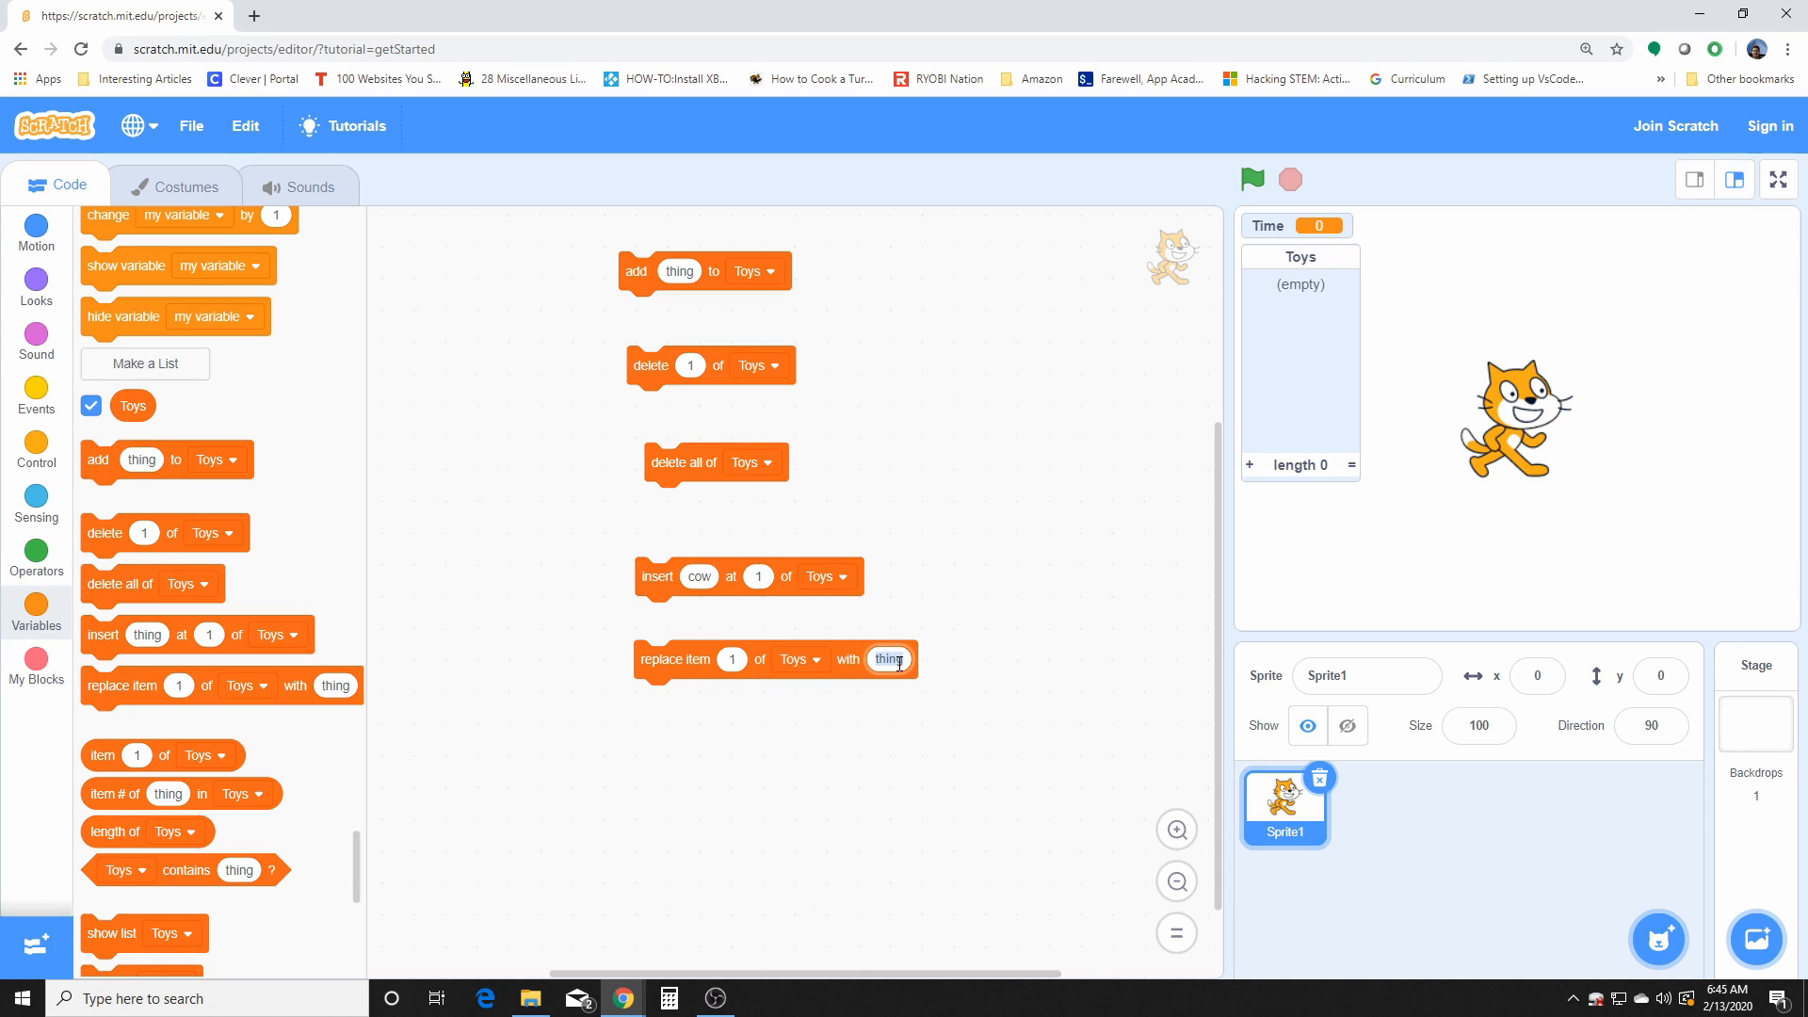
type("dog")
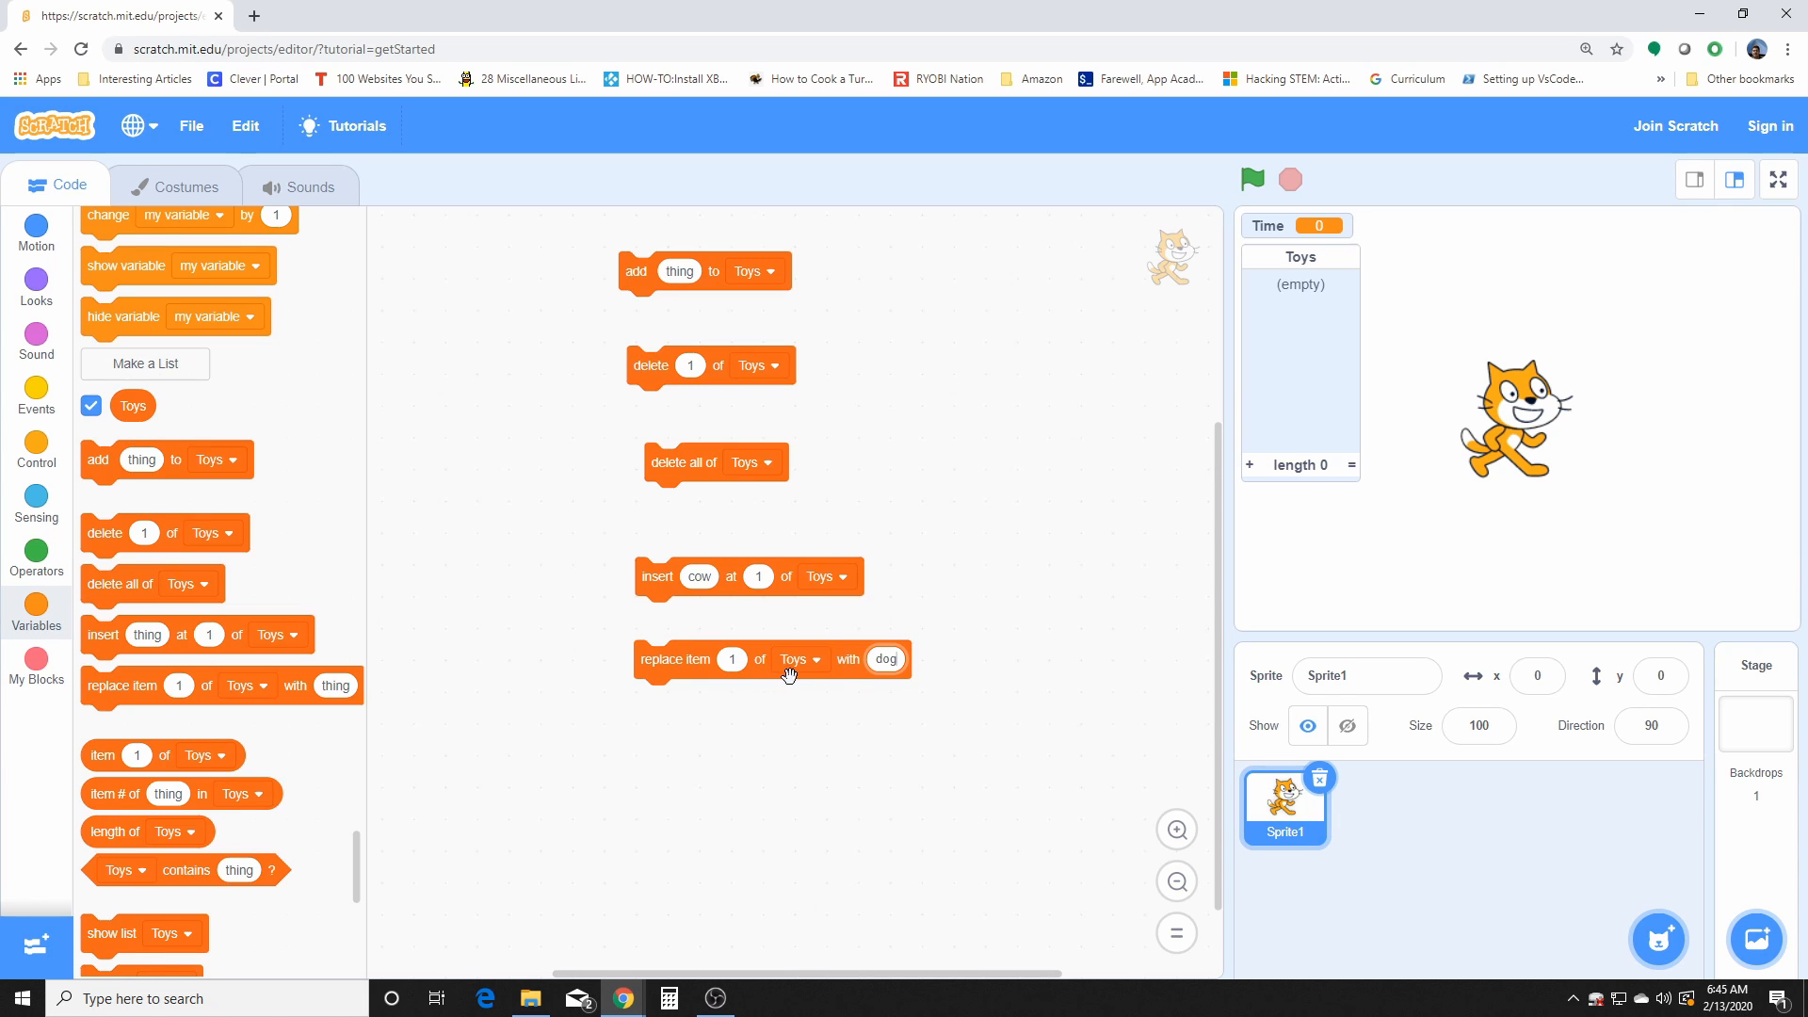
mouse_move(814, 639)
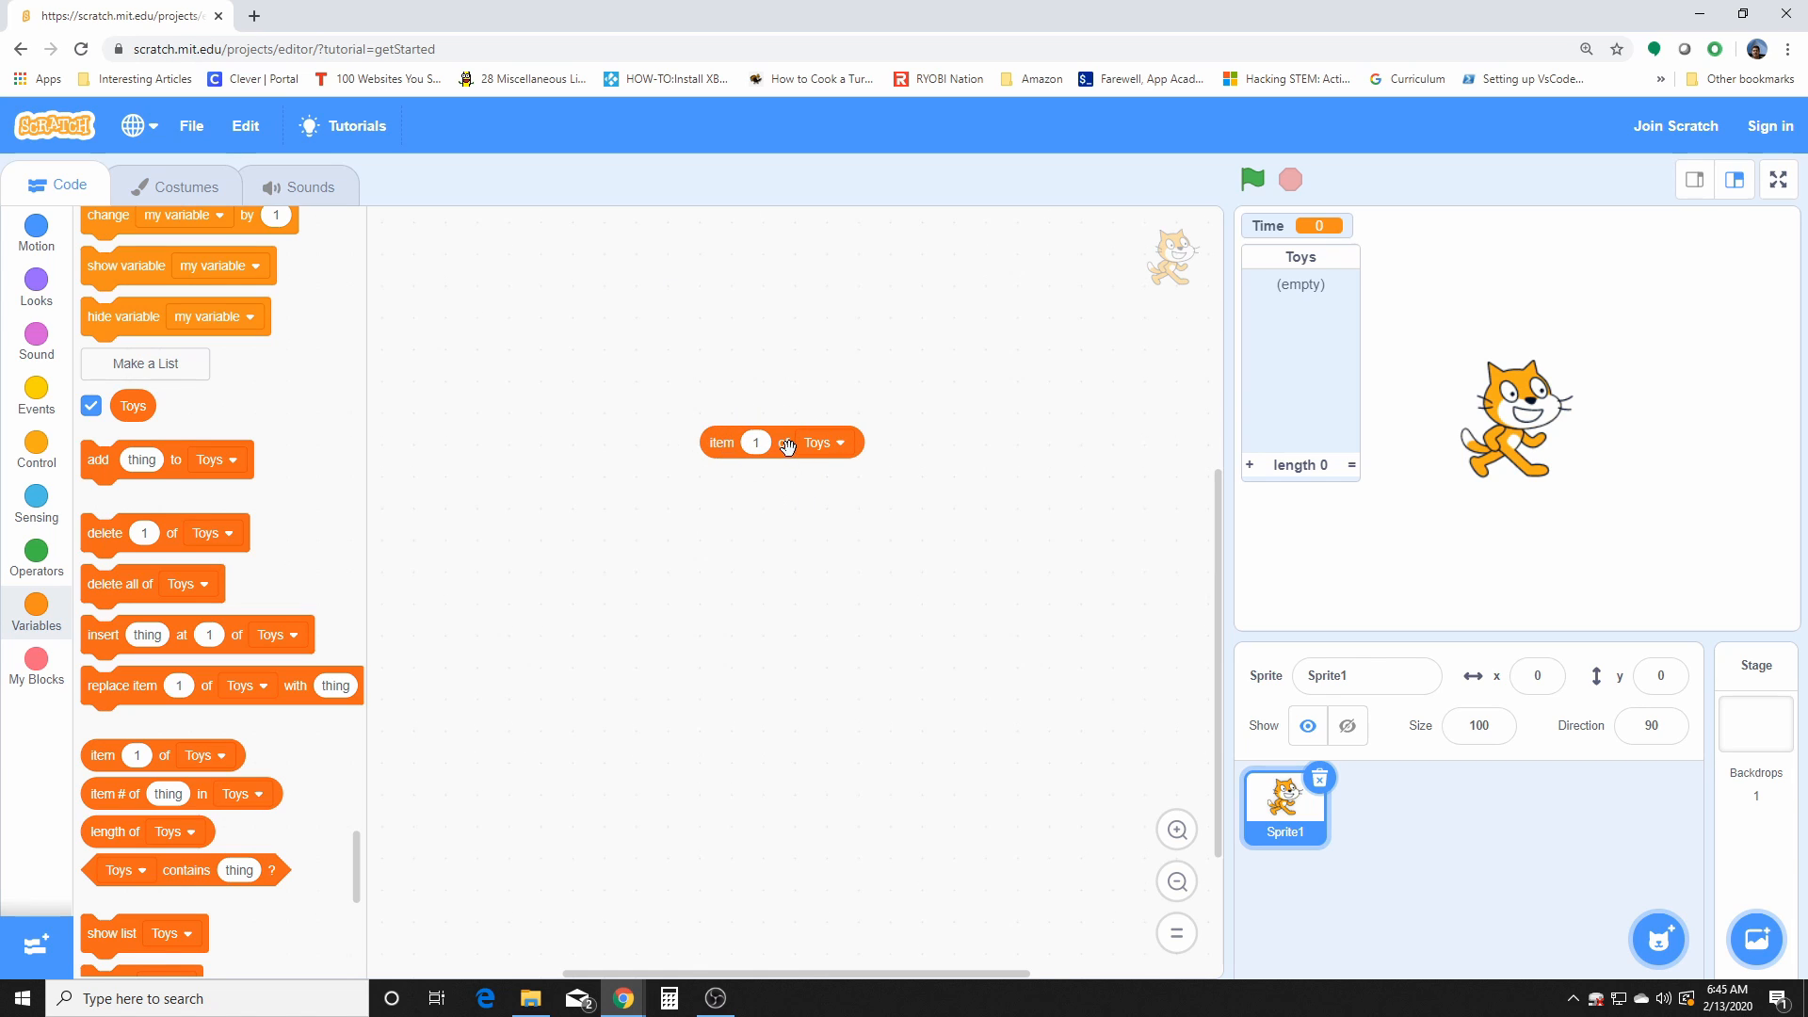
Step: Clear the old list blocks and add an item # of thing in Toys reporter
left_click(755, 441)
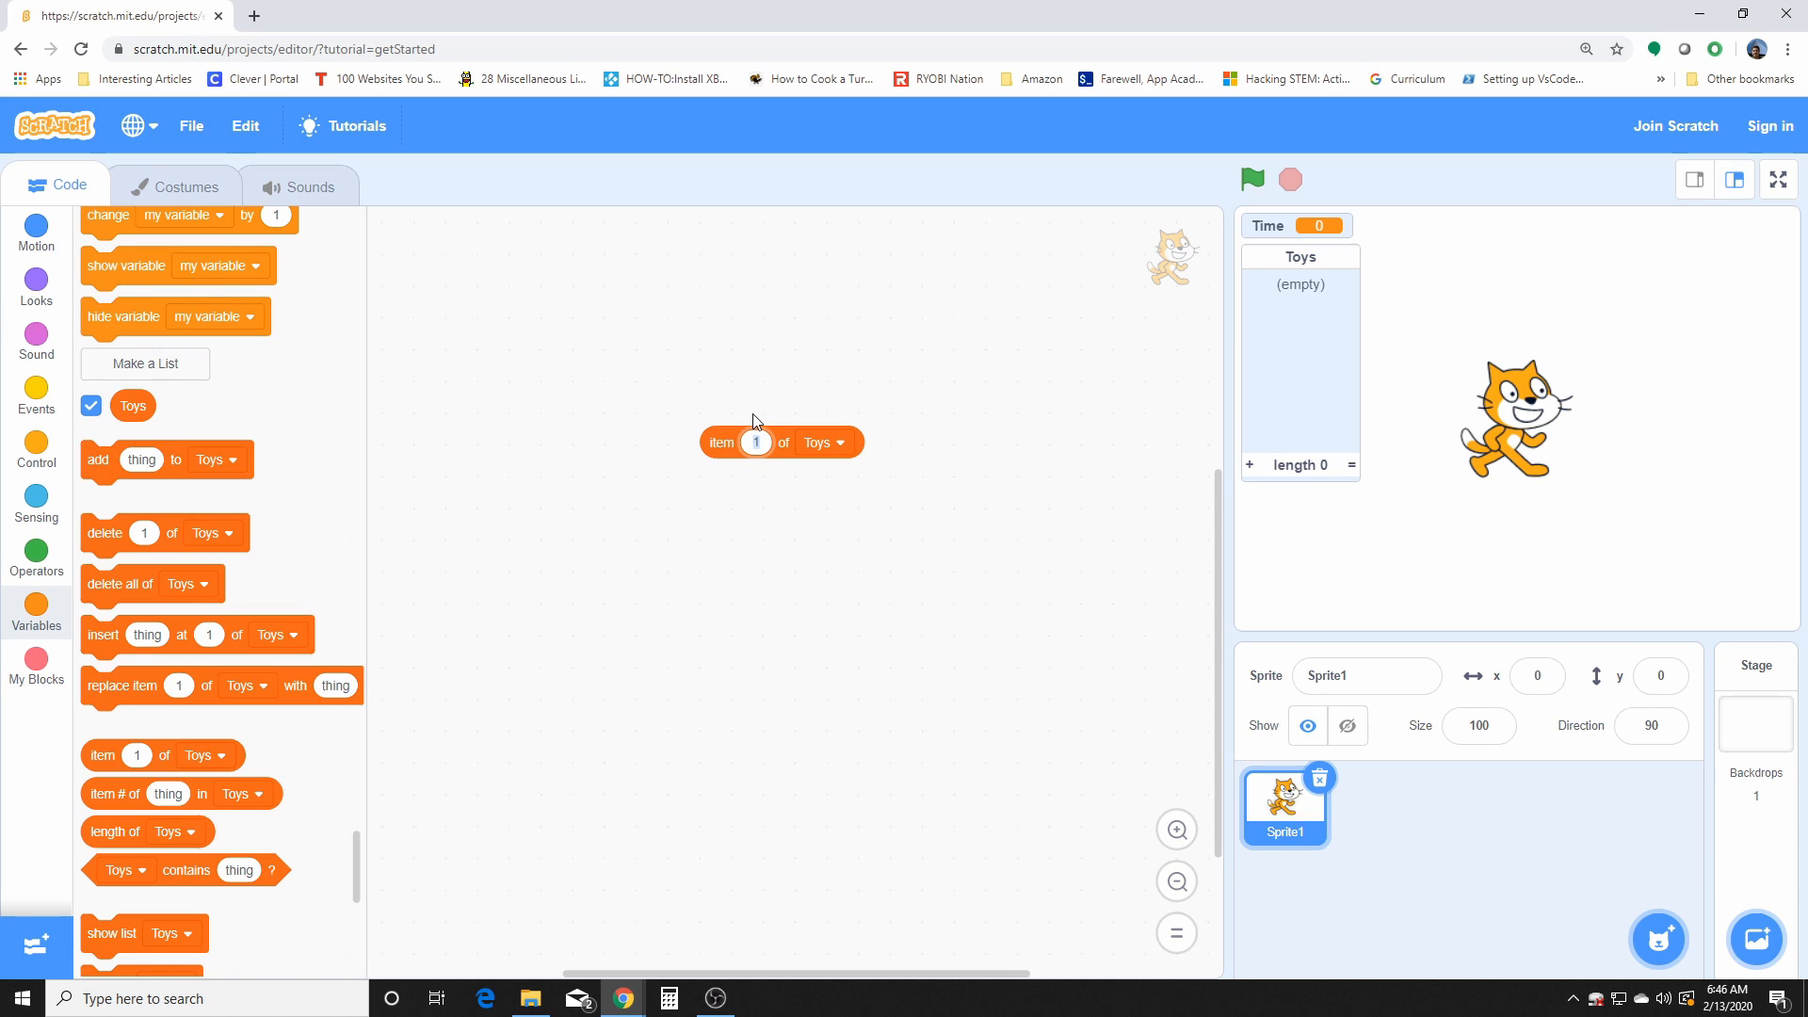
mouse_move(827, 450)
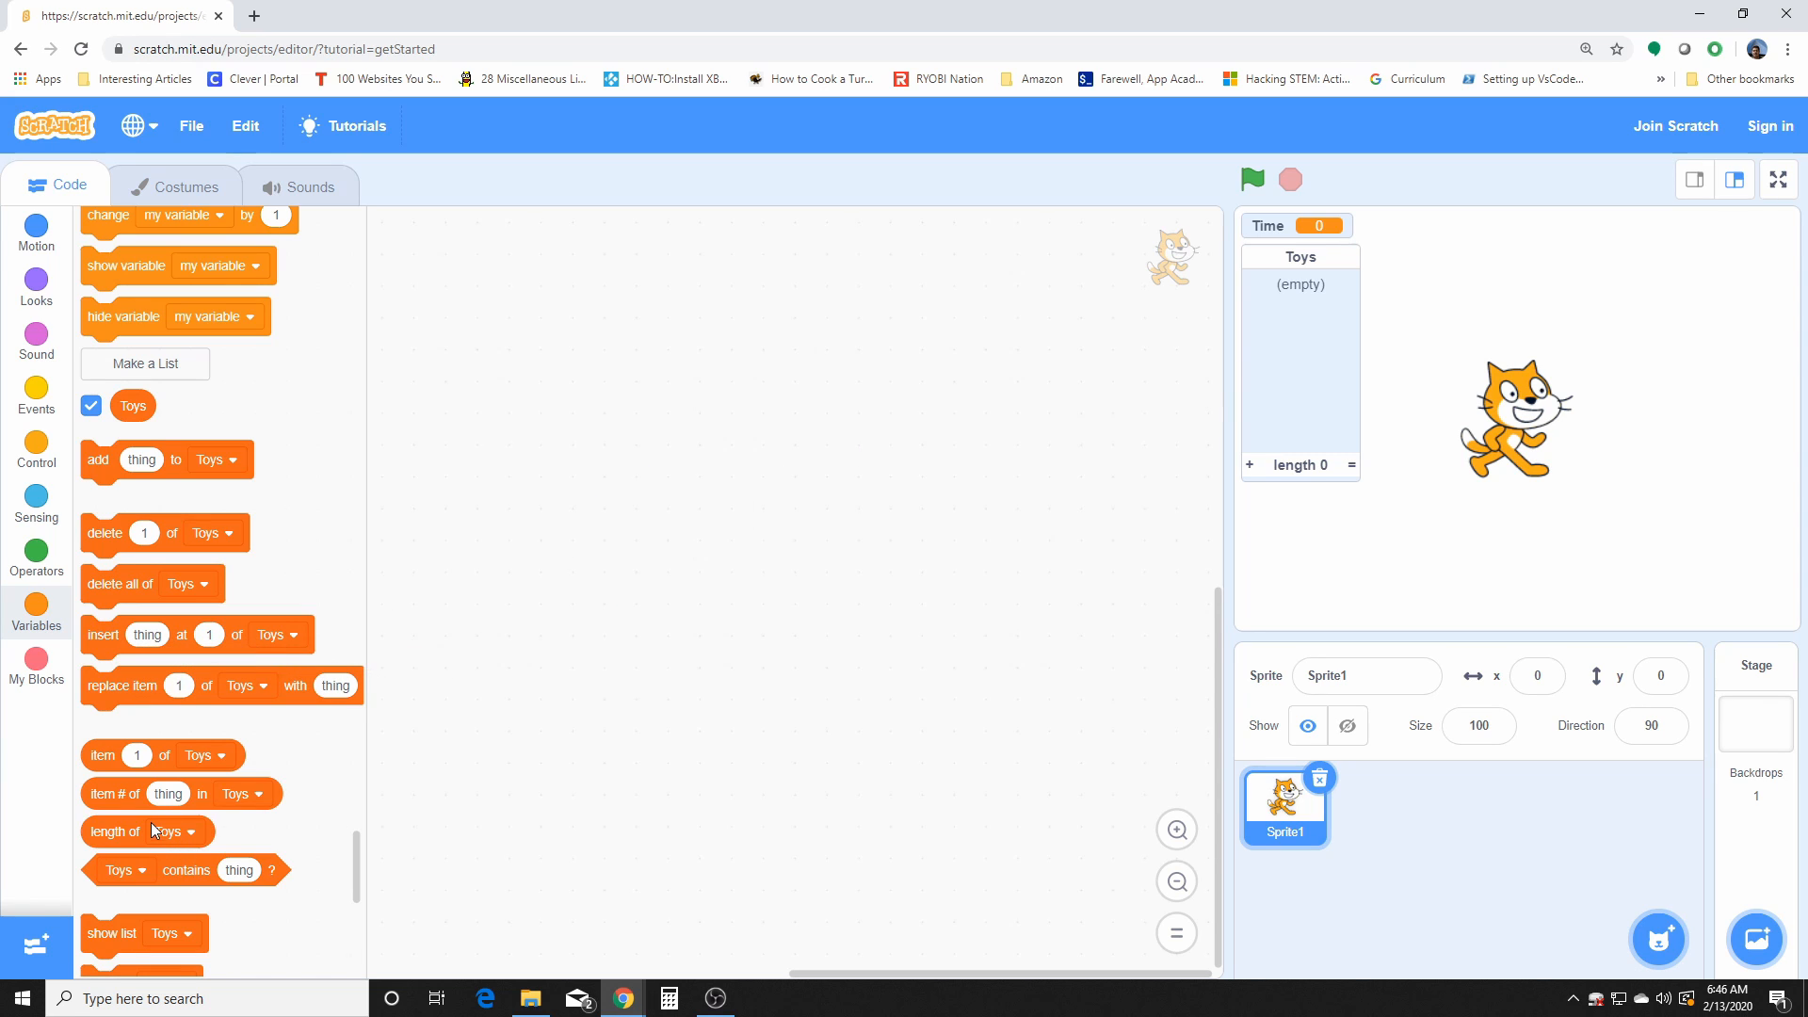
left_click_drag(113, 793, 772, 518)
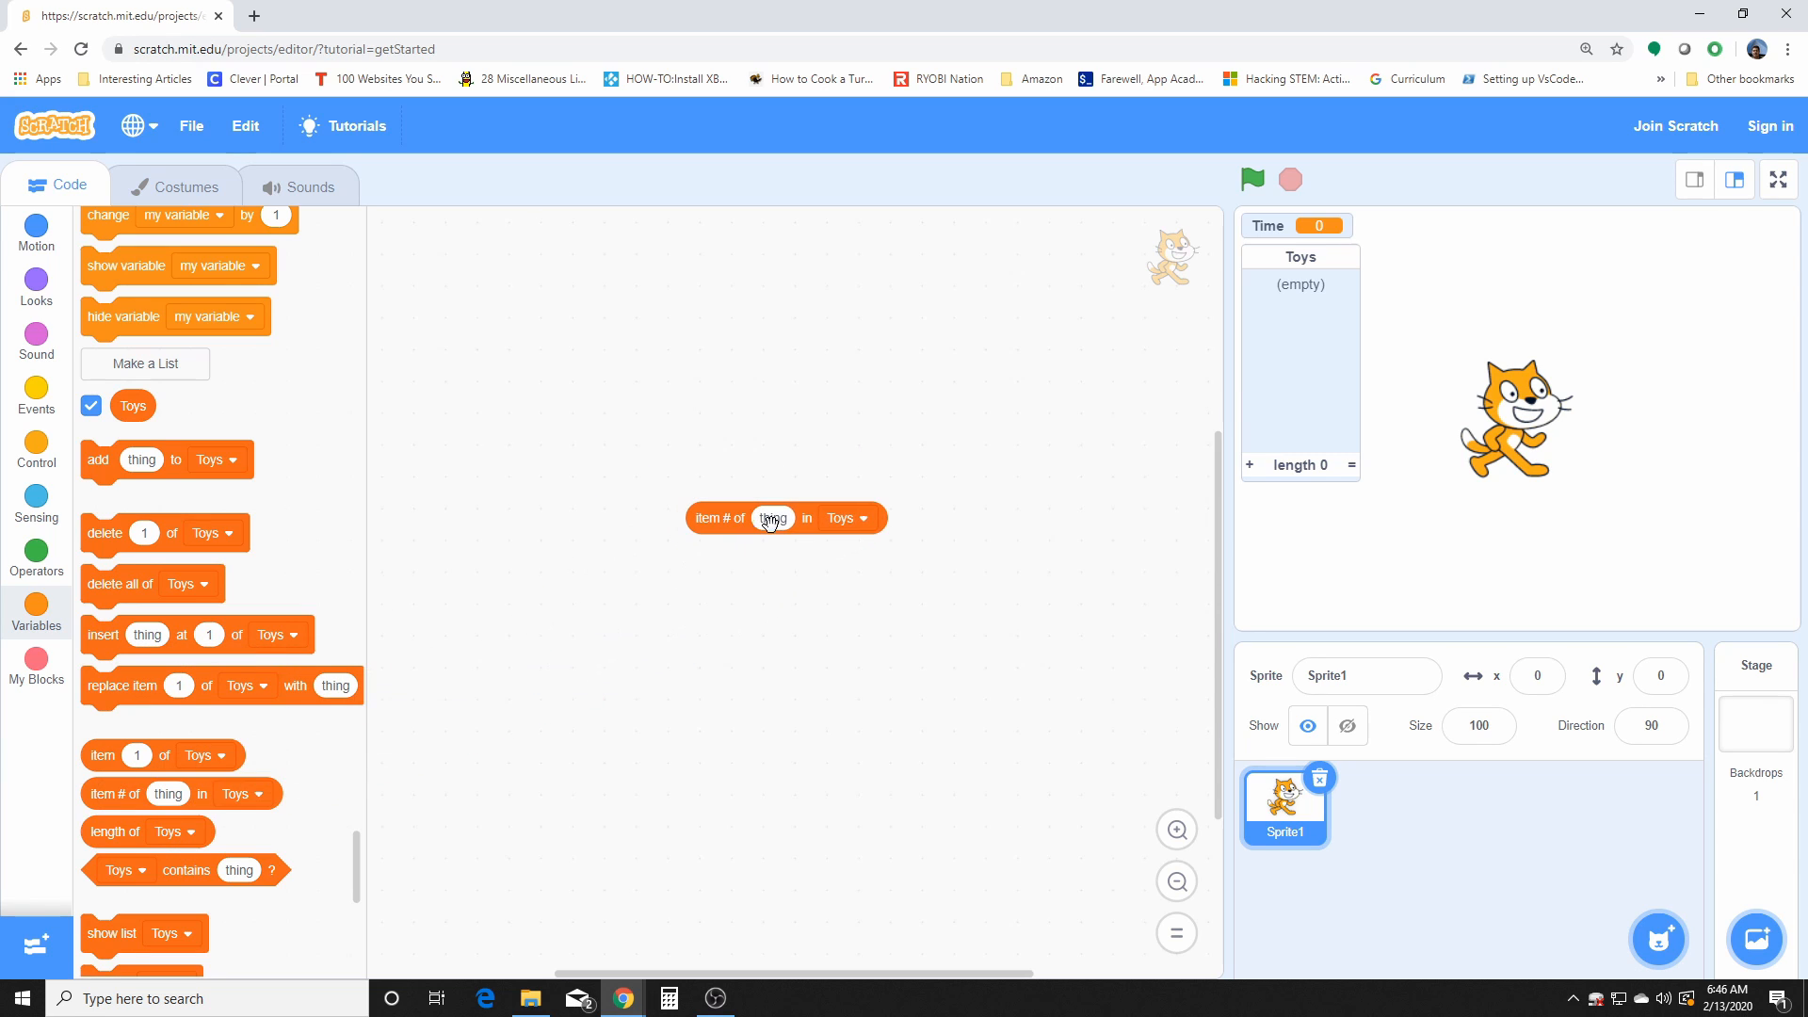
mouse_move(691, 566)
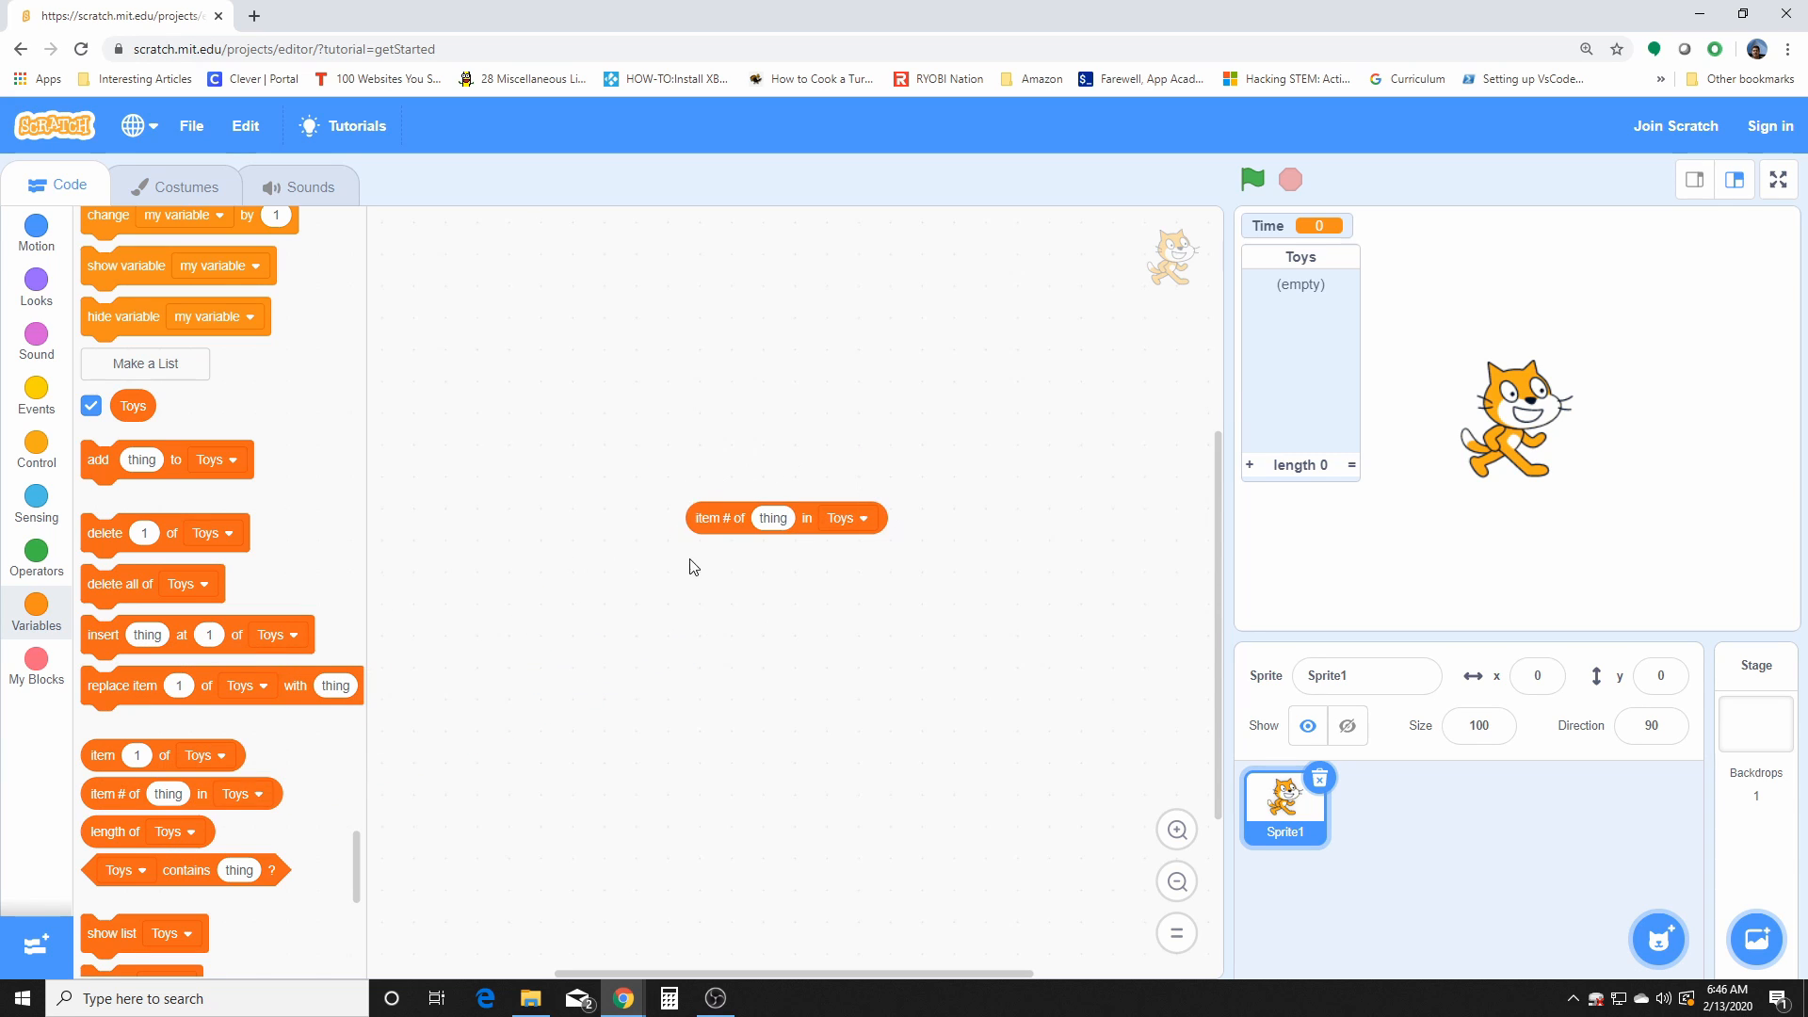
mouse_move(644, 606)
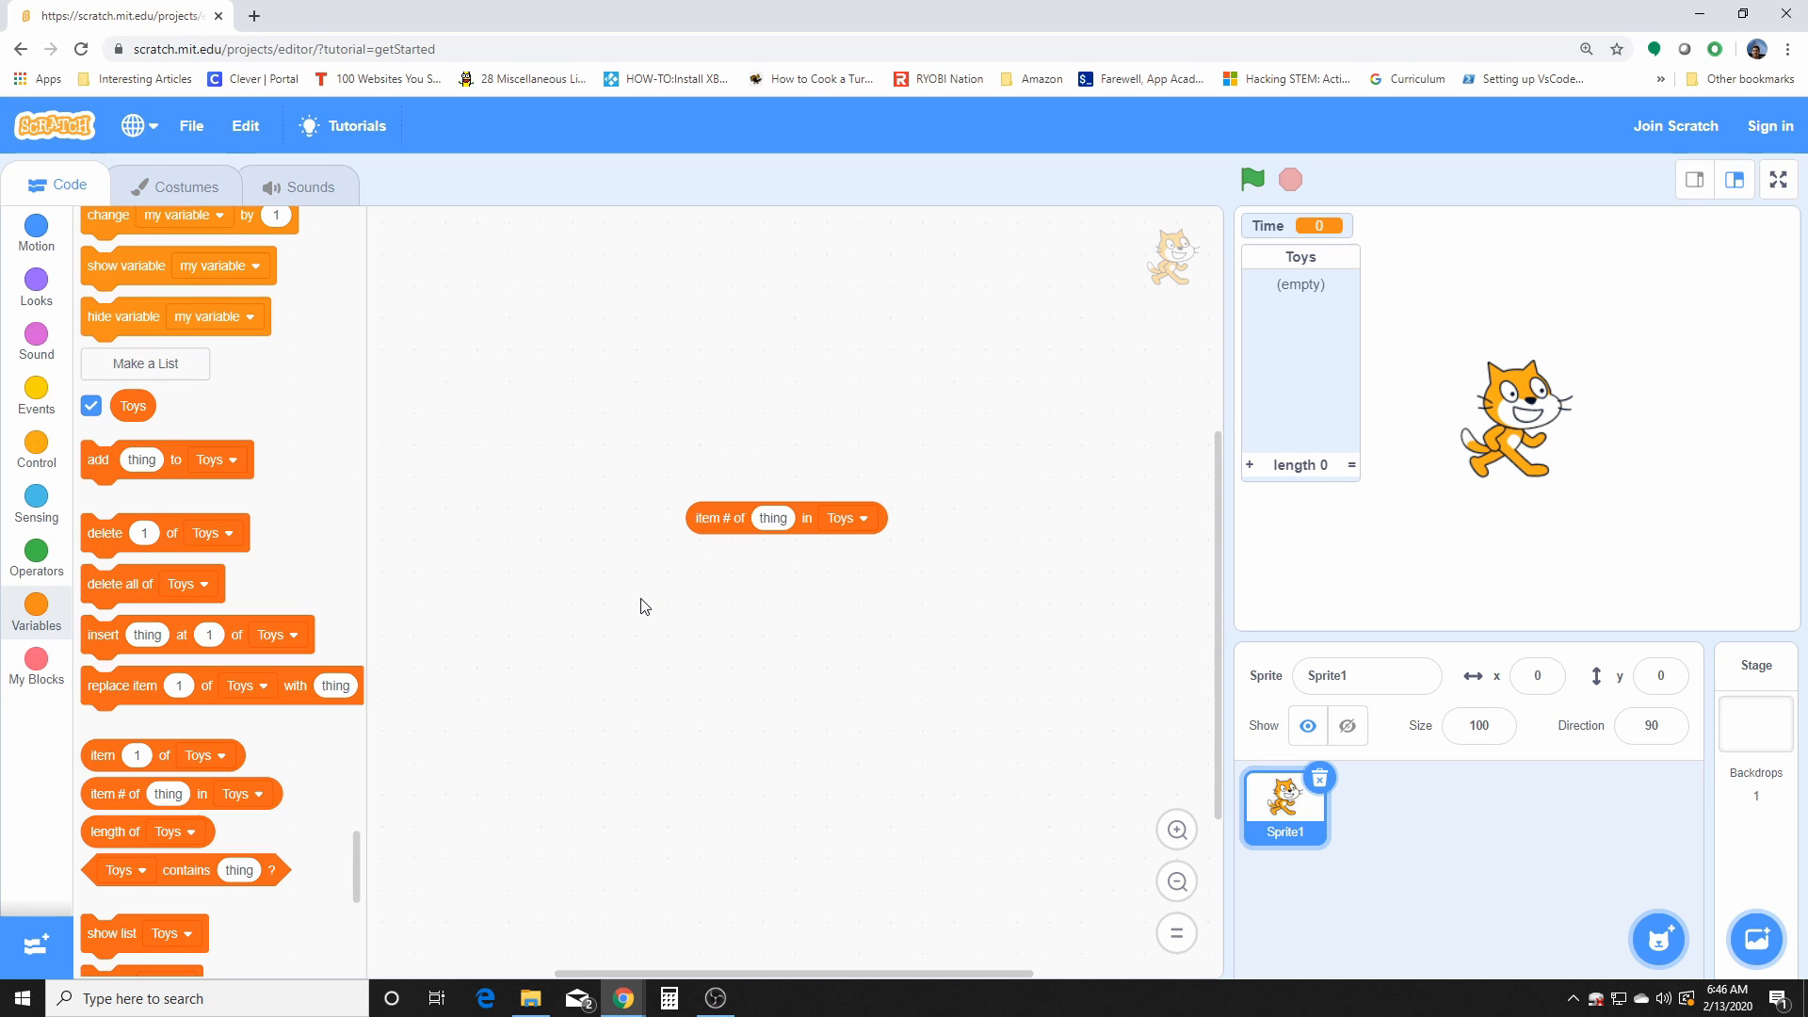
mouse_move(712, 520)
type("cow")
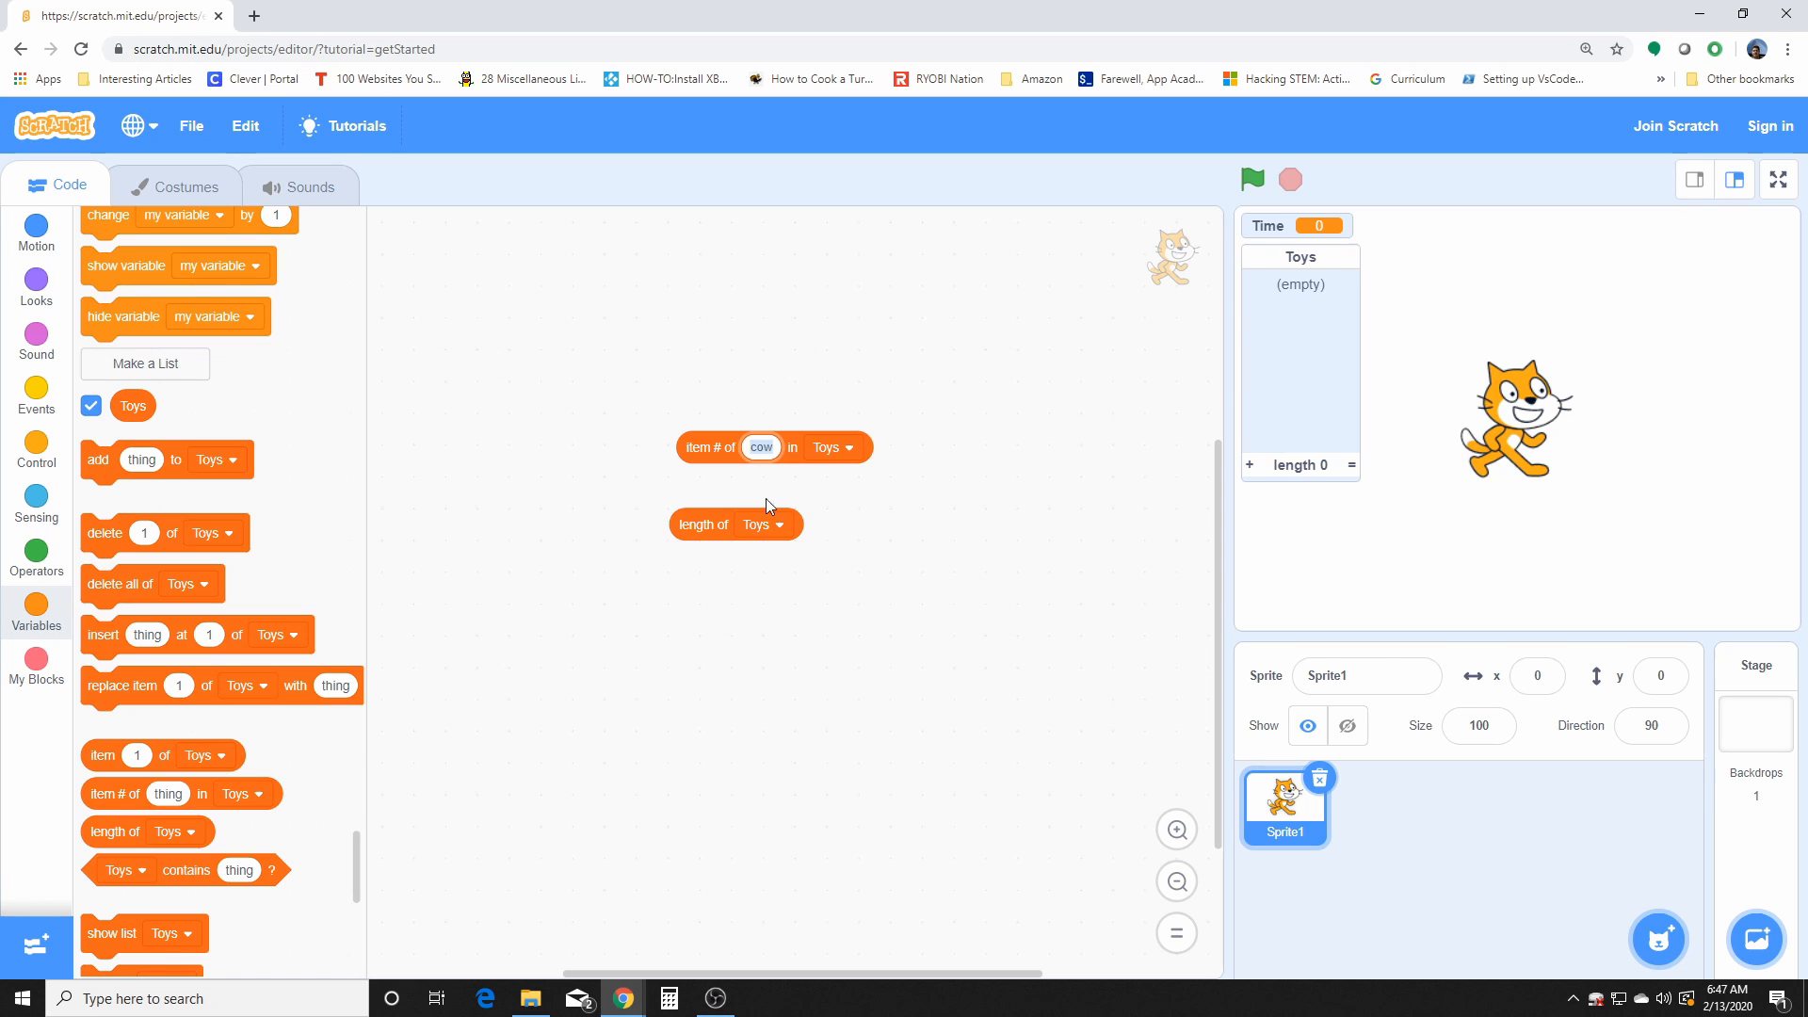
mouse_move(727, 424)
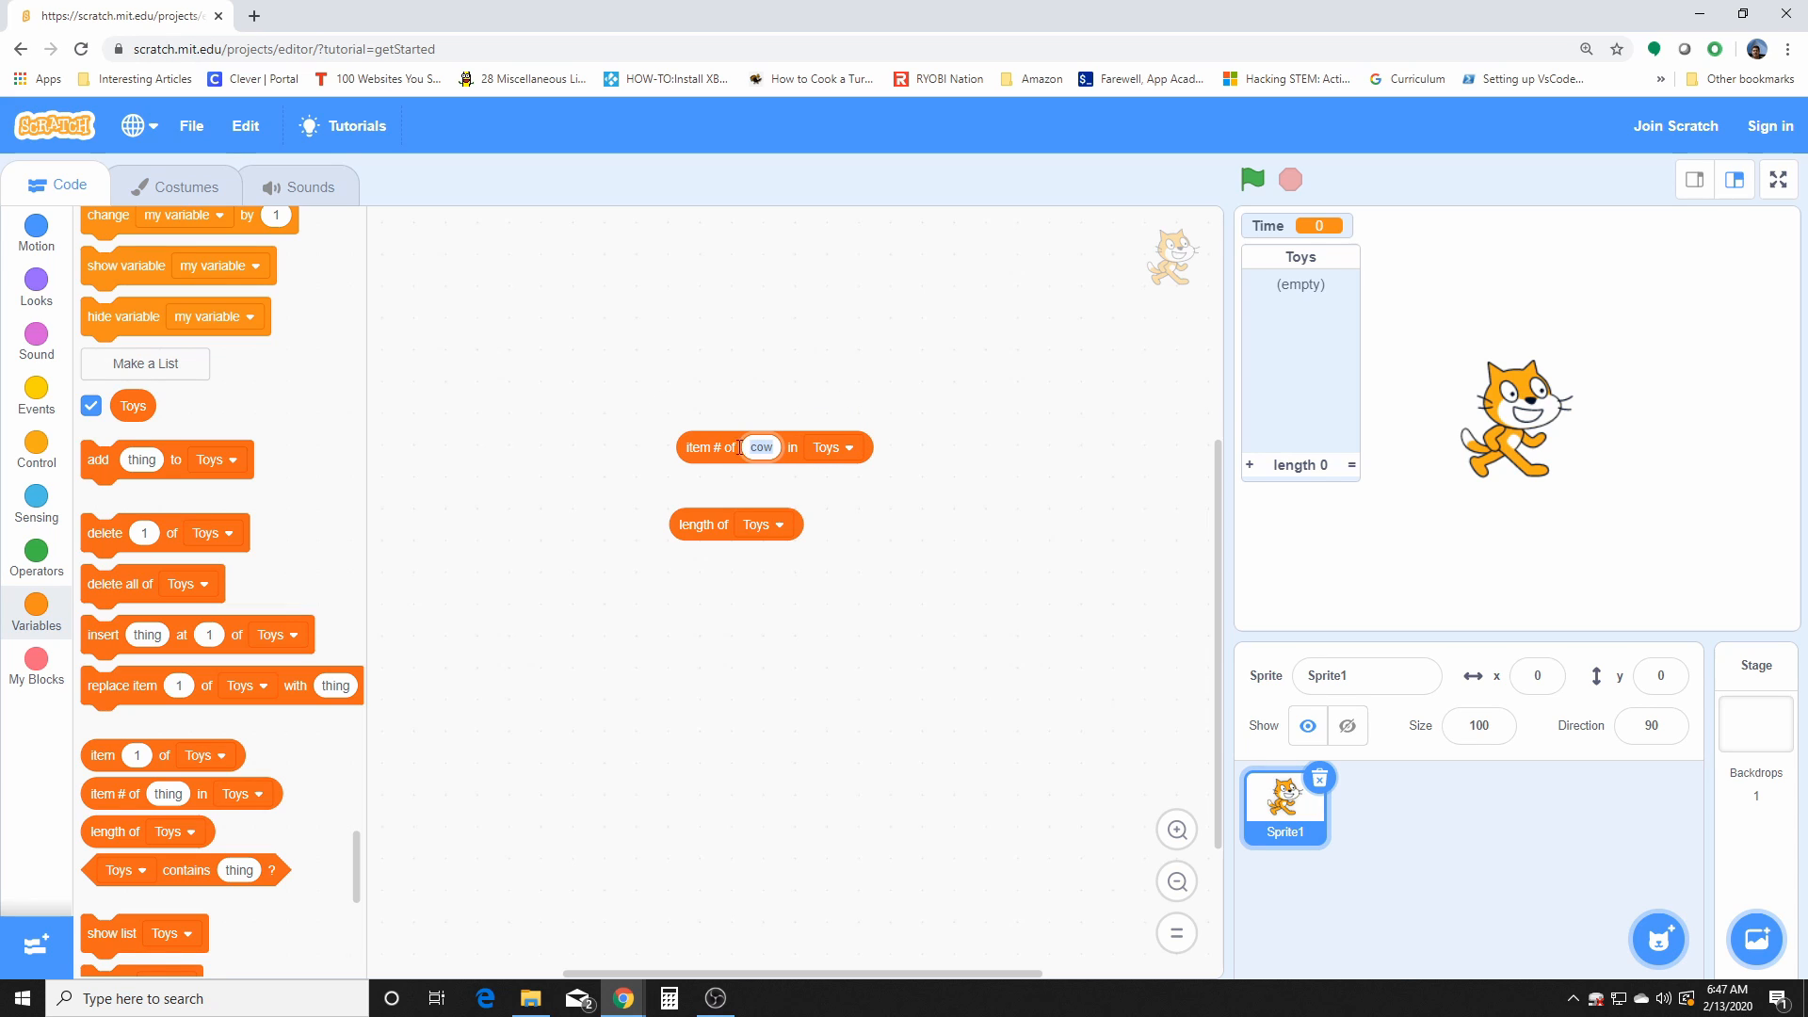
Step: Try the contains, show list and hide list blocks for Toys, then remove the list blocks
left_click_drag(772, 448, 723, 454)
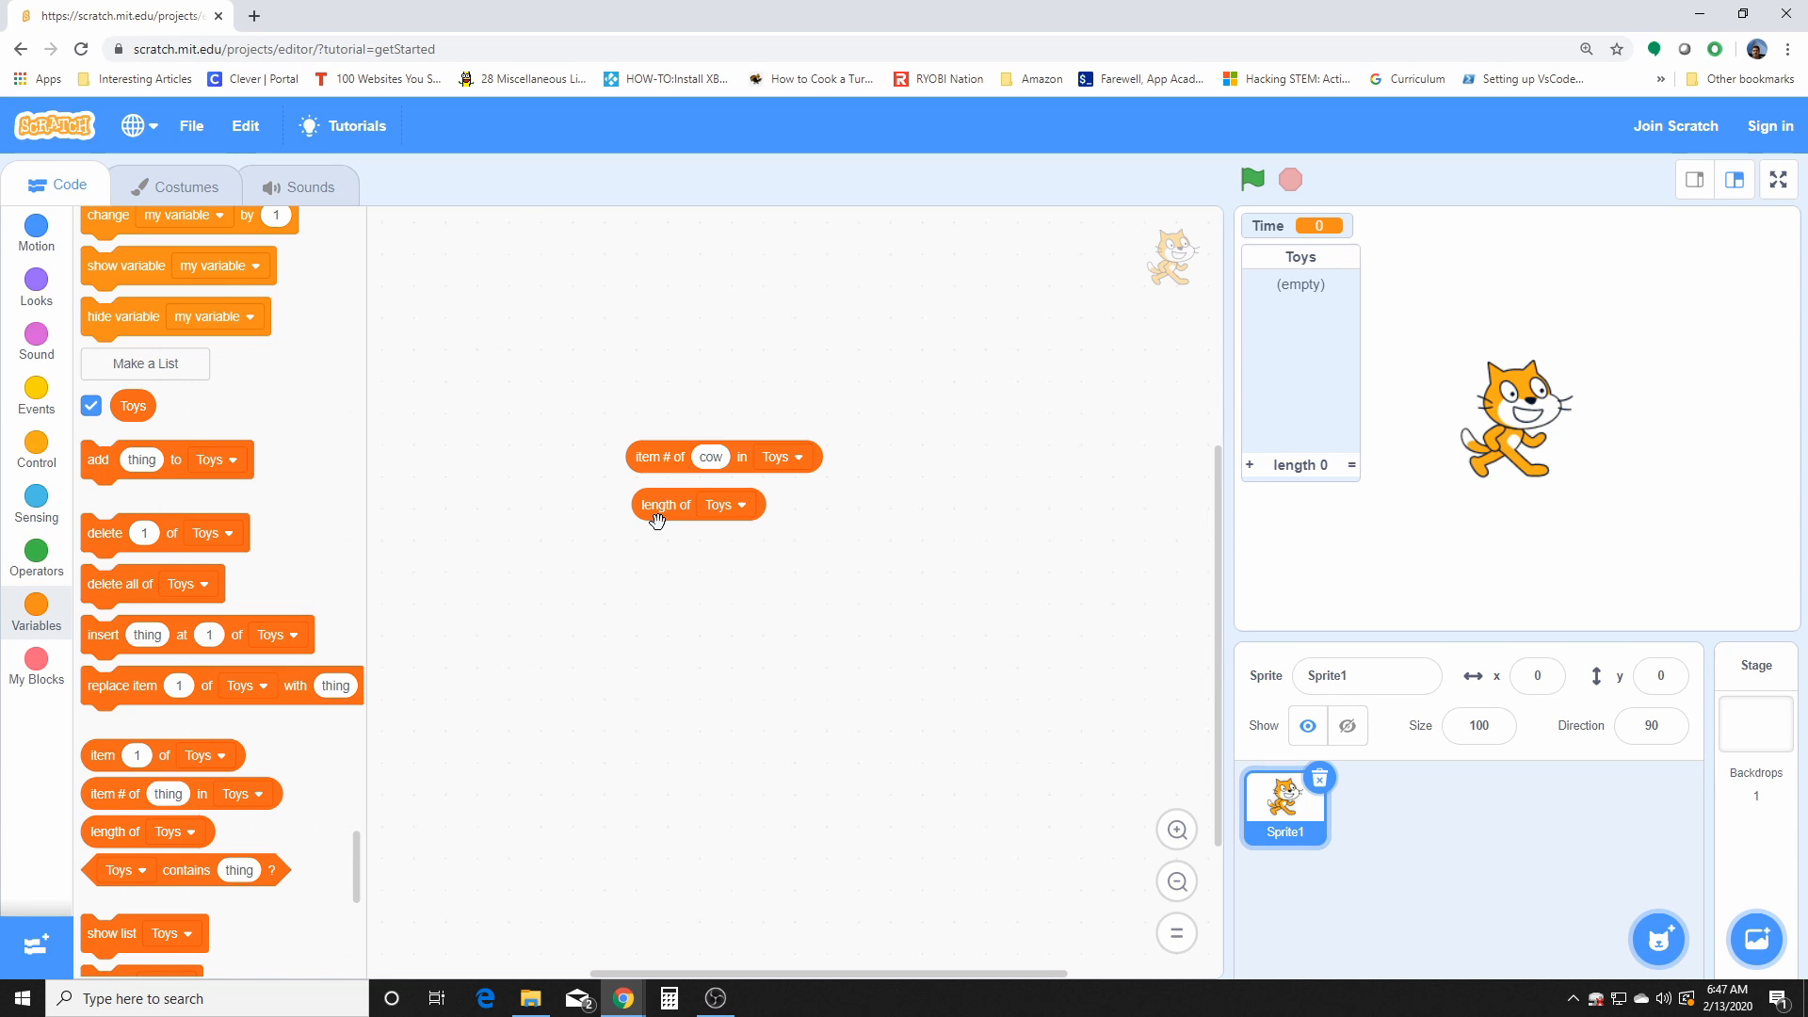
left_click_drag(185, 870, 644, 710)
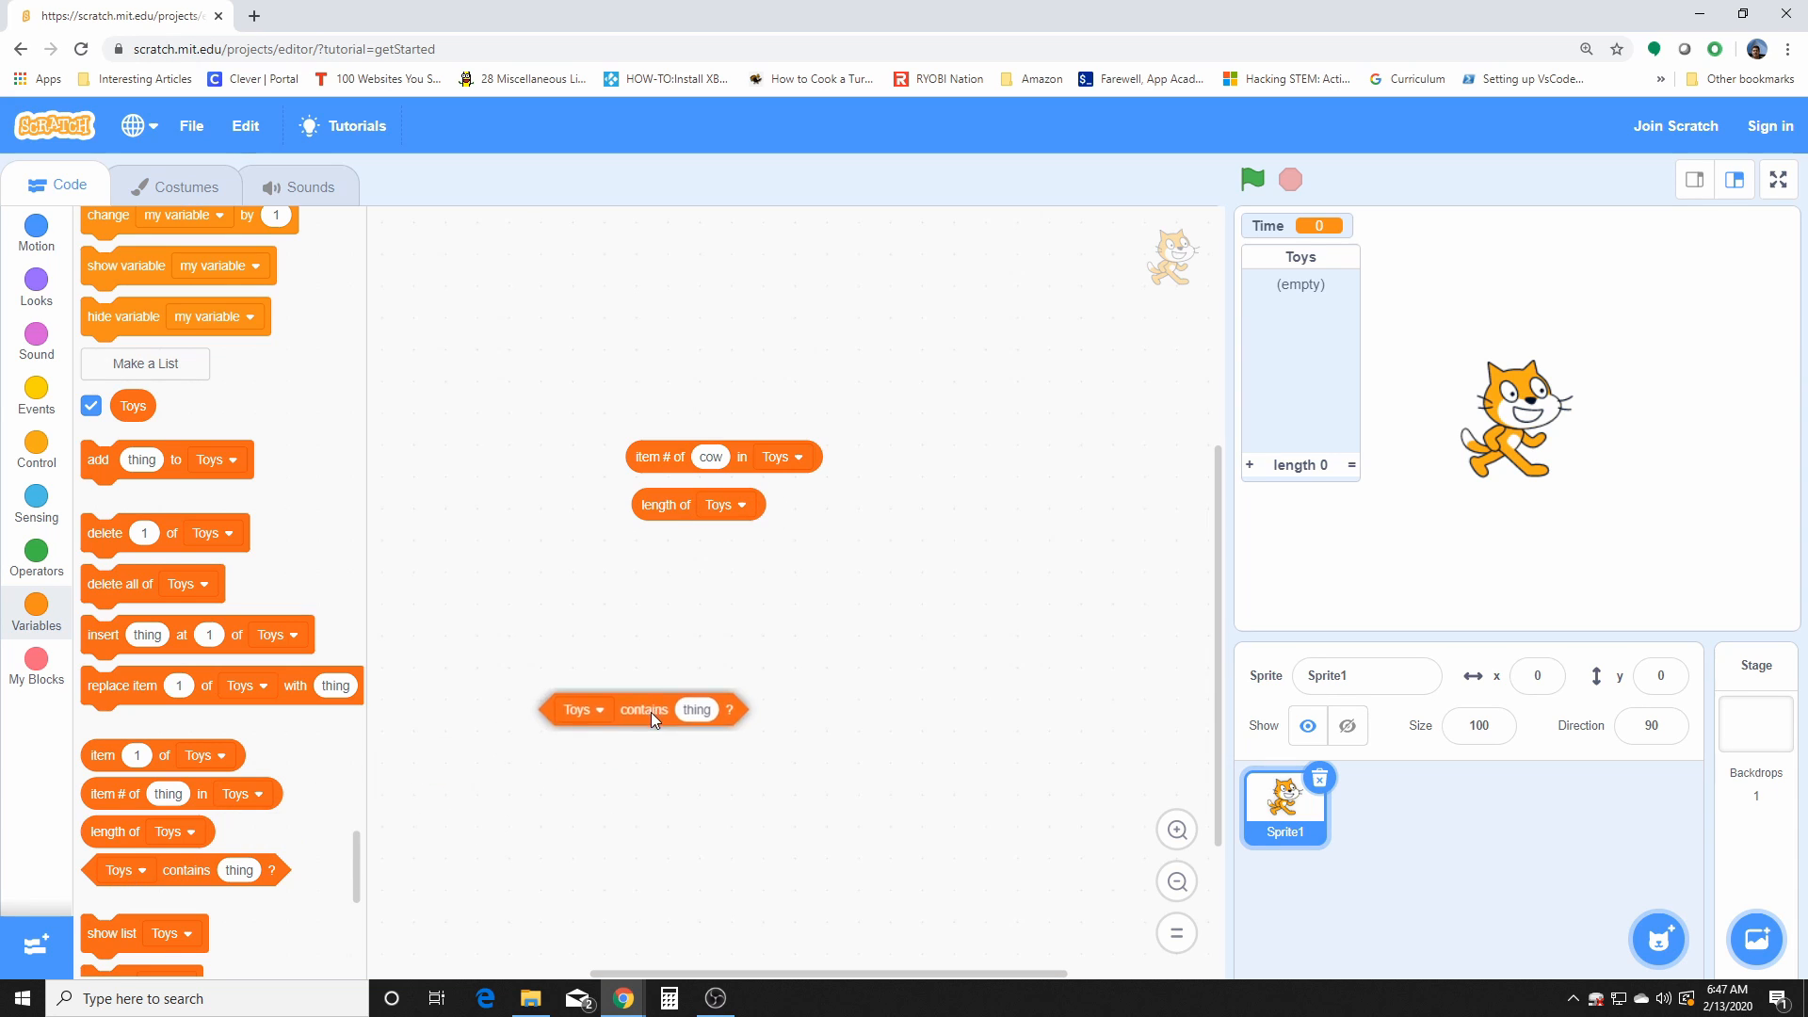
left_click_drag(642, 710, 736, 570)
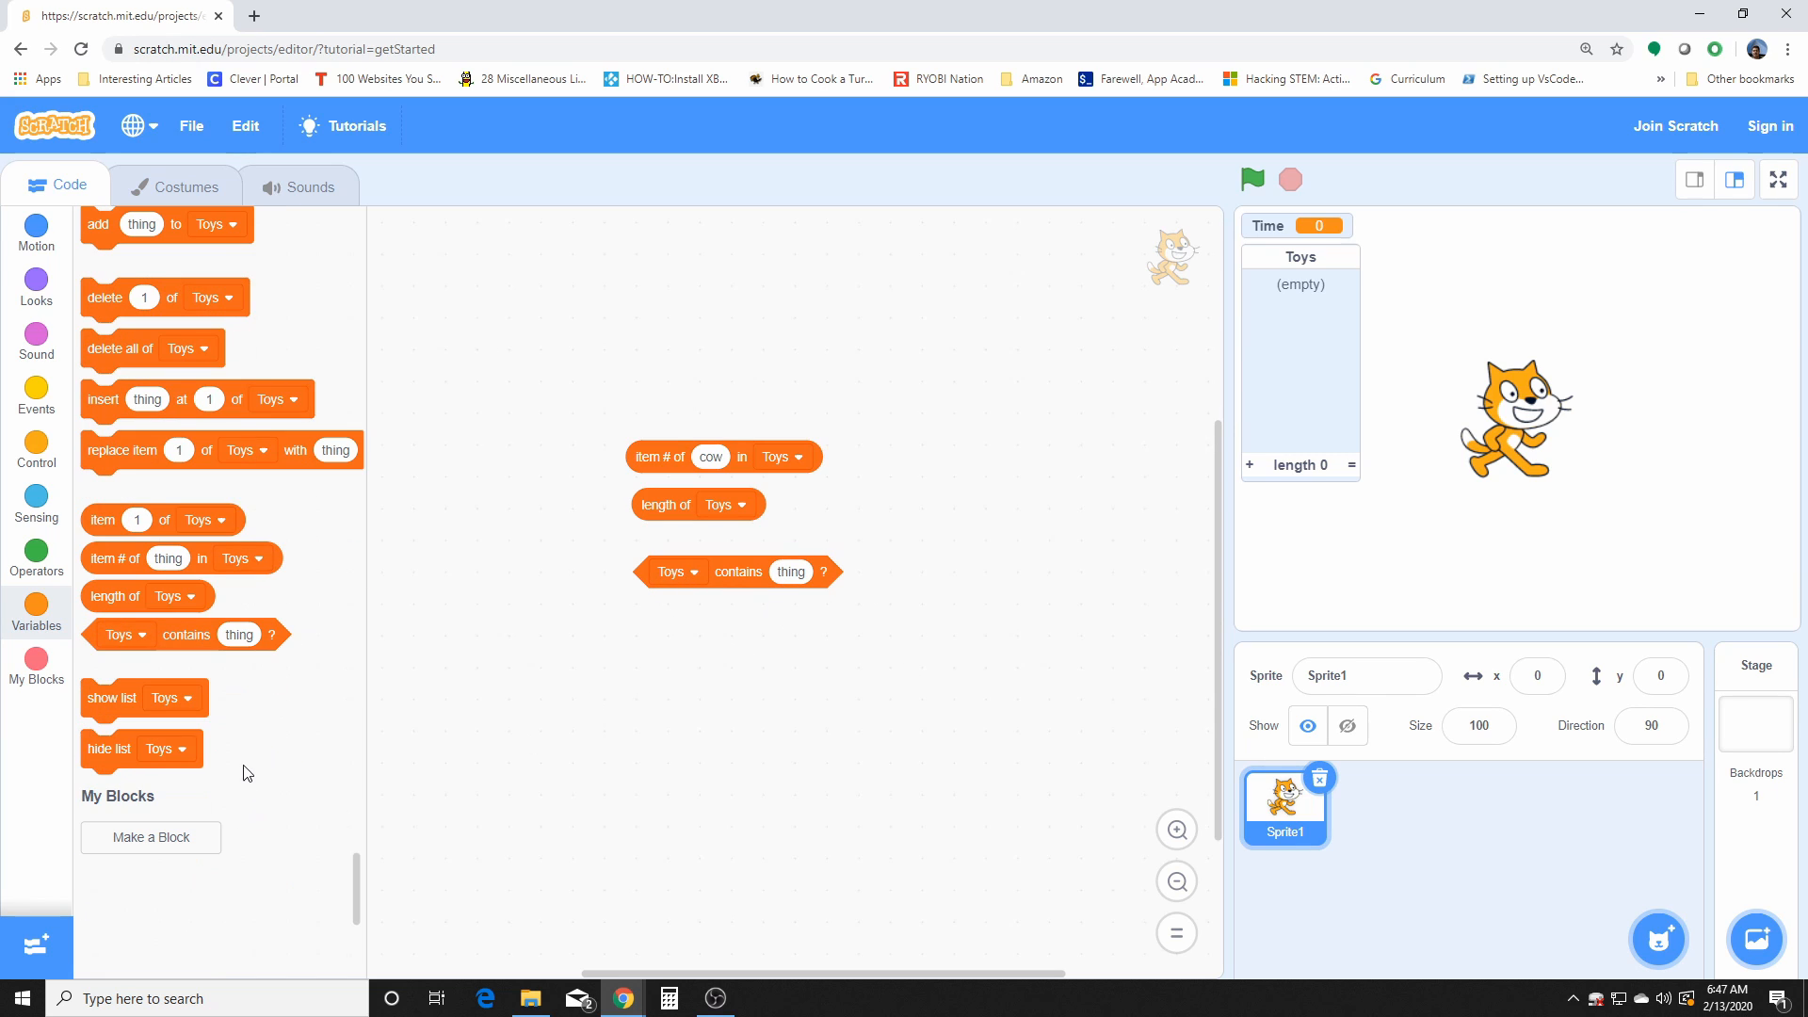
mouse_move(461, 815)
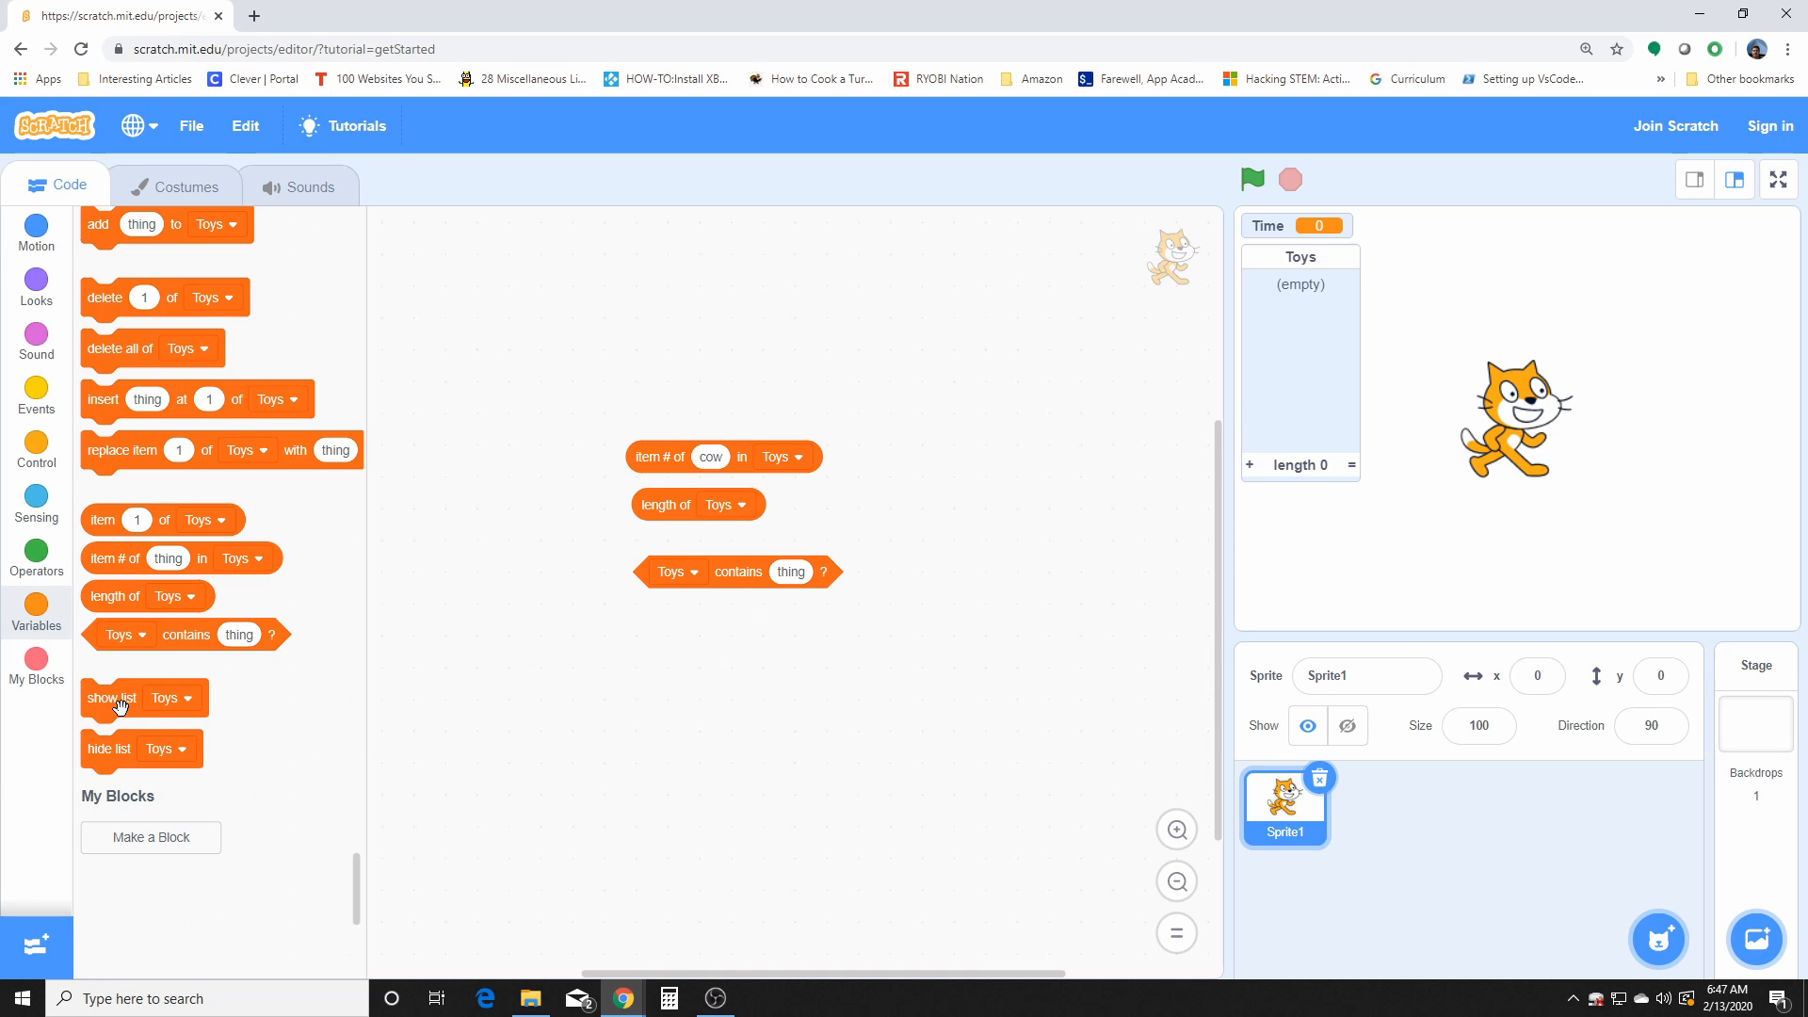
left_click_drag(121, 697, 690, 646)
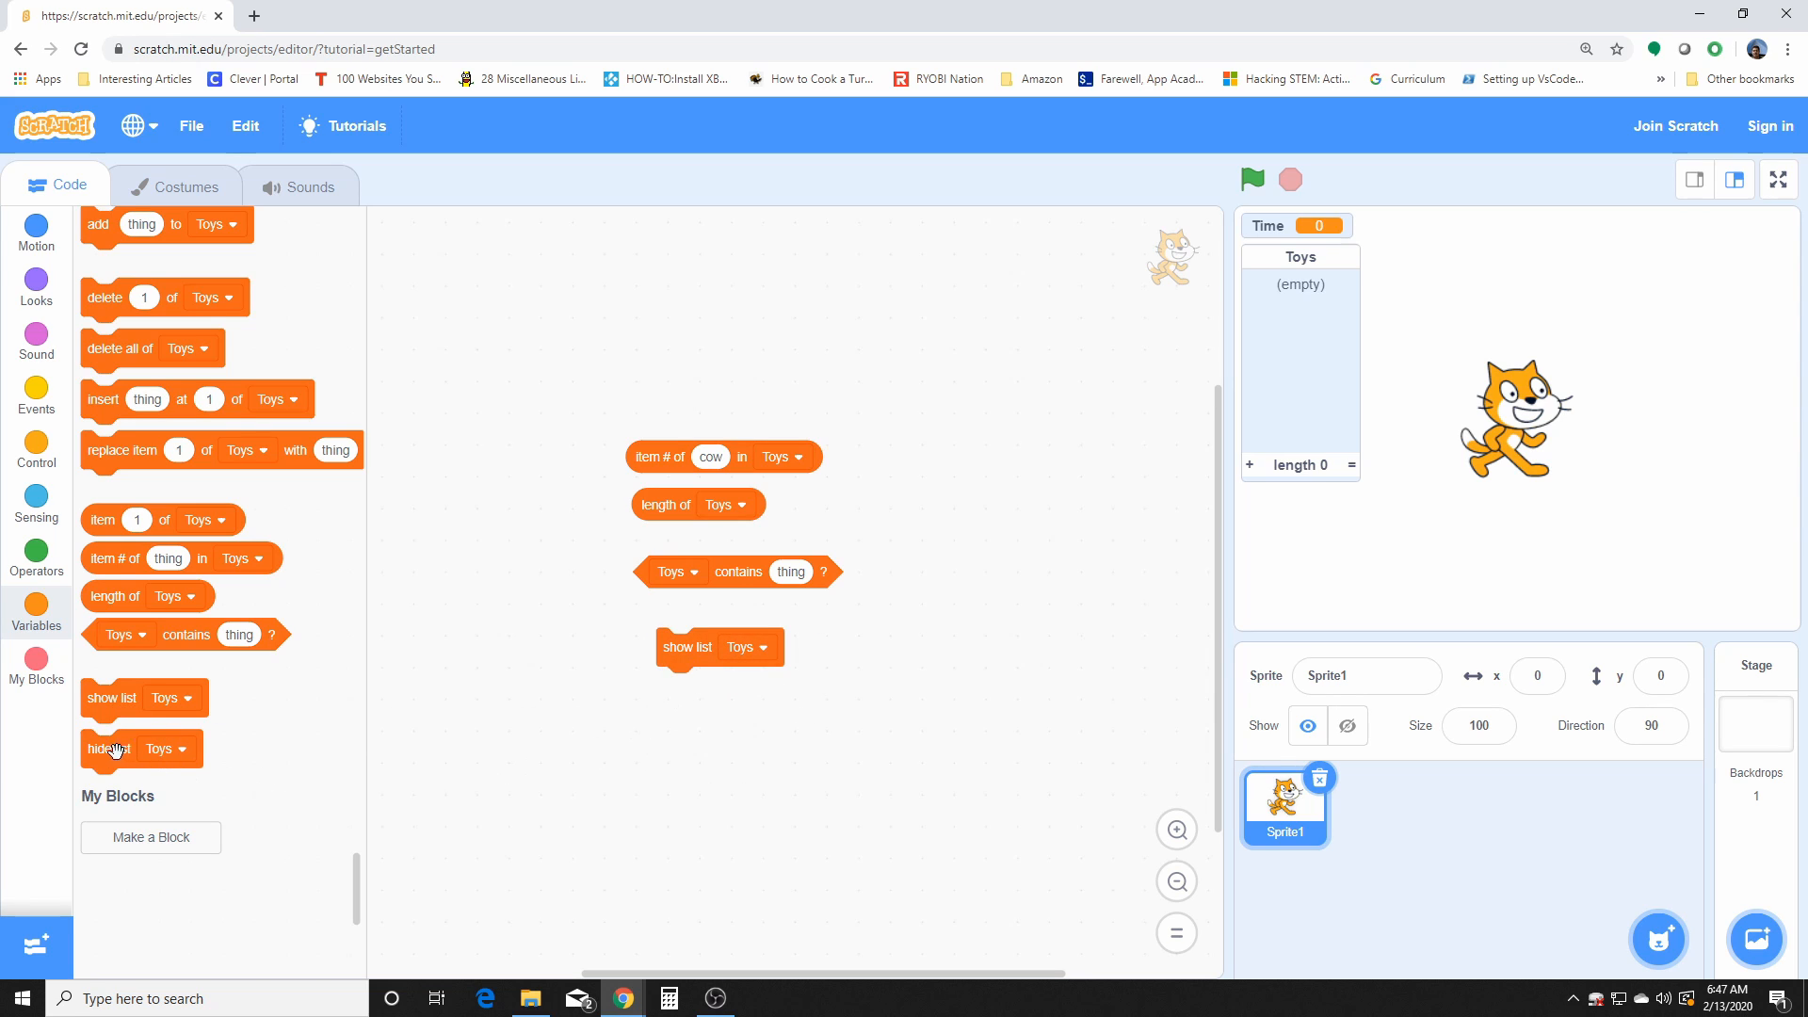
left_click_drag(110, 748, 735, 737)
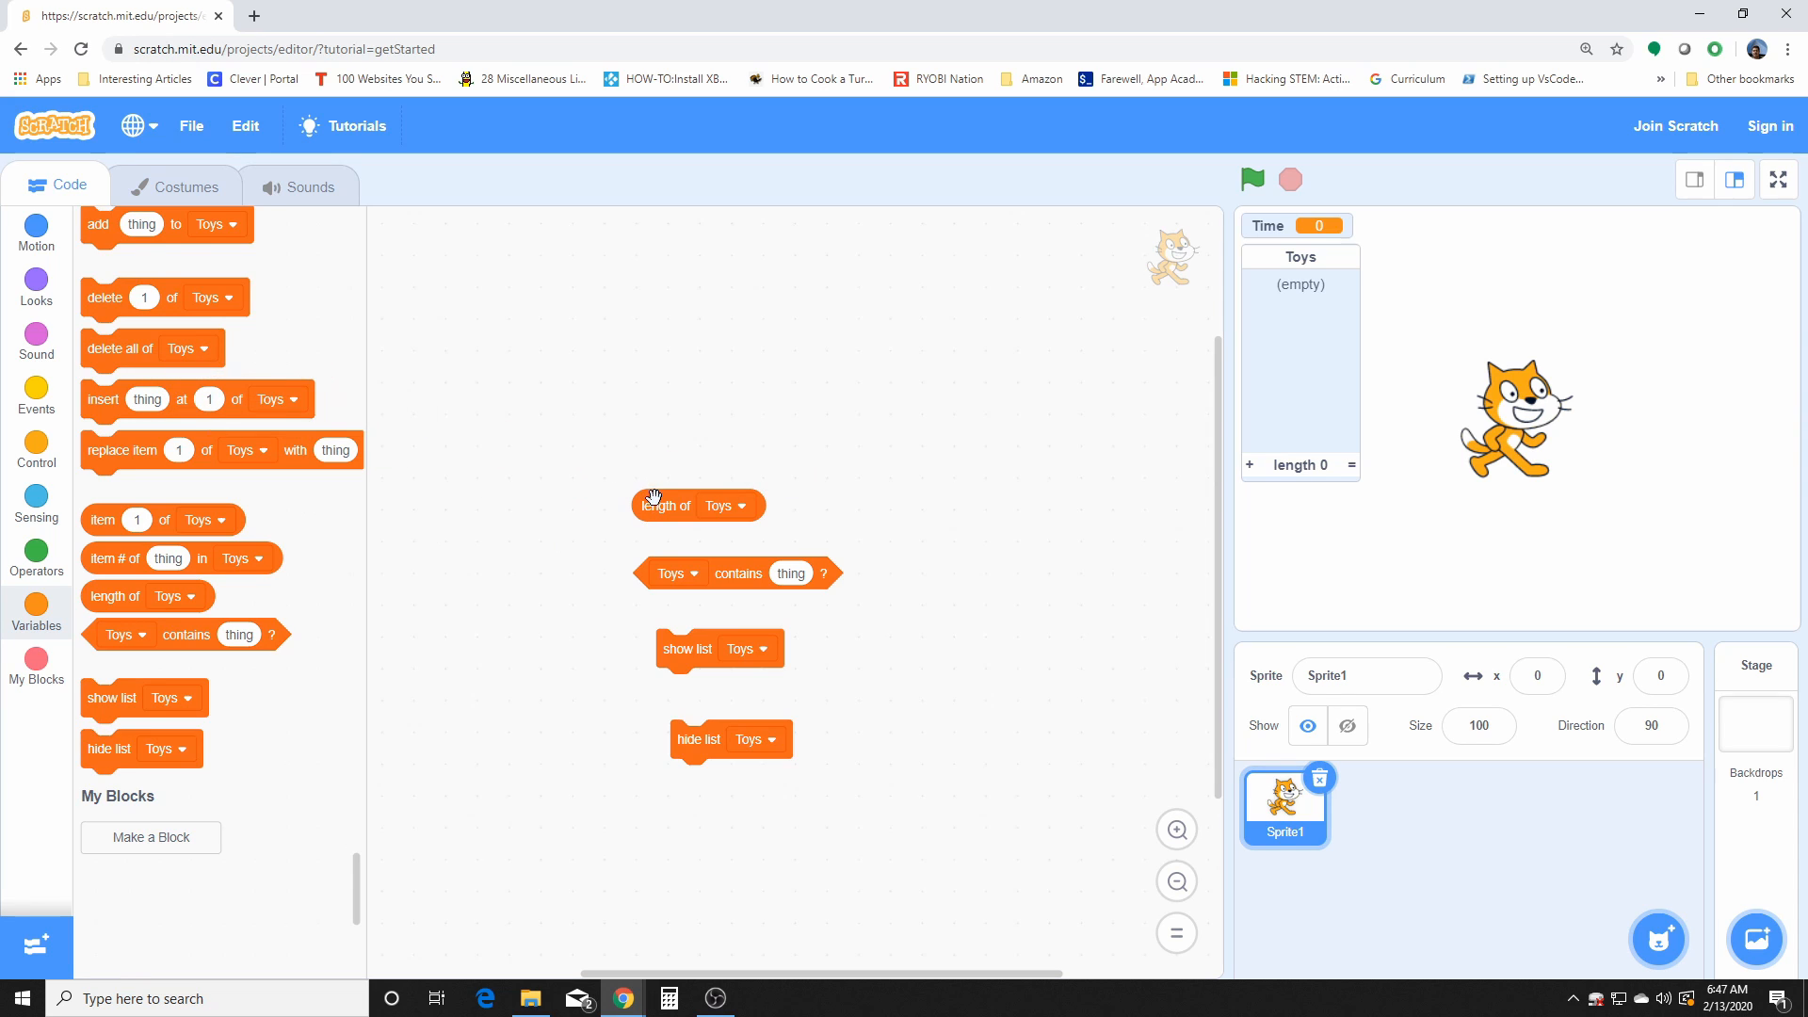
left_click_drag(697, 504, 243, 427)
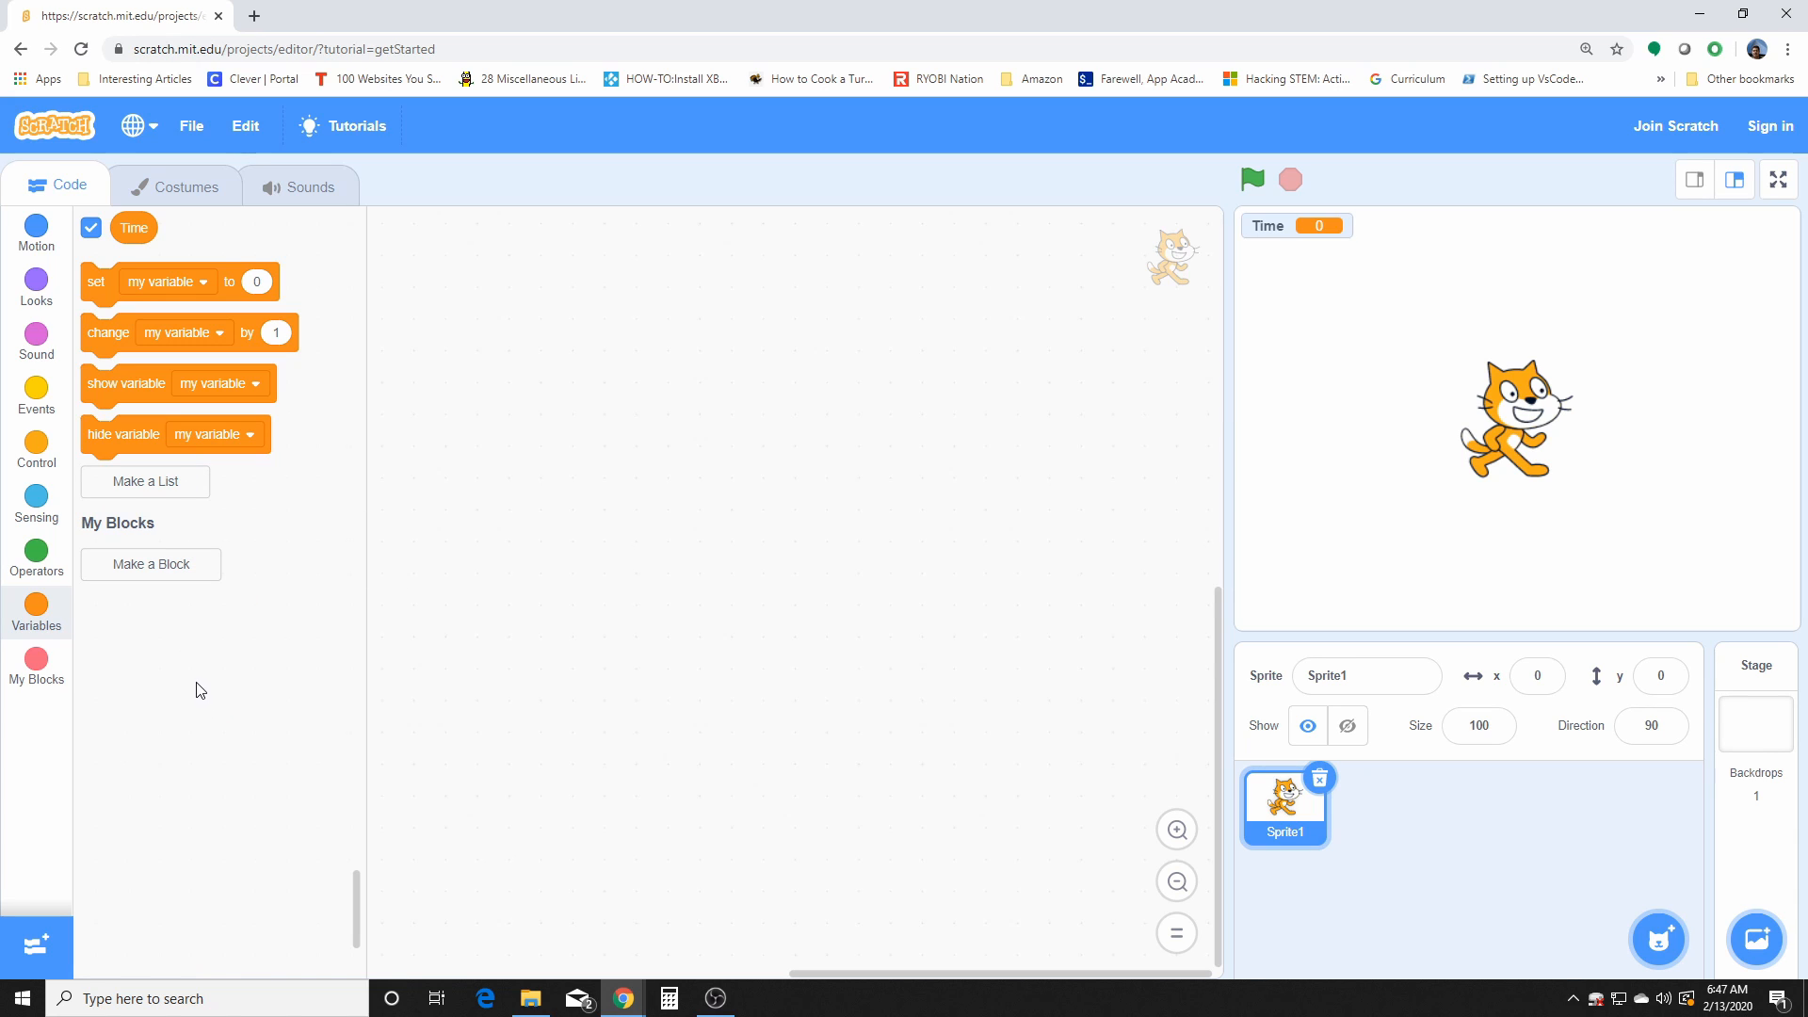
Step: Recreate the Toys list for all sprites and scroll toward the My Blocks section
left_click(145, 481)
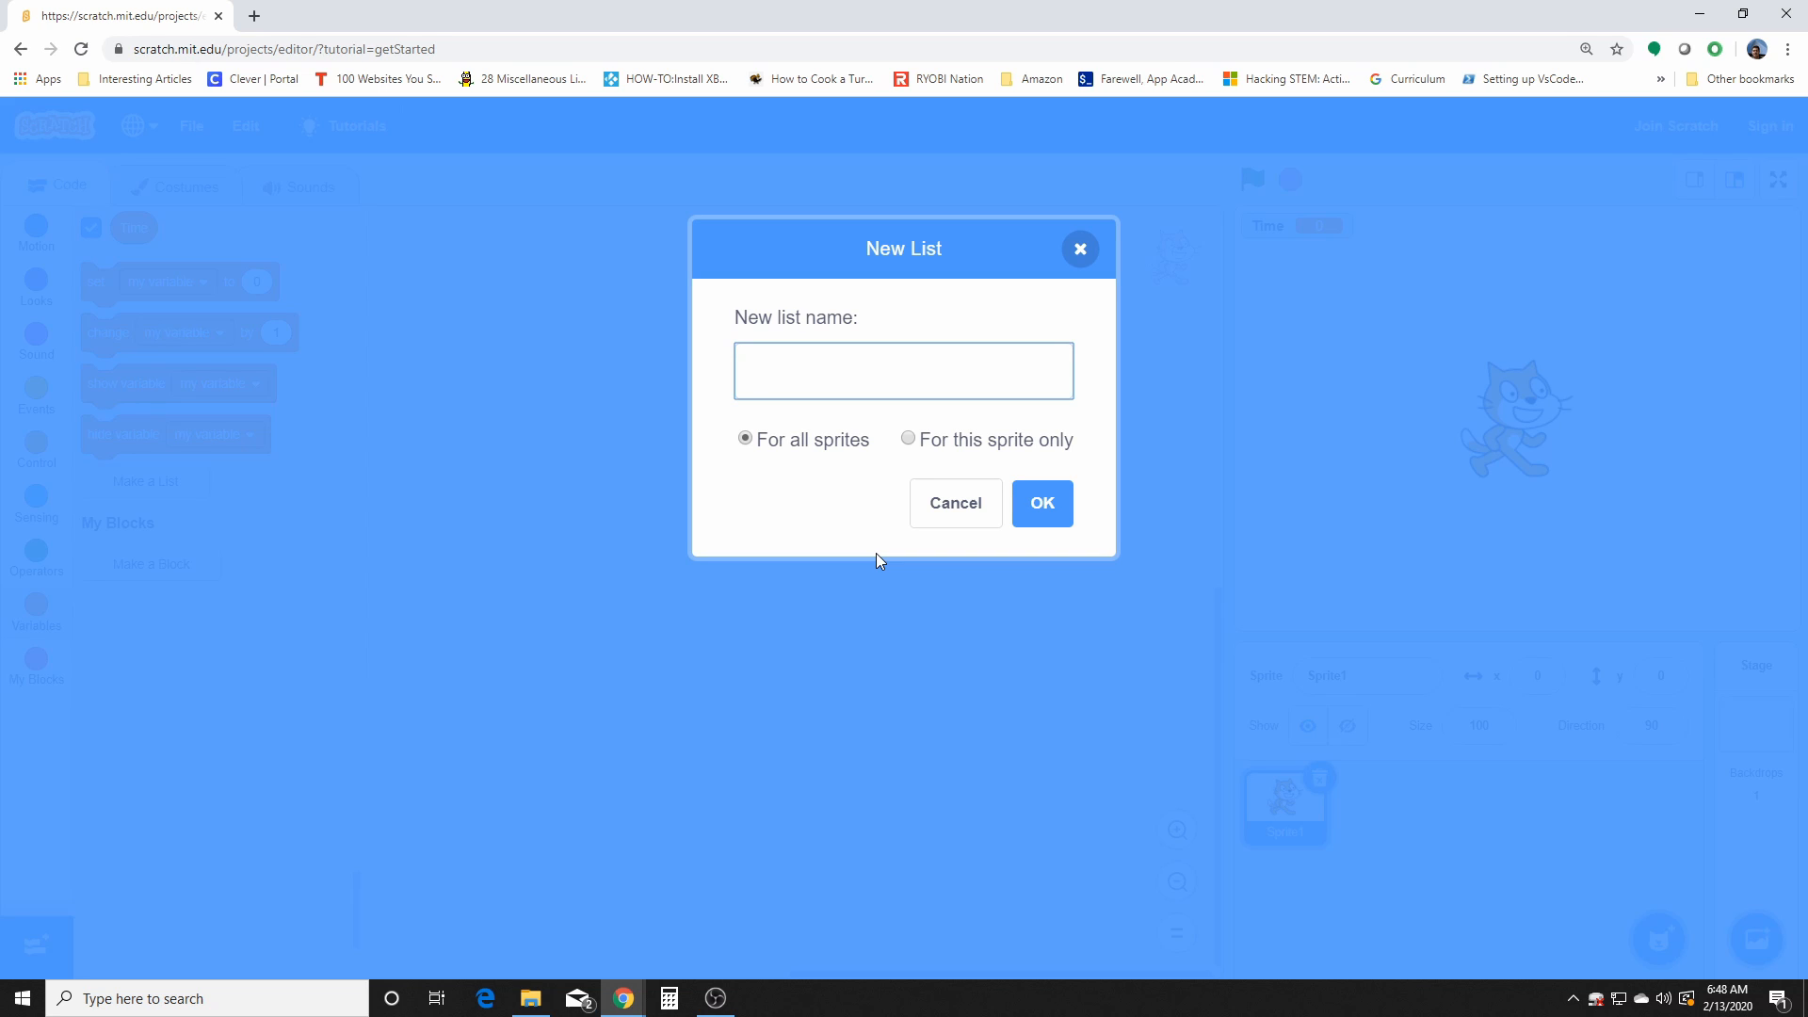
type("Toys")
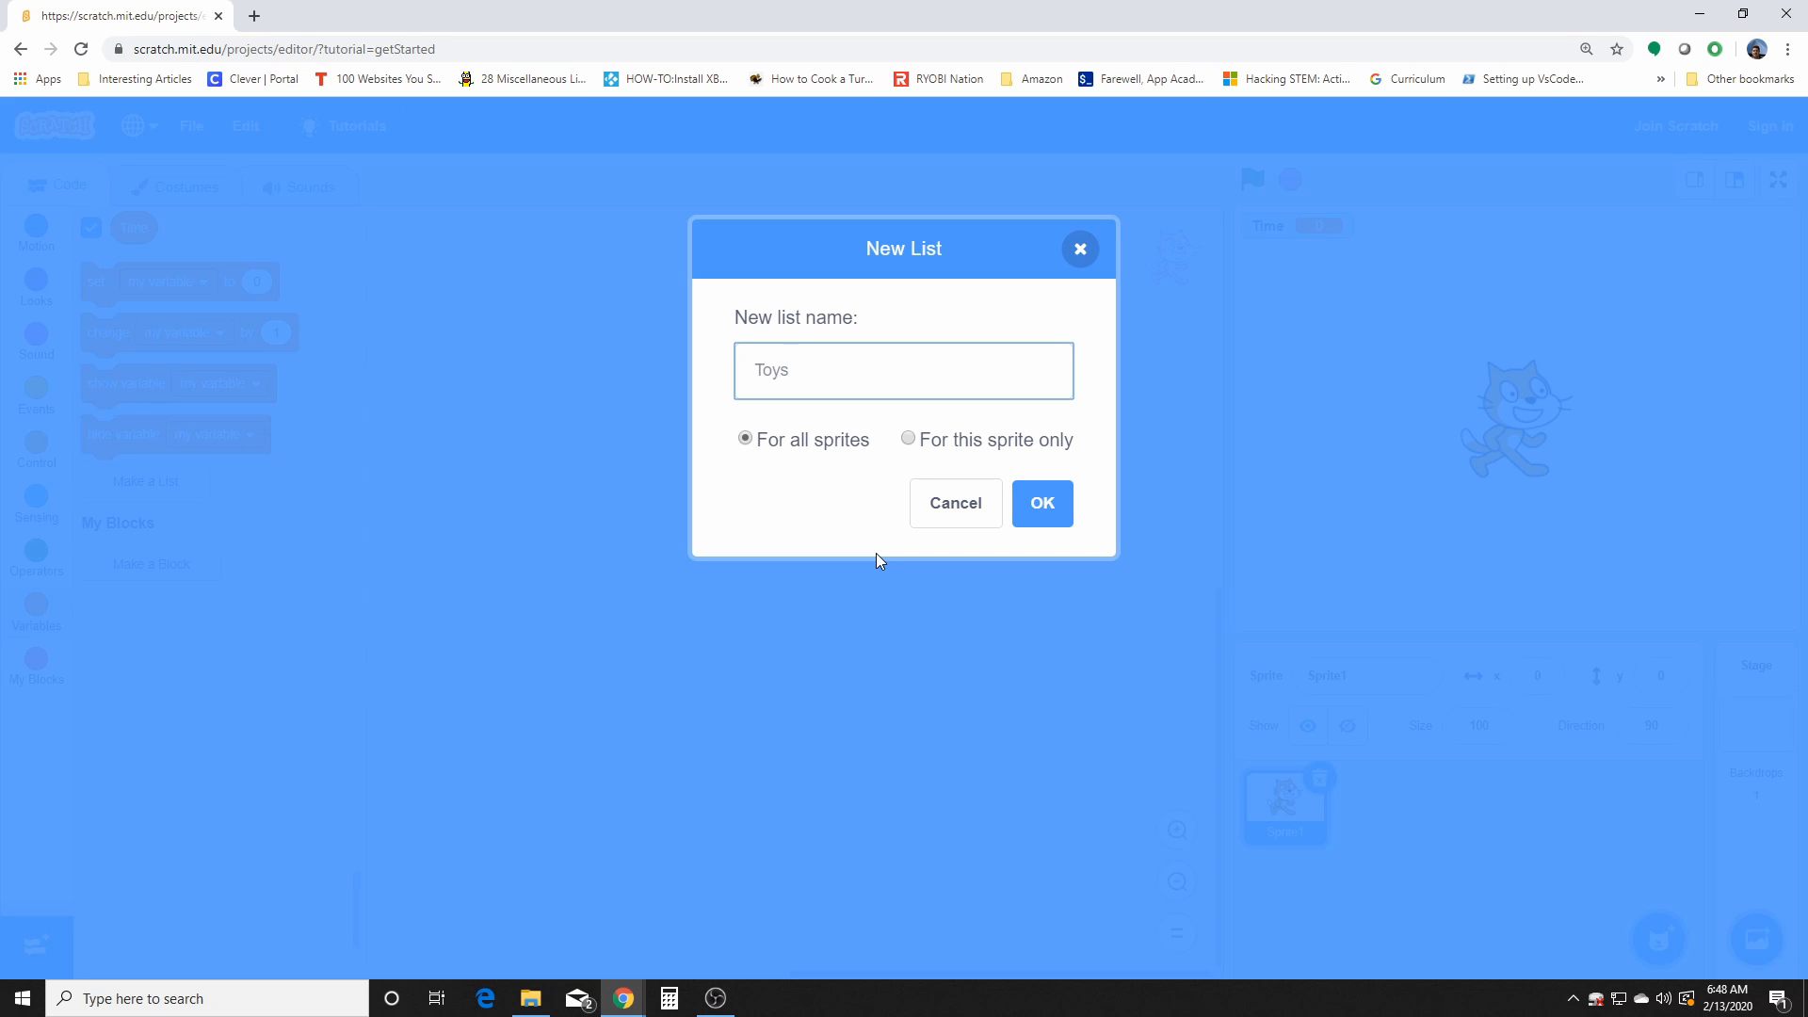
left_click(1040, 503)
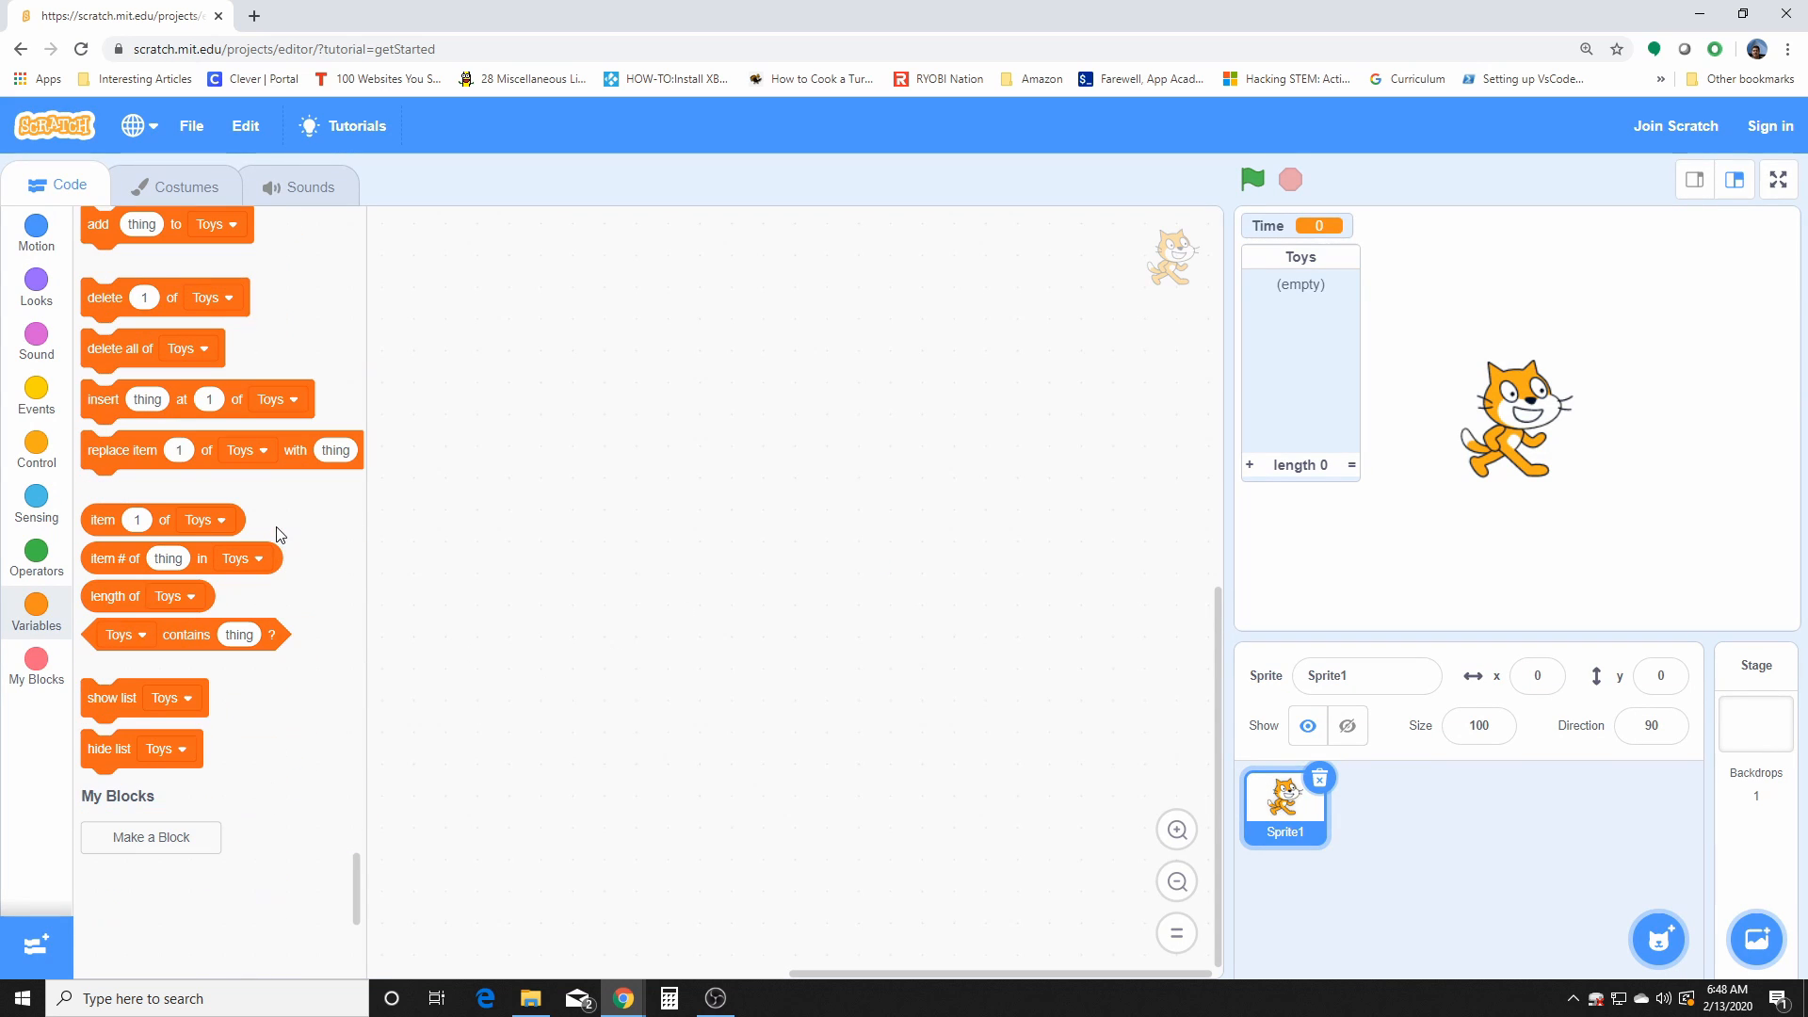
scroll("down", 3)
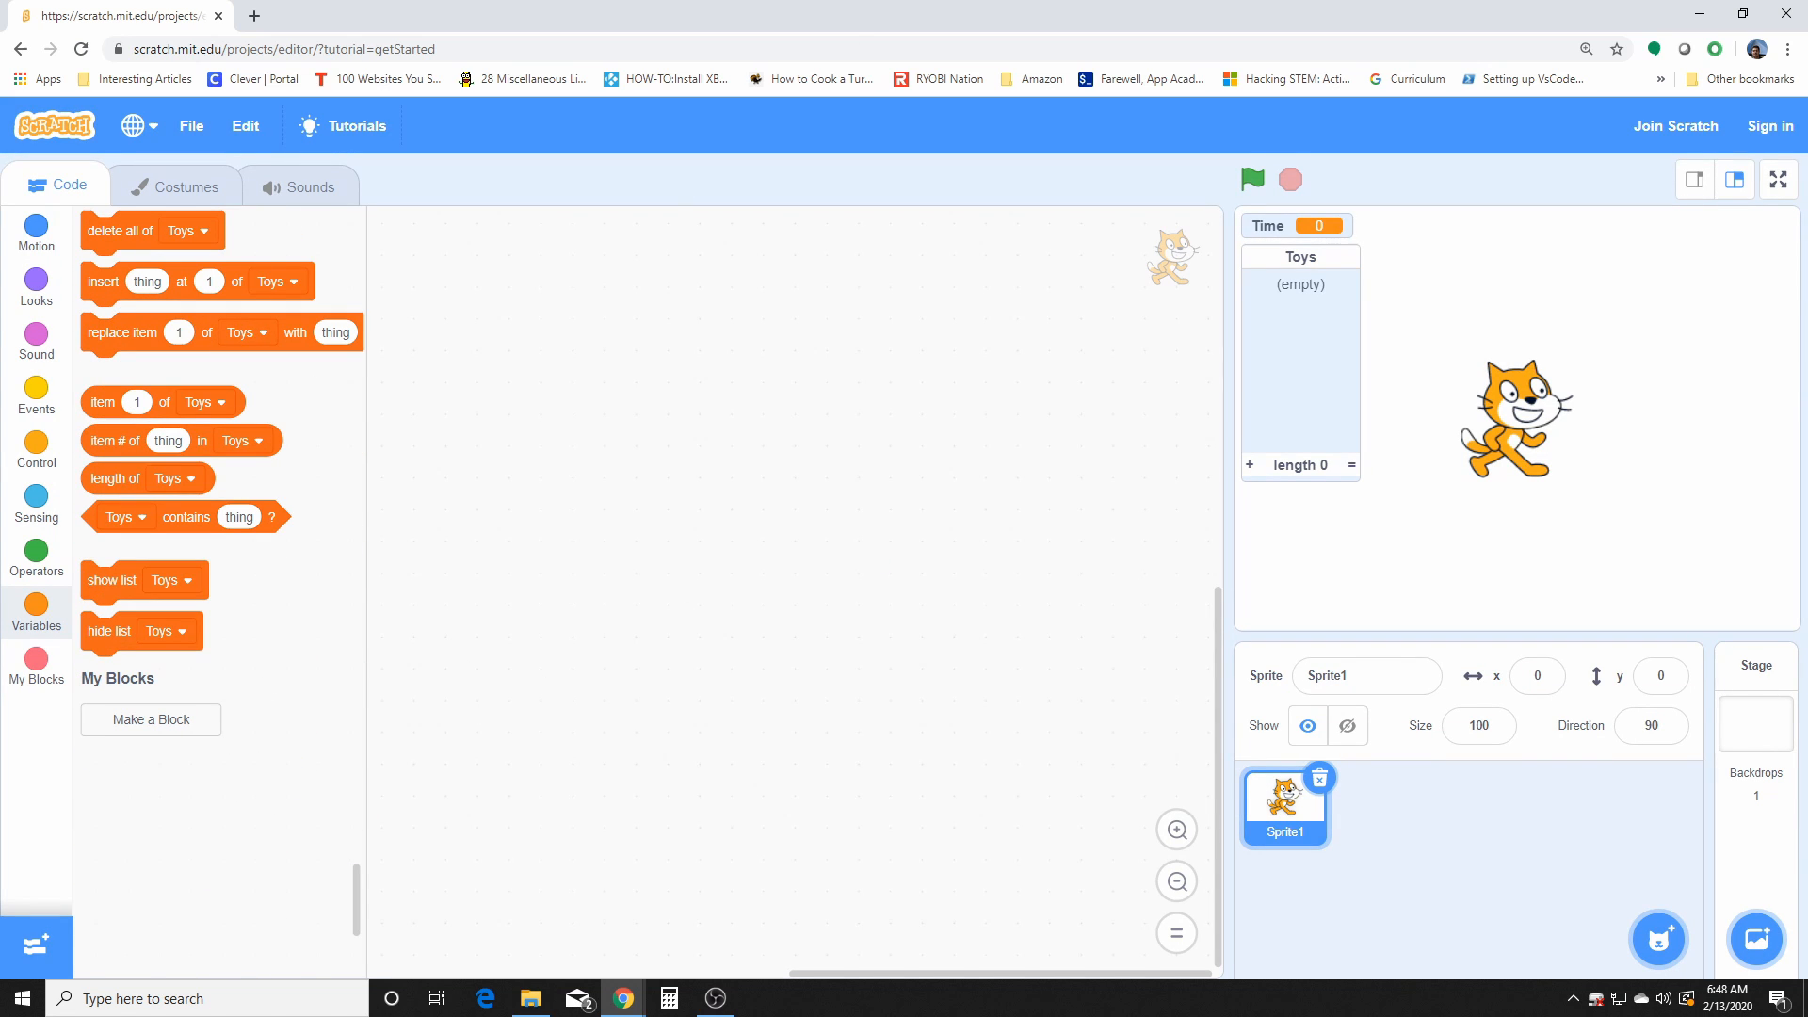
mouse_move(595, 143)
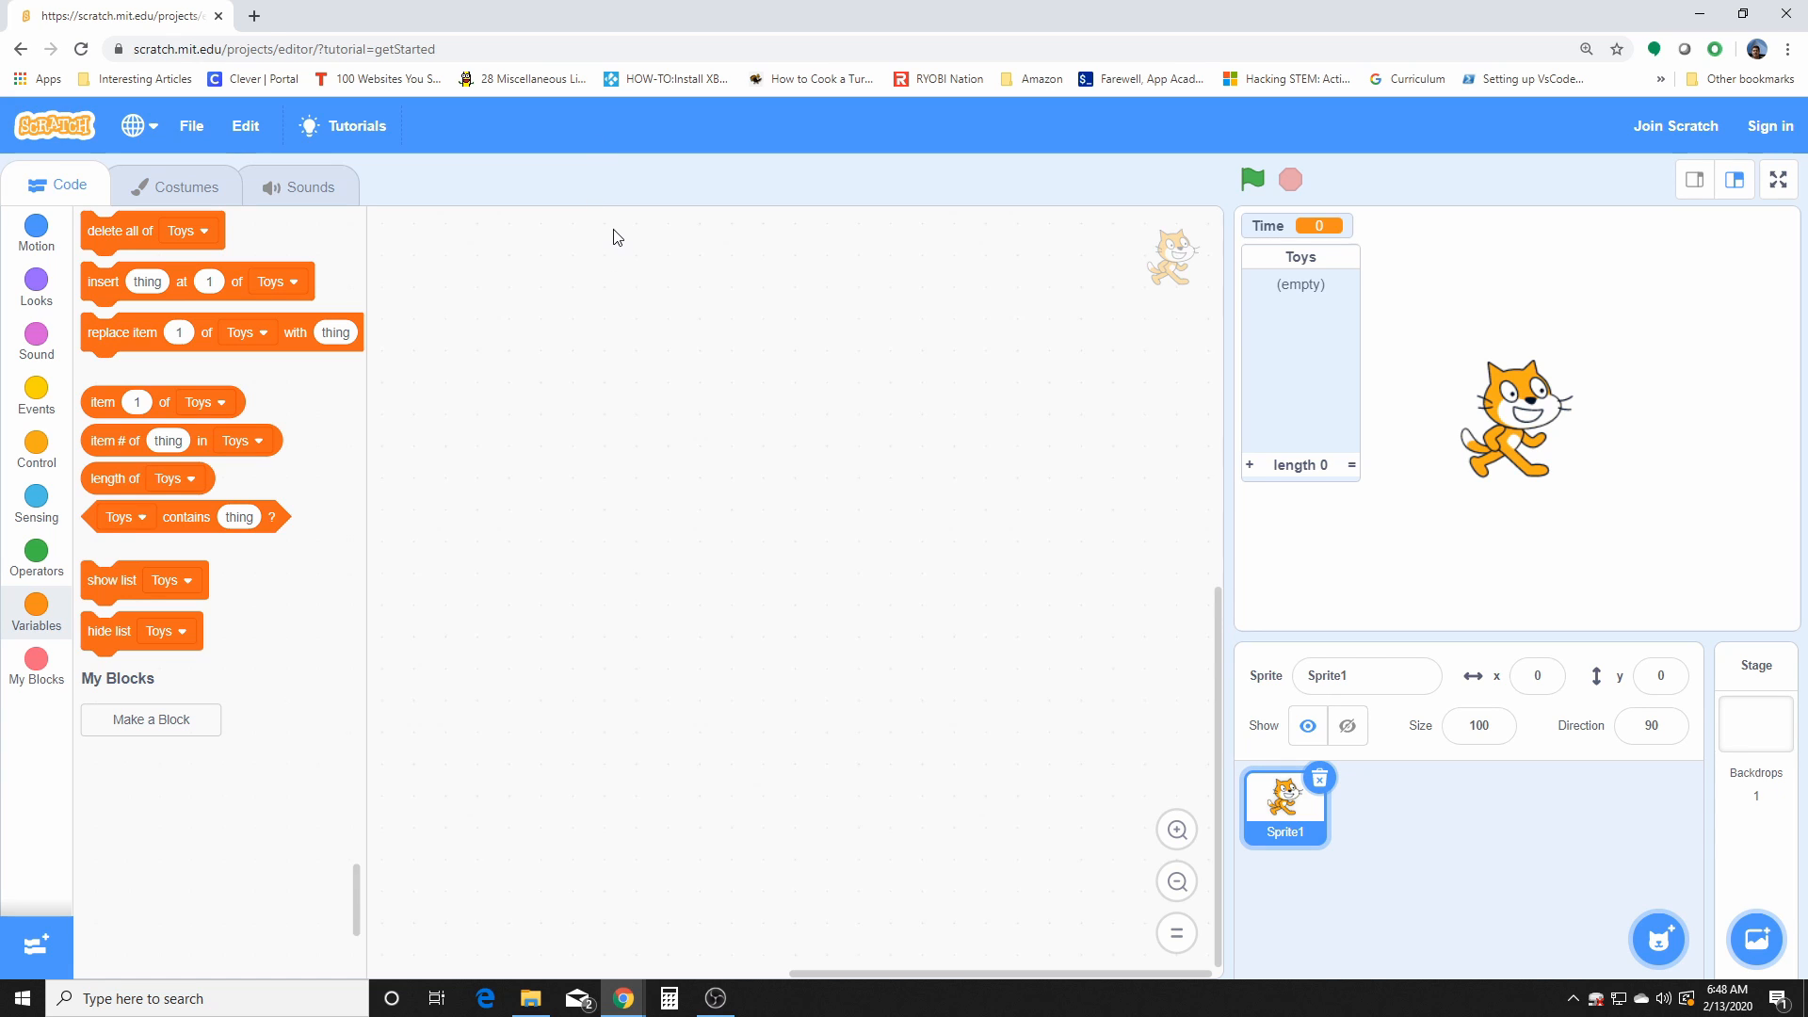
mouse_move(177, 733)
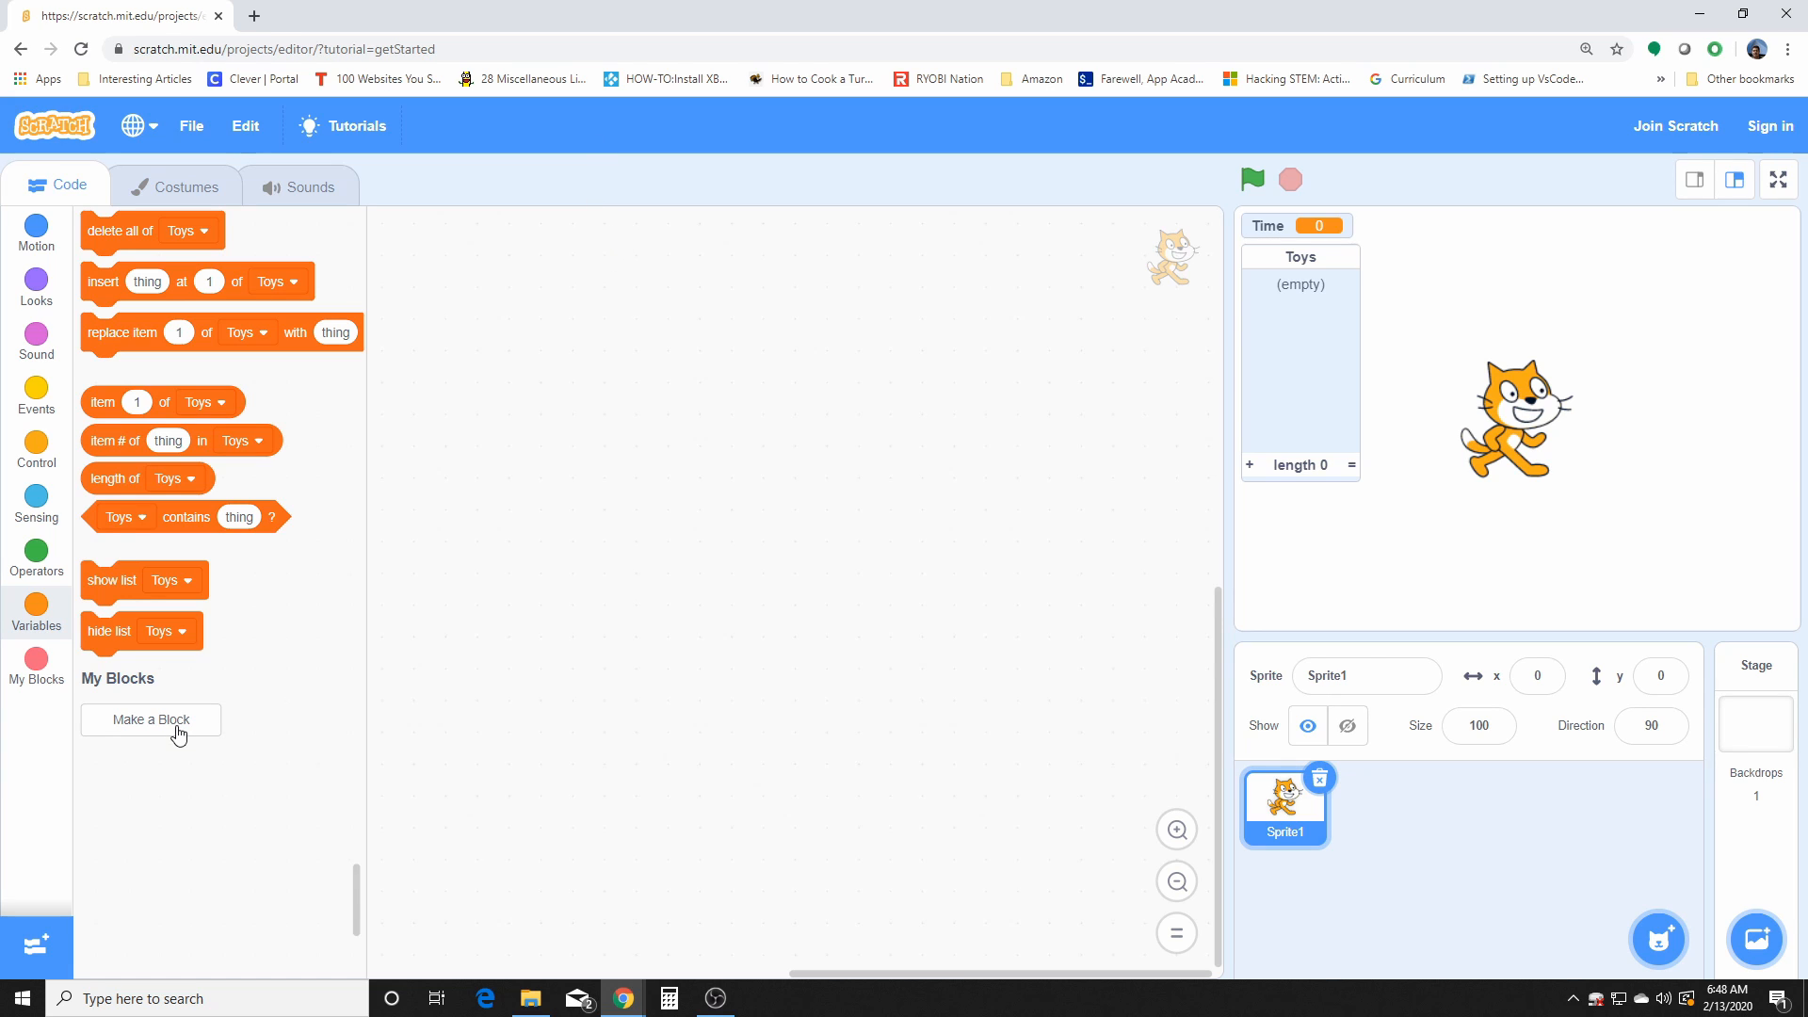
Step: Create a custom block labelled 'Good morning' so its define hat appears in the code area
left_click(150, 719)
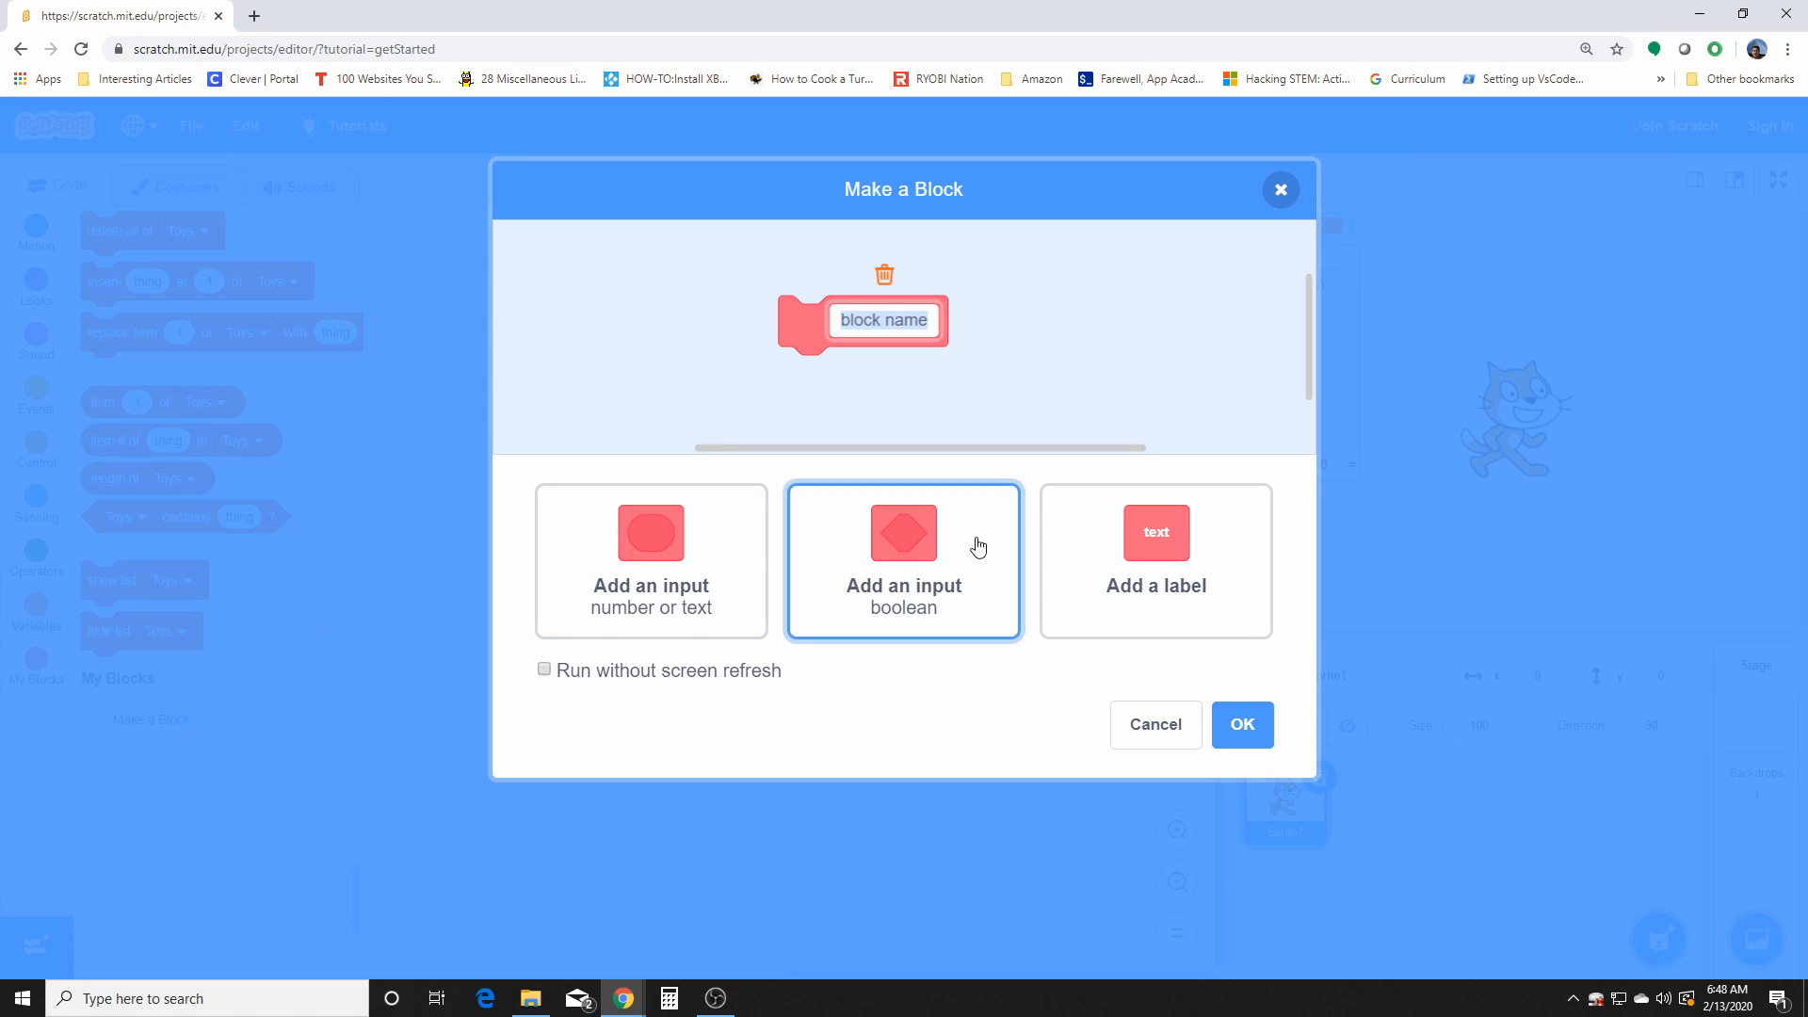
left_click(650, 561)
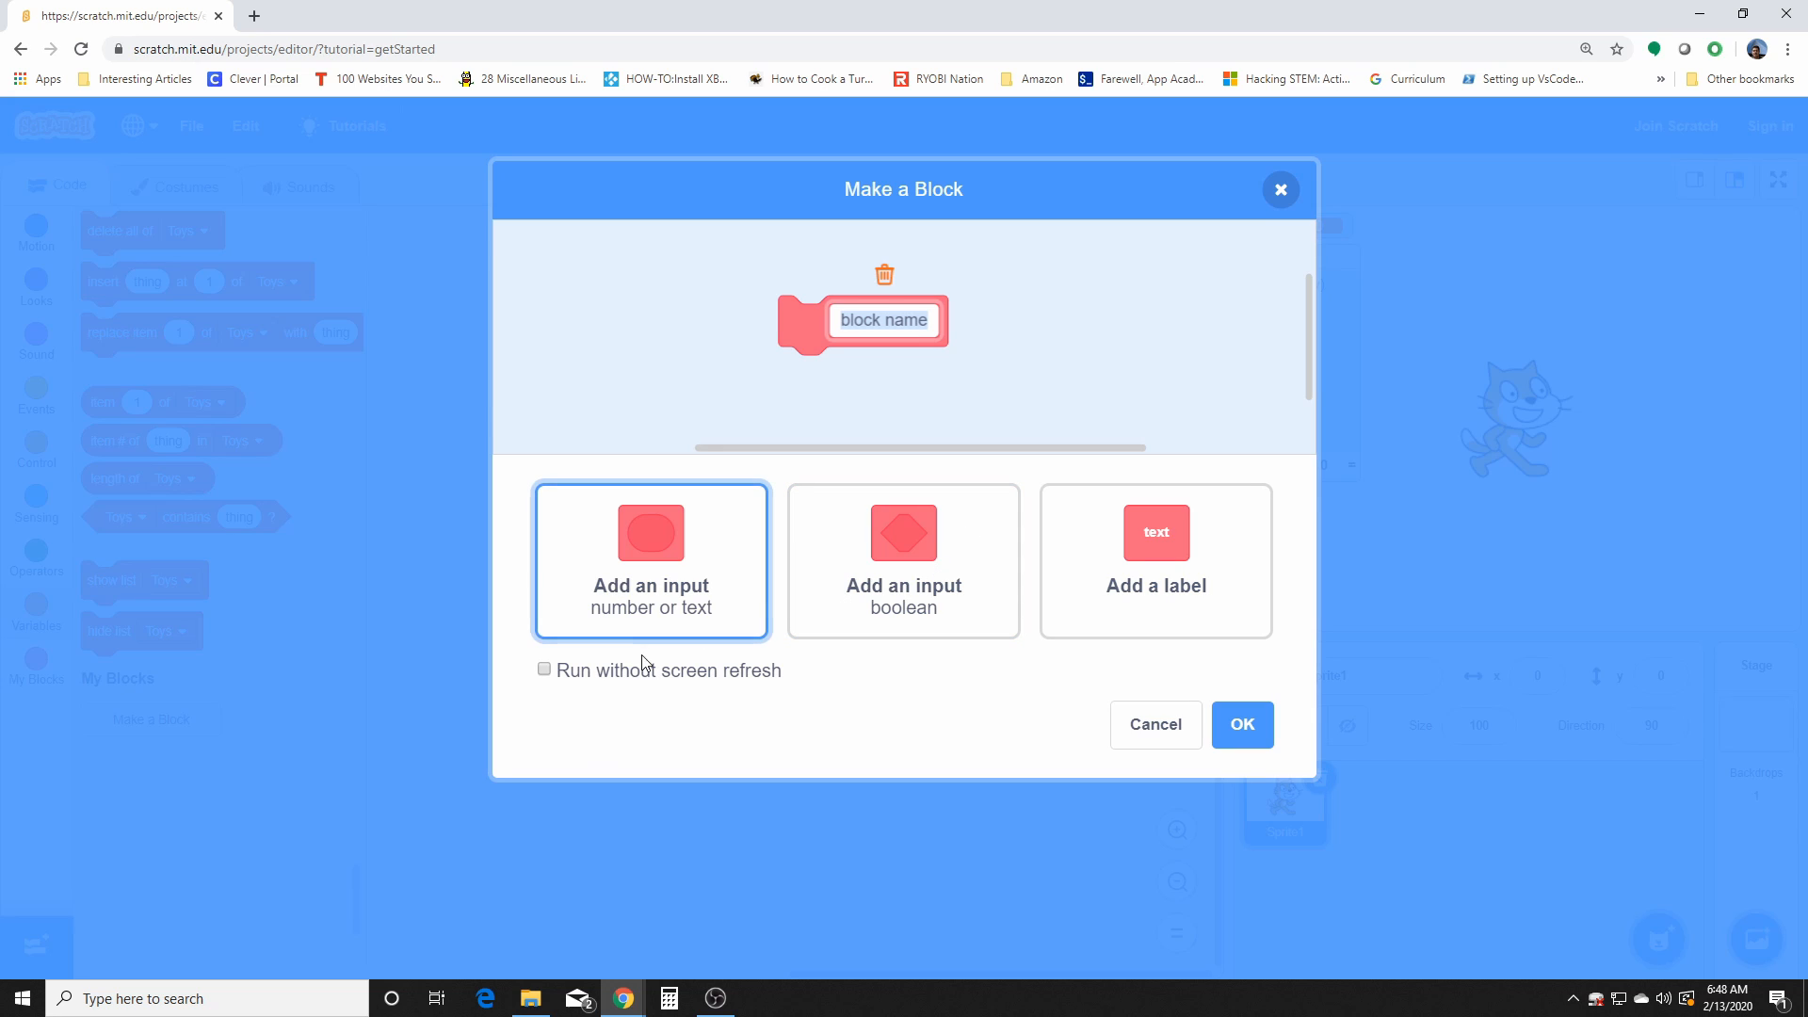
mouse_move(749, 608)
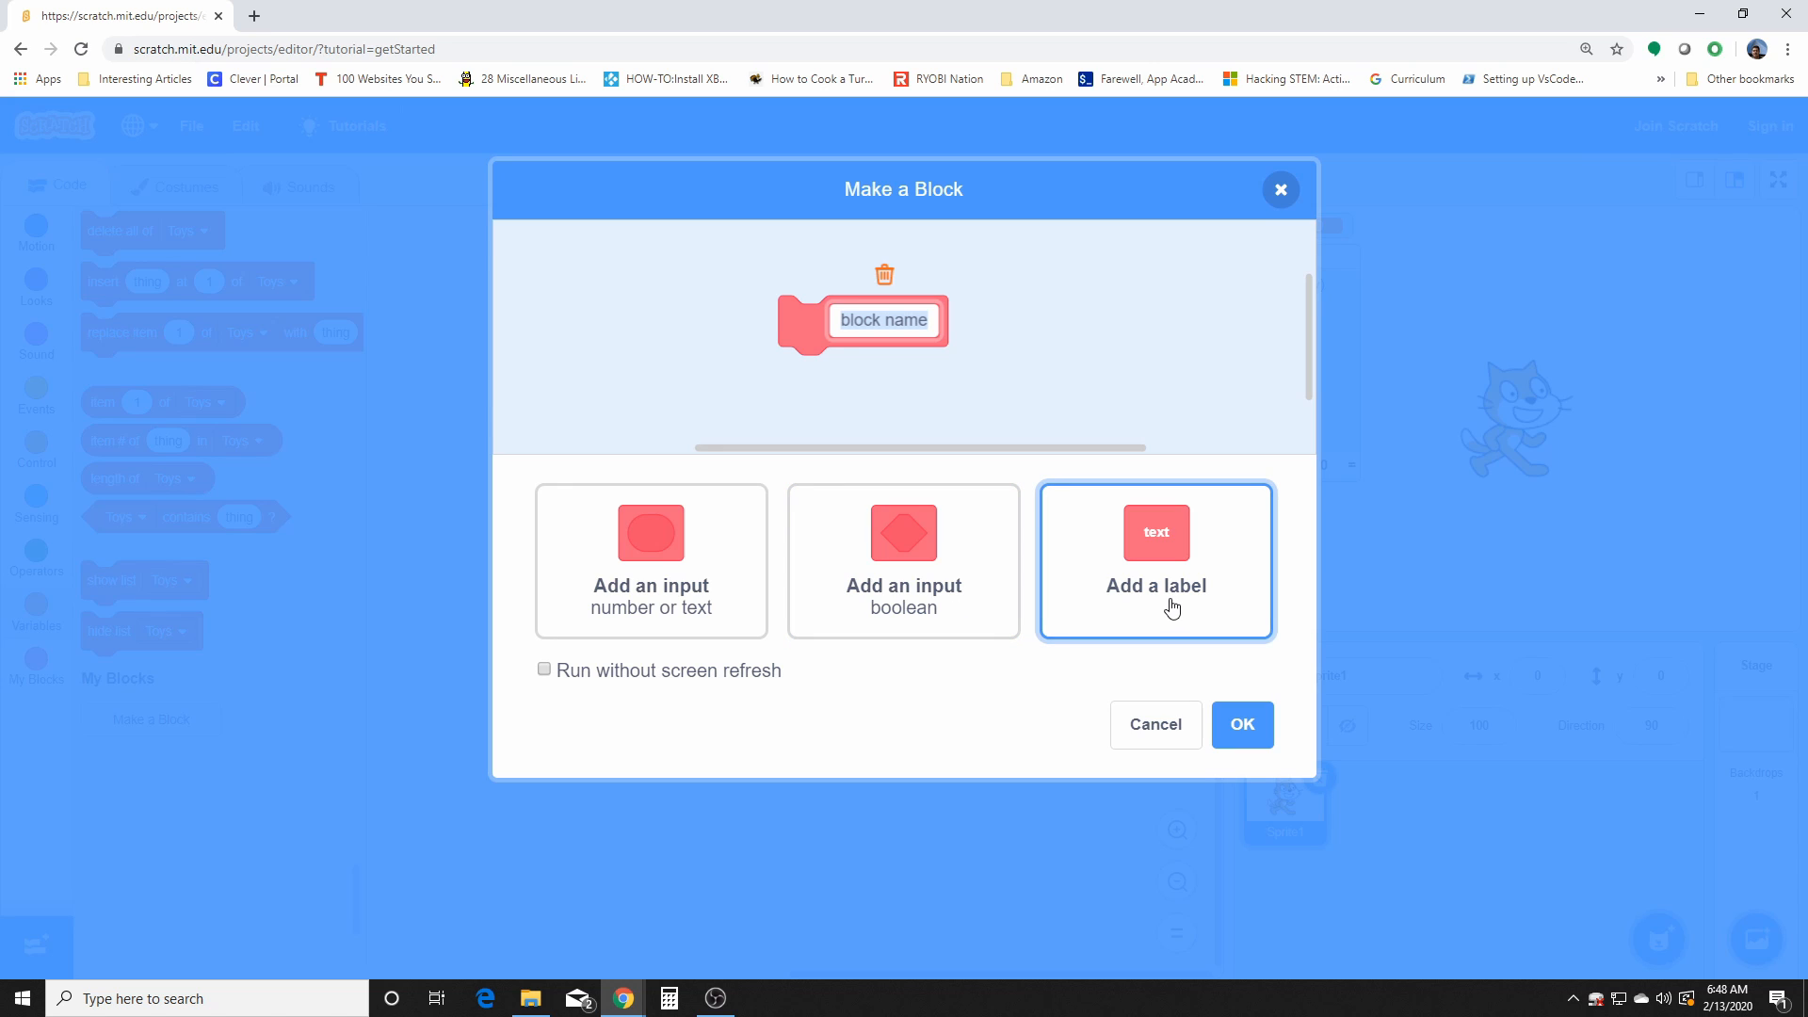
mouse_move(1094, 619)
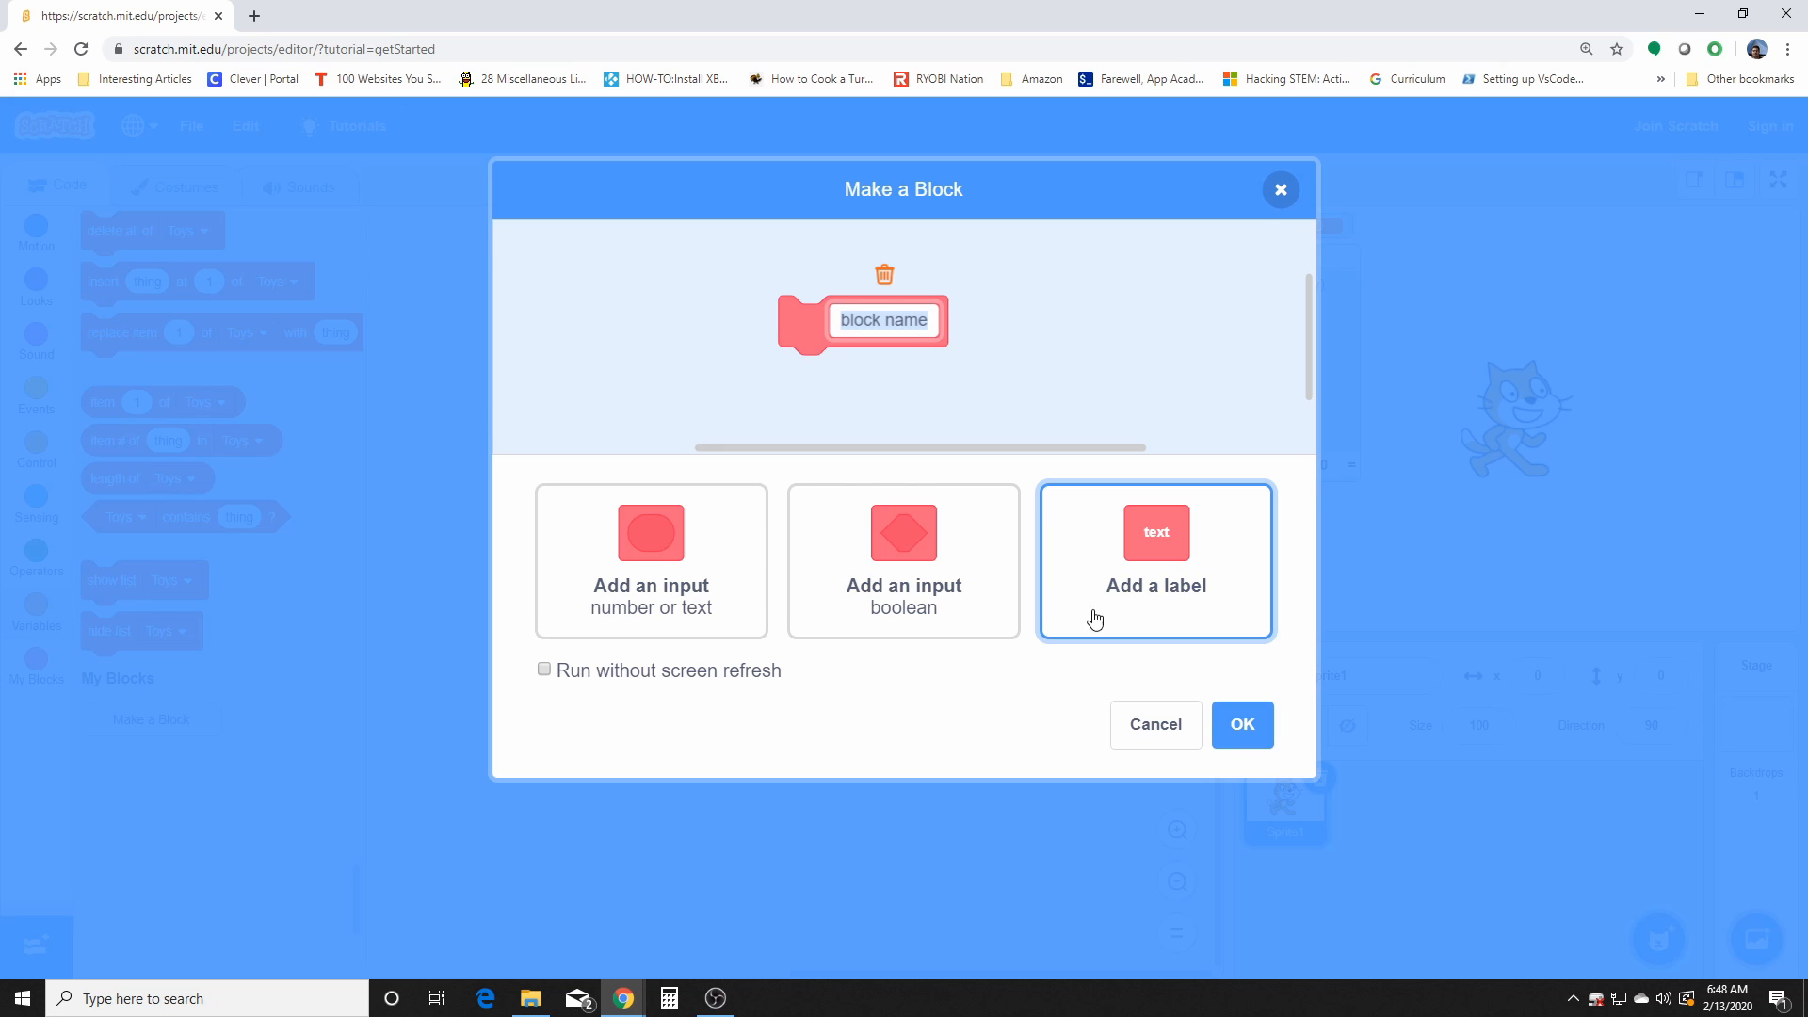
left_click(1154, 585)
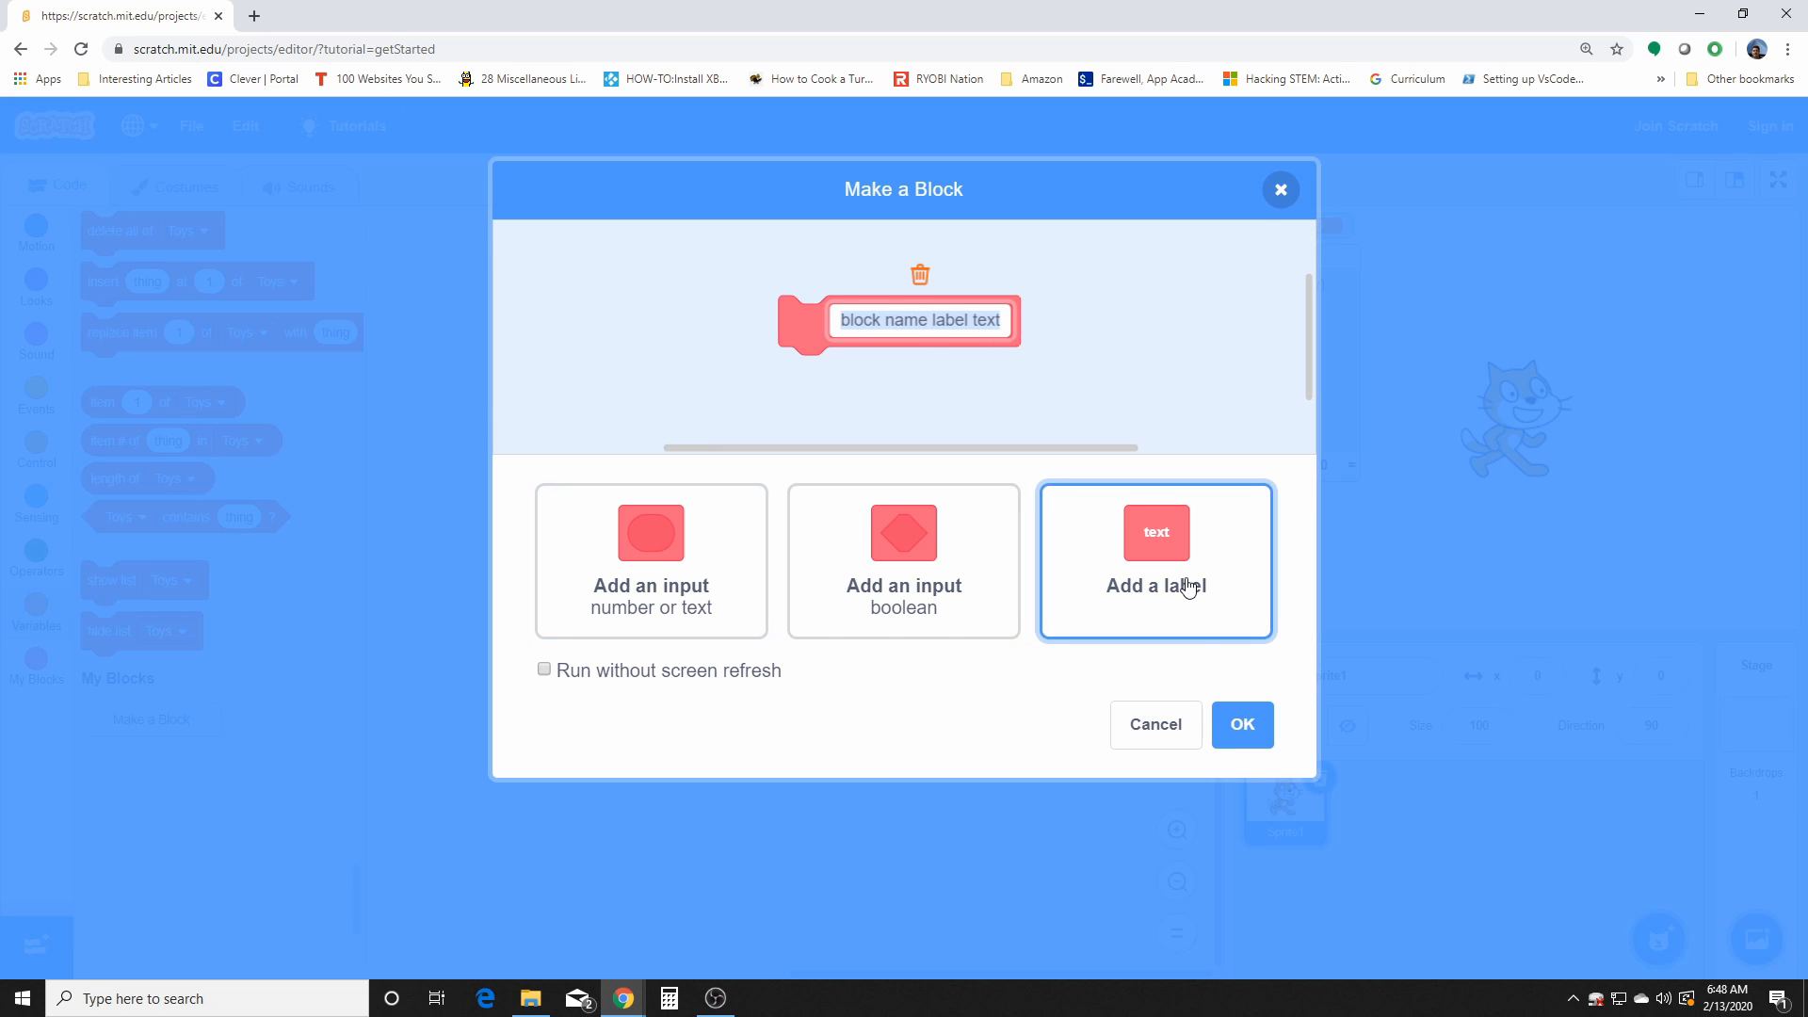
type("G")
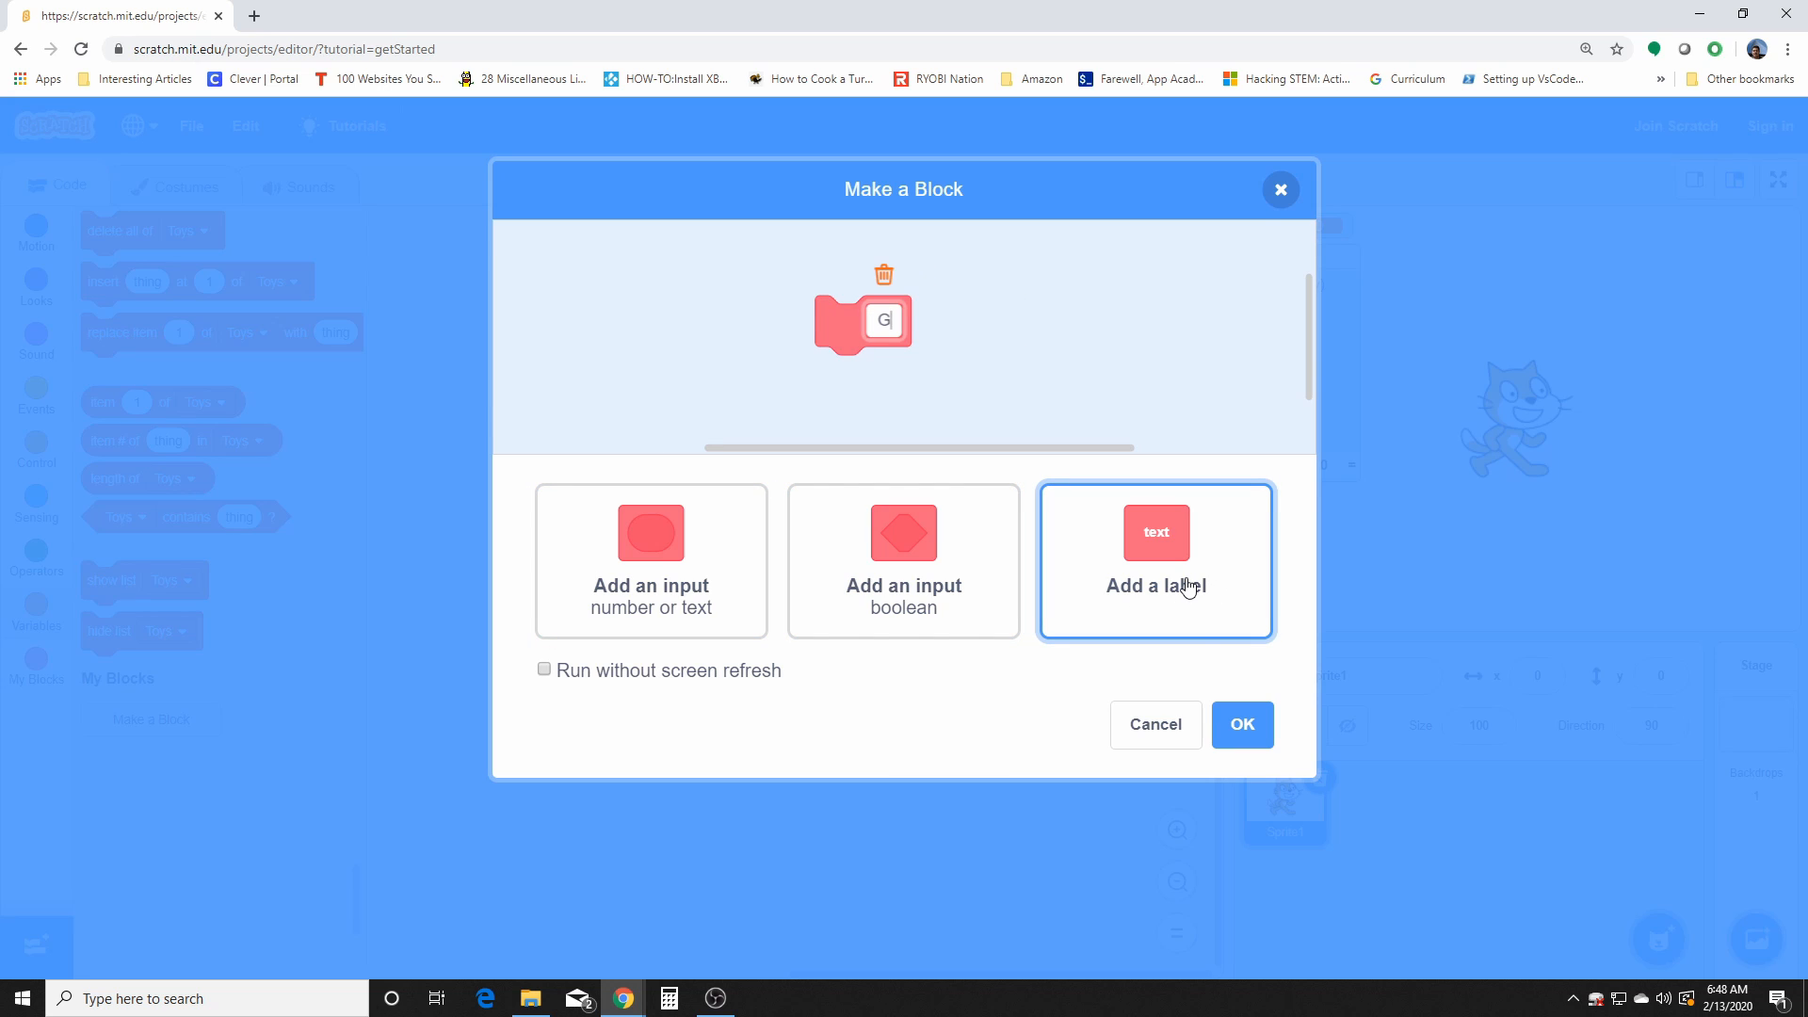
type("Good morning.")
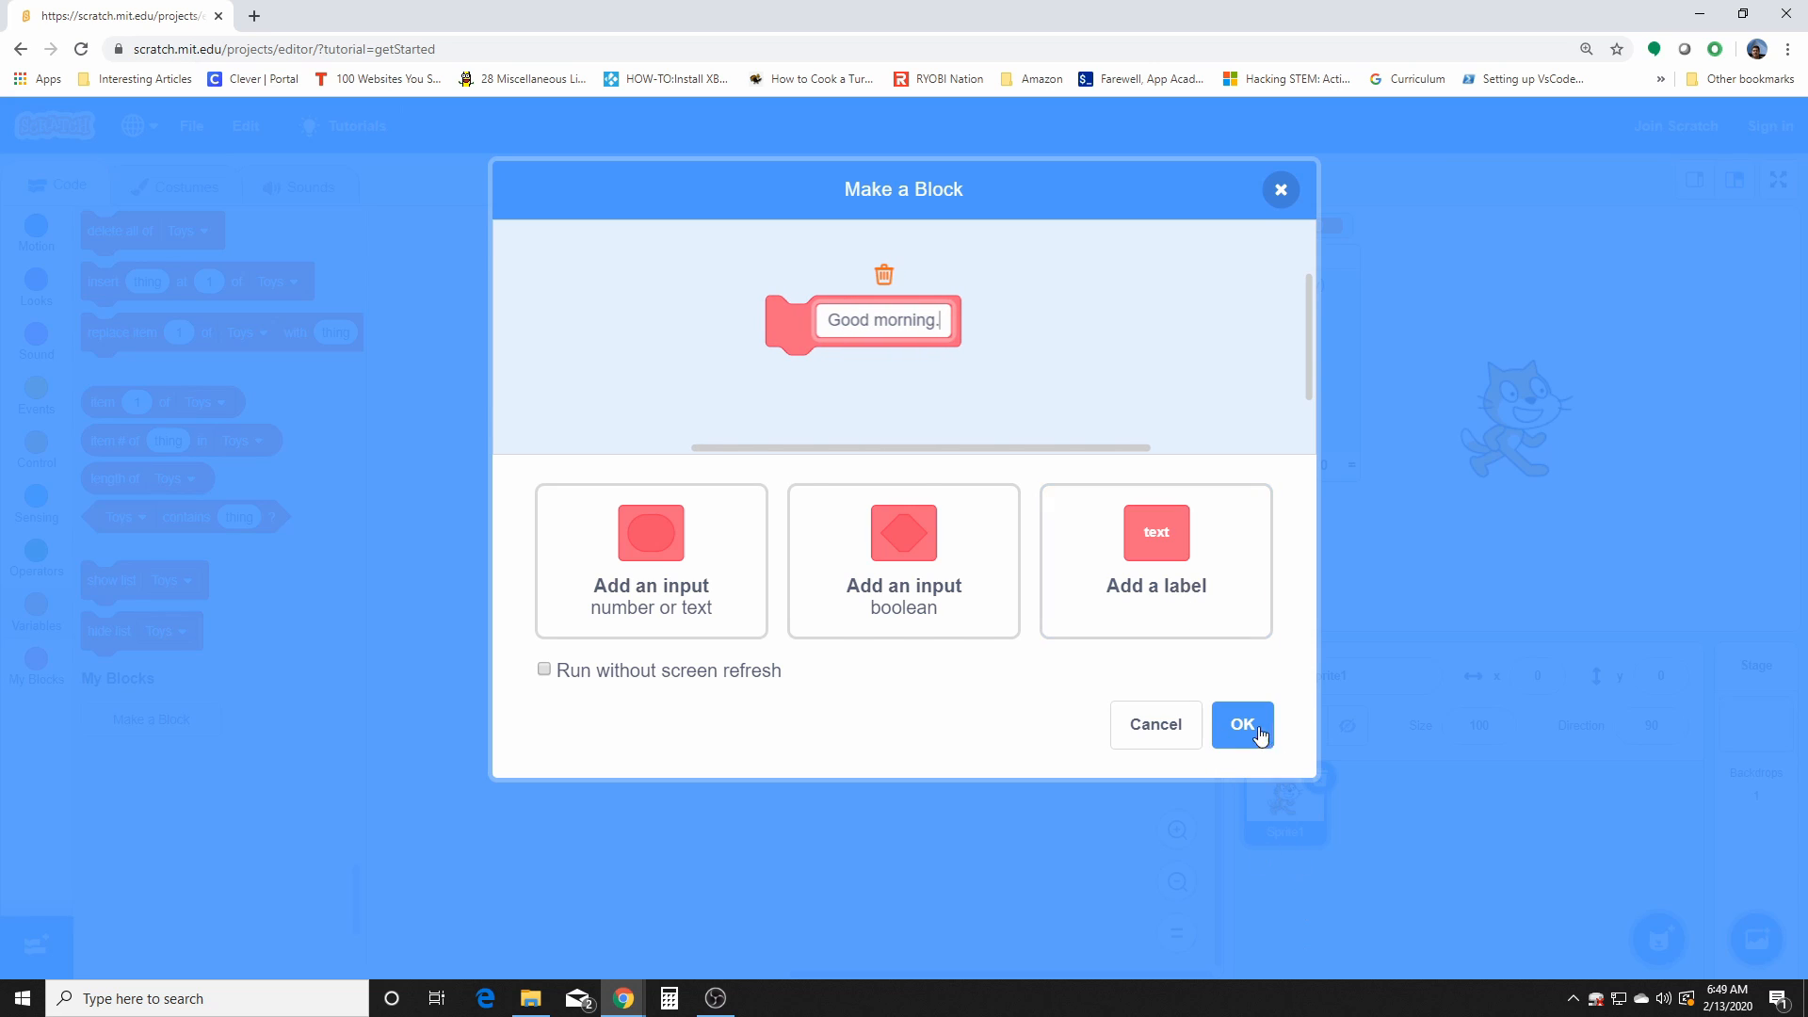
left_click(1241, 723)
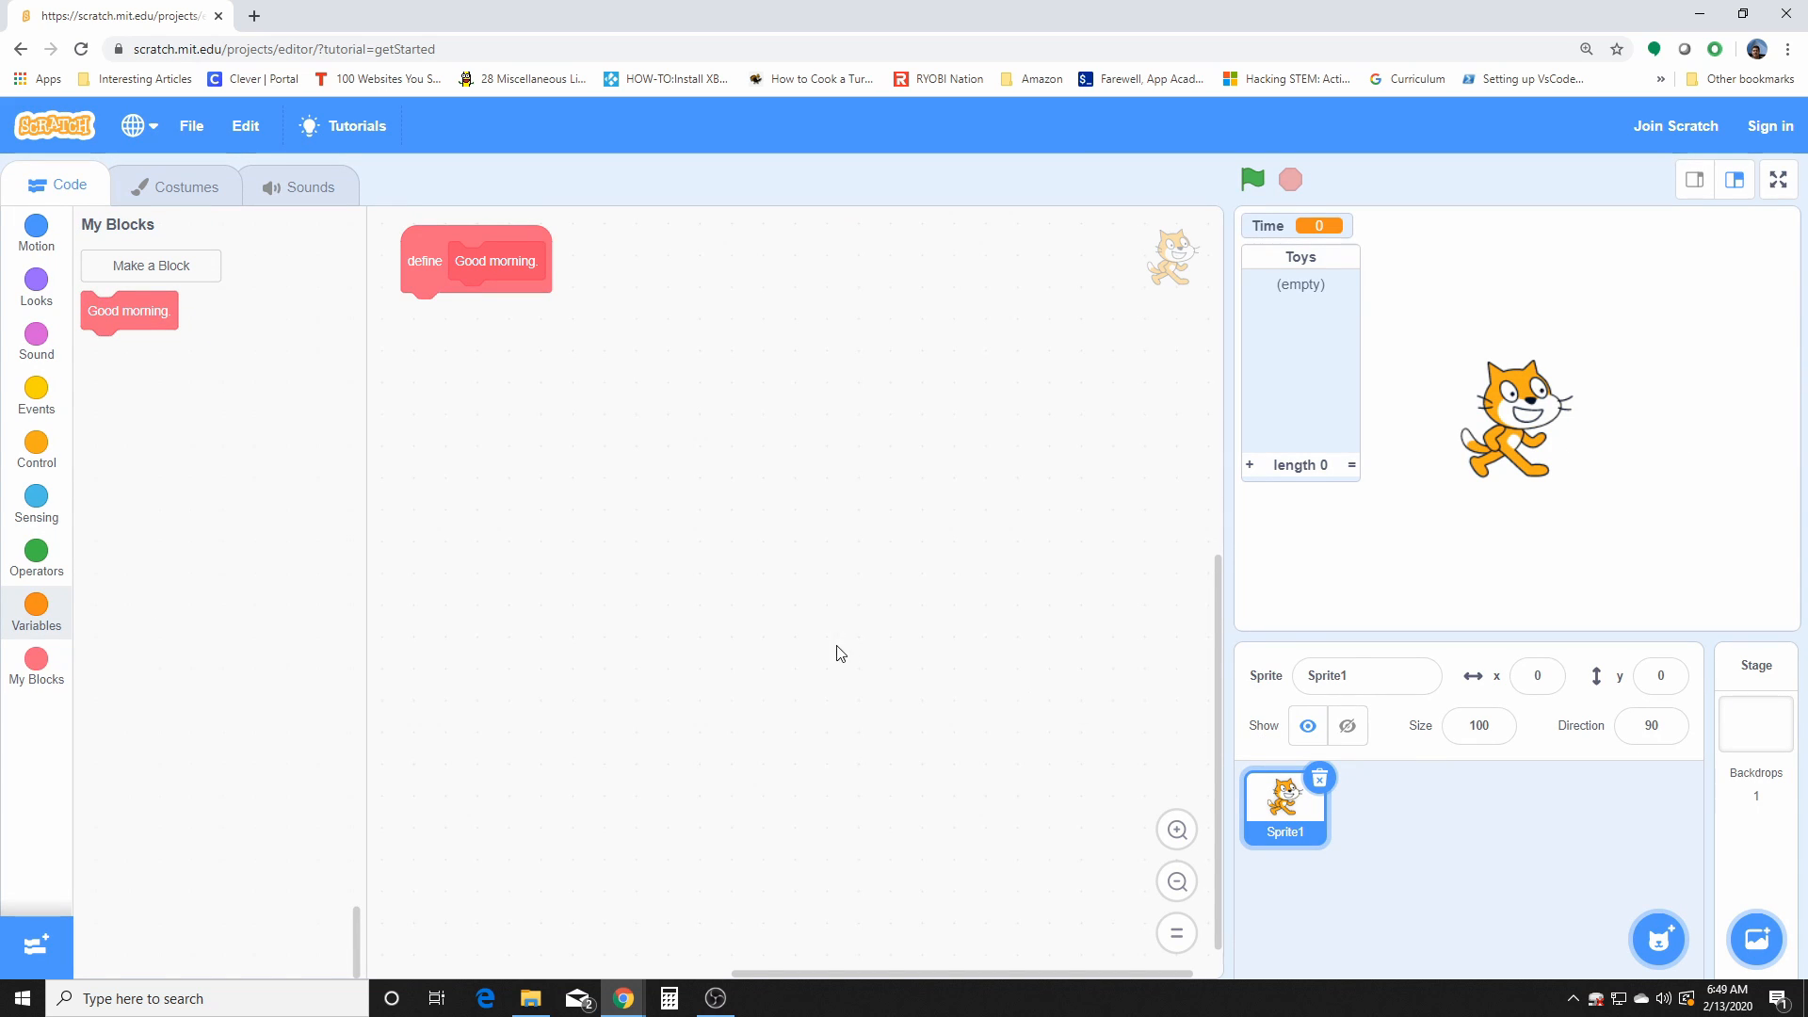
mouse_move(281, 414)
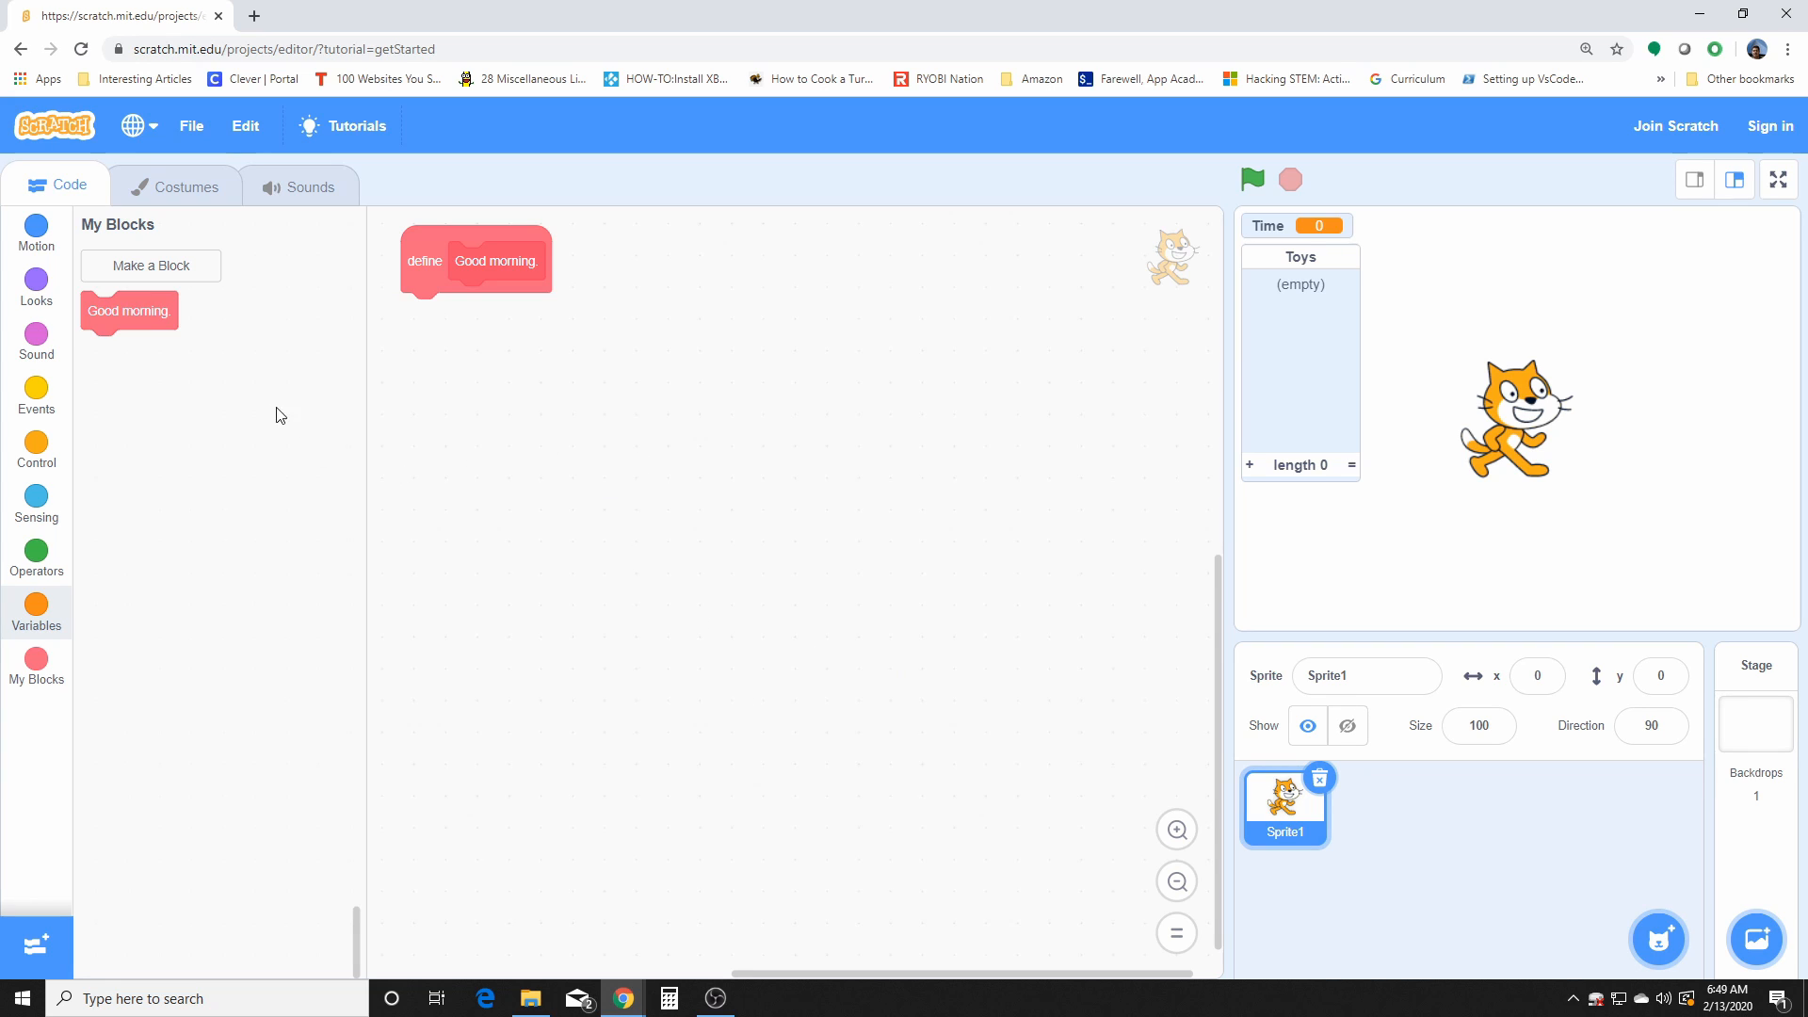
mouse_move(272, 414)
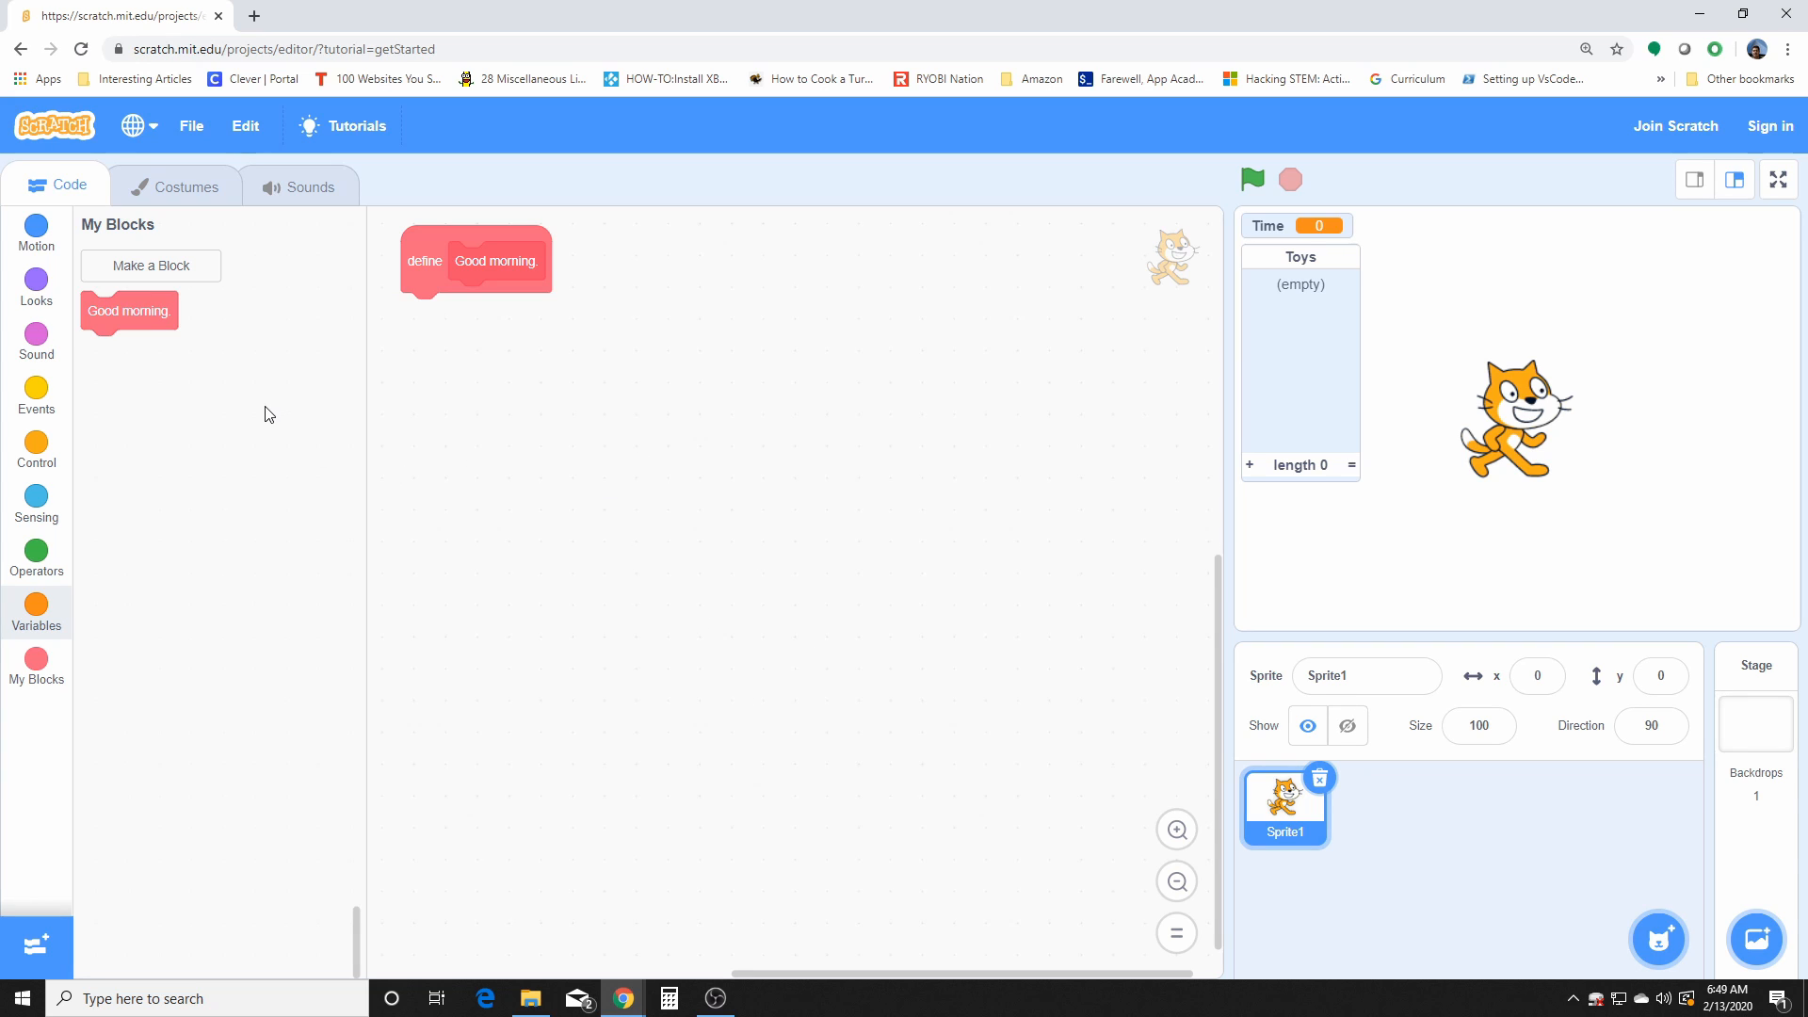
mouse_move(198, 420)
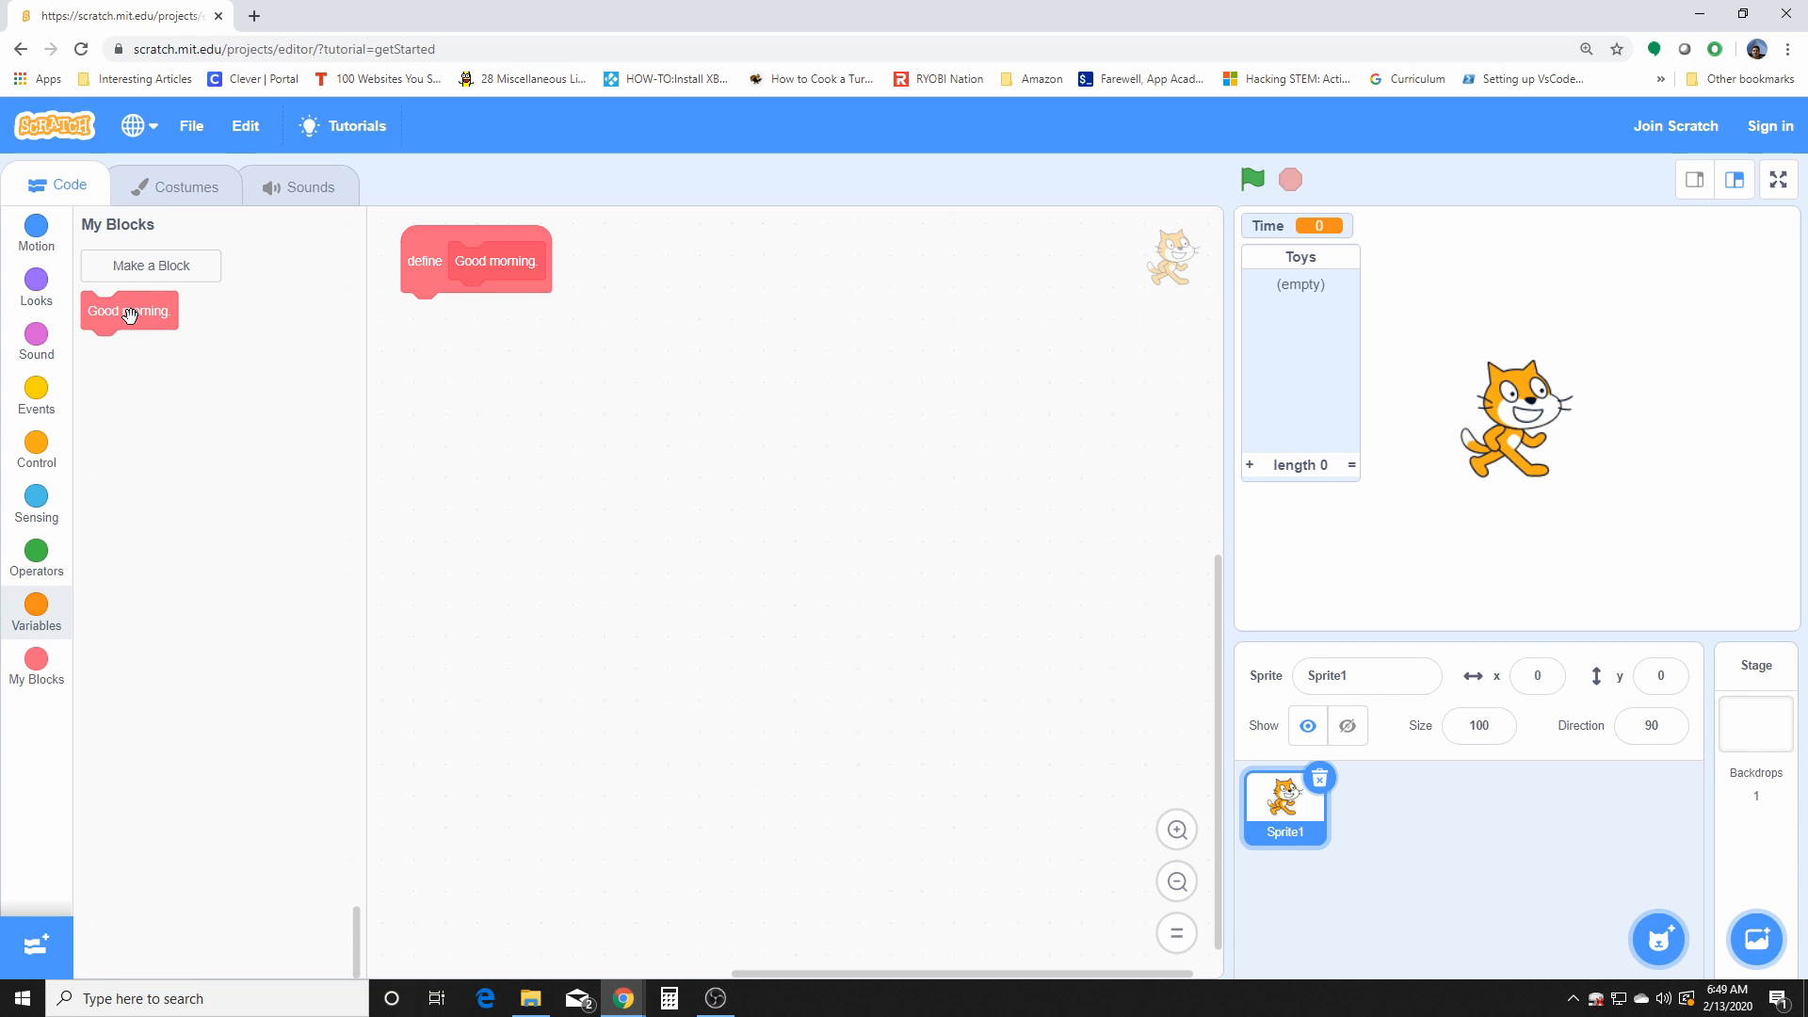
Step: Place a Good morning call block into the scripts, then drag it away to delete it
left_click_drag(128, 311, 403, 373)
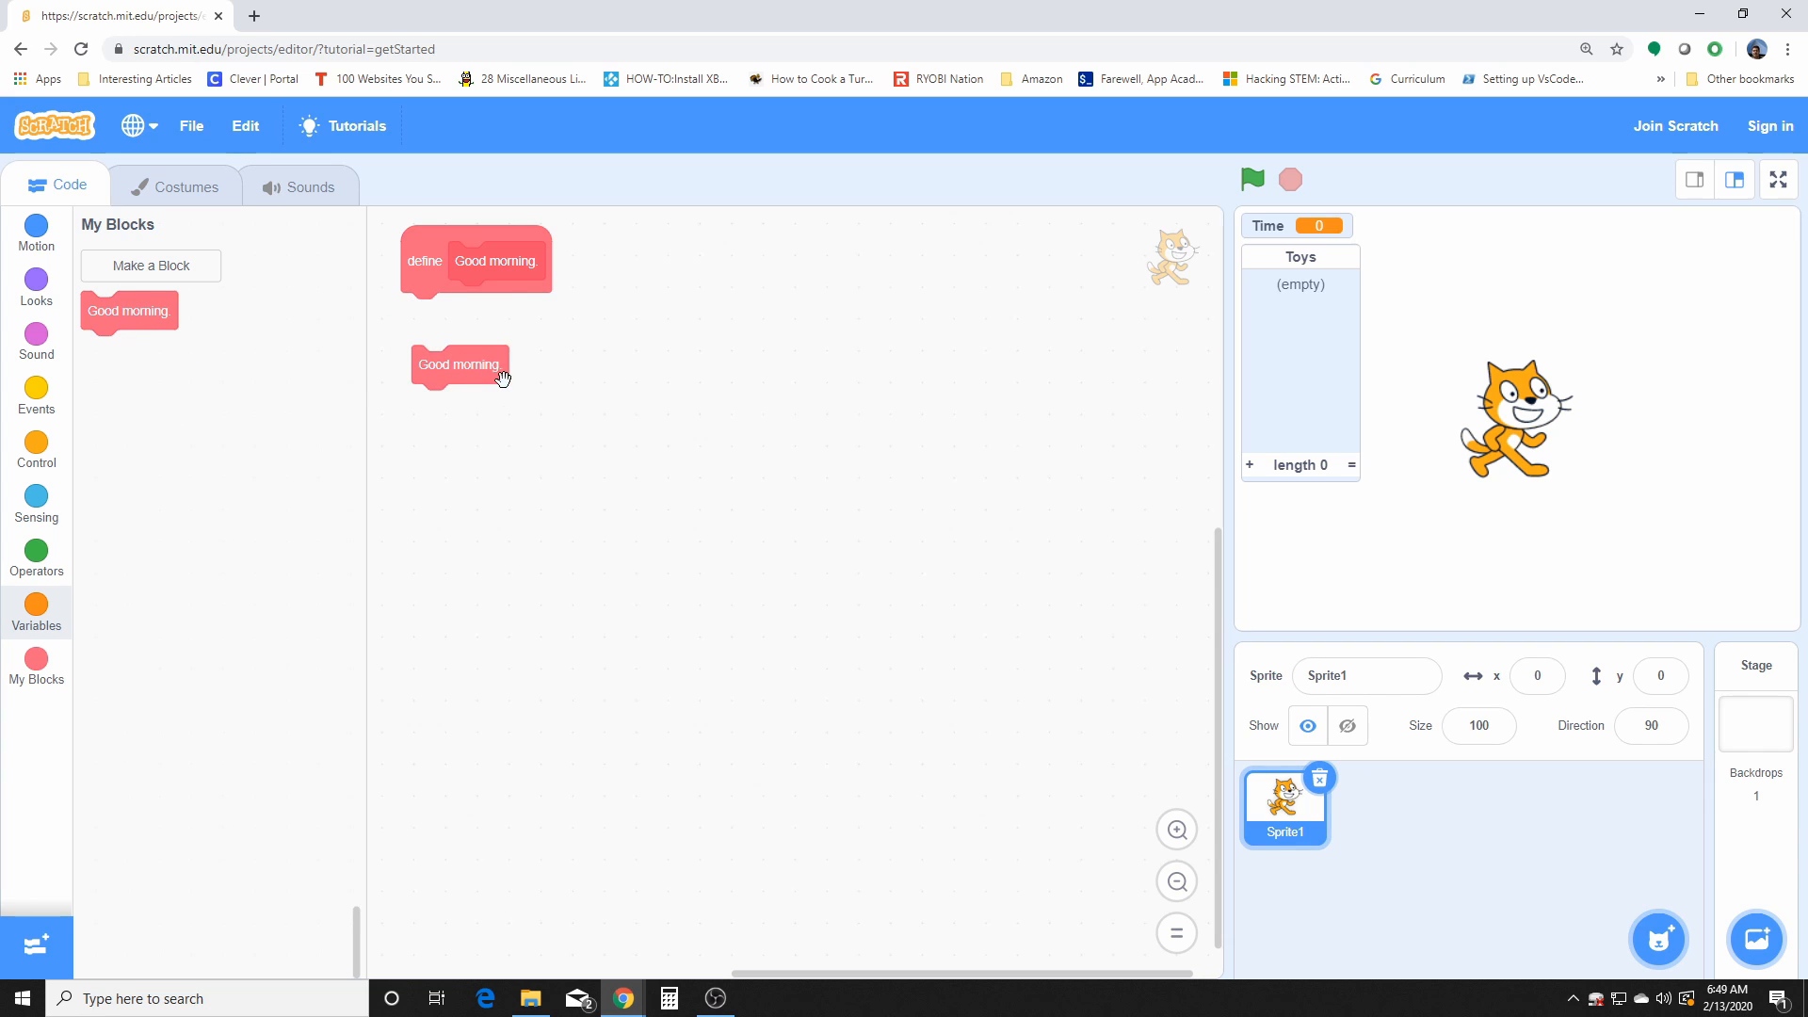
mouse_move(539, 386)
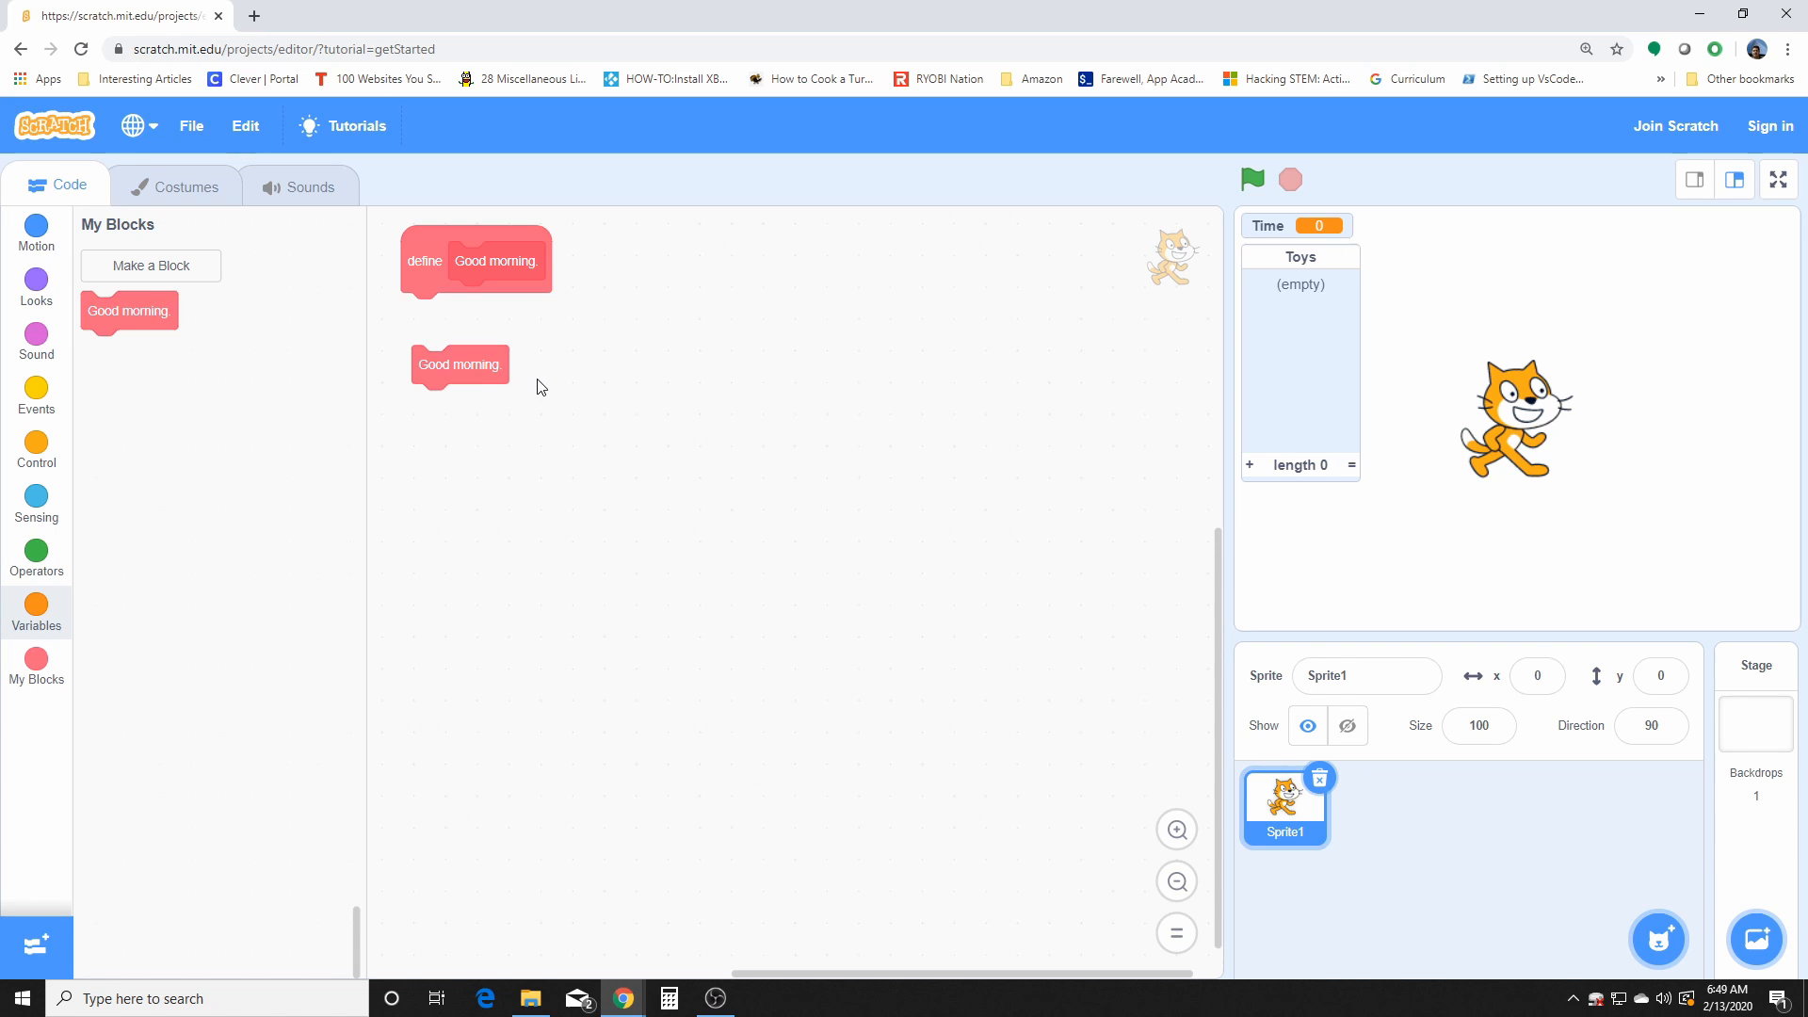
mouse_move(676, 207)
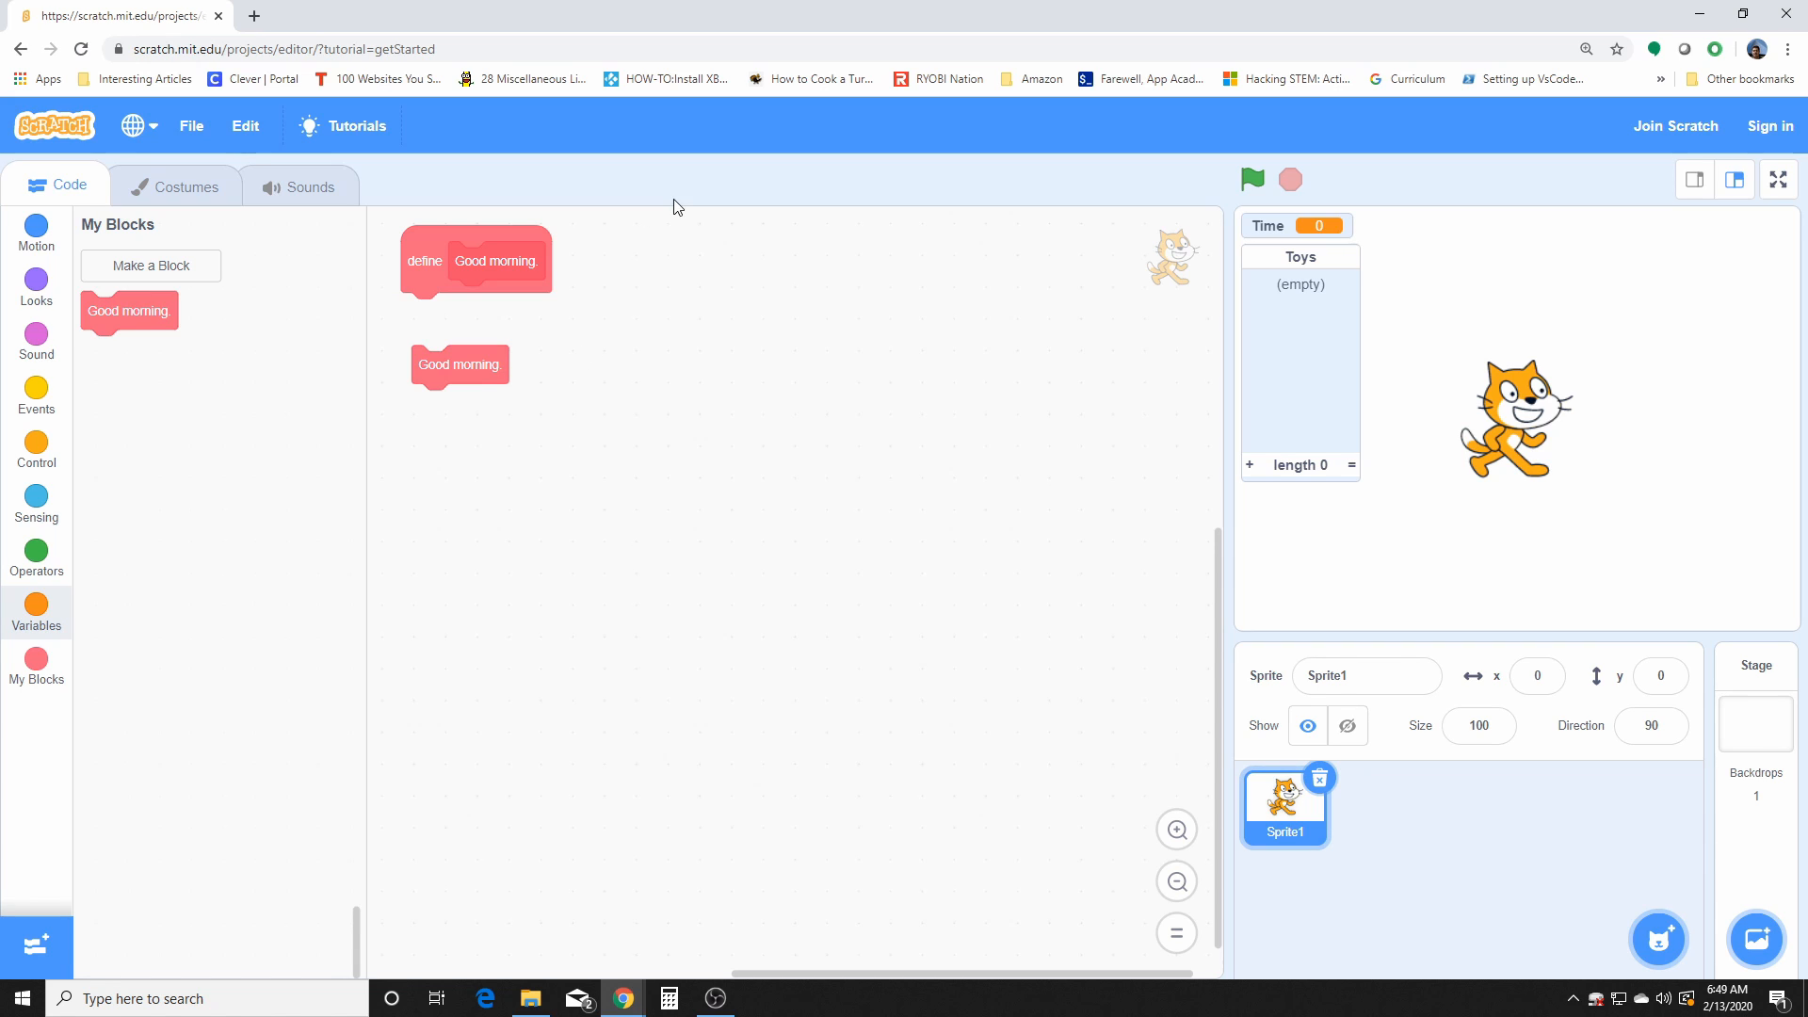
mouse_move(553, 371)
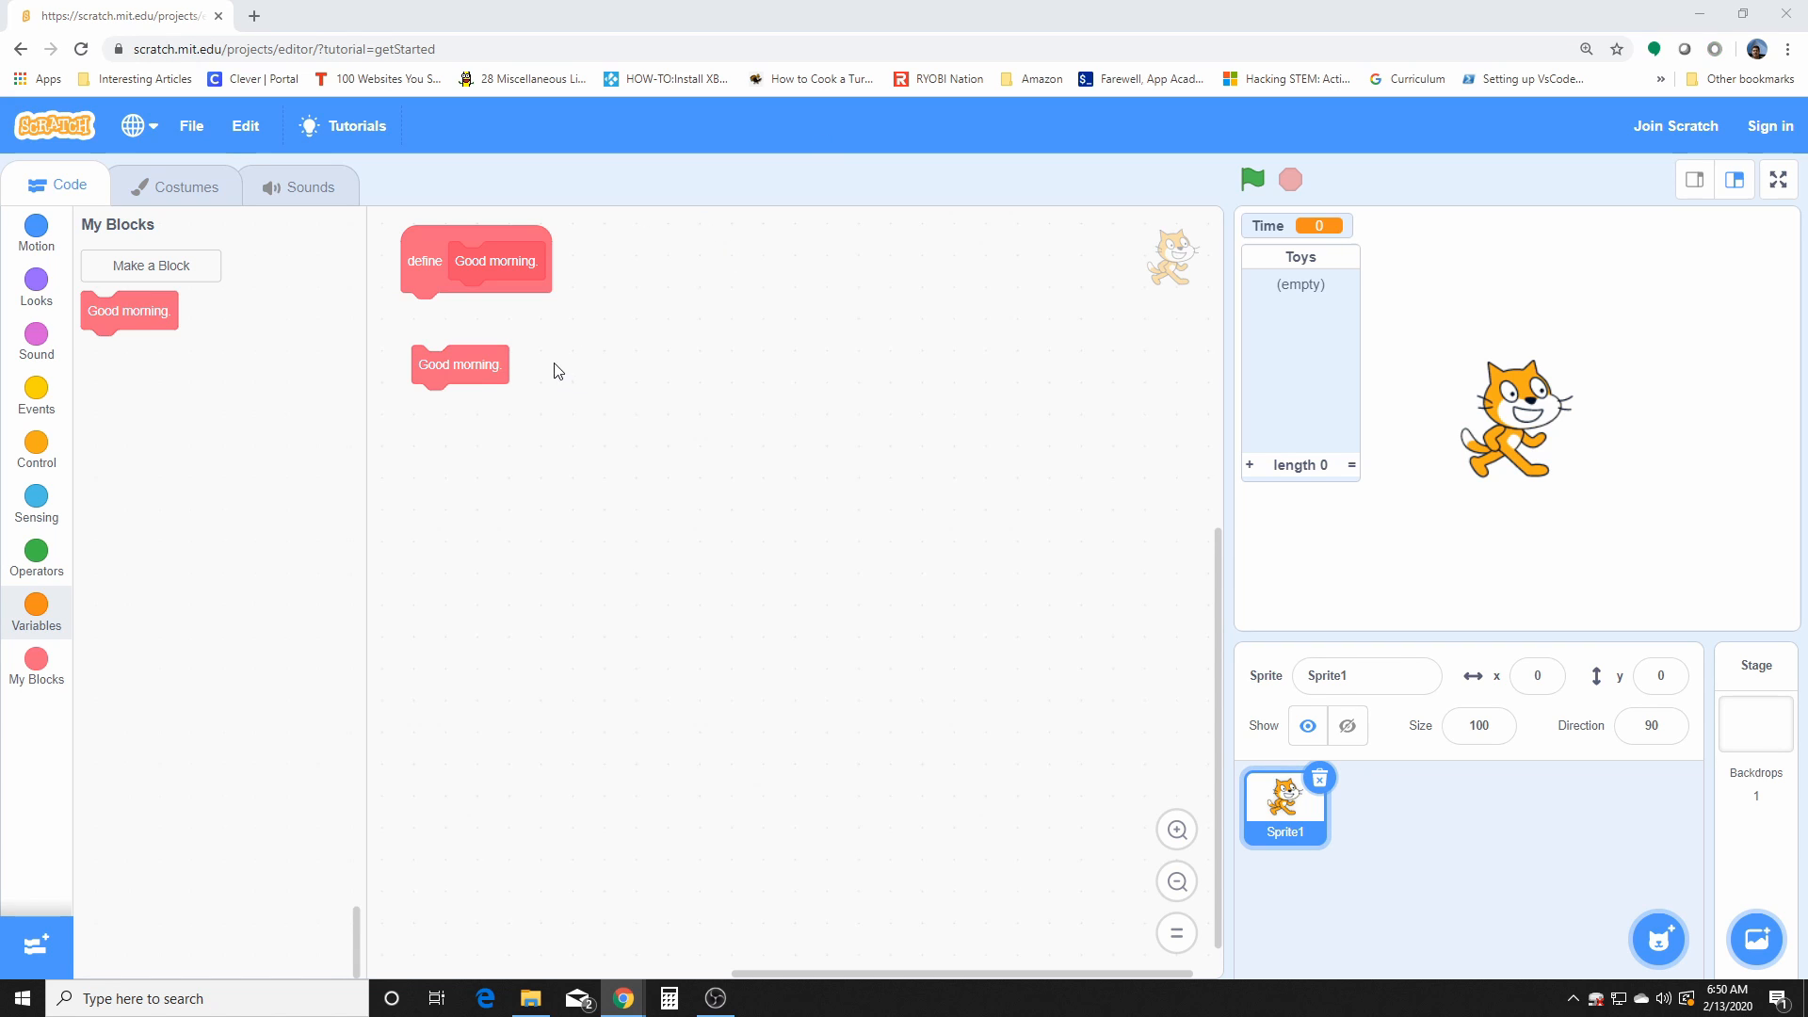
left_click_drag(460, 364, 454, 416)
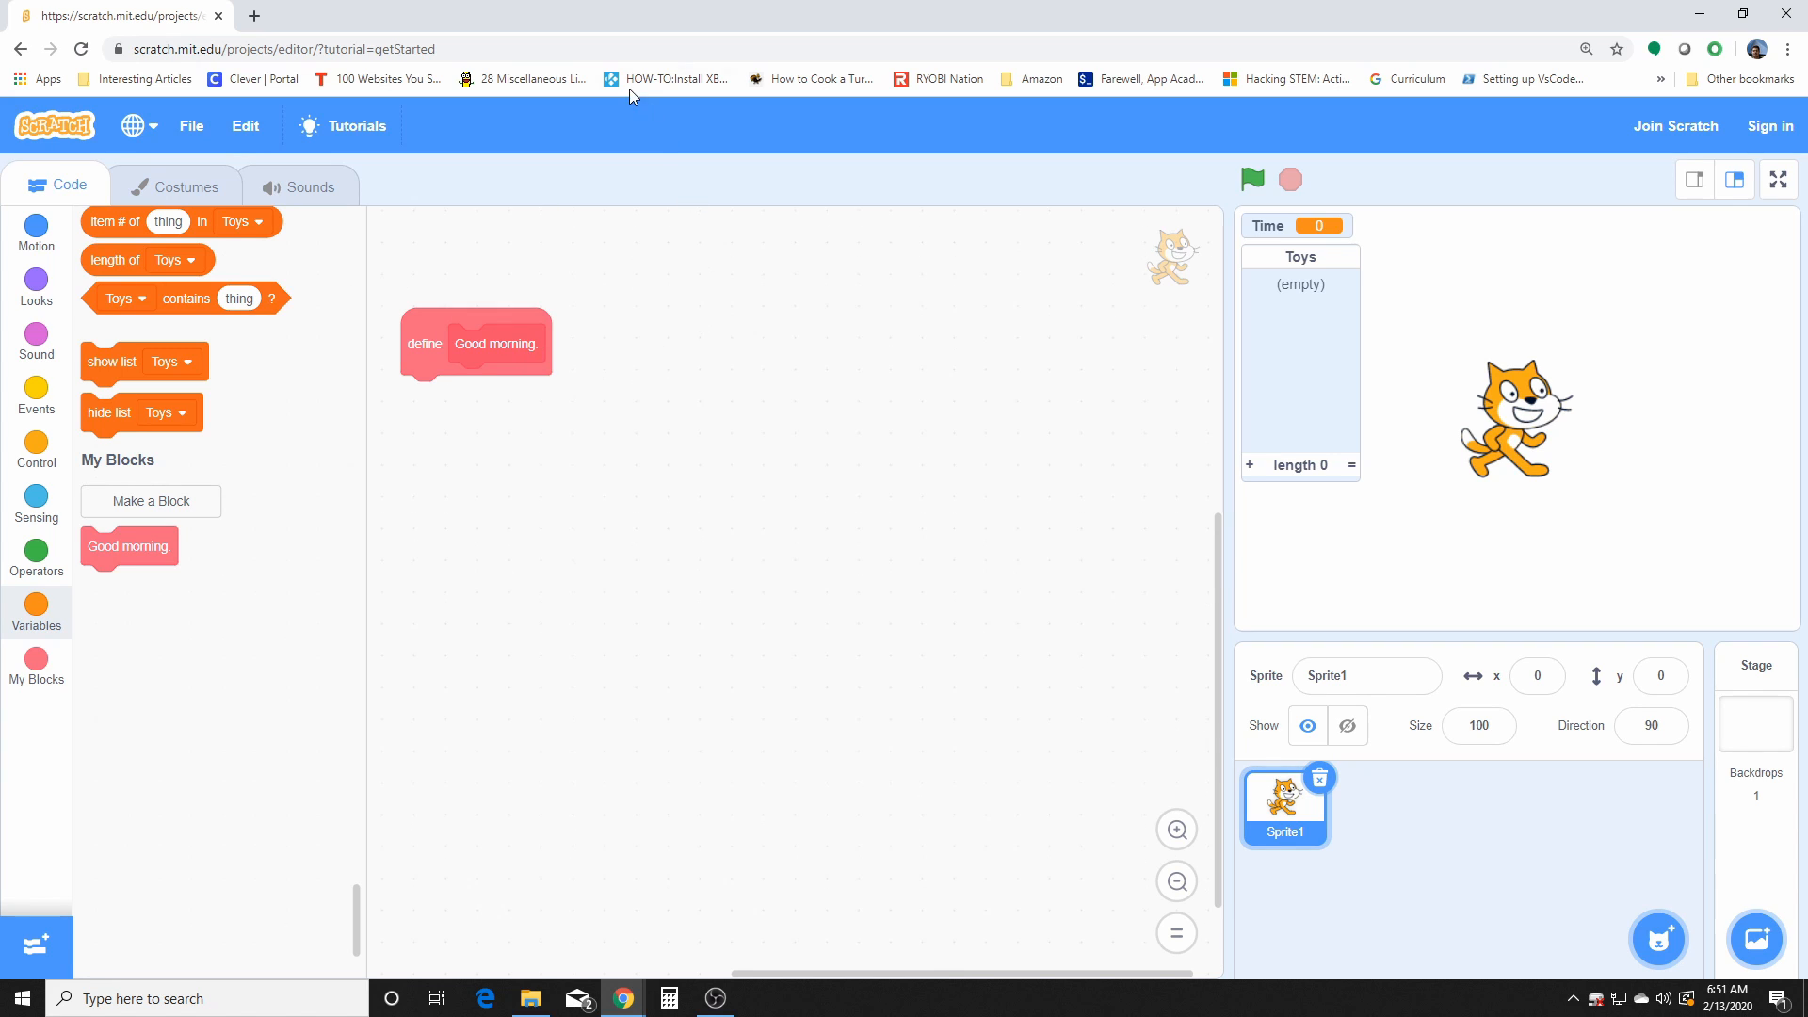
mouse_move(640, 419)
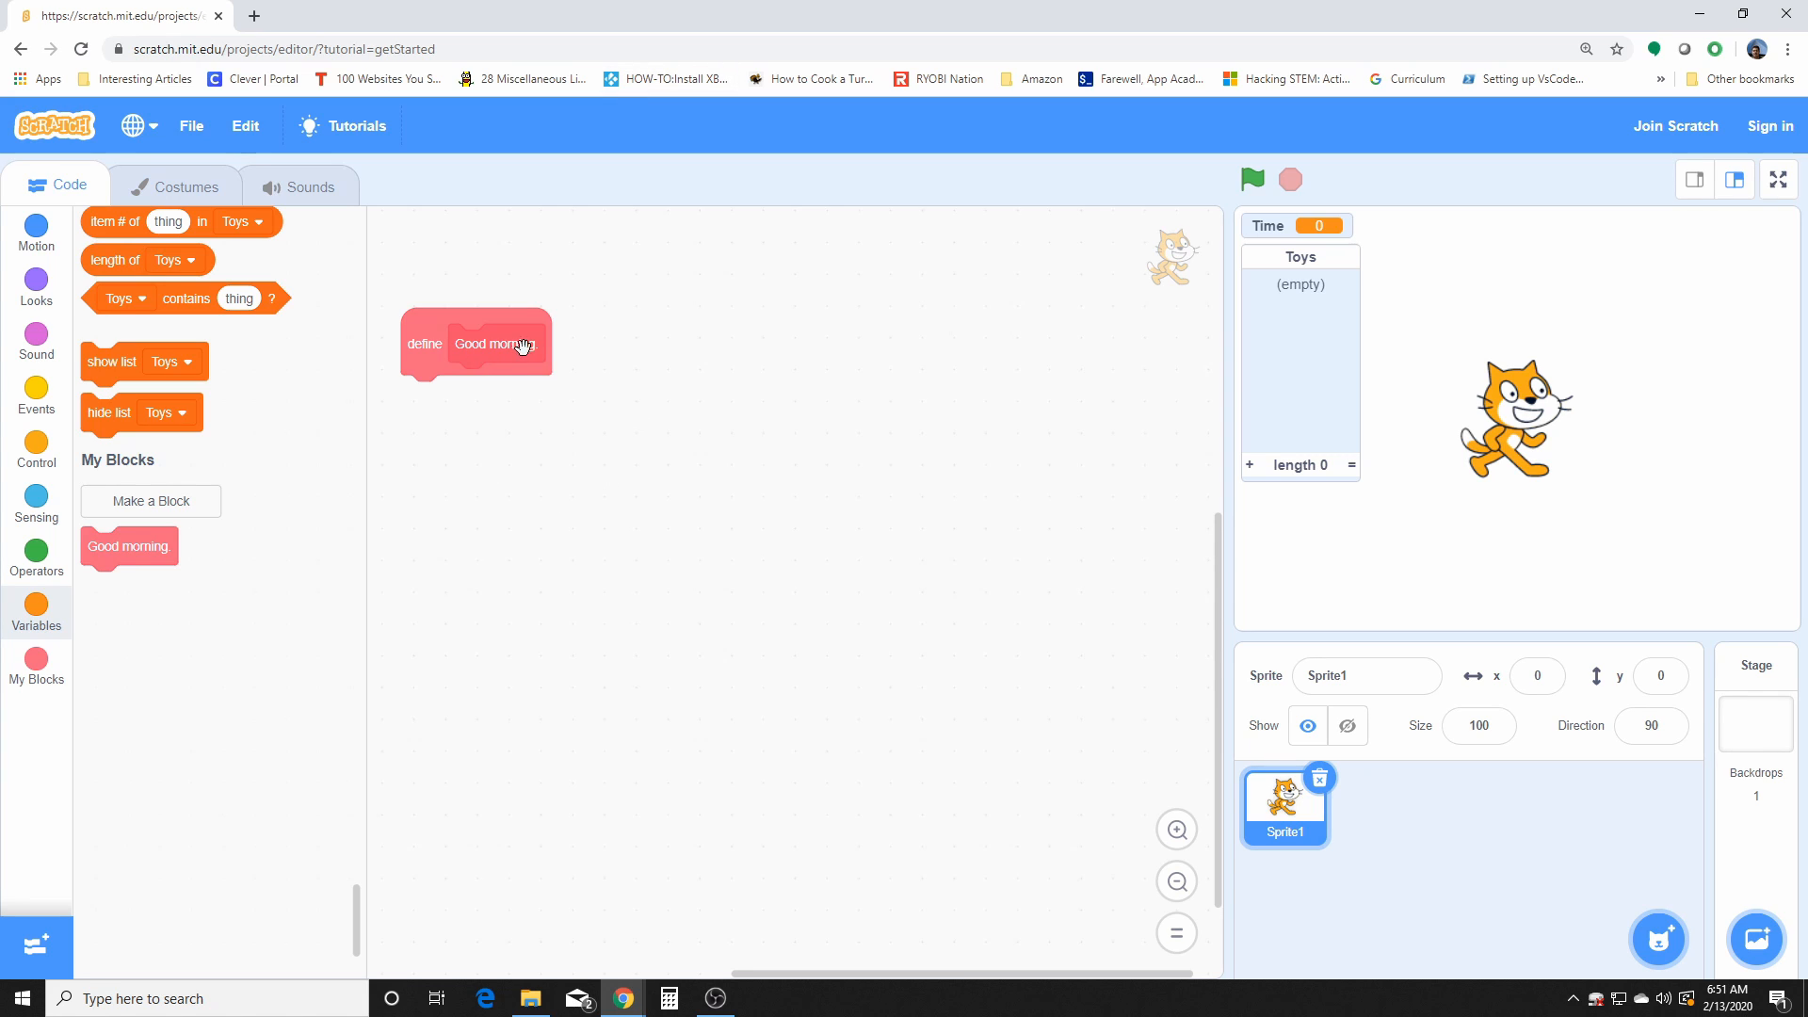
mouse_move(542, 346)
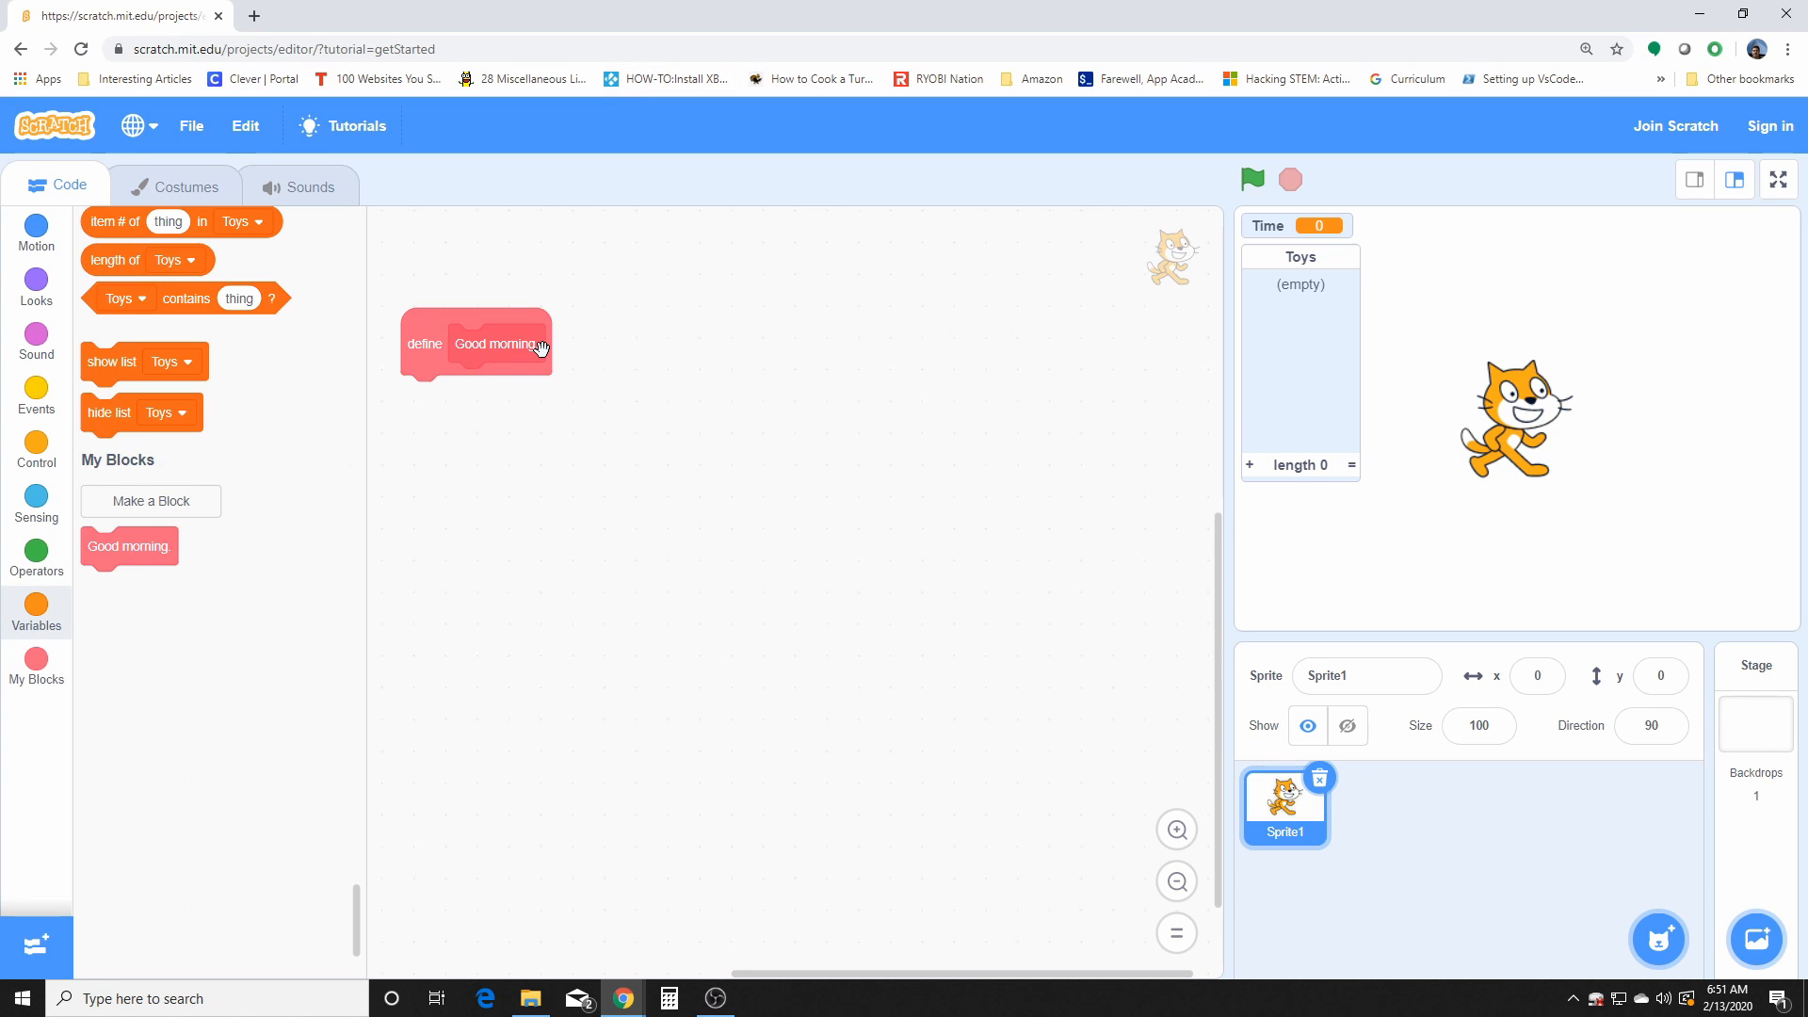
Step: Create a second custom block 'block name' with a boolean input named 'true'
left_click(150, 501)
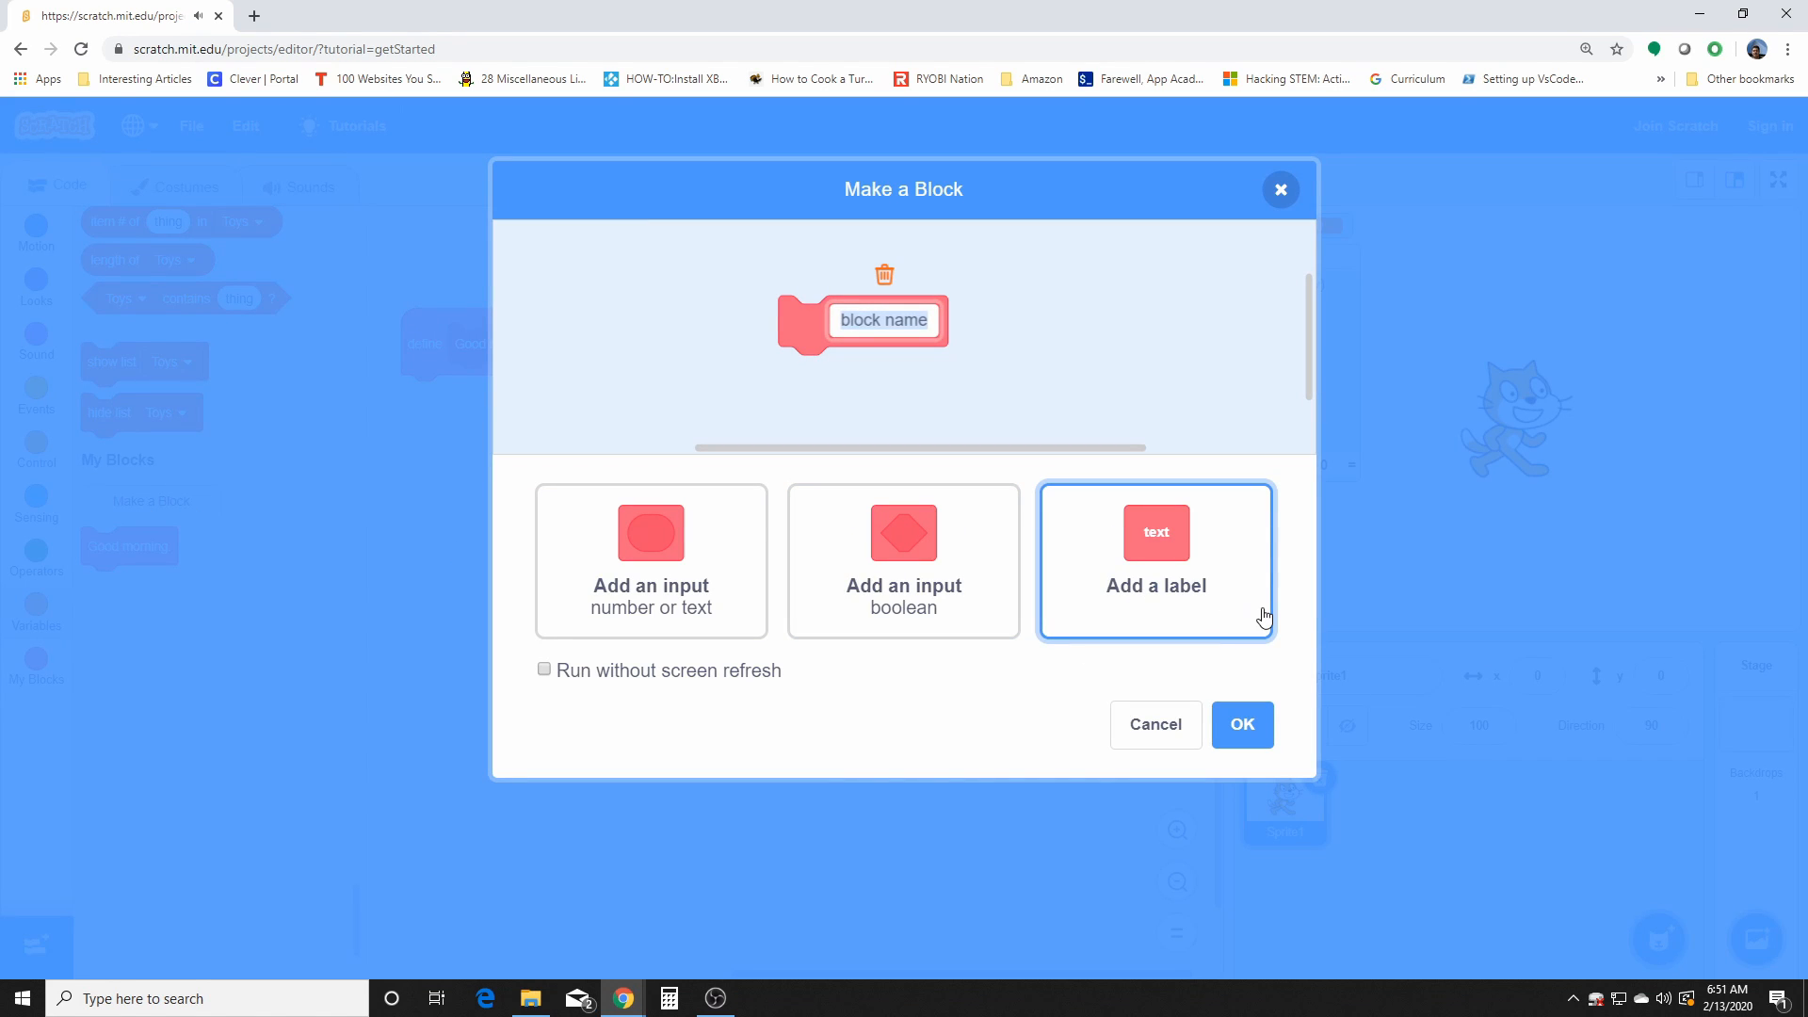
mouse_move(1173, 404)
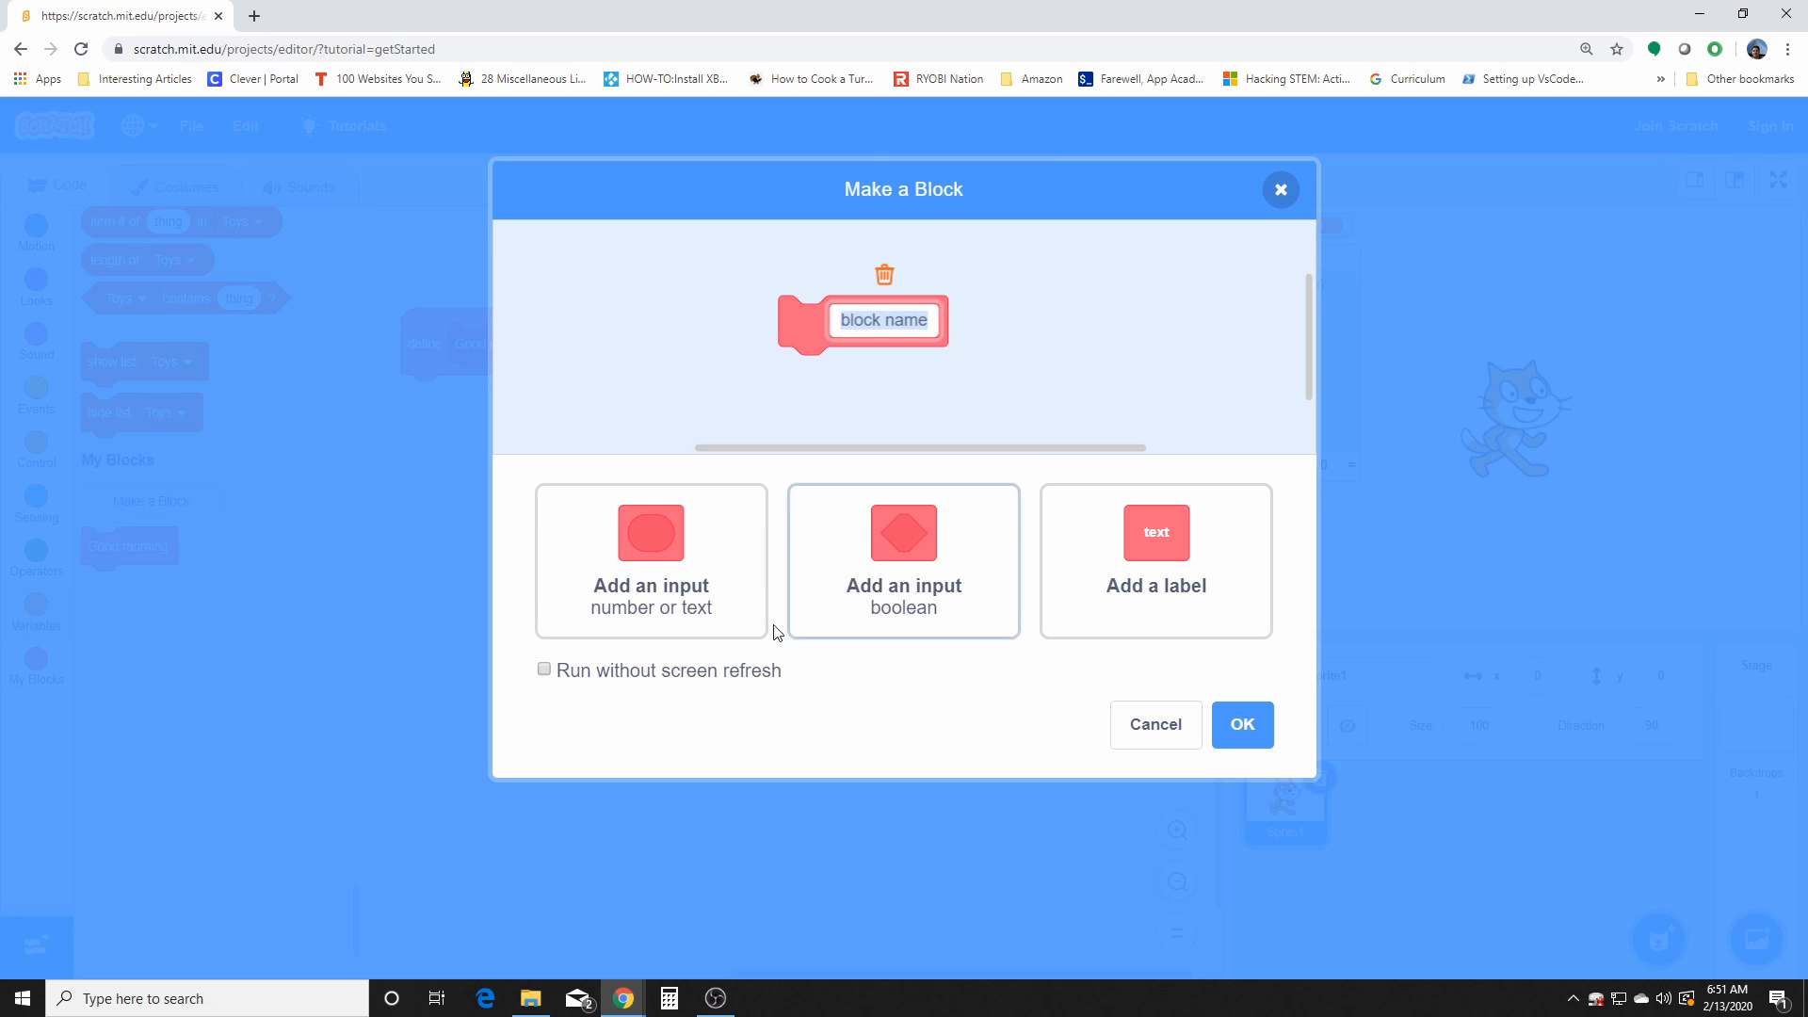
mouse_move(1139, 802)
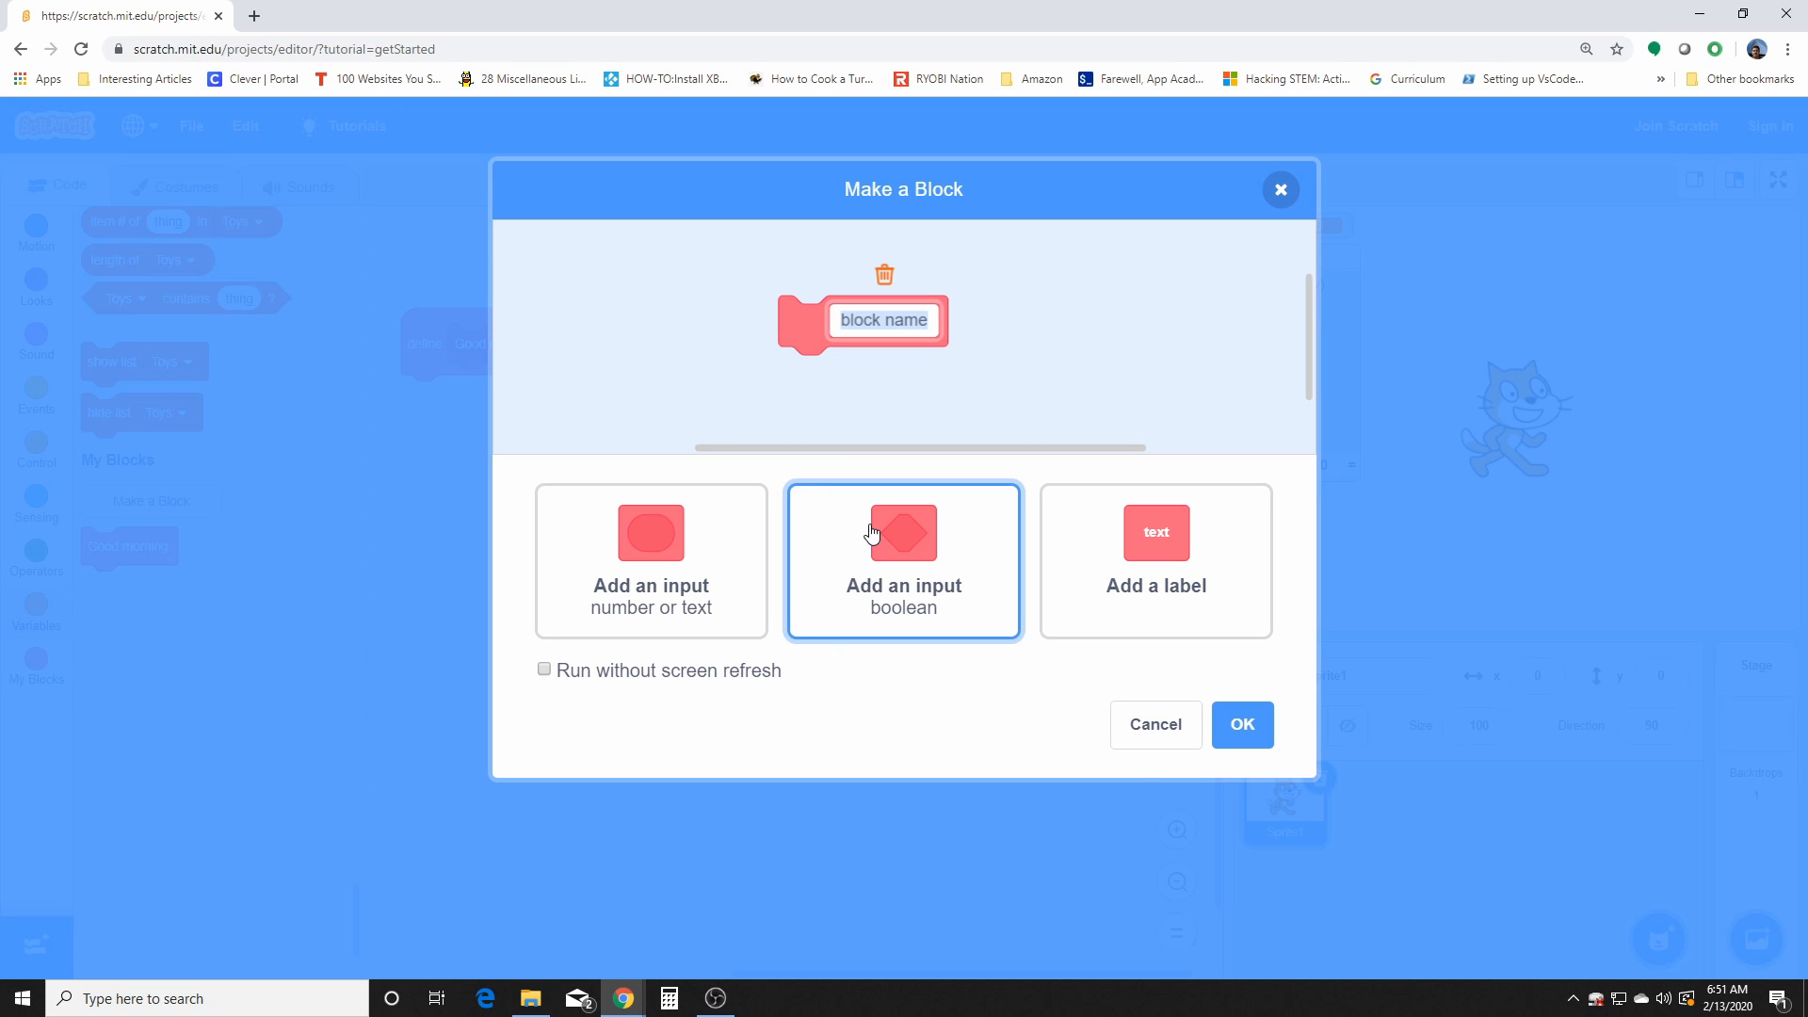
left_click(902, 531)
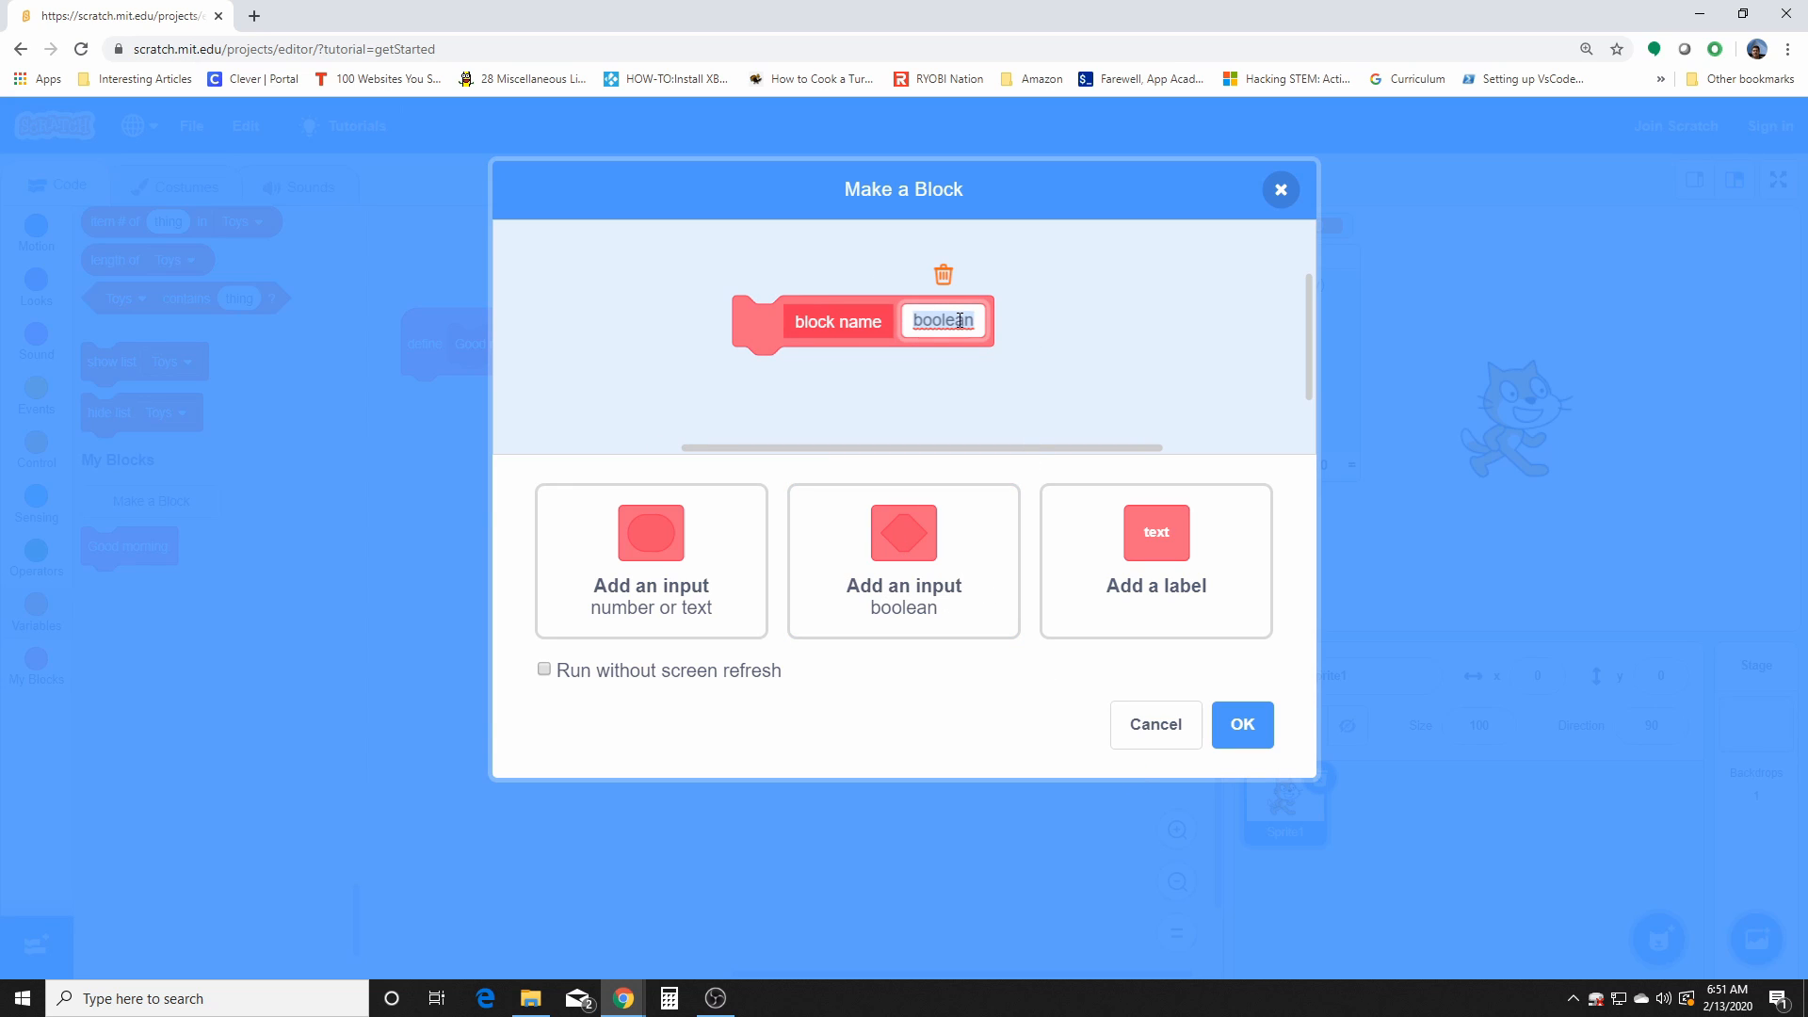
type("true")
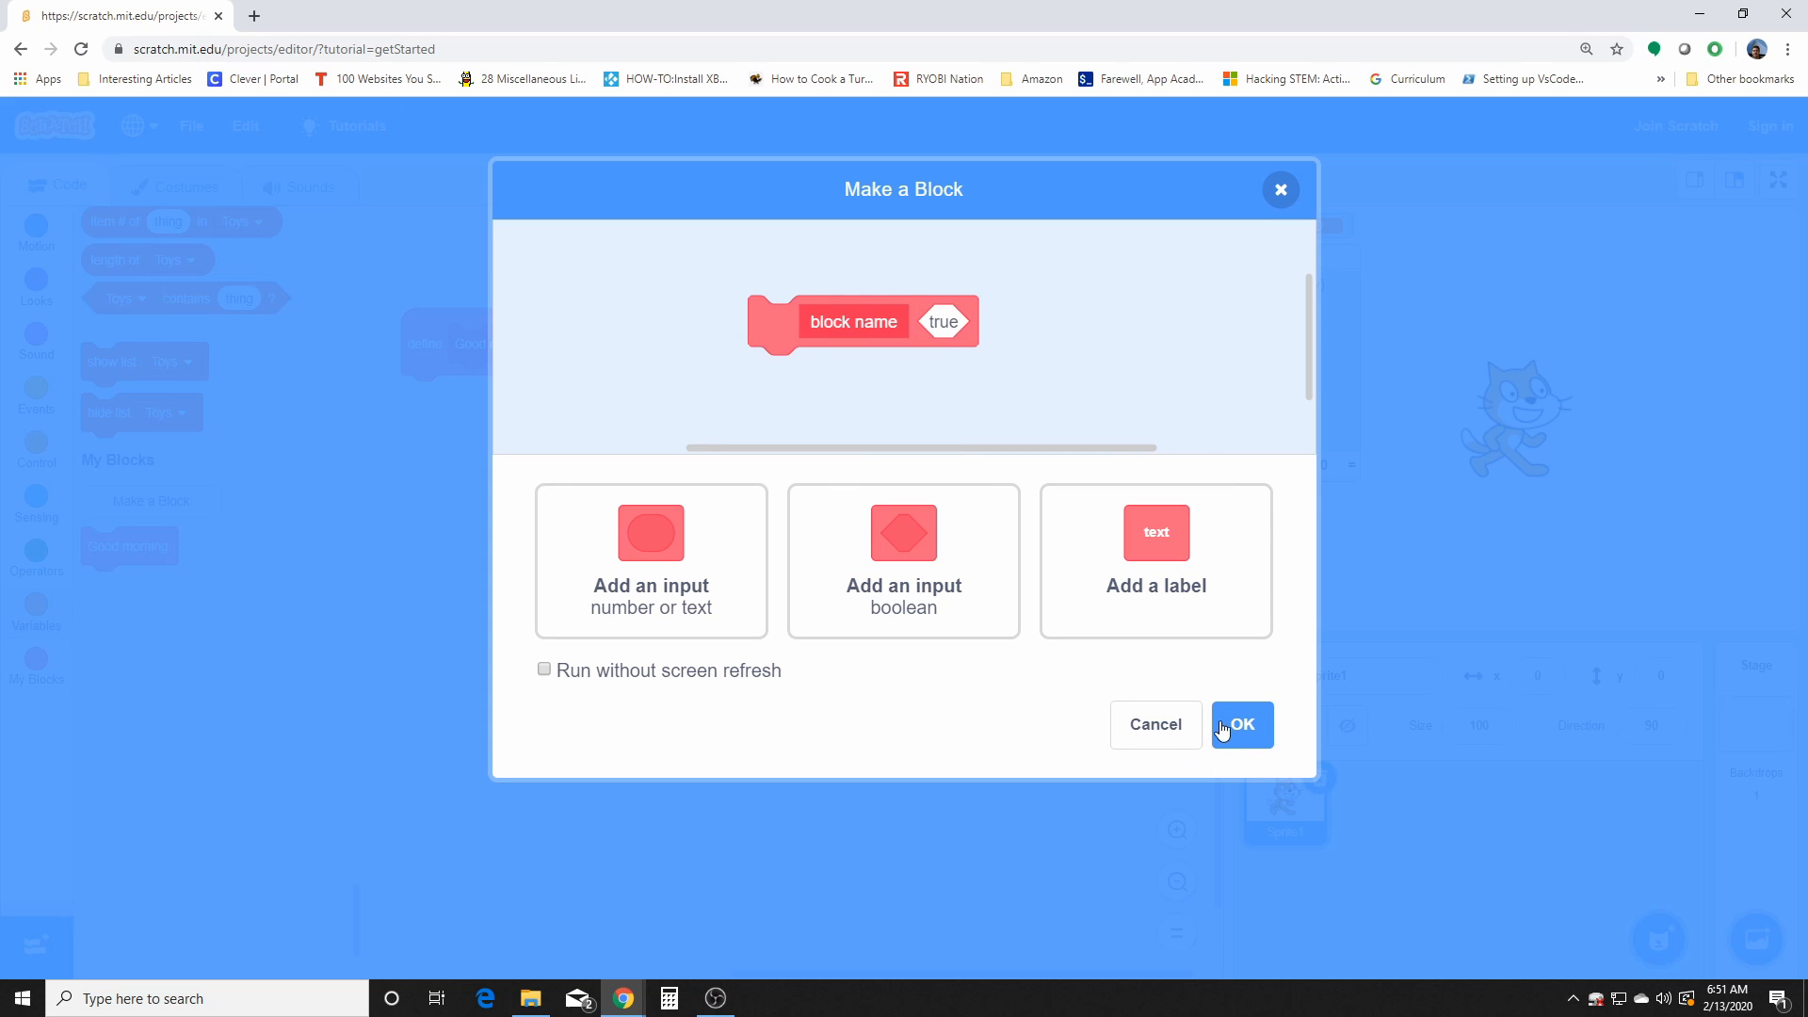
left_click(1241, 725)
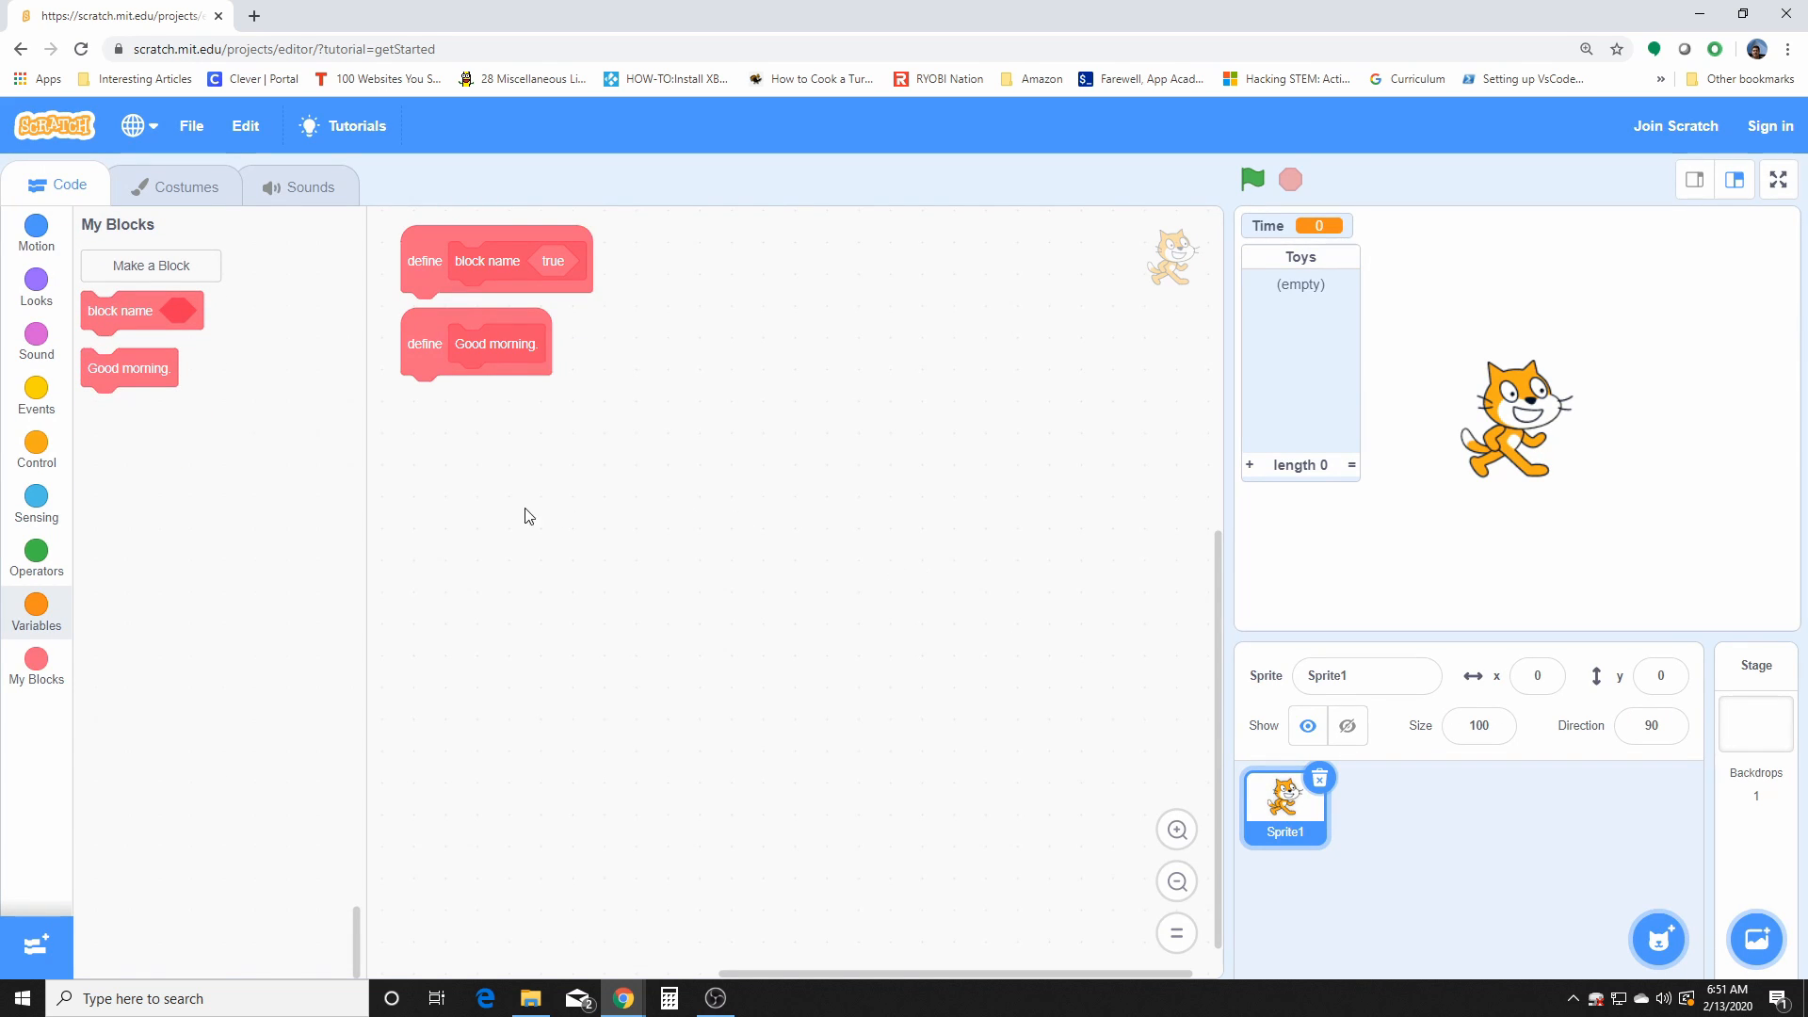
mouse_move(464, 307)
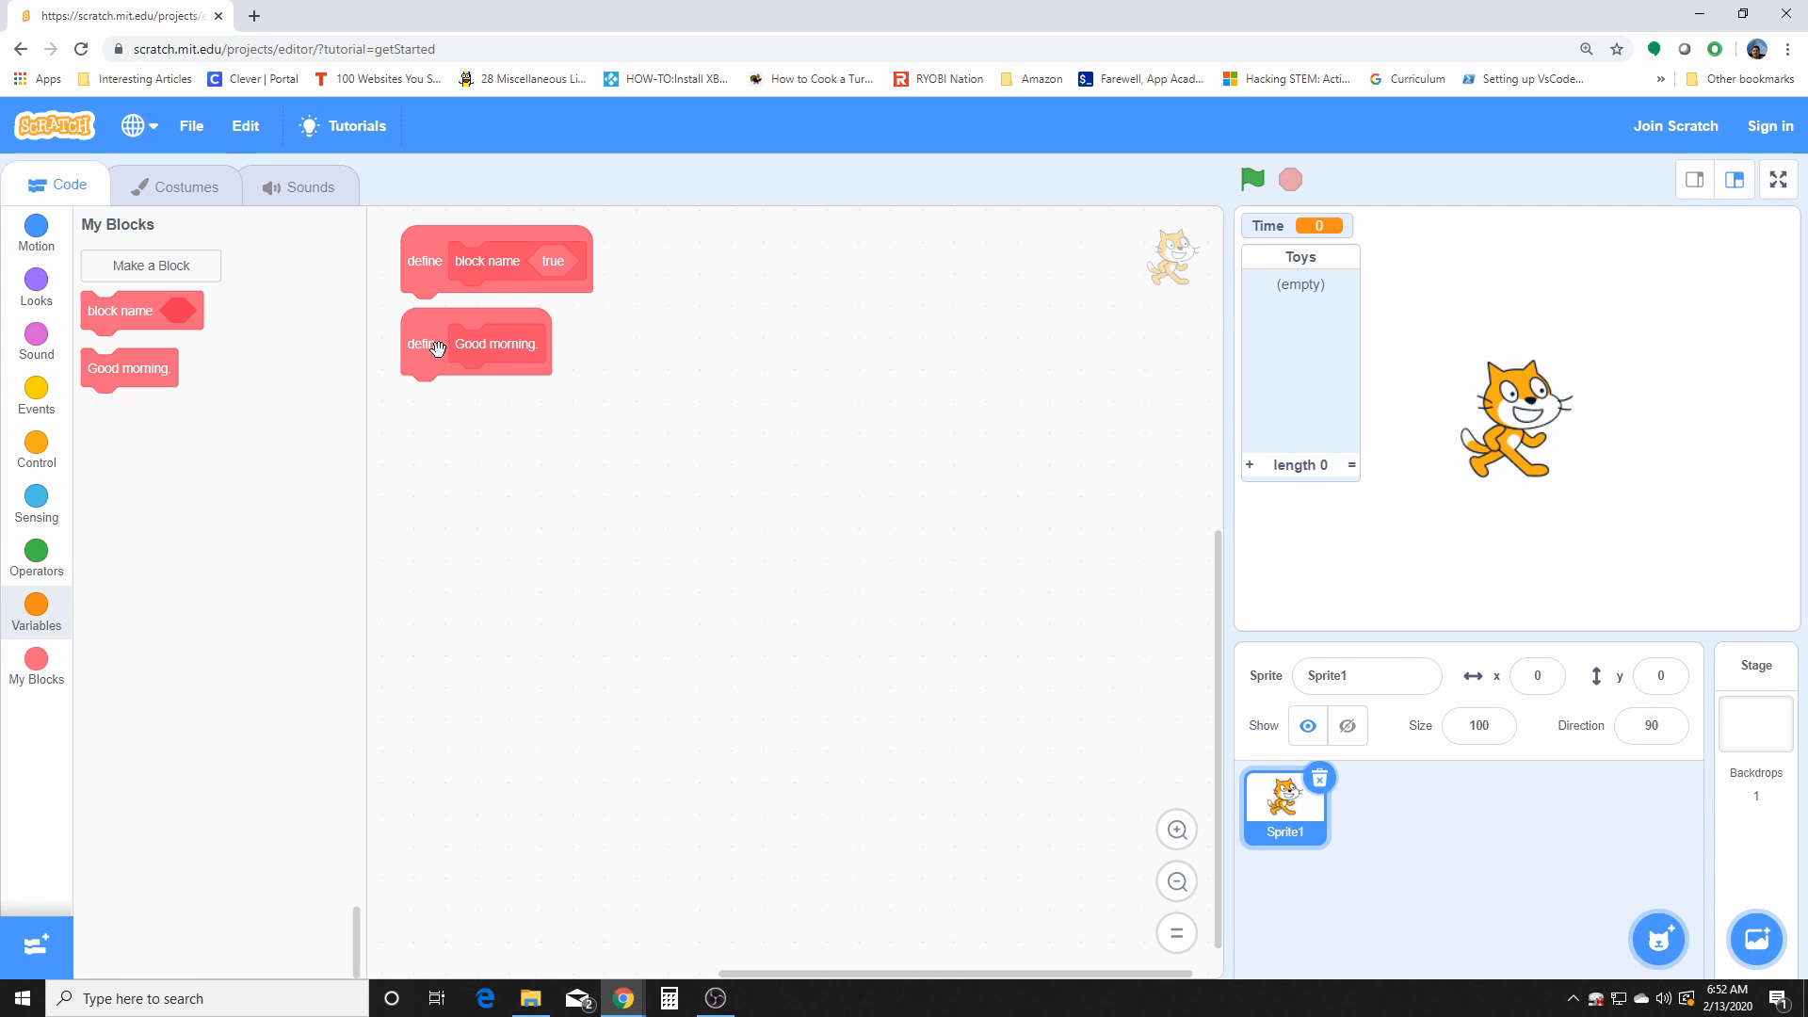
Step: Arrange the define block name and define Good morning. hats side by side in one row
left_click_drag(475, 342, 778, 271)
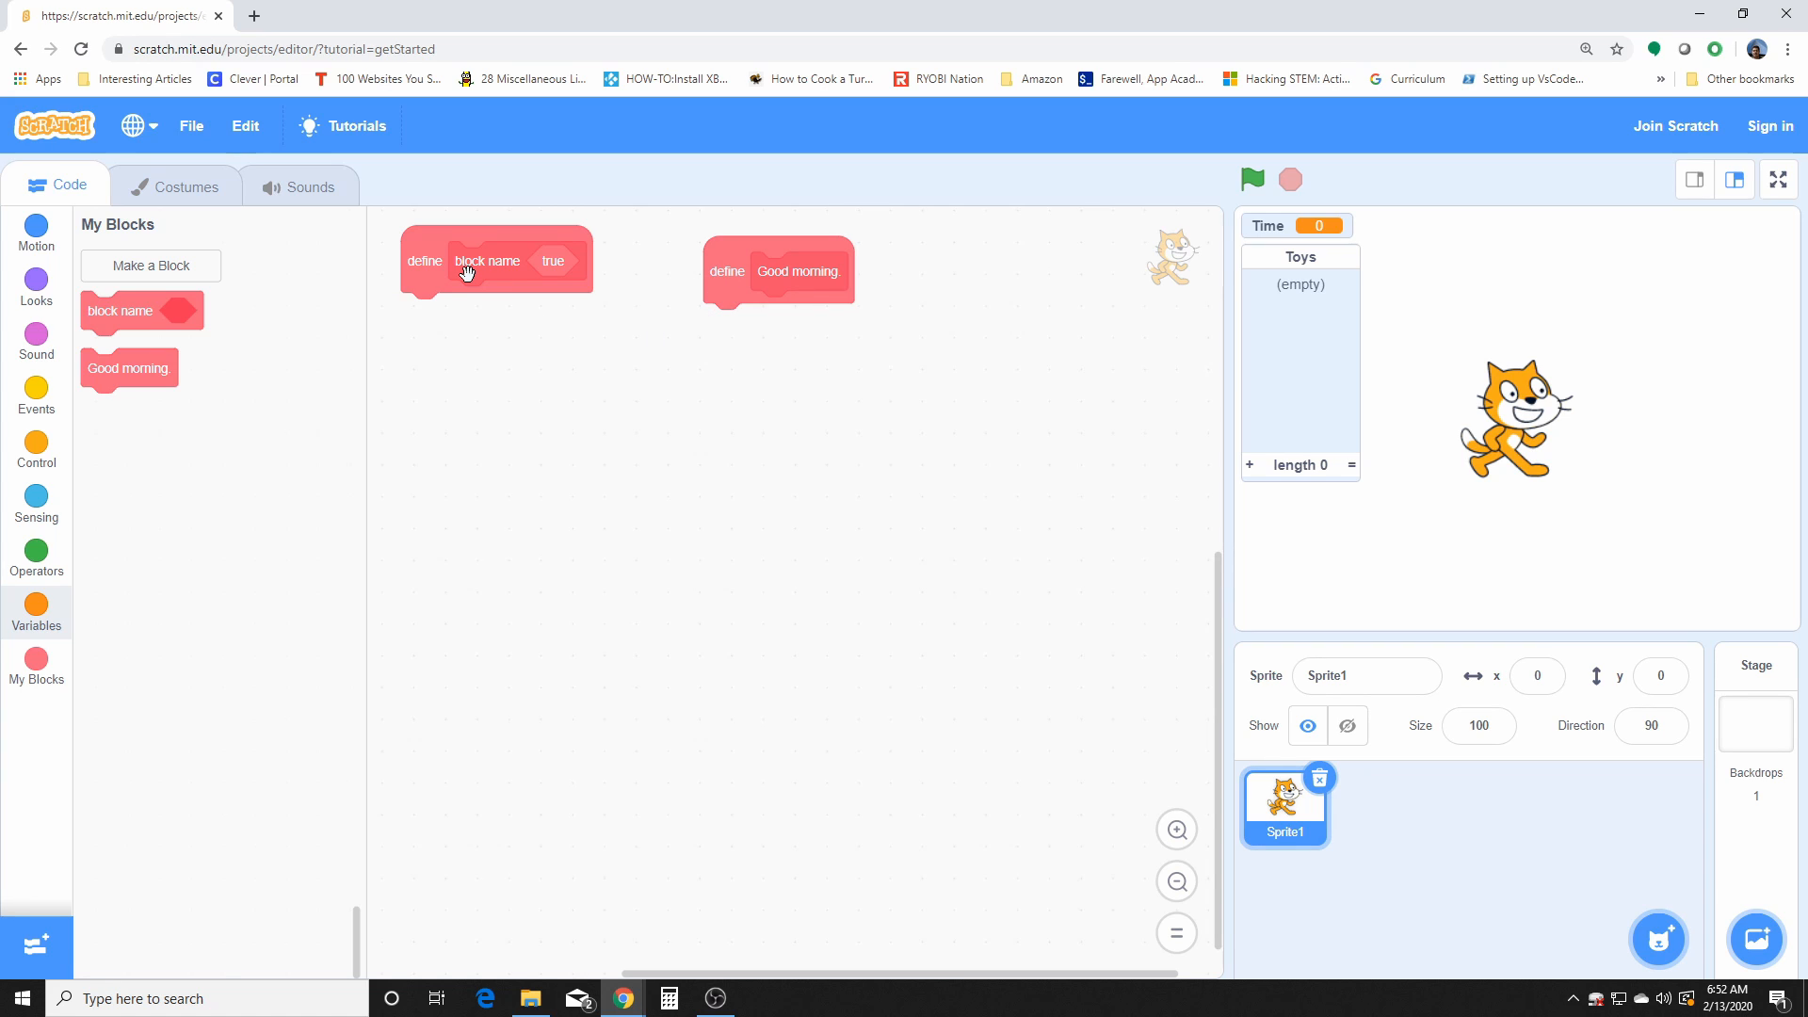
left_click_drag(485, 260, 510, 325)
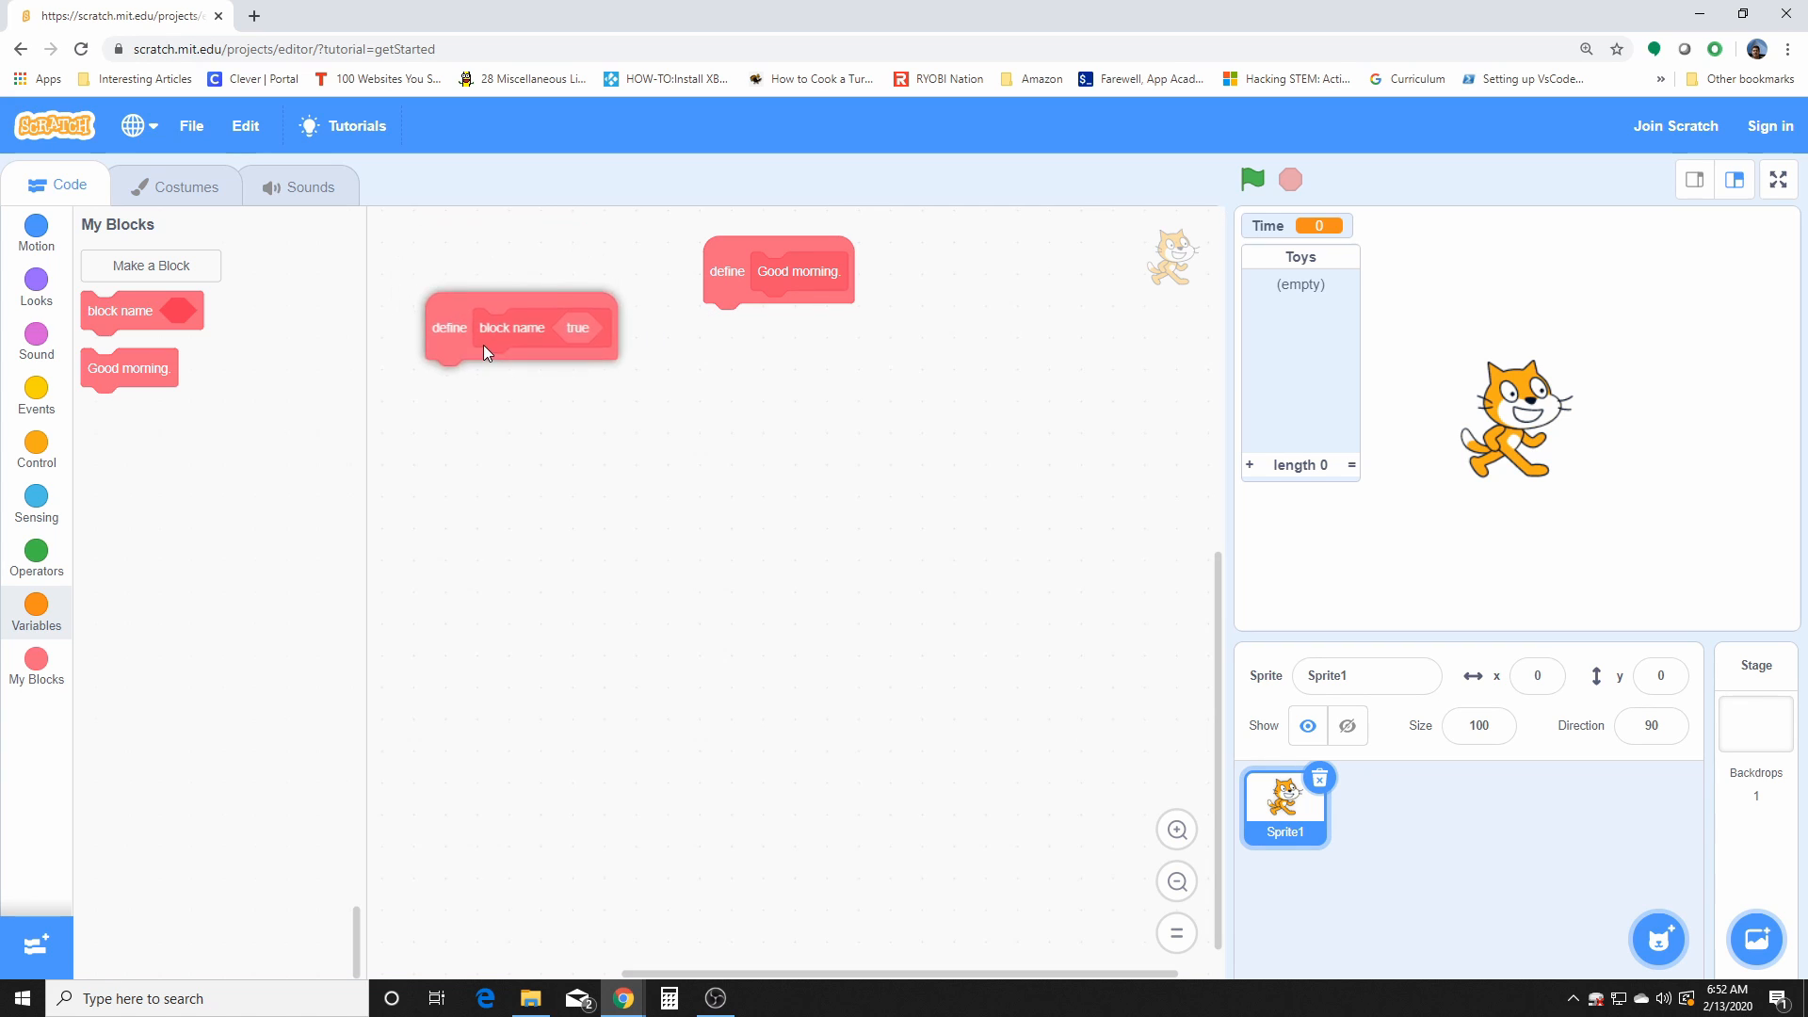
left_click_drag(778, 271, 768, 325)
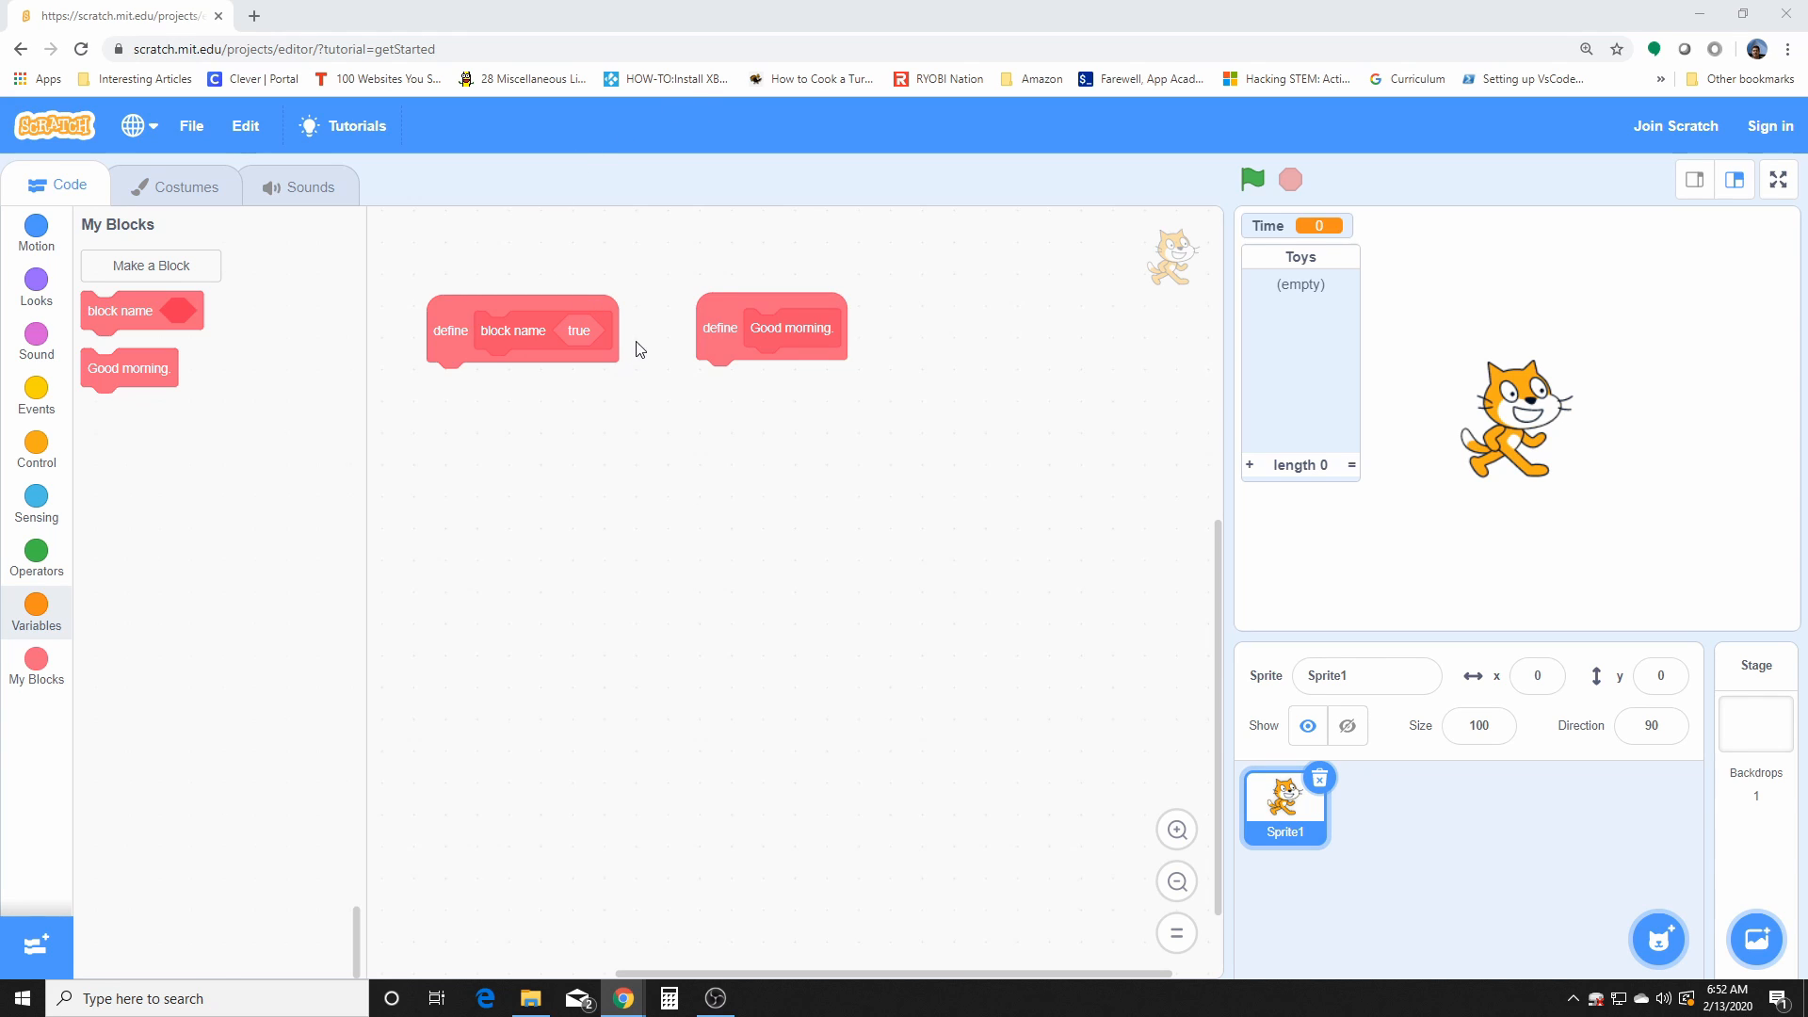
mouse_move(646, 336)
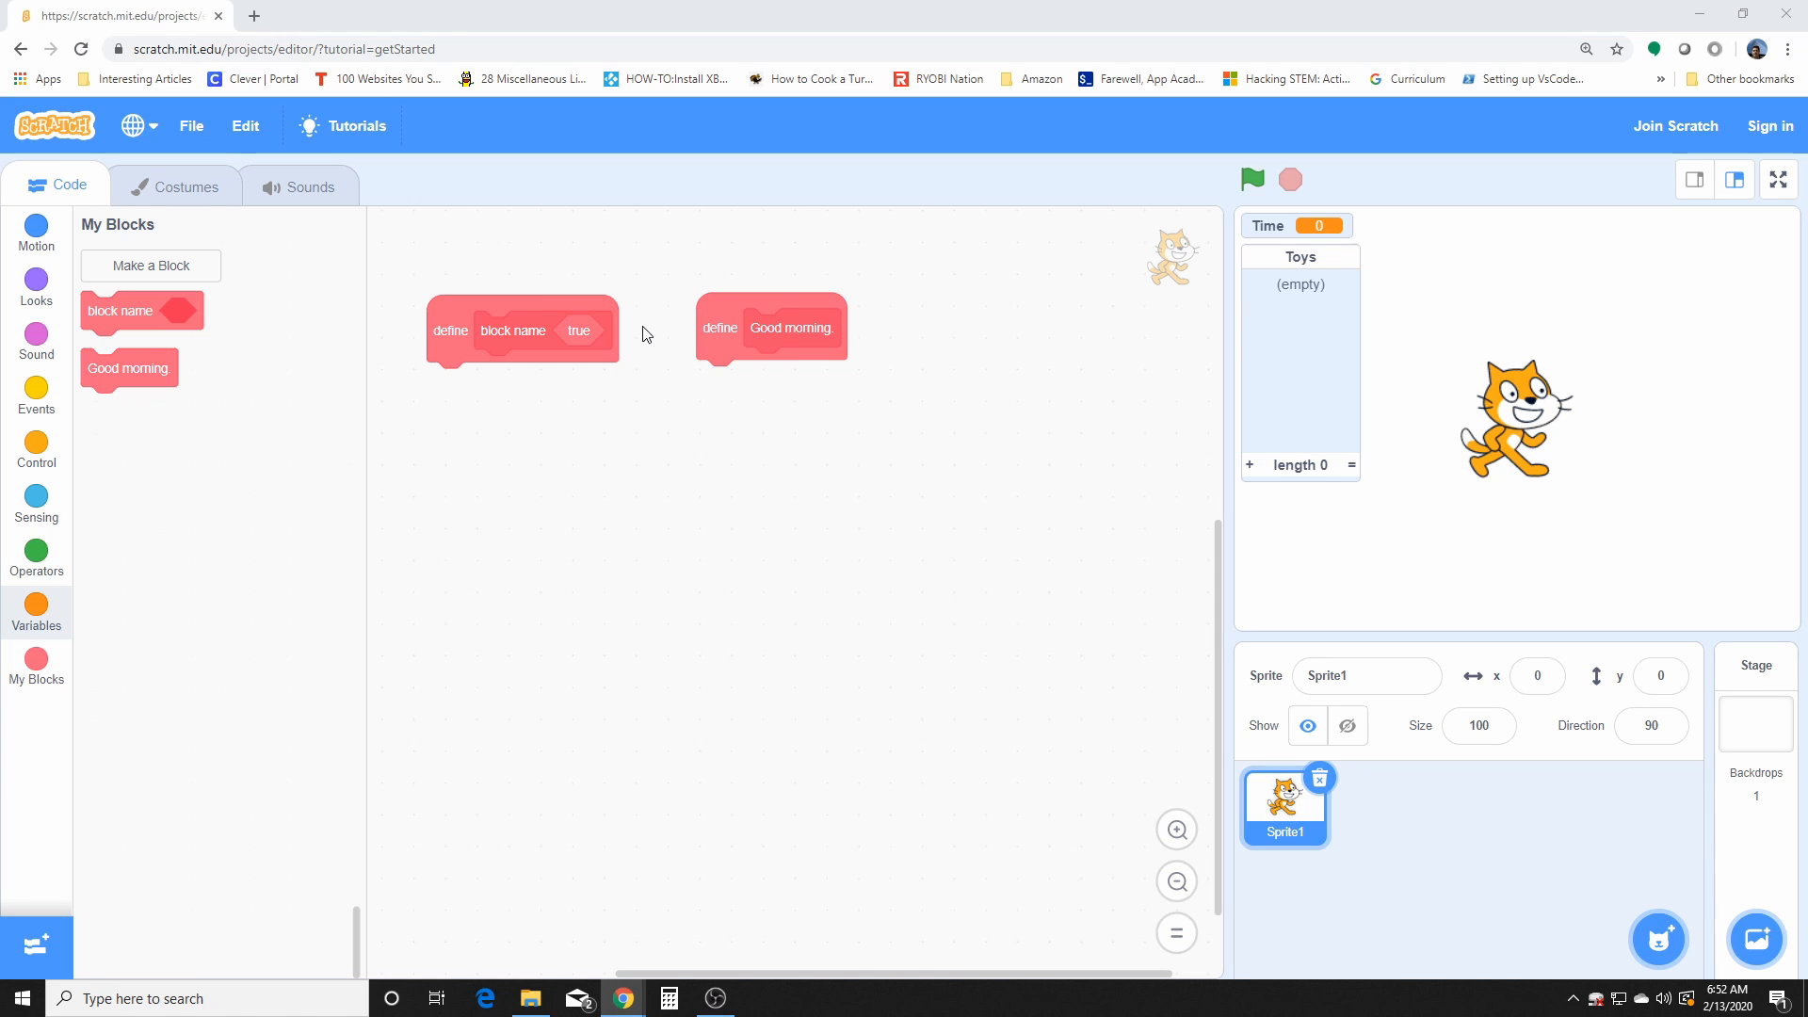
mouse_move(36, 561)
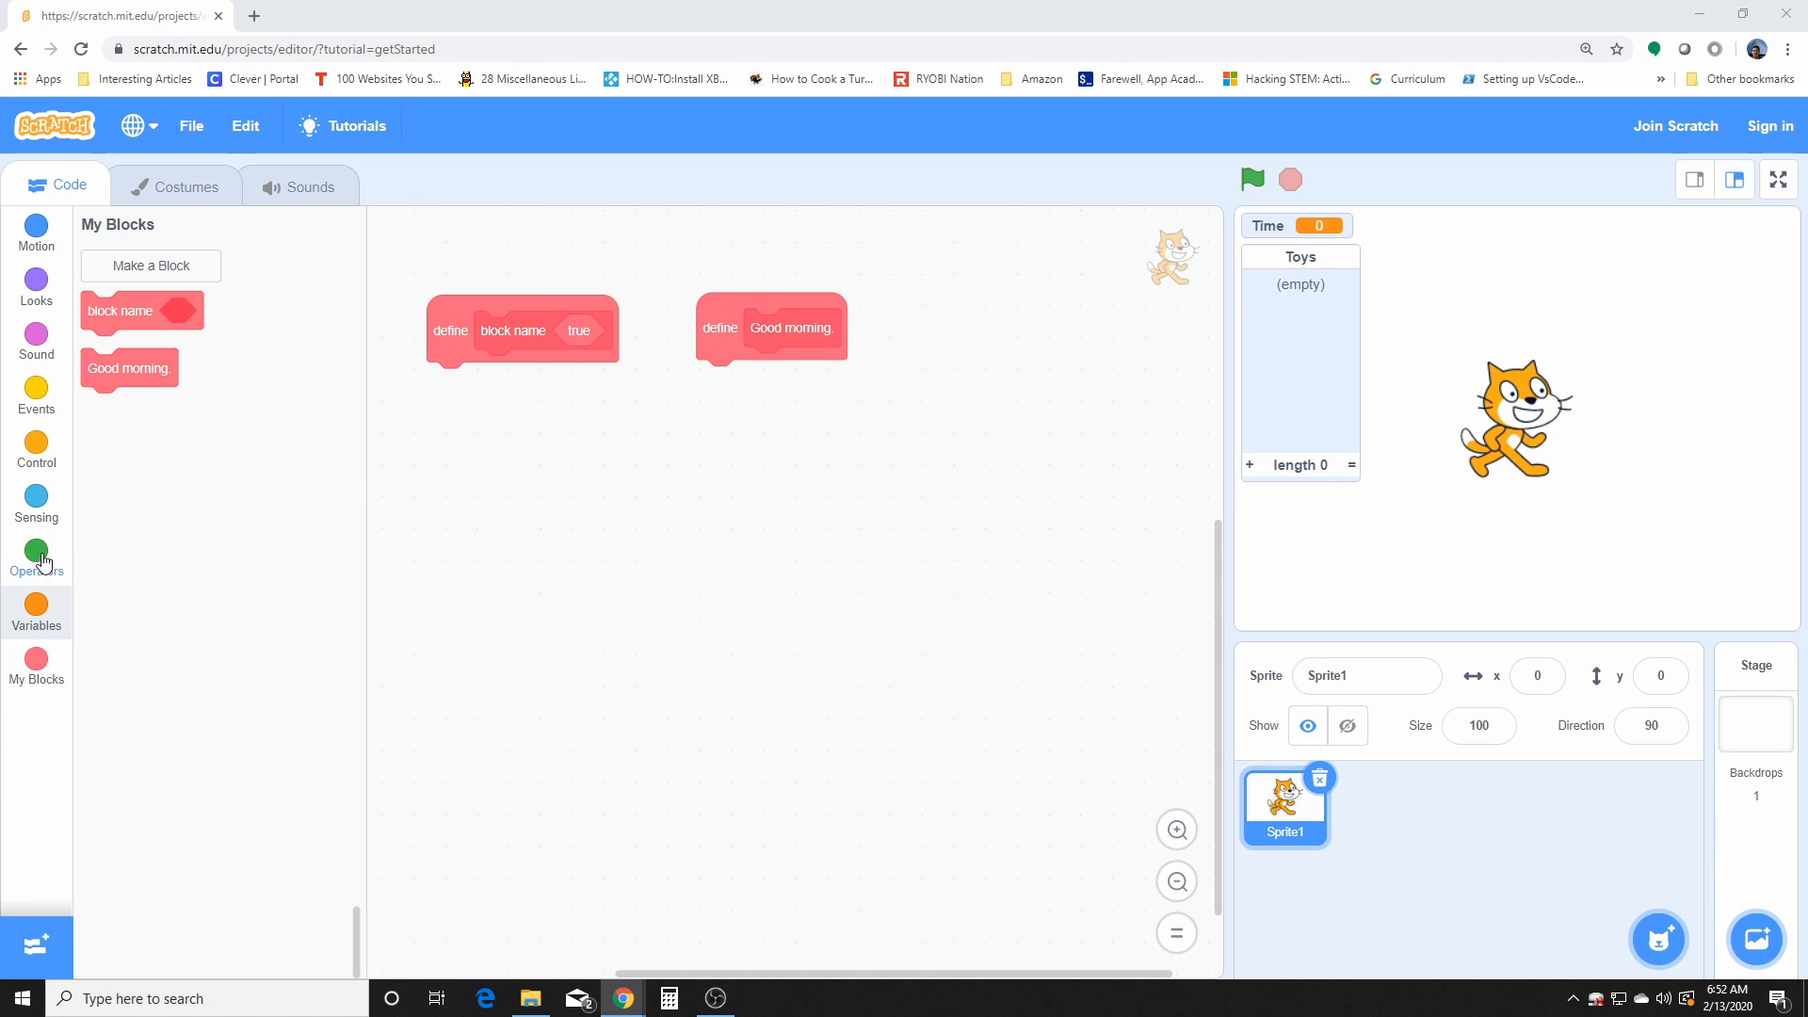
left_click(36, 552)
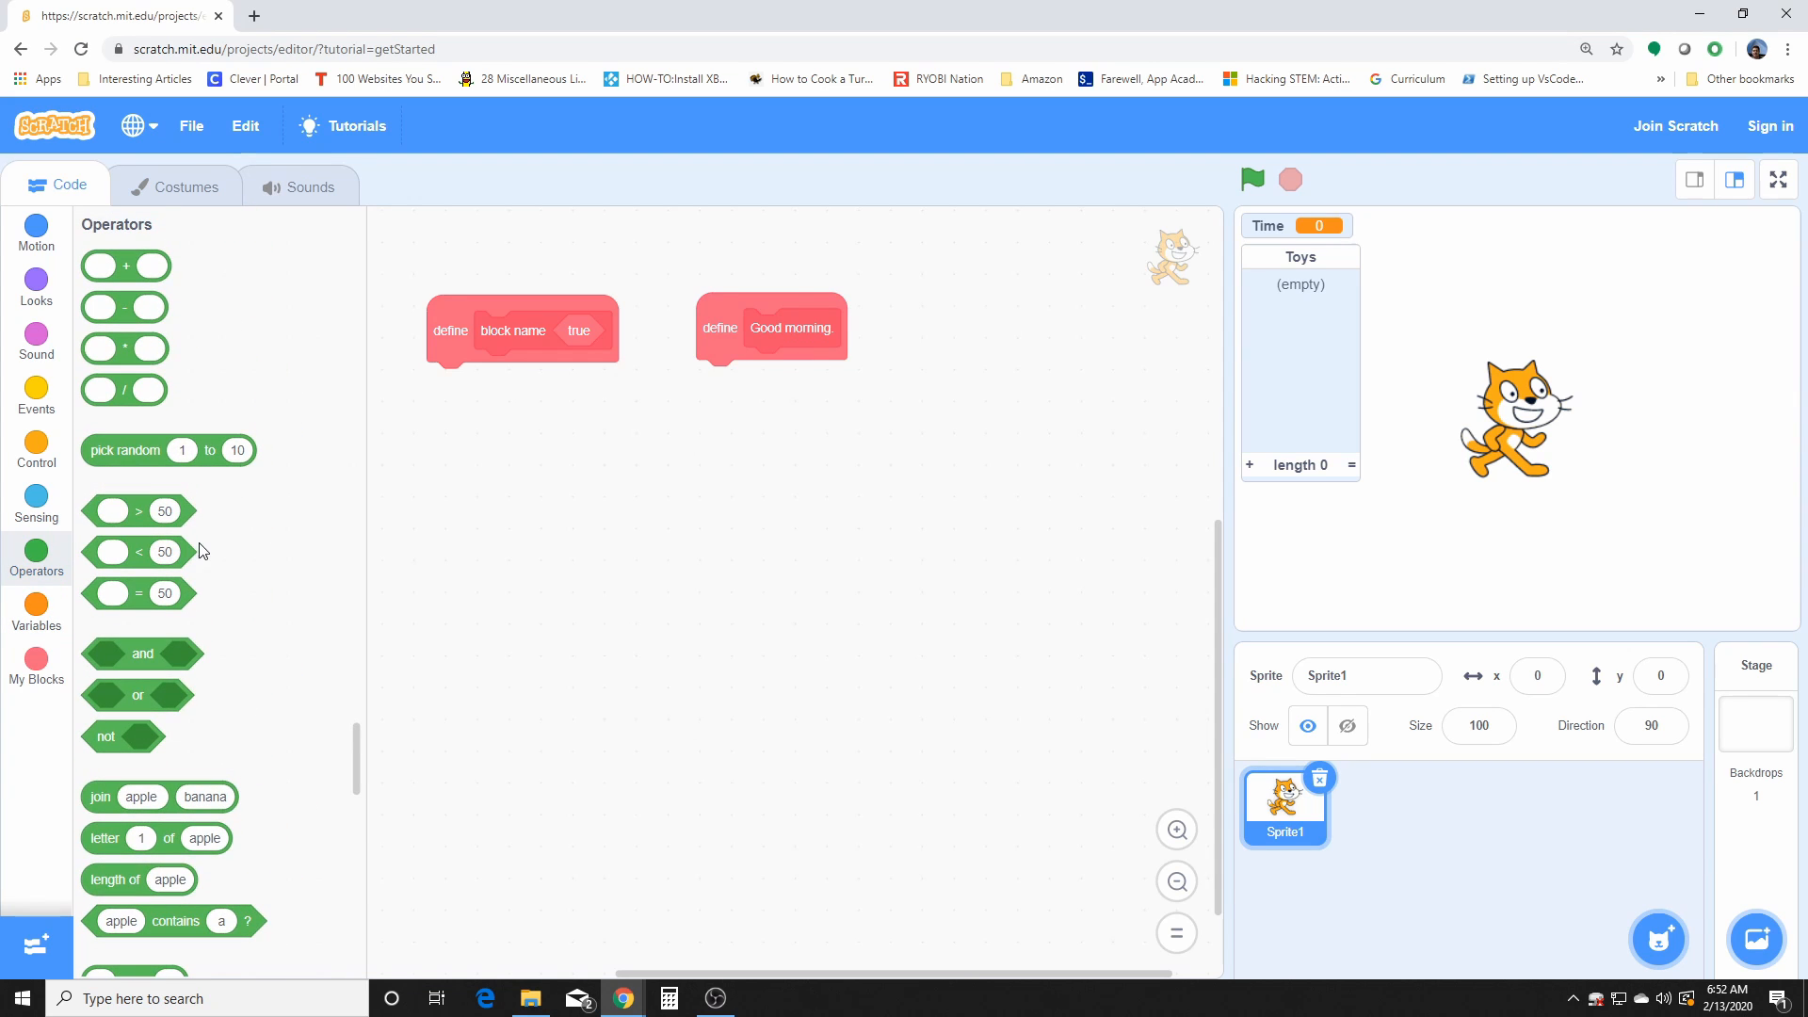
mouse_move(91, 212)
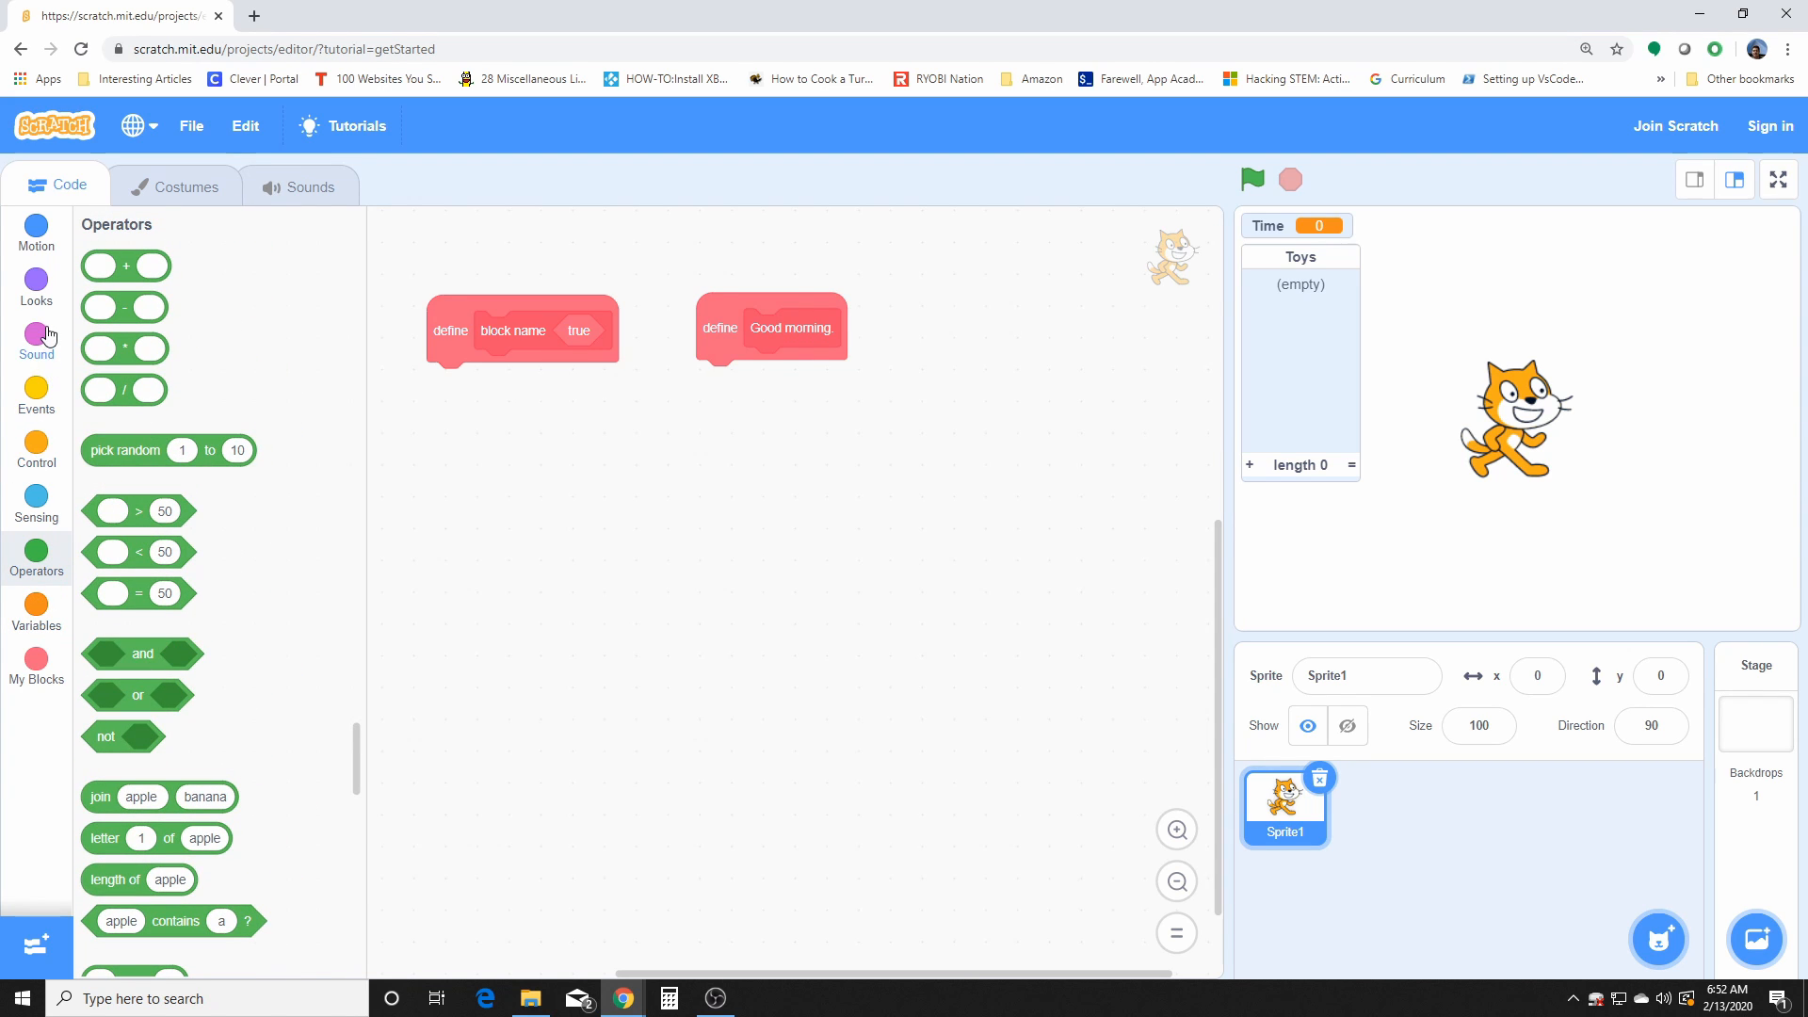
left_click(36, 341)
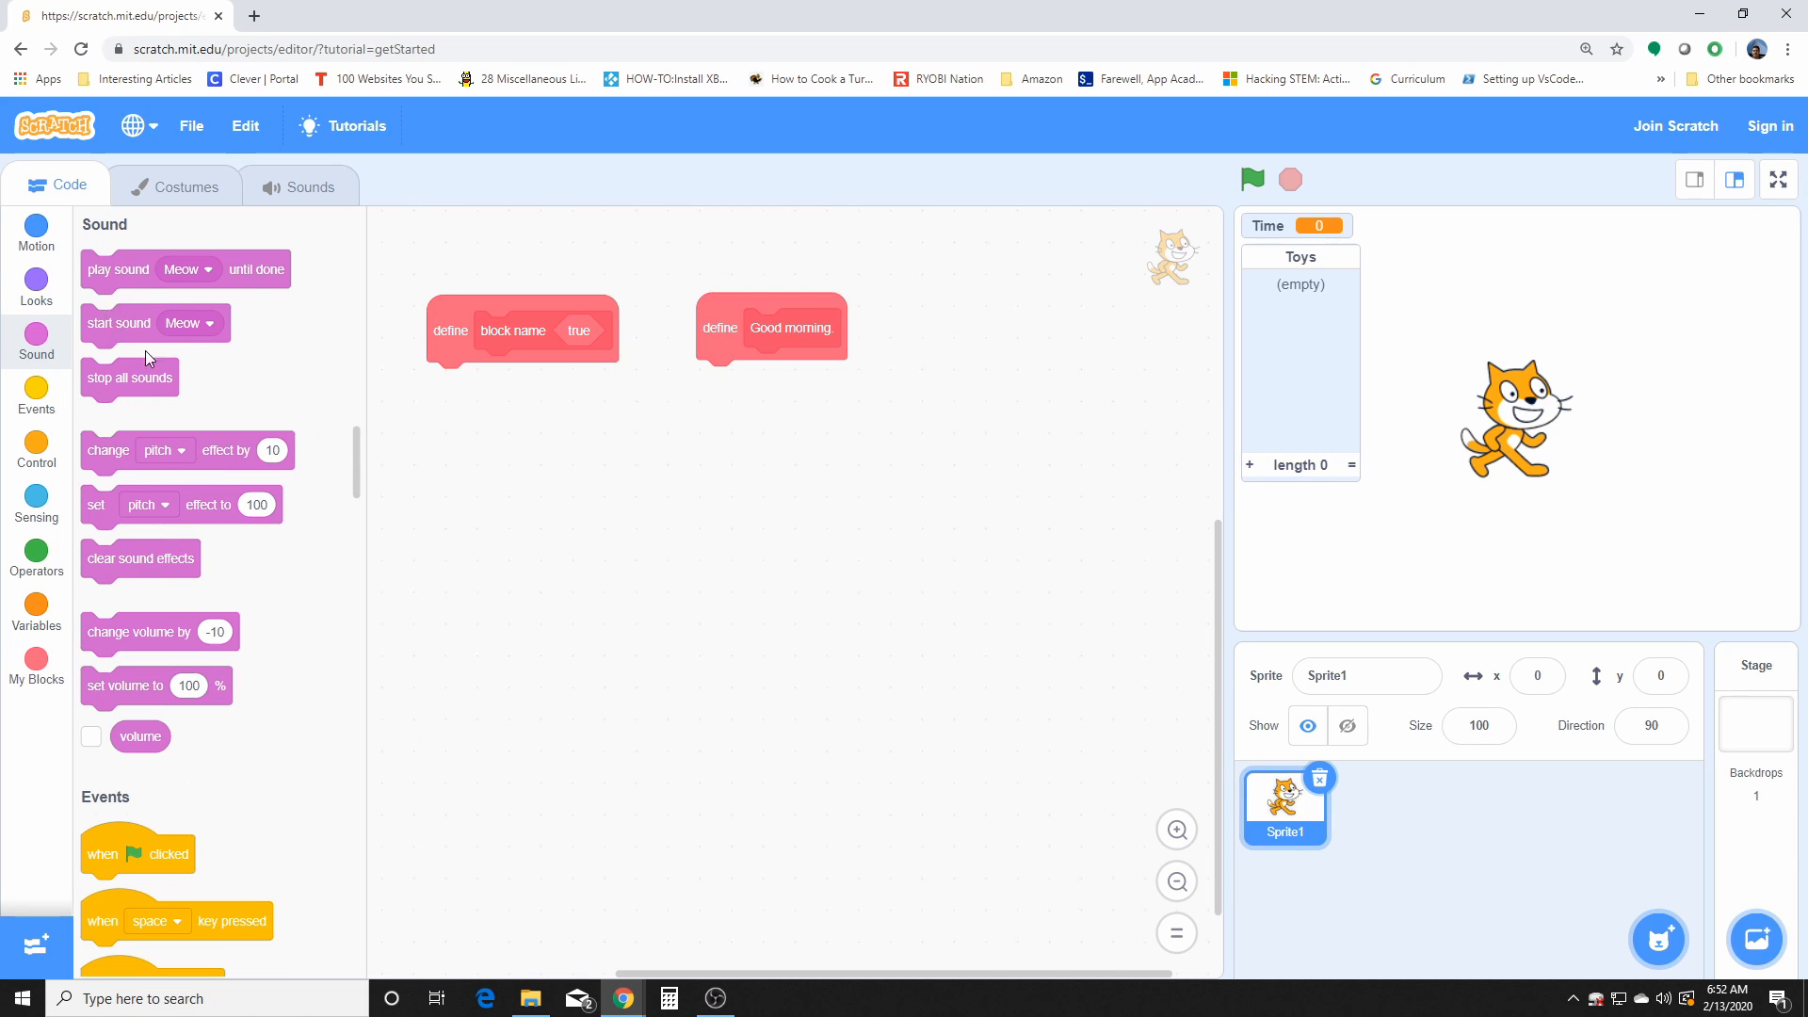
left_click(36, 664)
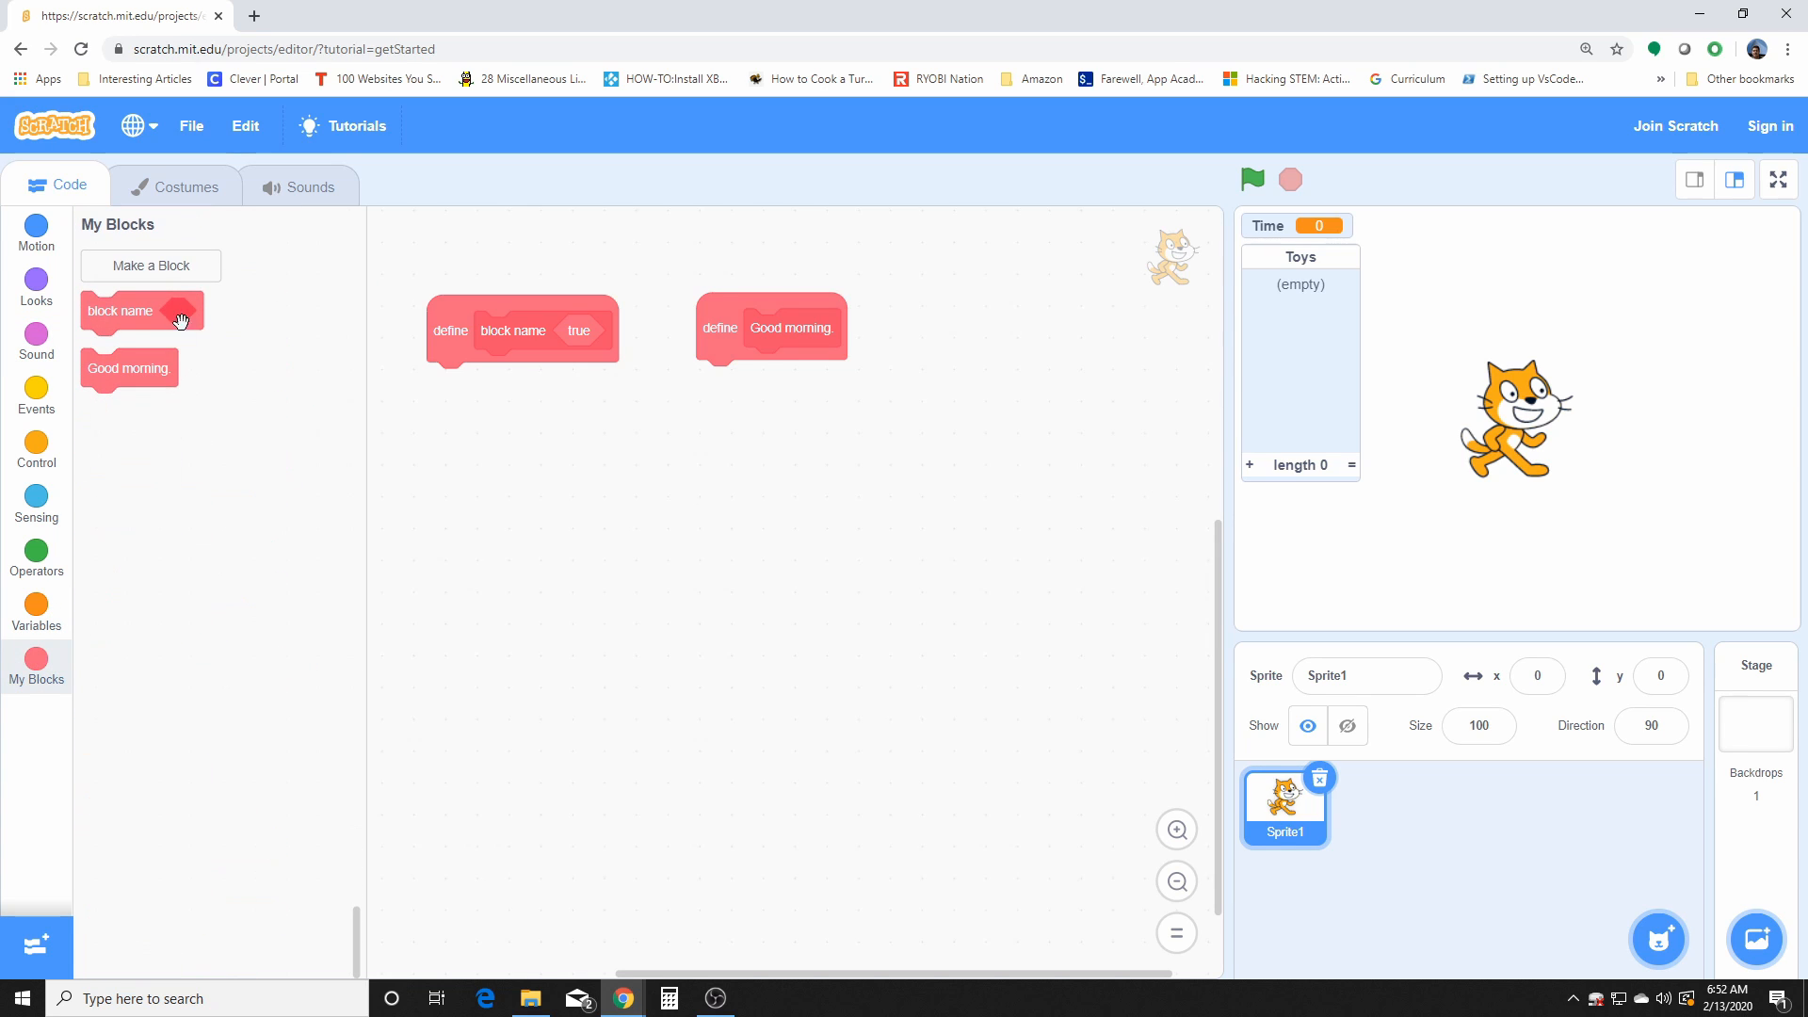
mouse_move(308, 382)
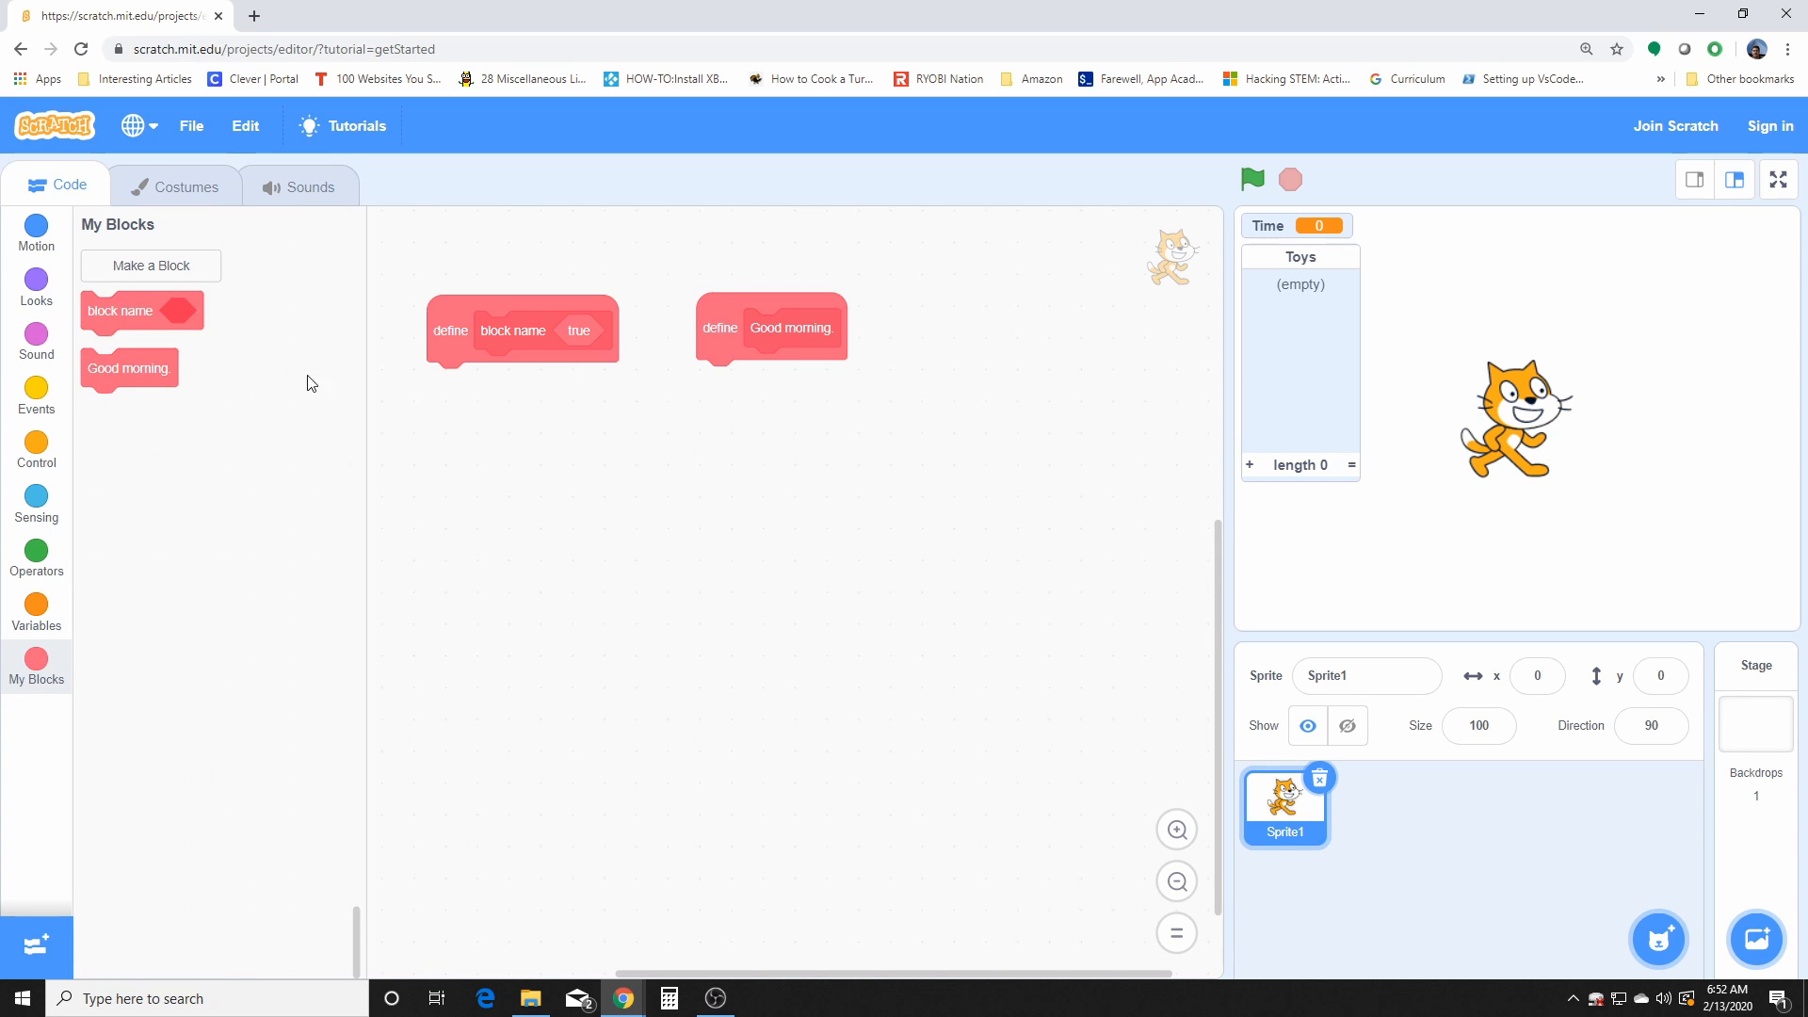
mouse_move(510, 618)
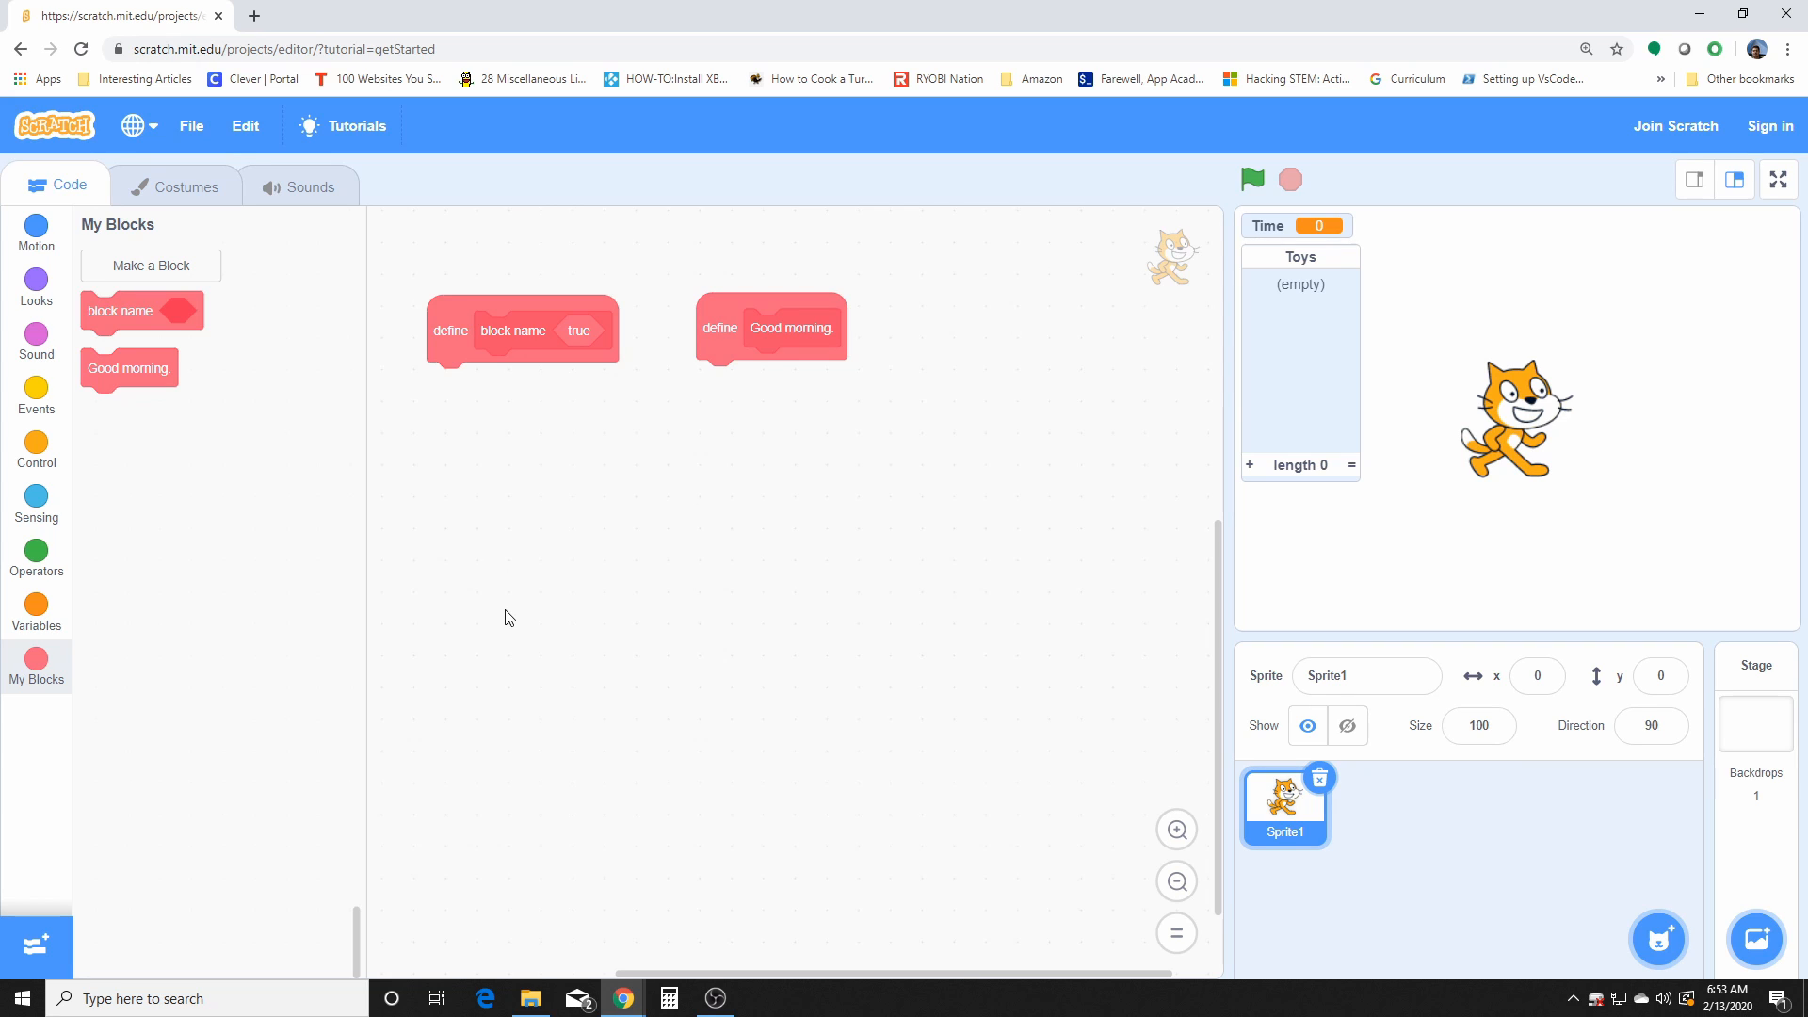
mouse_move(471, 322)
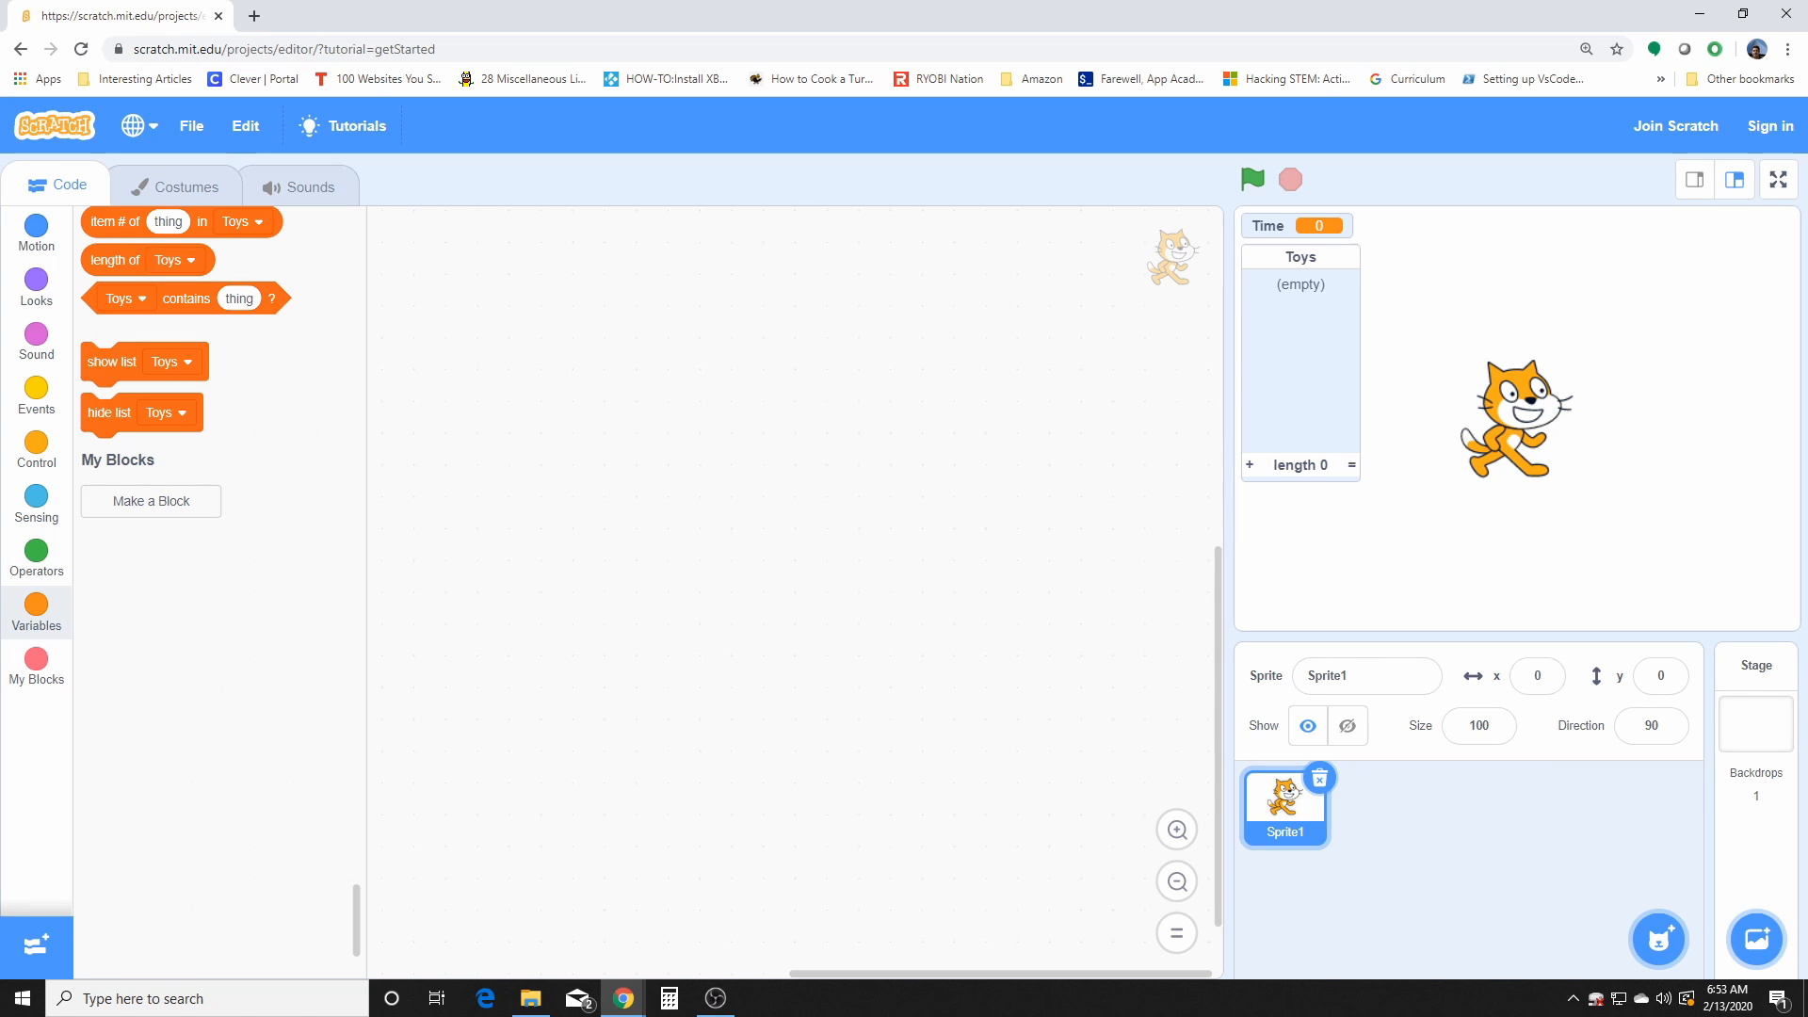
mouse_move(202, 559)
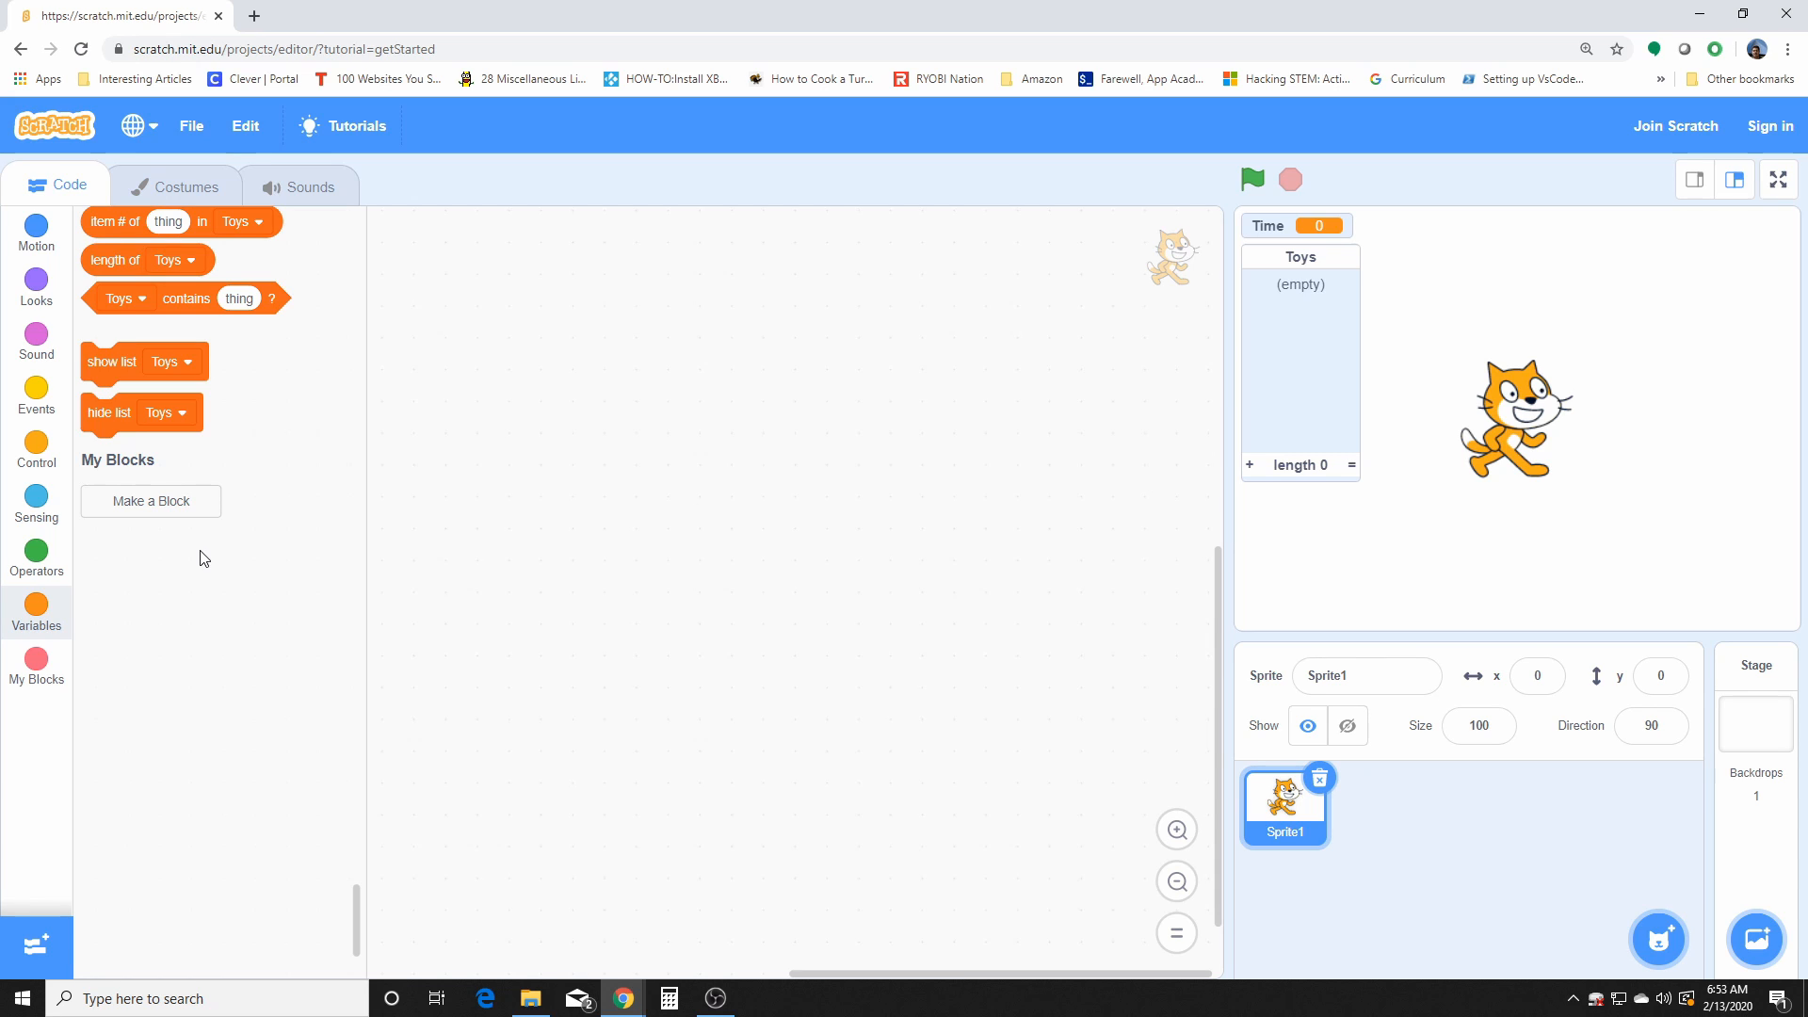
mouse_move(35, 670)
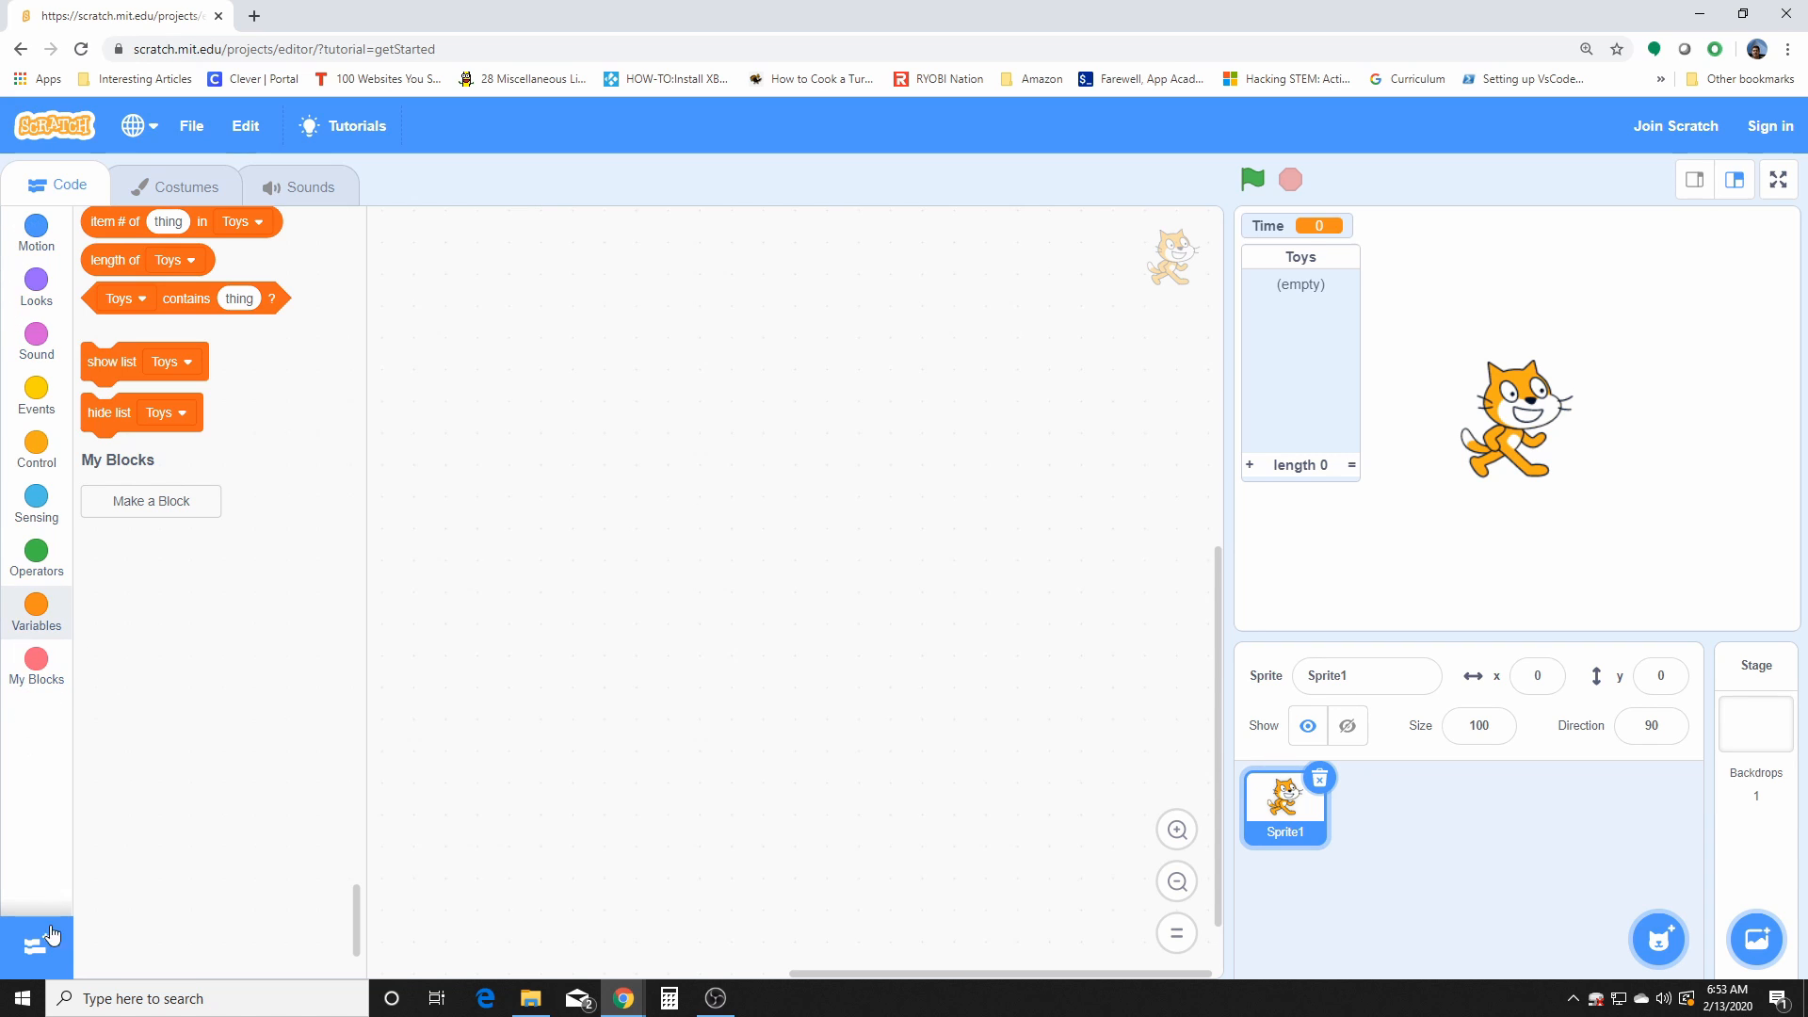
Step: Show the Choose an Extension library and browse its list down to LEGO BOOST and Go Direct
left_click(37, 944)
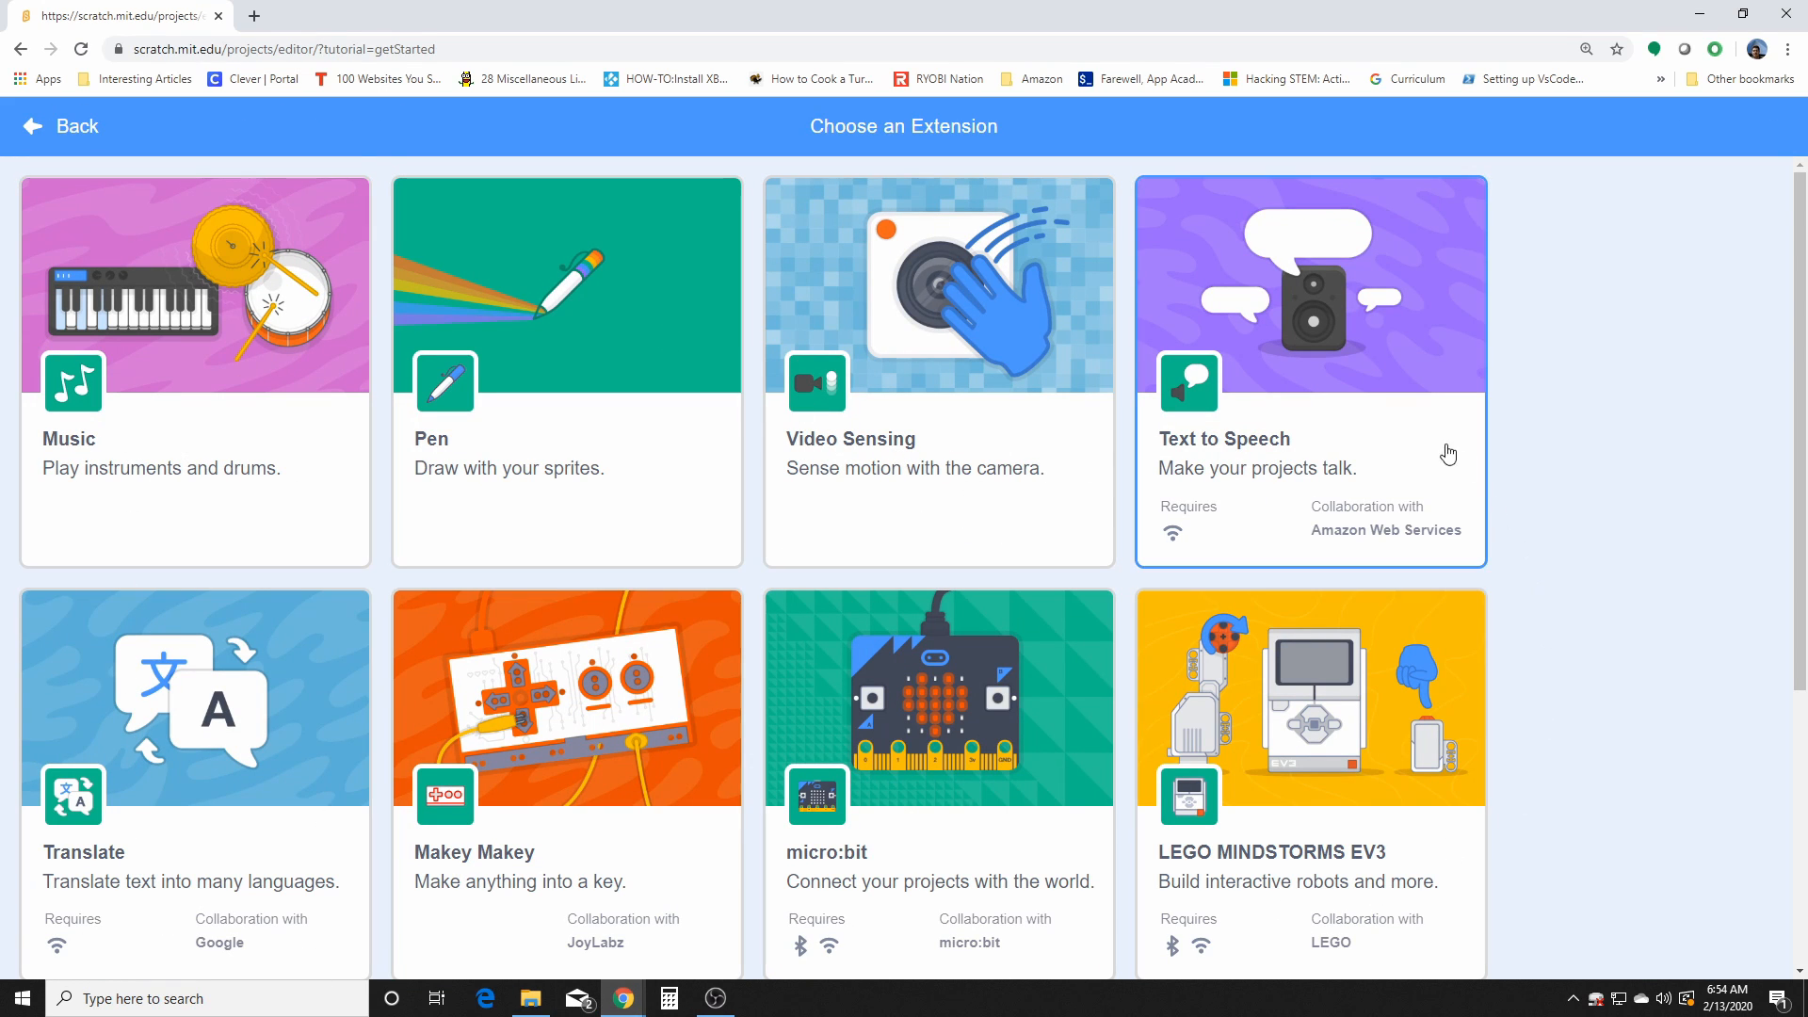
mouse_move(262, 821)
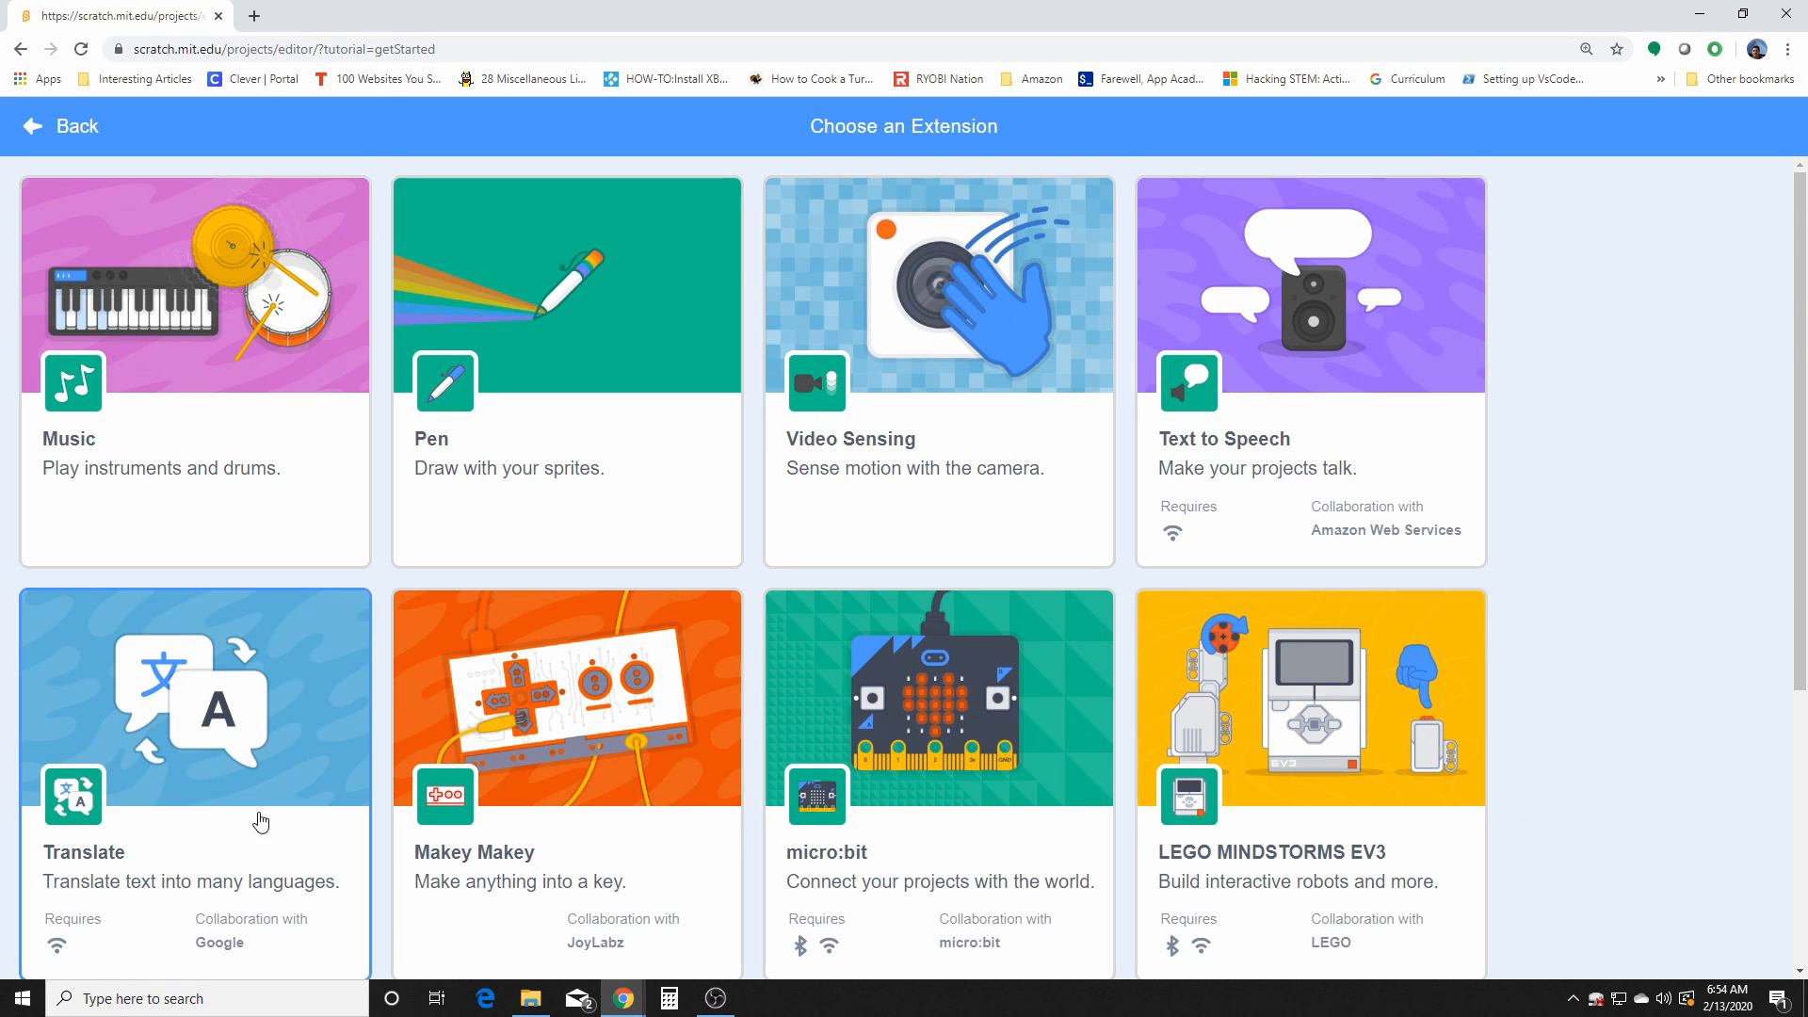
scroll("down", 3)
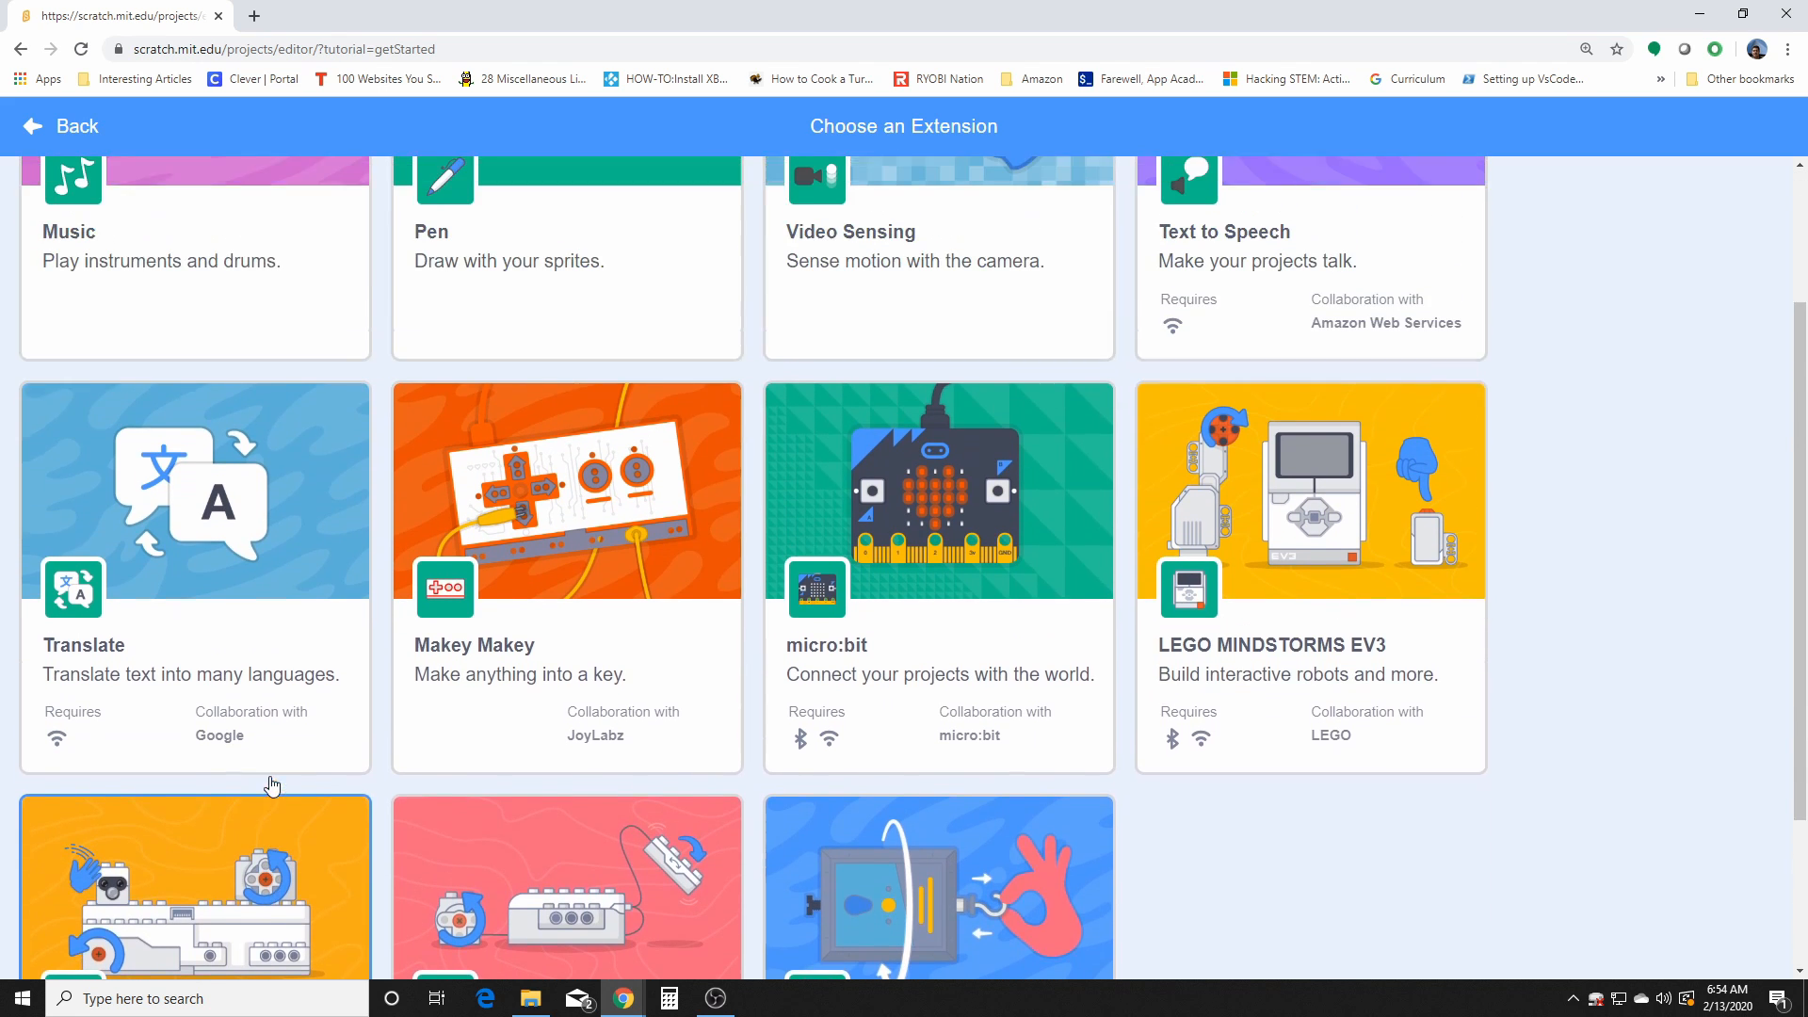
scroll("up", 3)
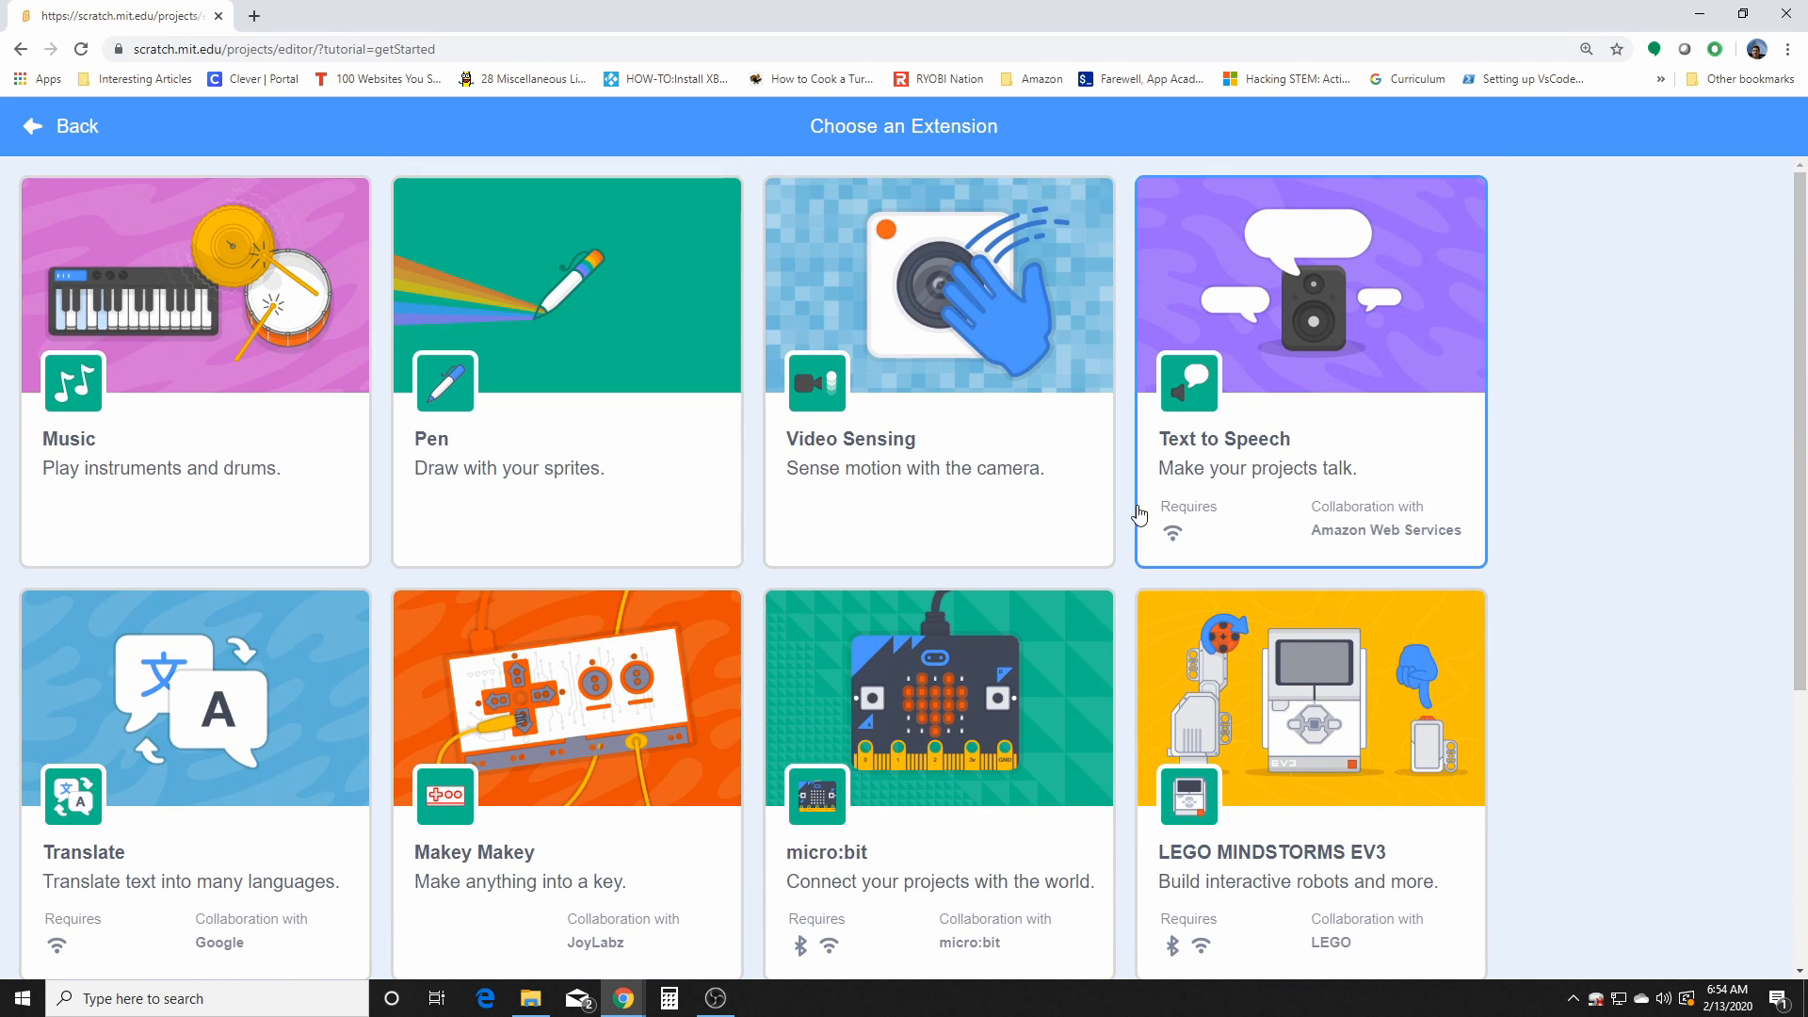
scroll("down", 3)
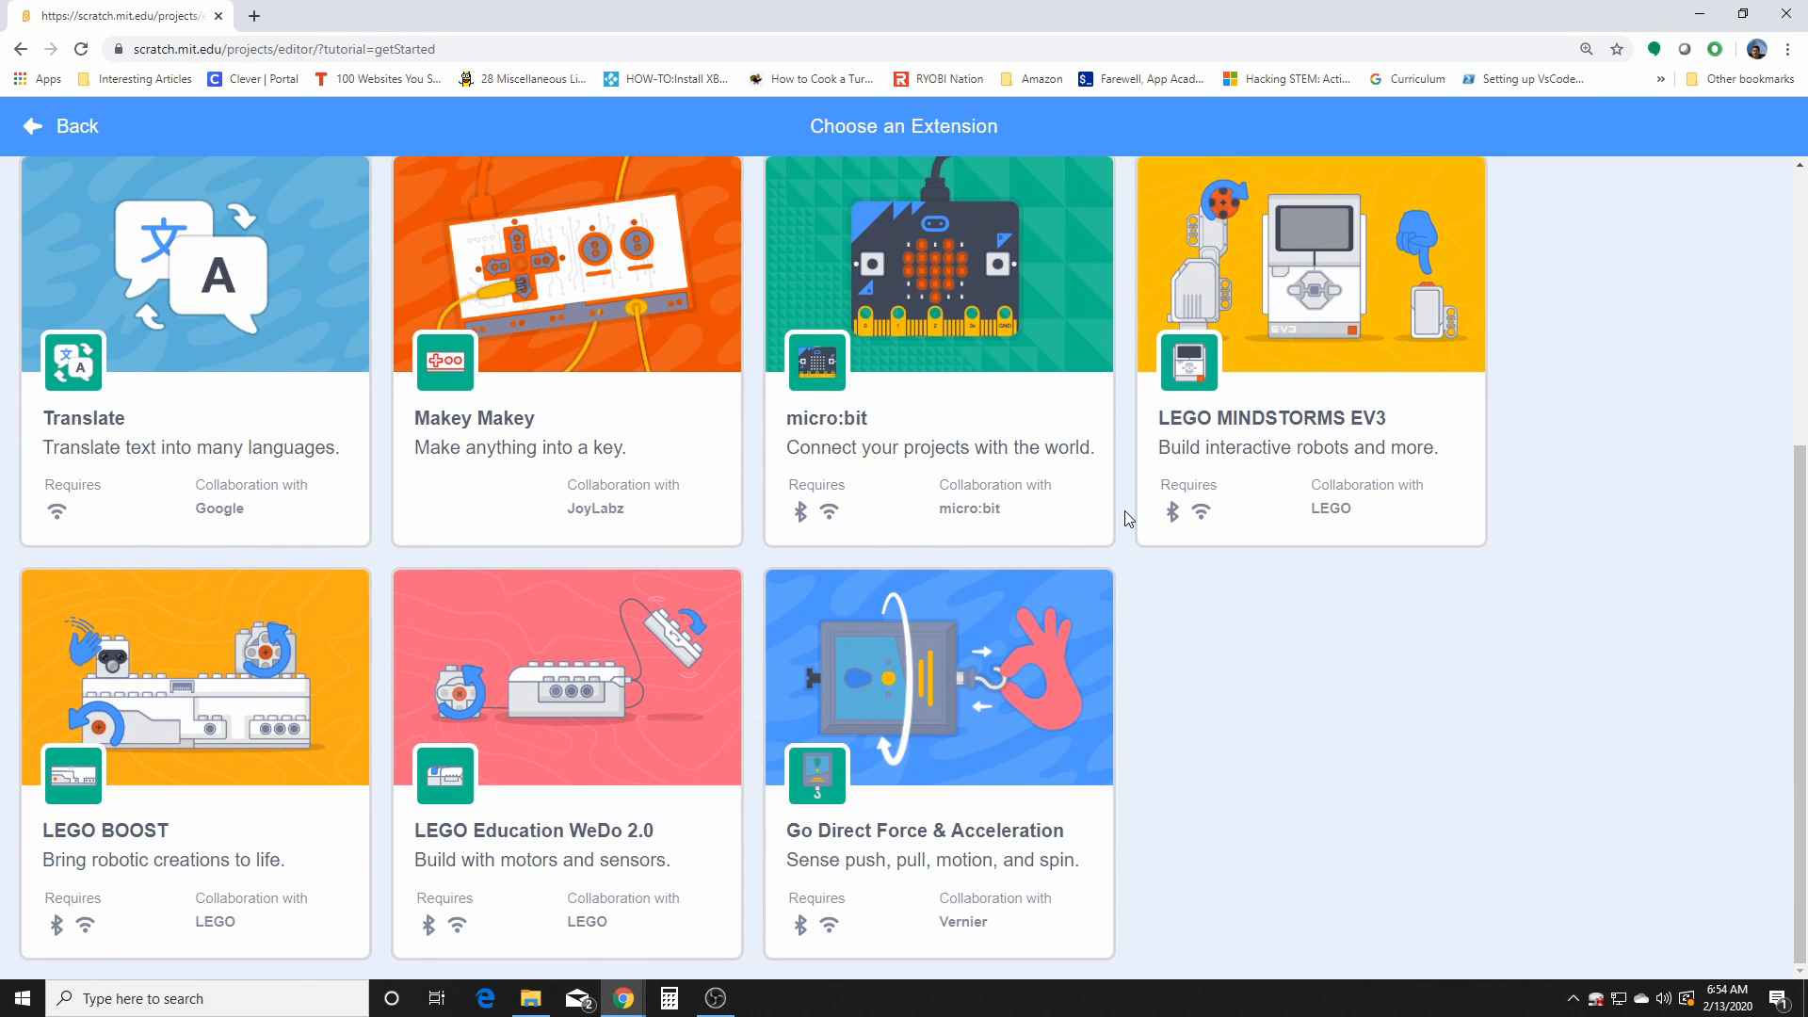
mouse_move(1149, 745)
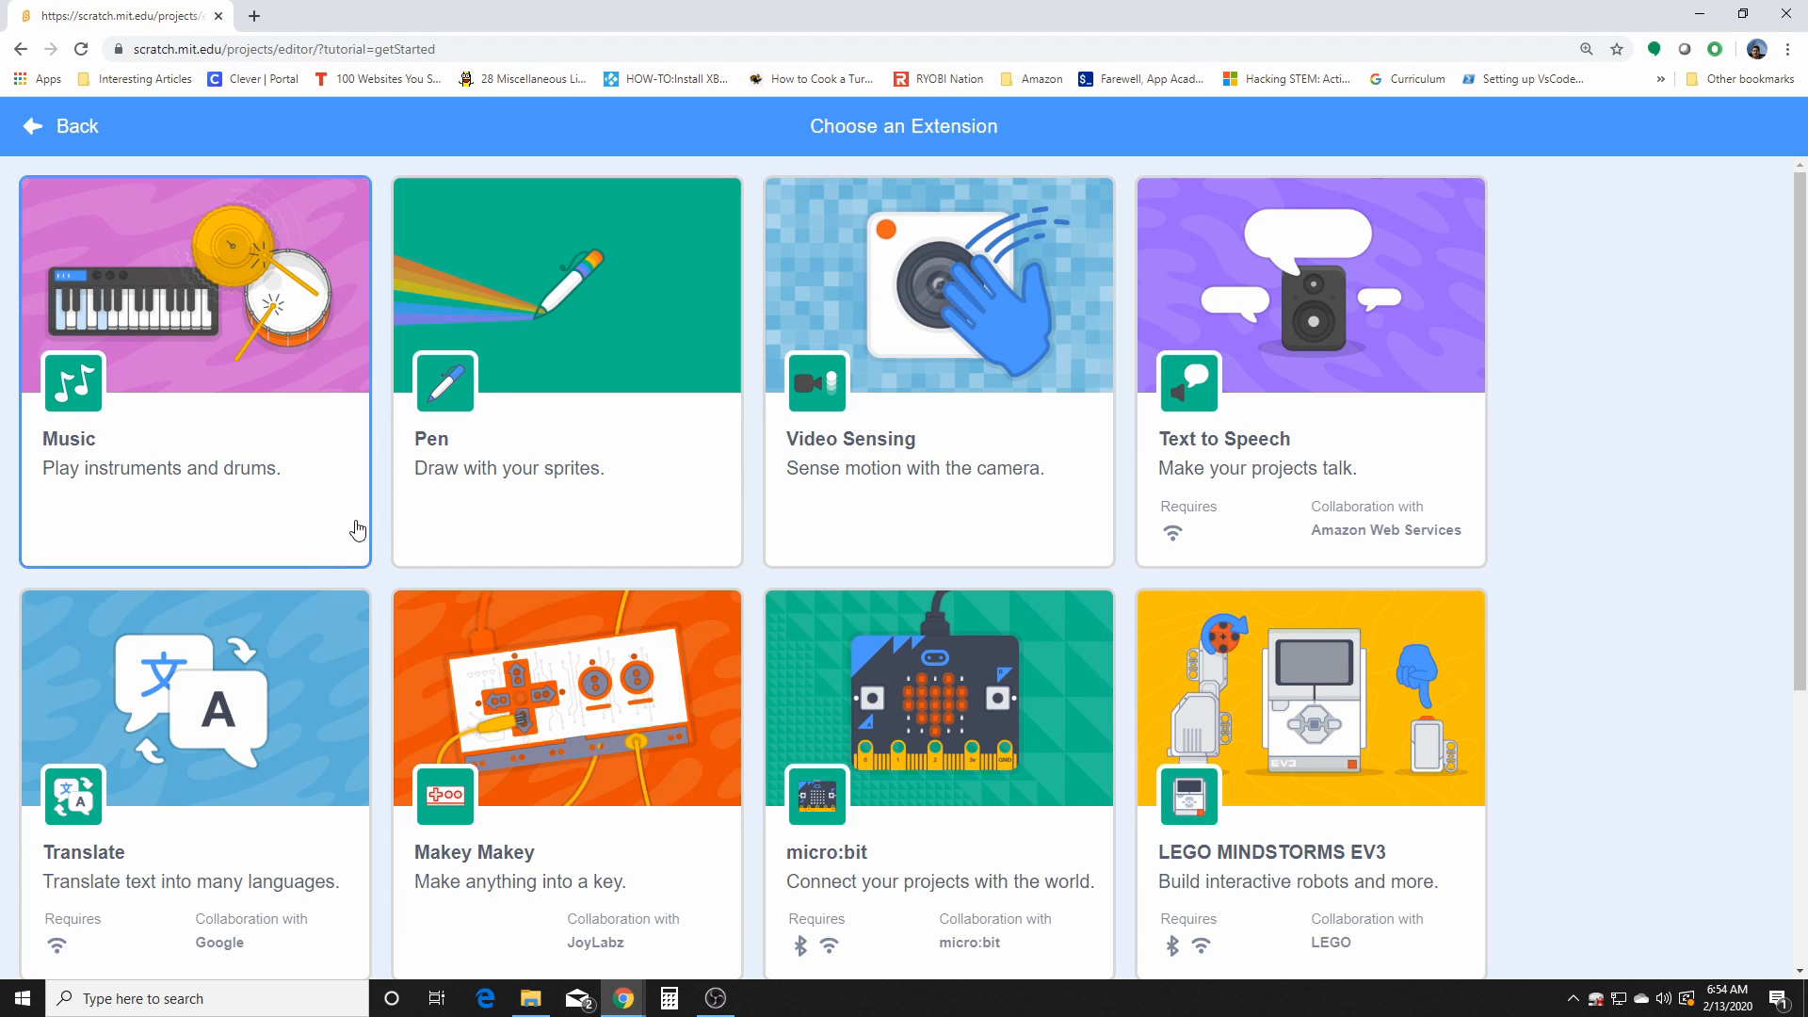
mouse_move(1275, 839)
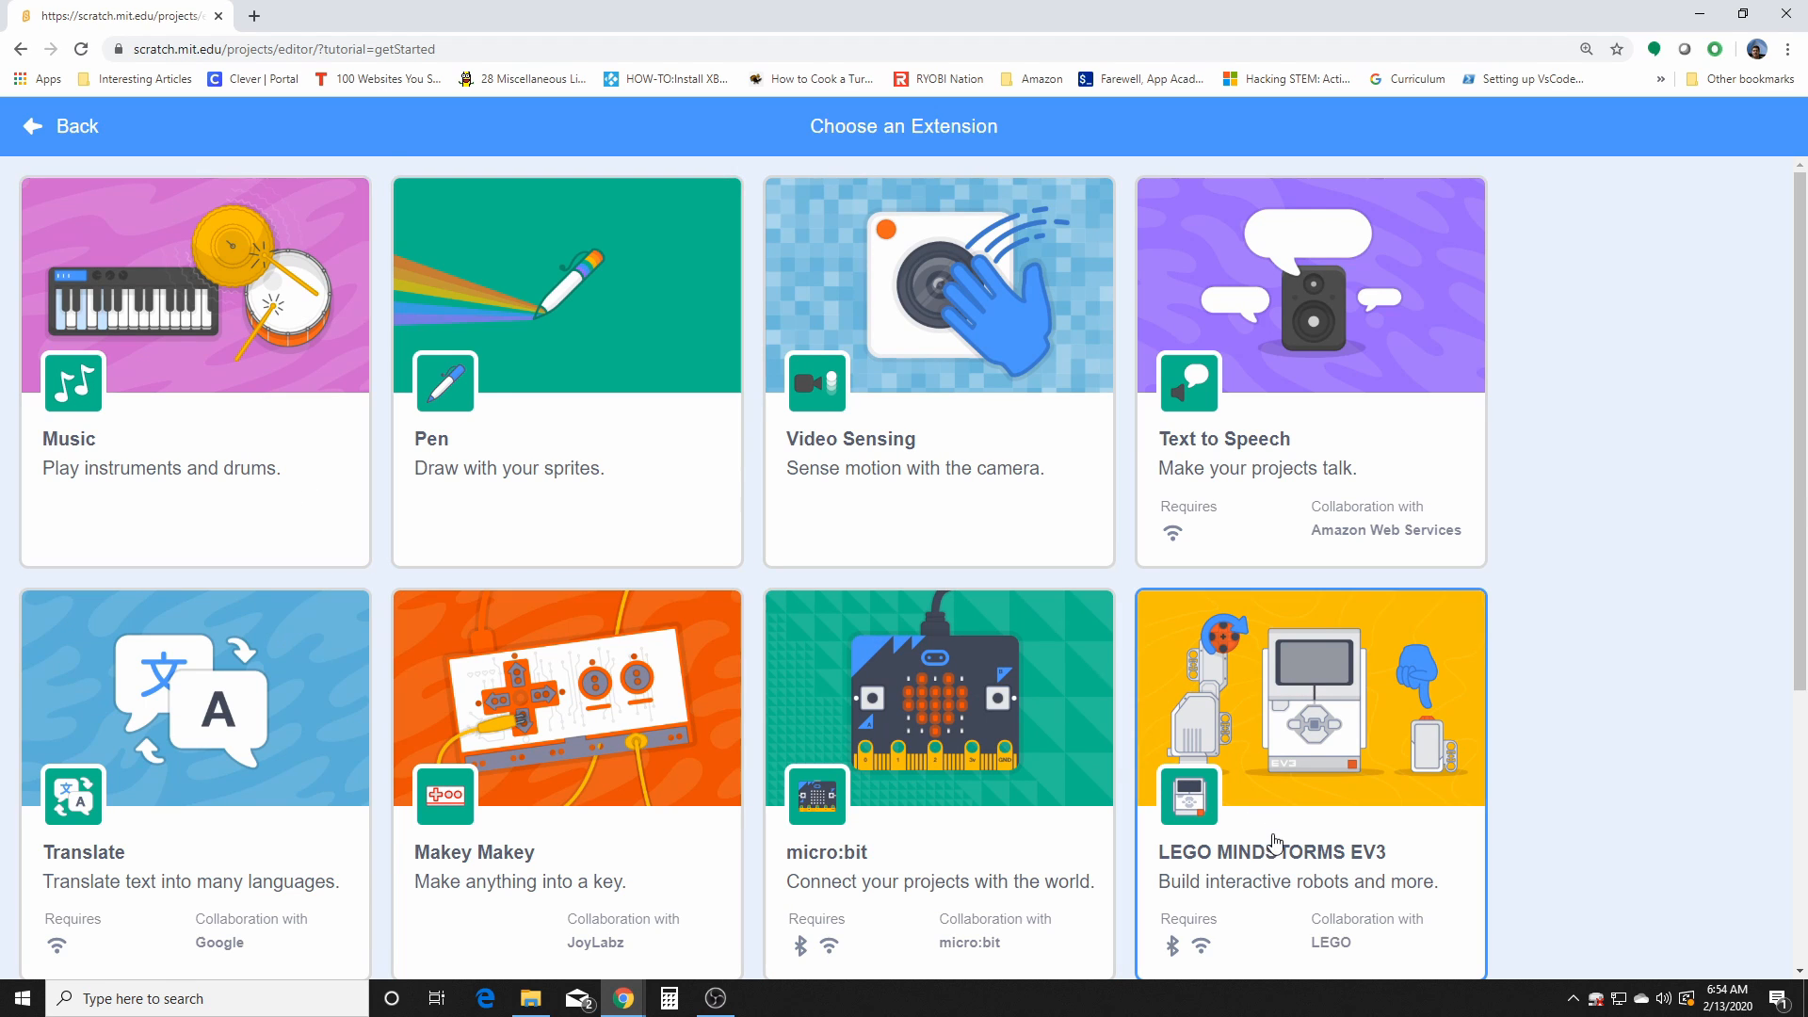
mouse_move(1719, 680)
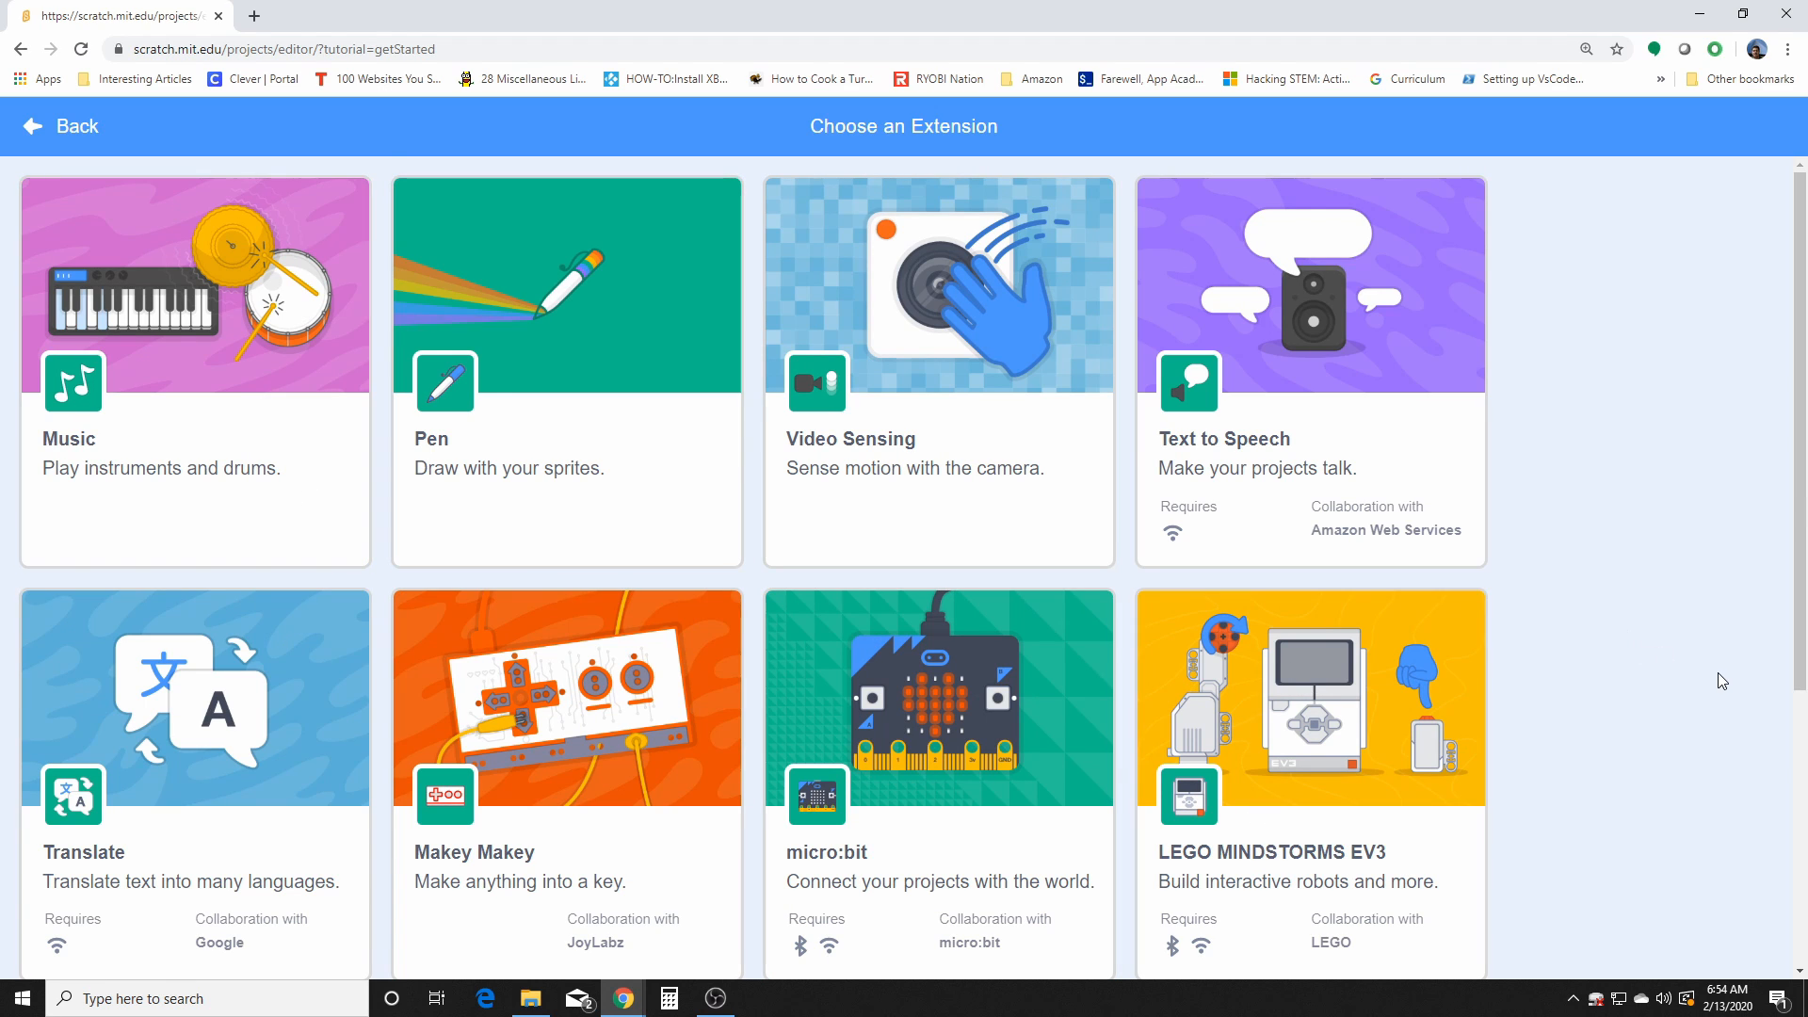